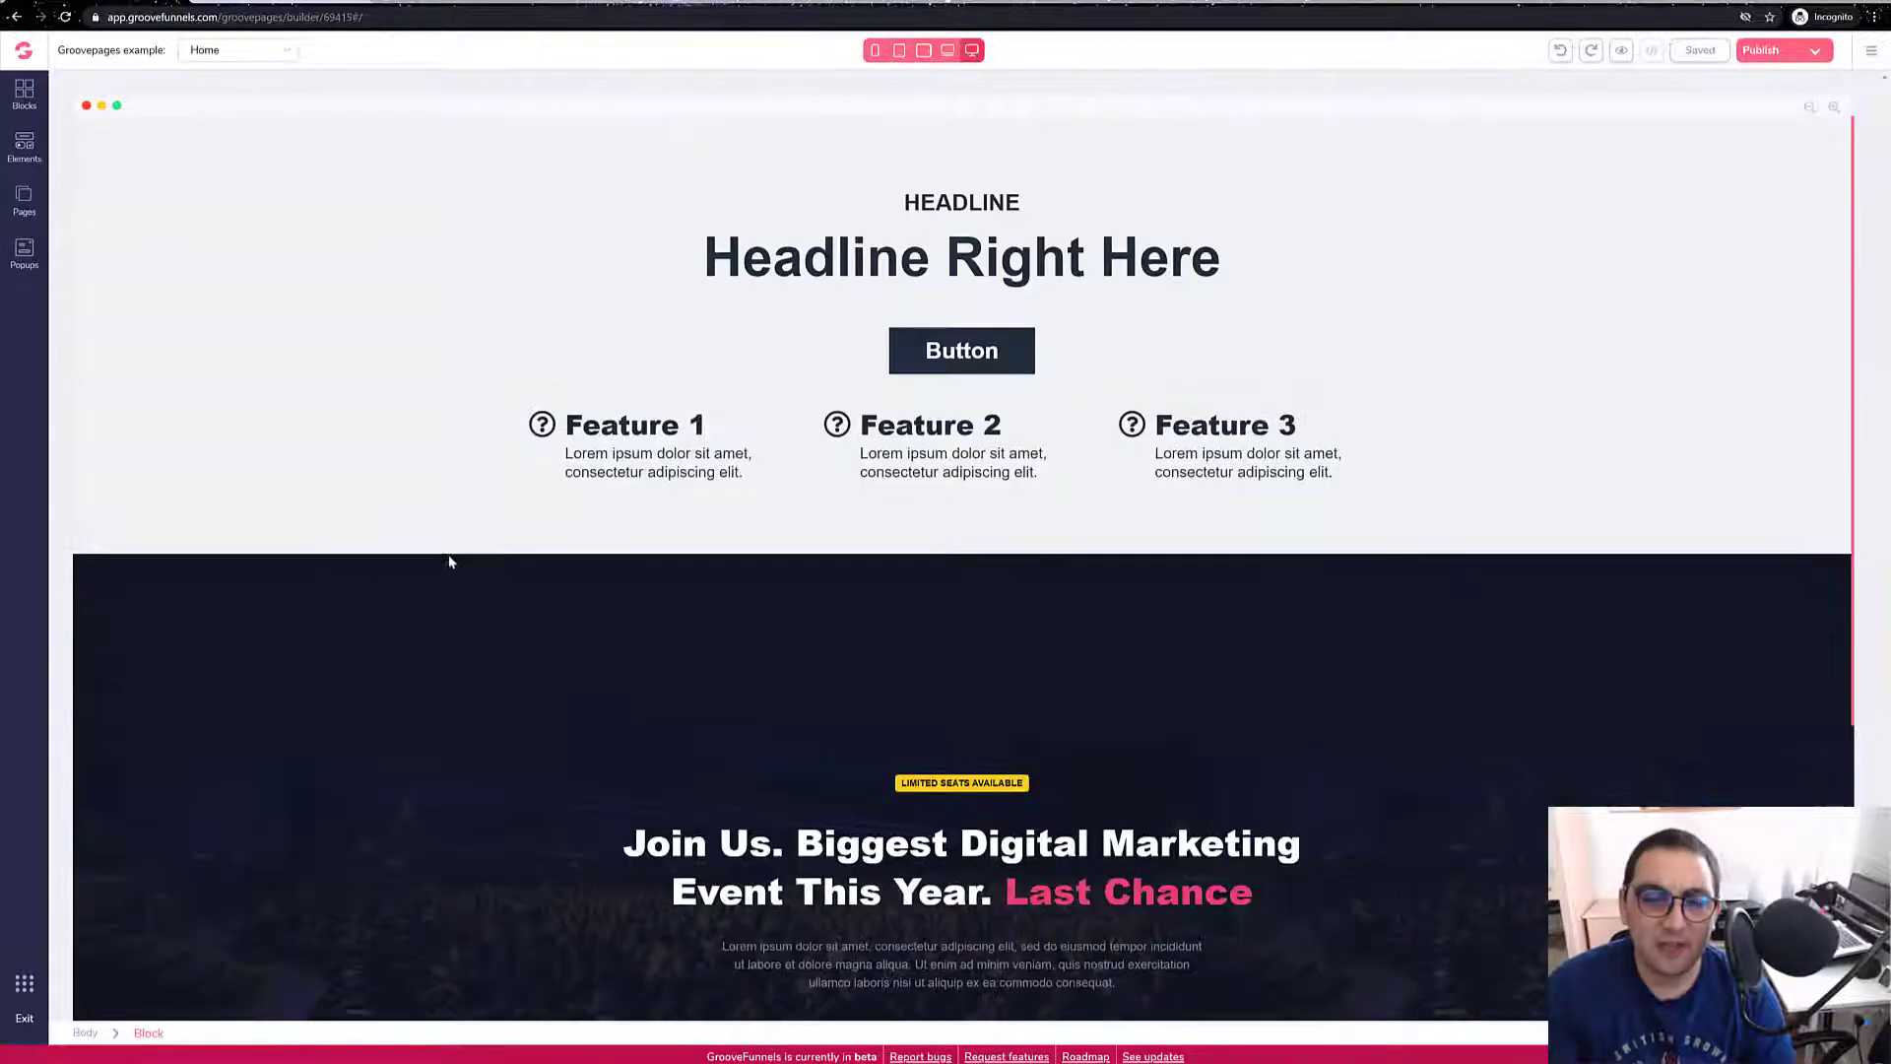
Scroll through the GroovePages page before bringing up the cookie-script.com homepage.
scroll("down", 3)
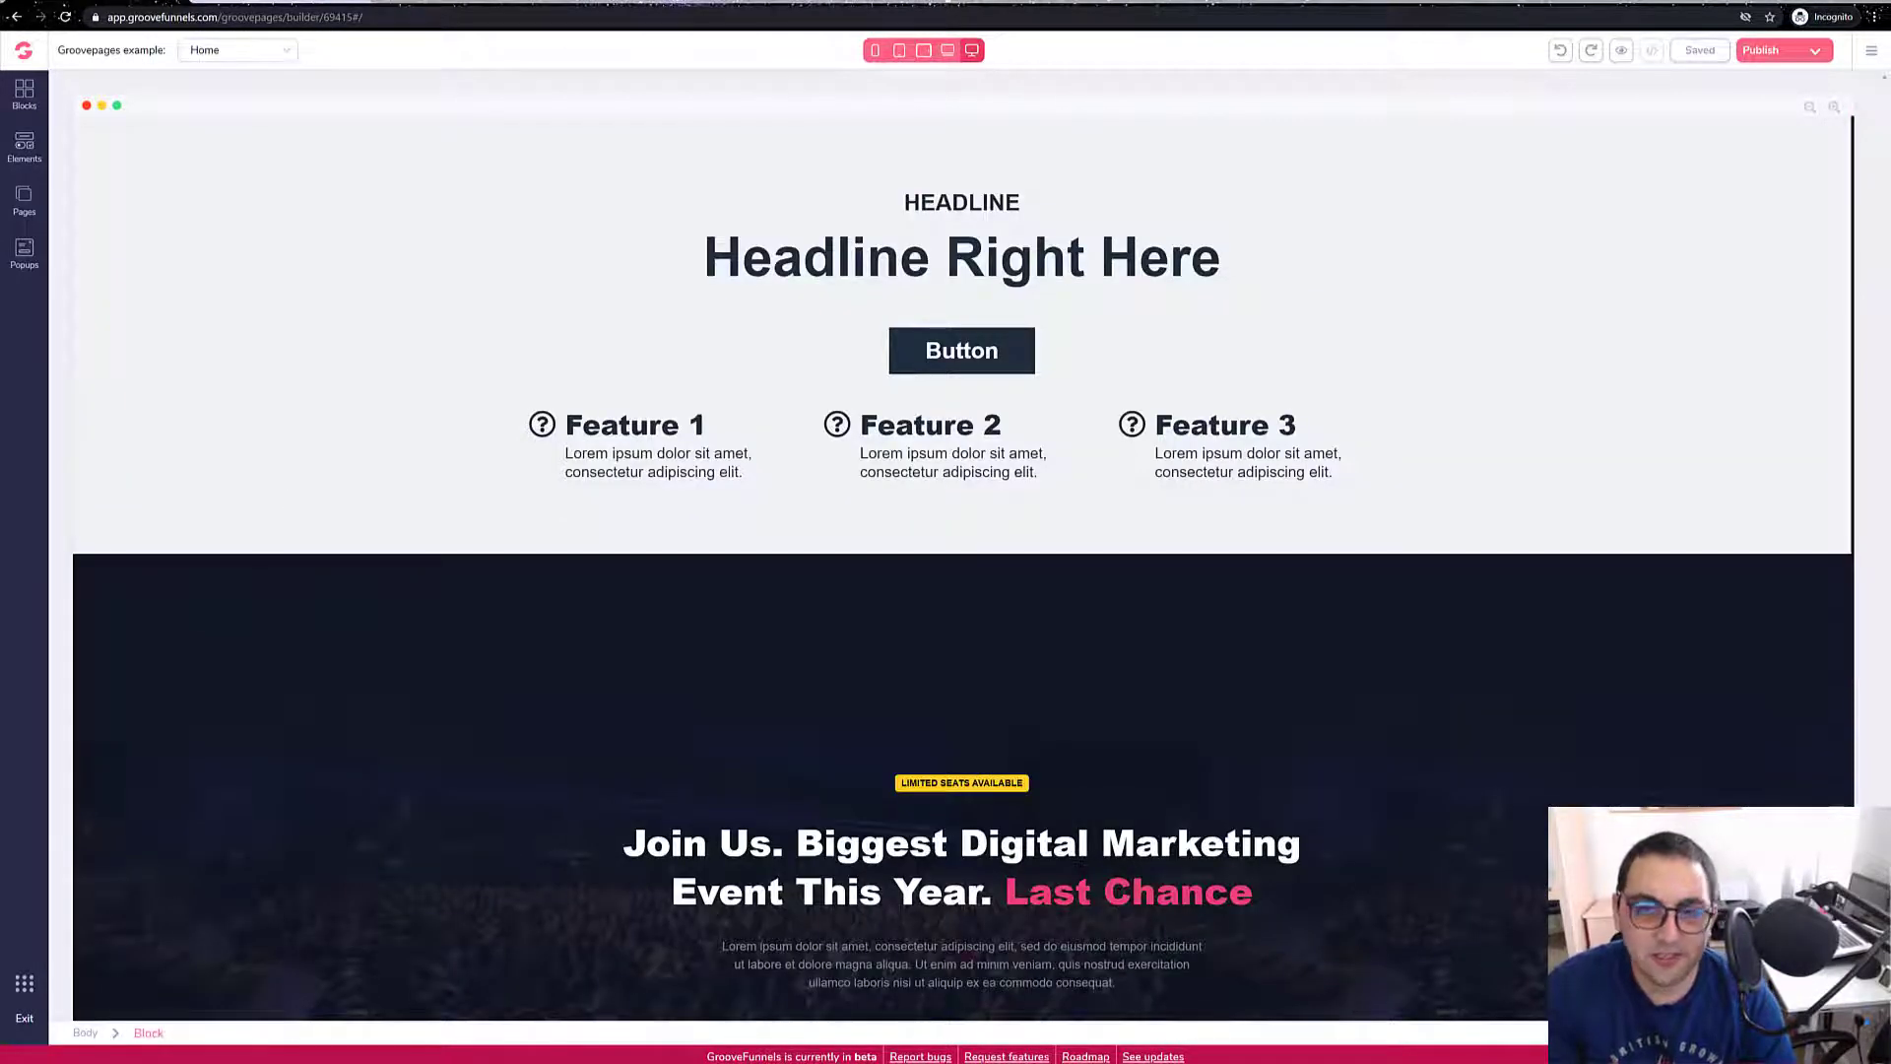
scroll("down", 3)
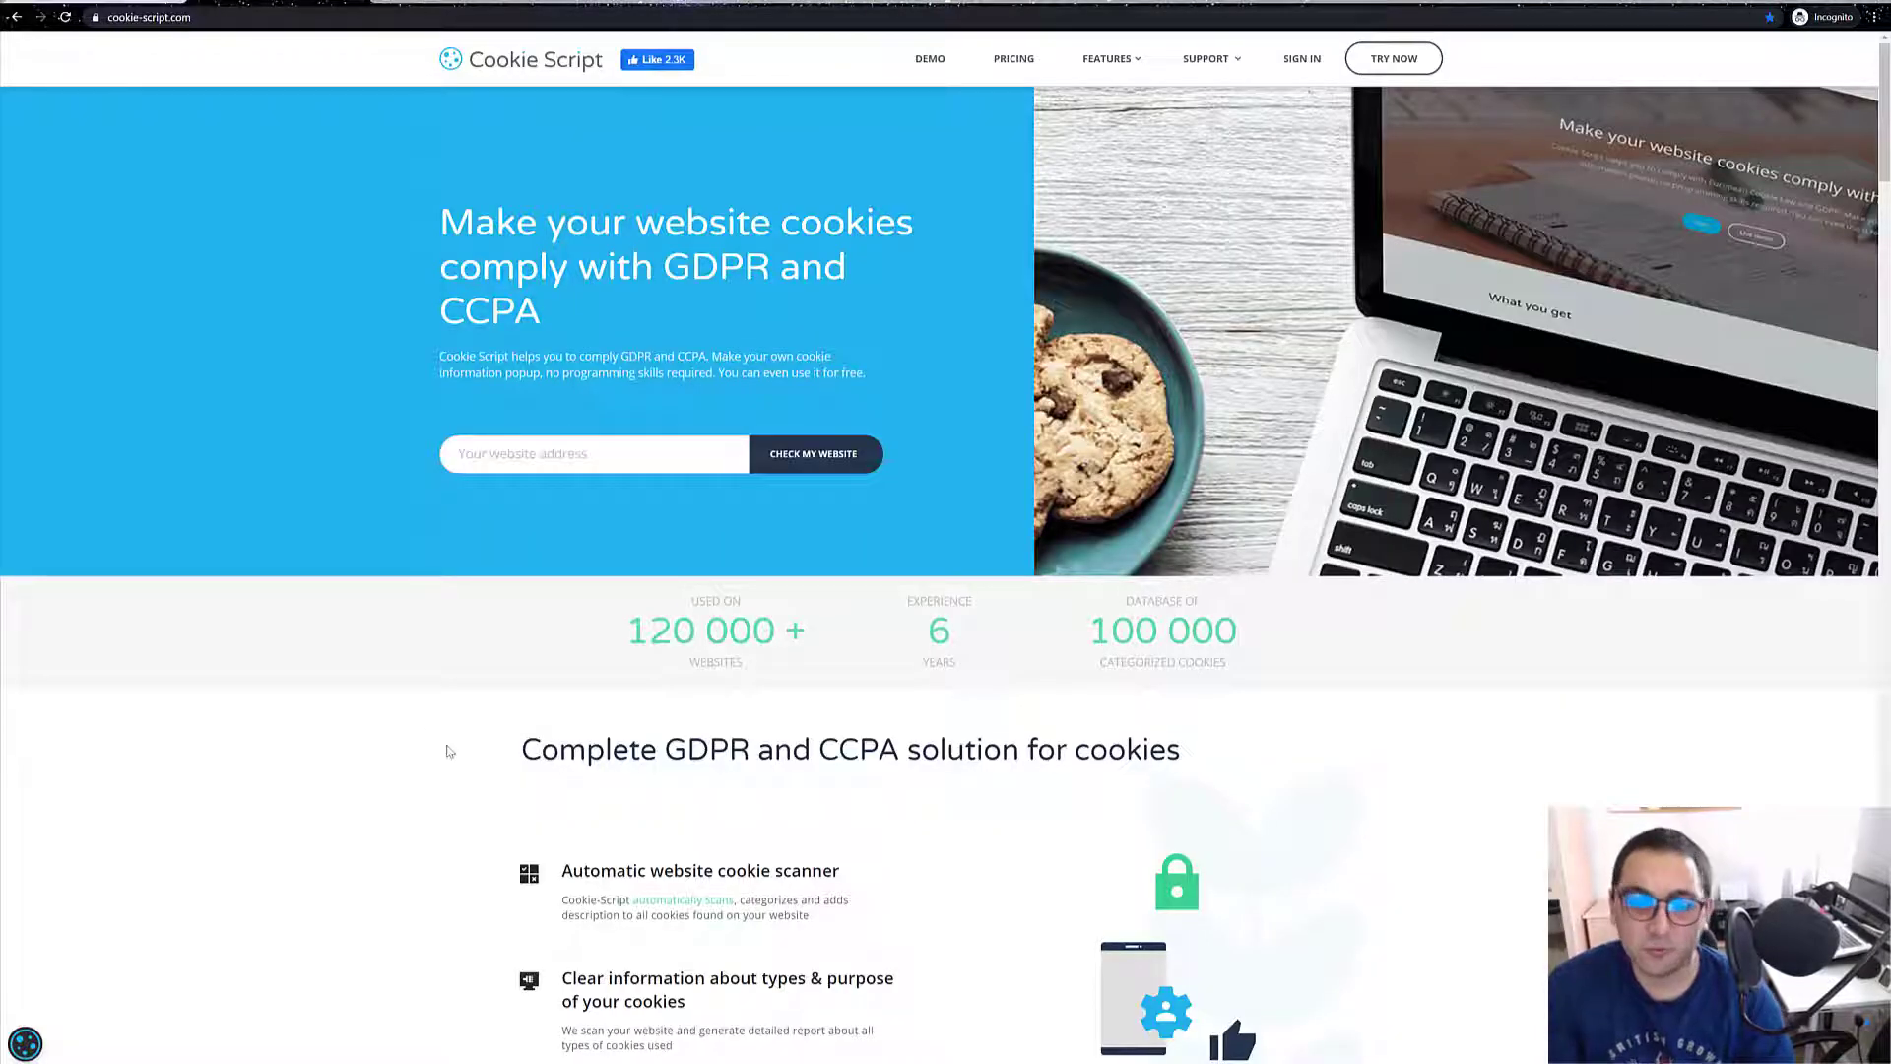
Register a free Cookie-Script account via Try Now using the saved name, then log in.
left_click(24, 1043)
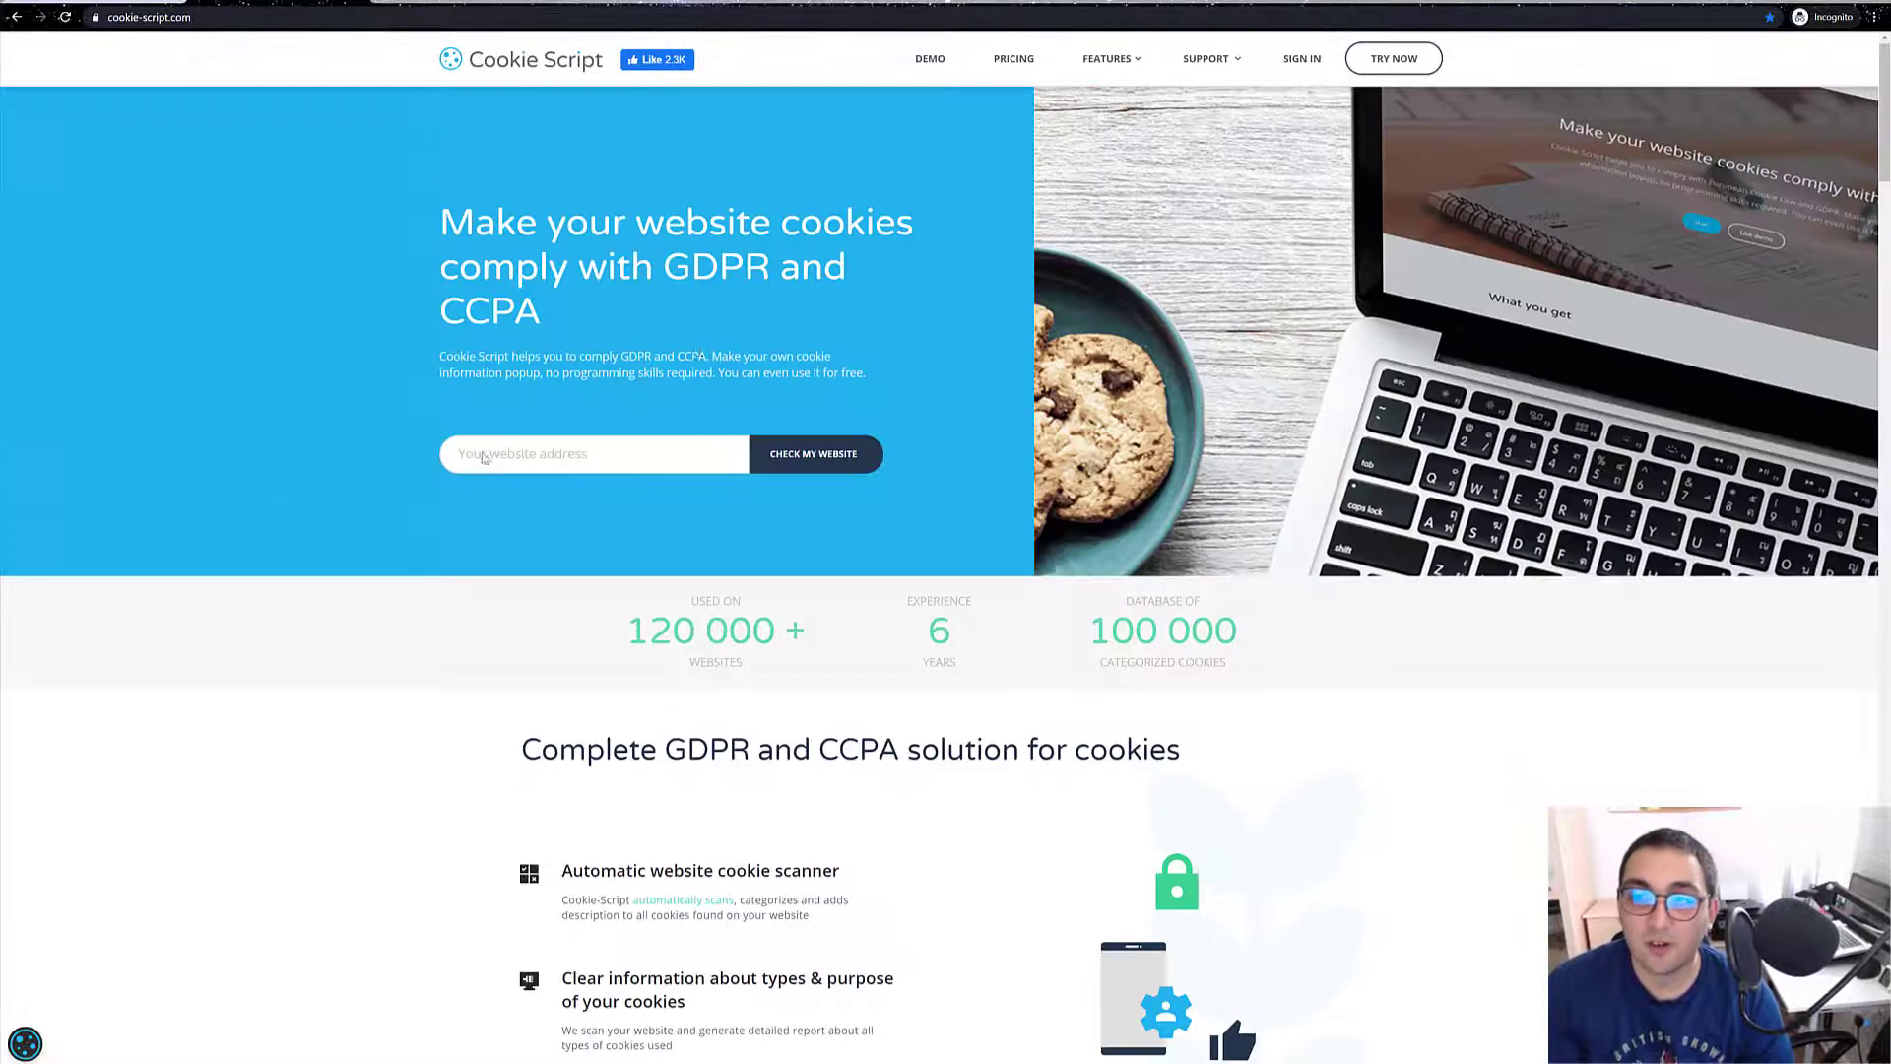
mouse_move(1392, 58)
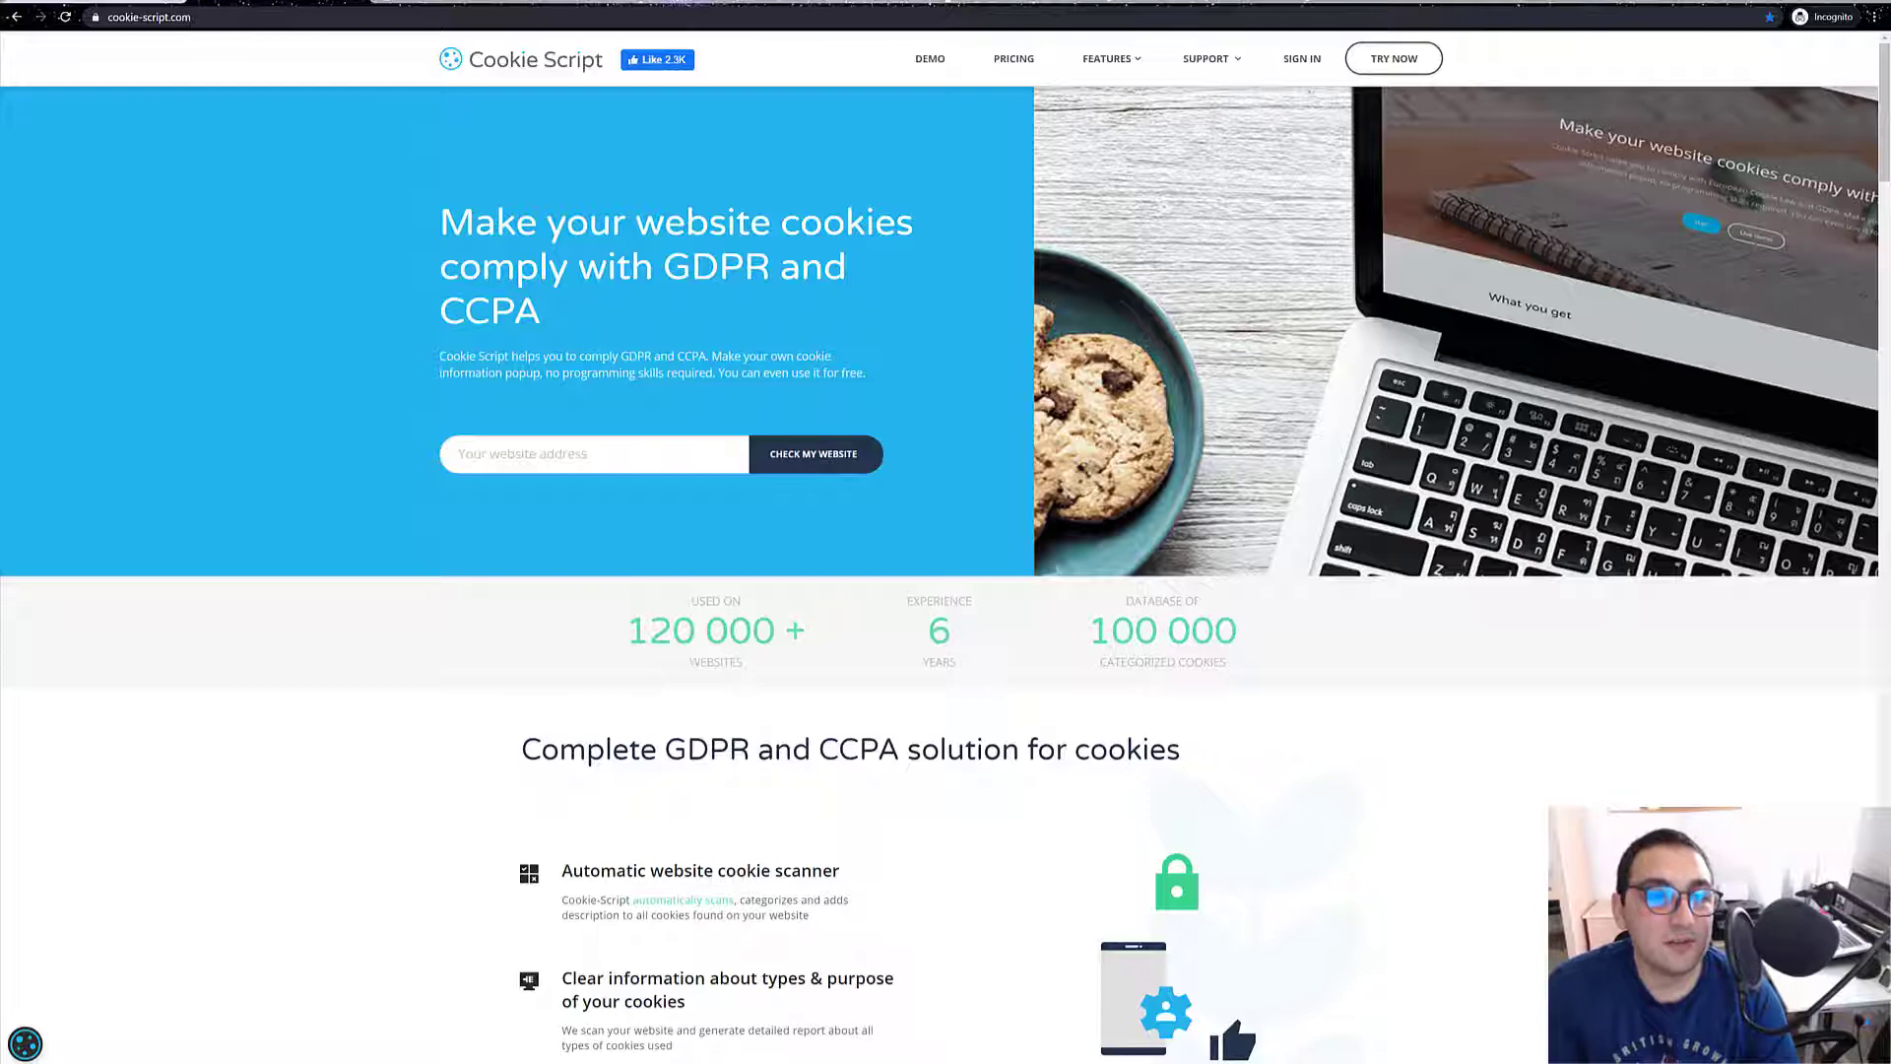
left_click(1393, 58)
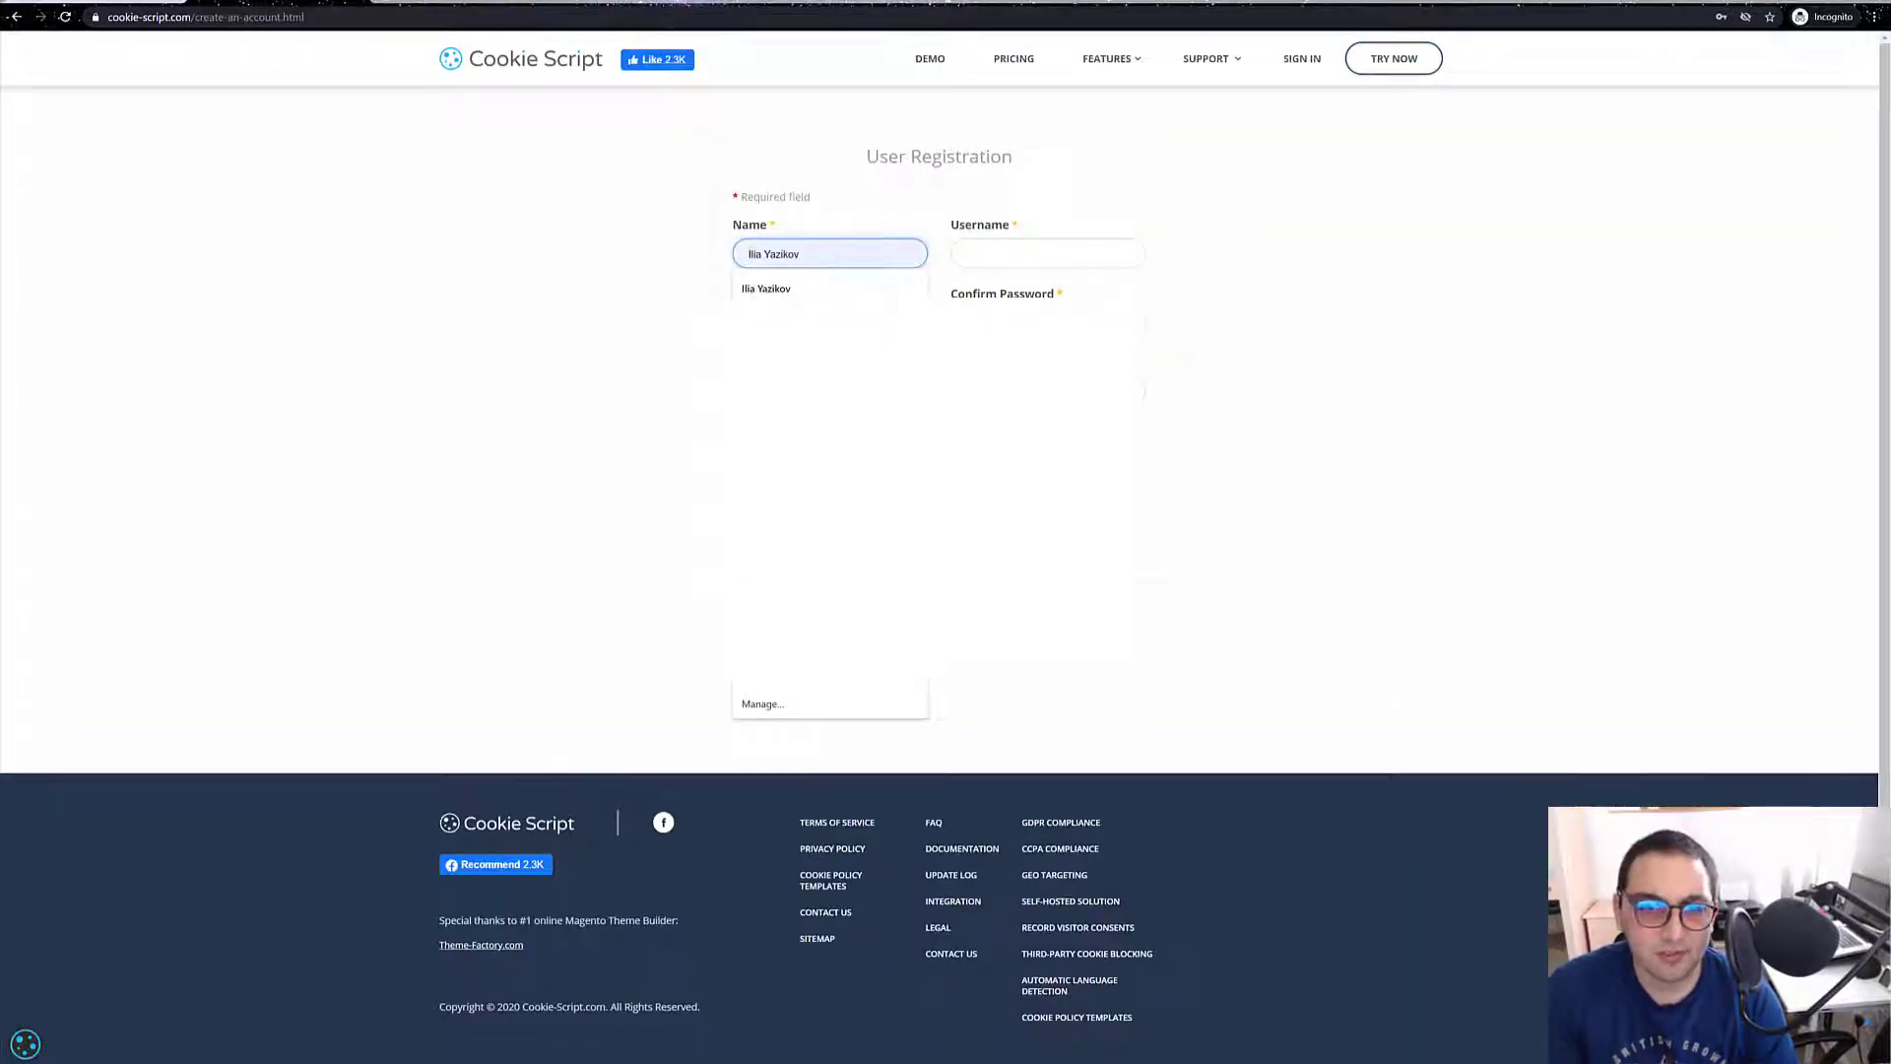
left_click(1047, 253)
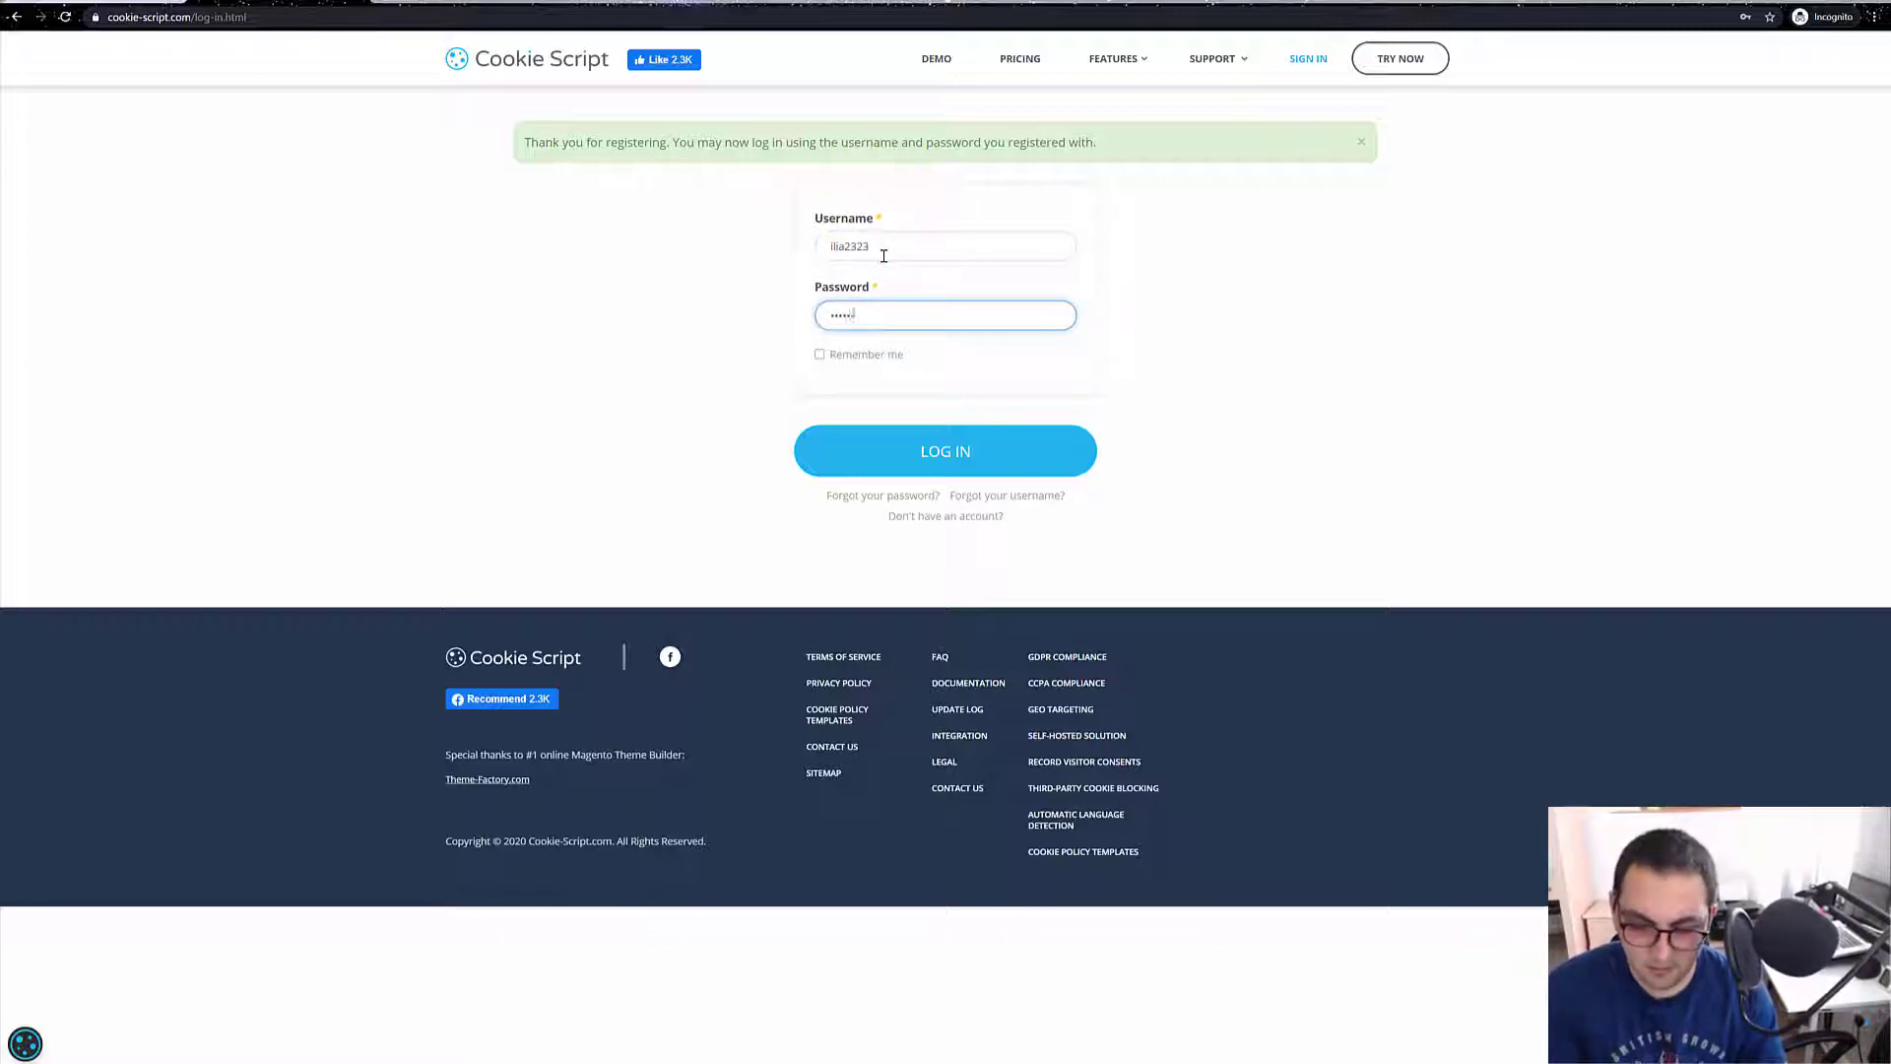
left_click(945, 450)
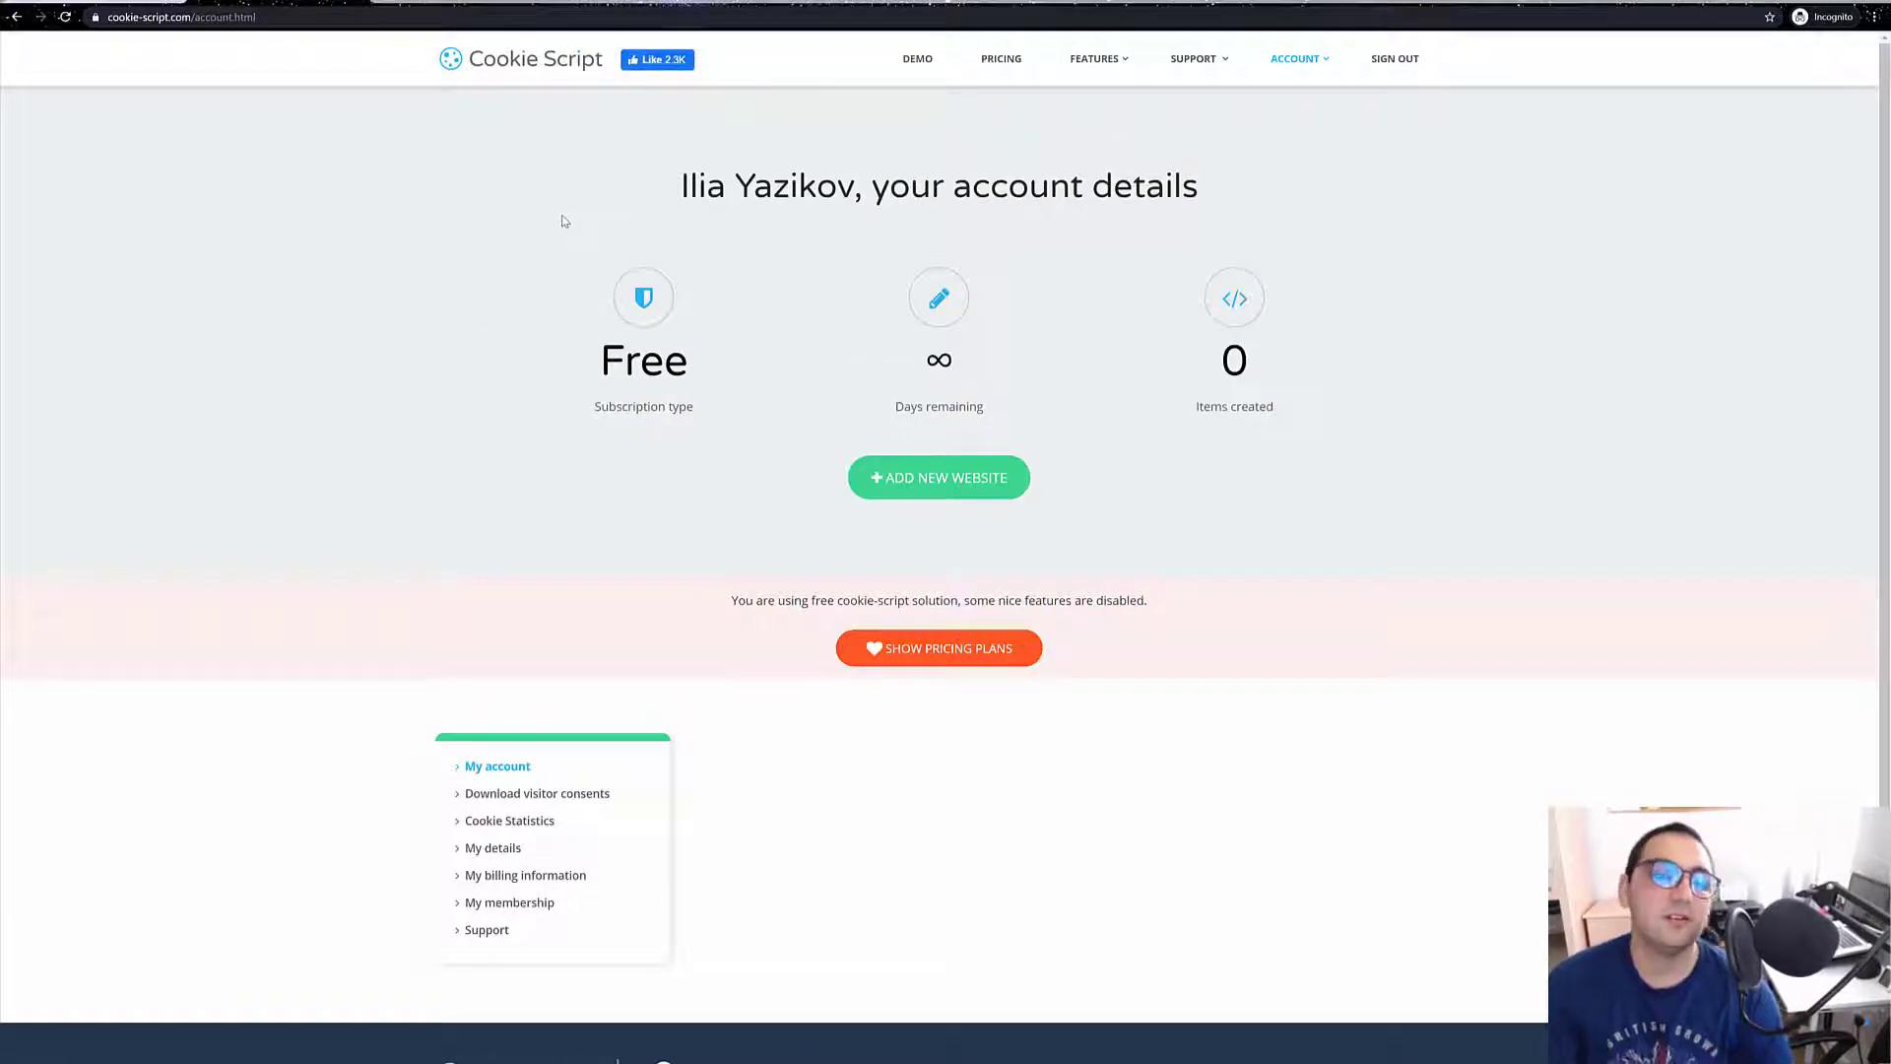
mouse_move(303, 339)
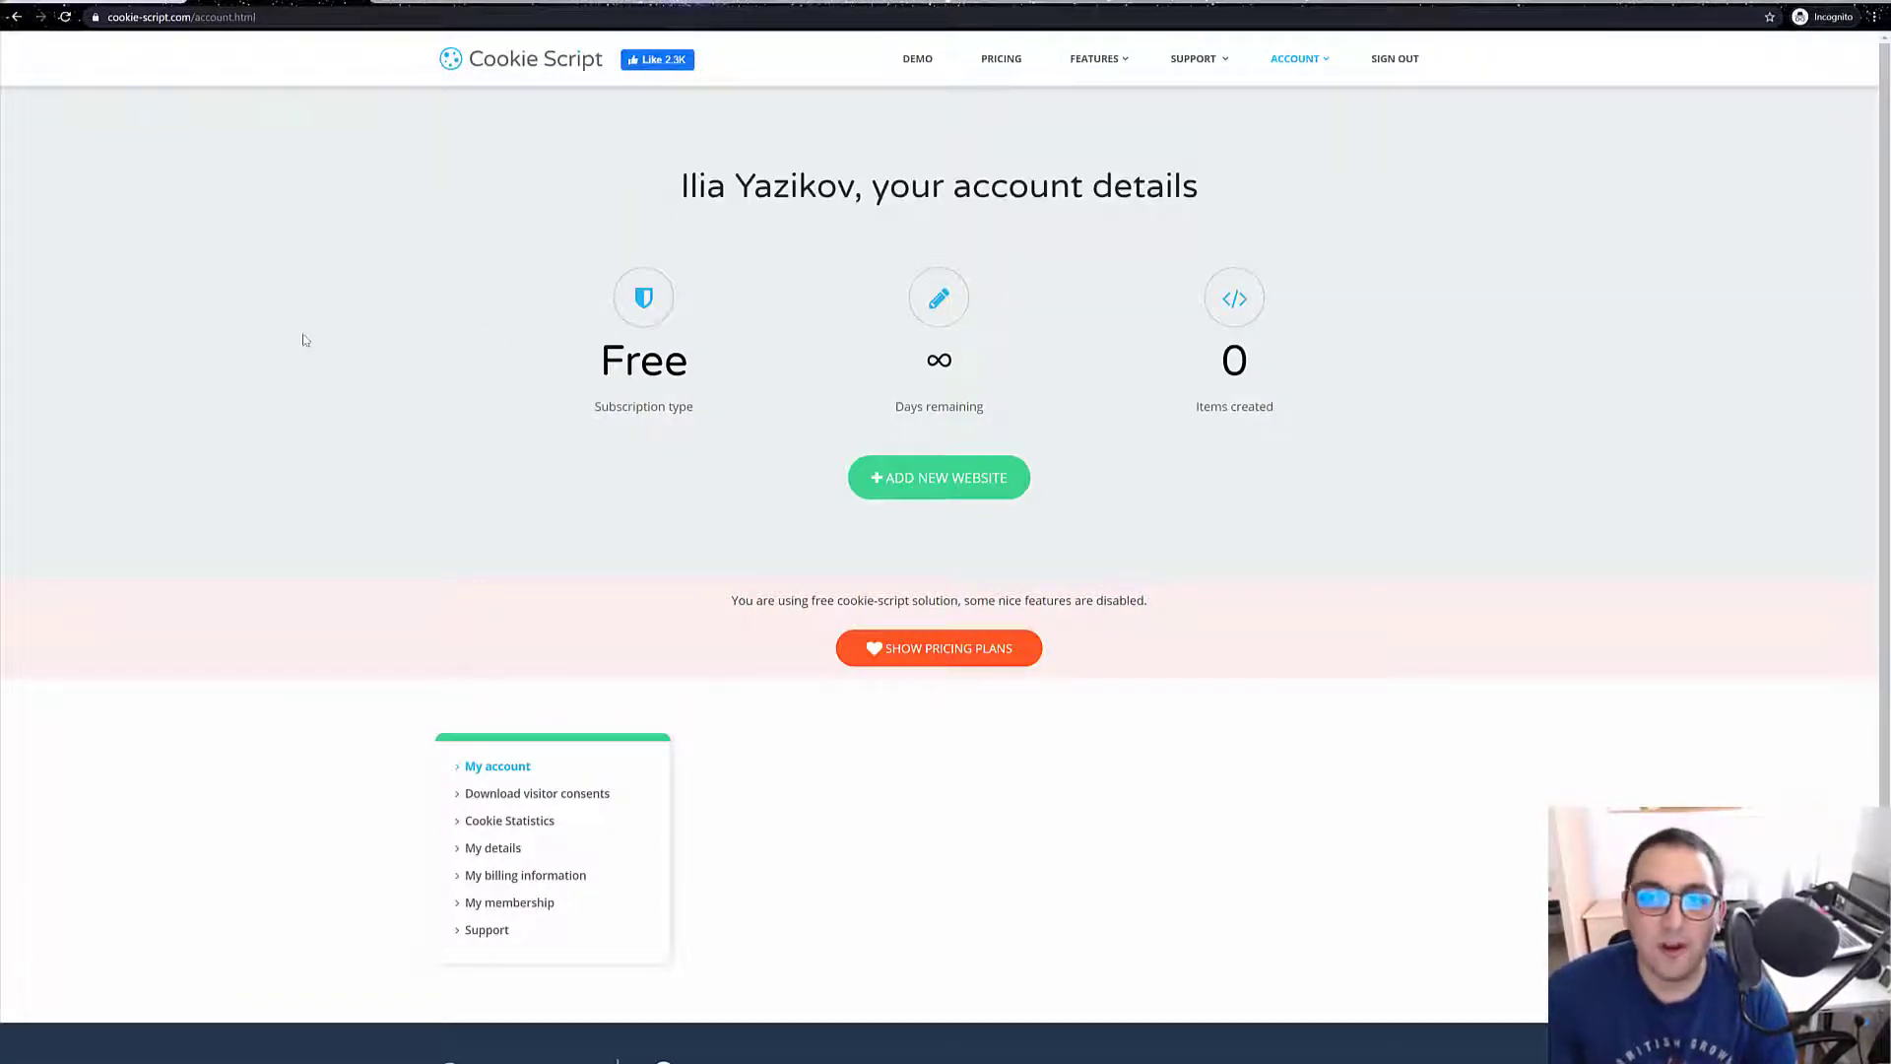
mouse_move(253, 309)
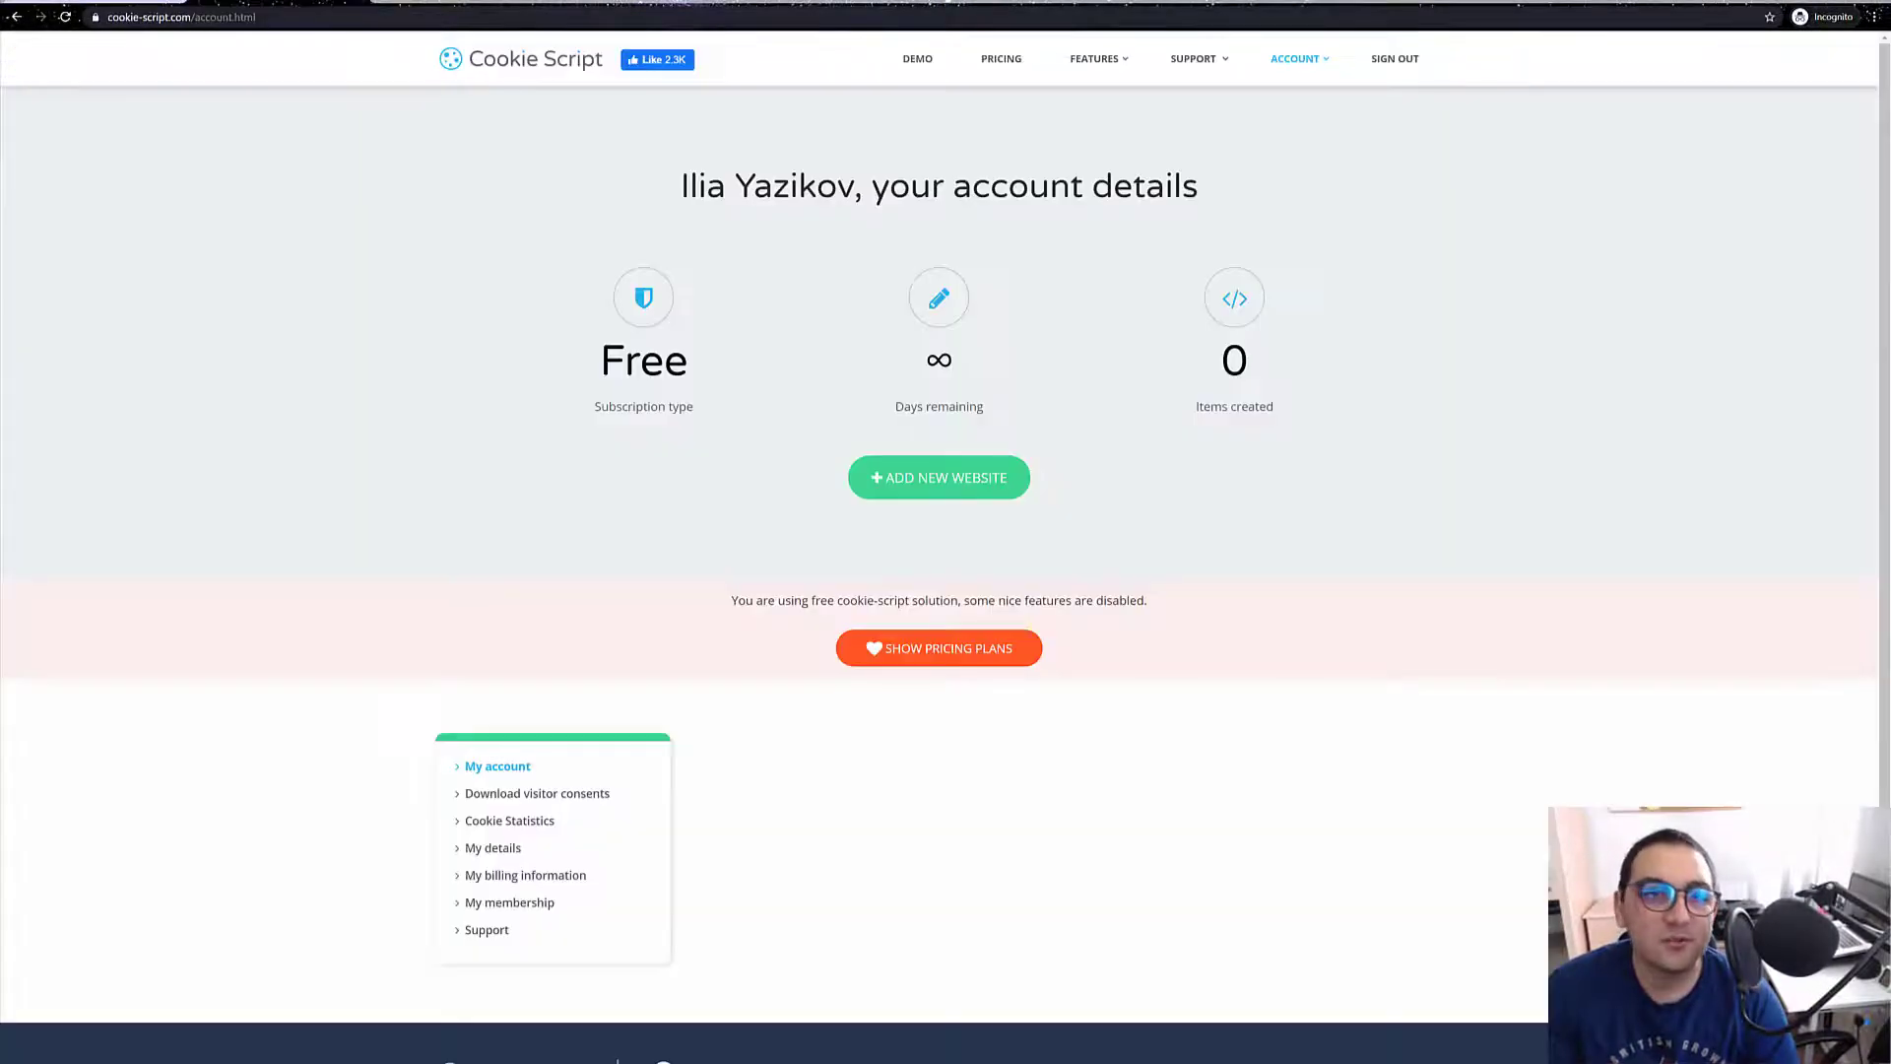
Review My membership, return to My account and start adding a new website banner.
double_click(1234, 407)
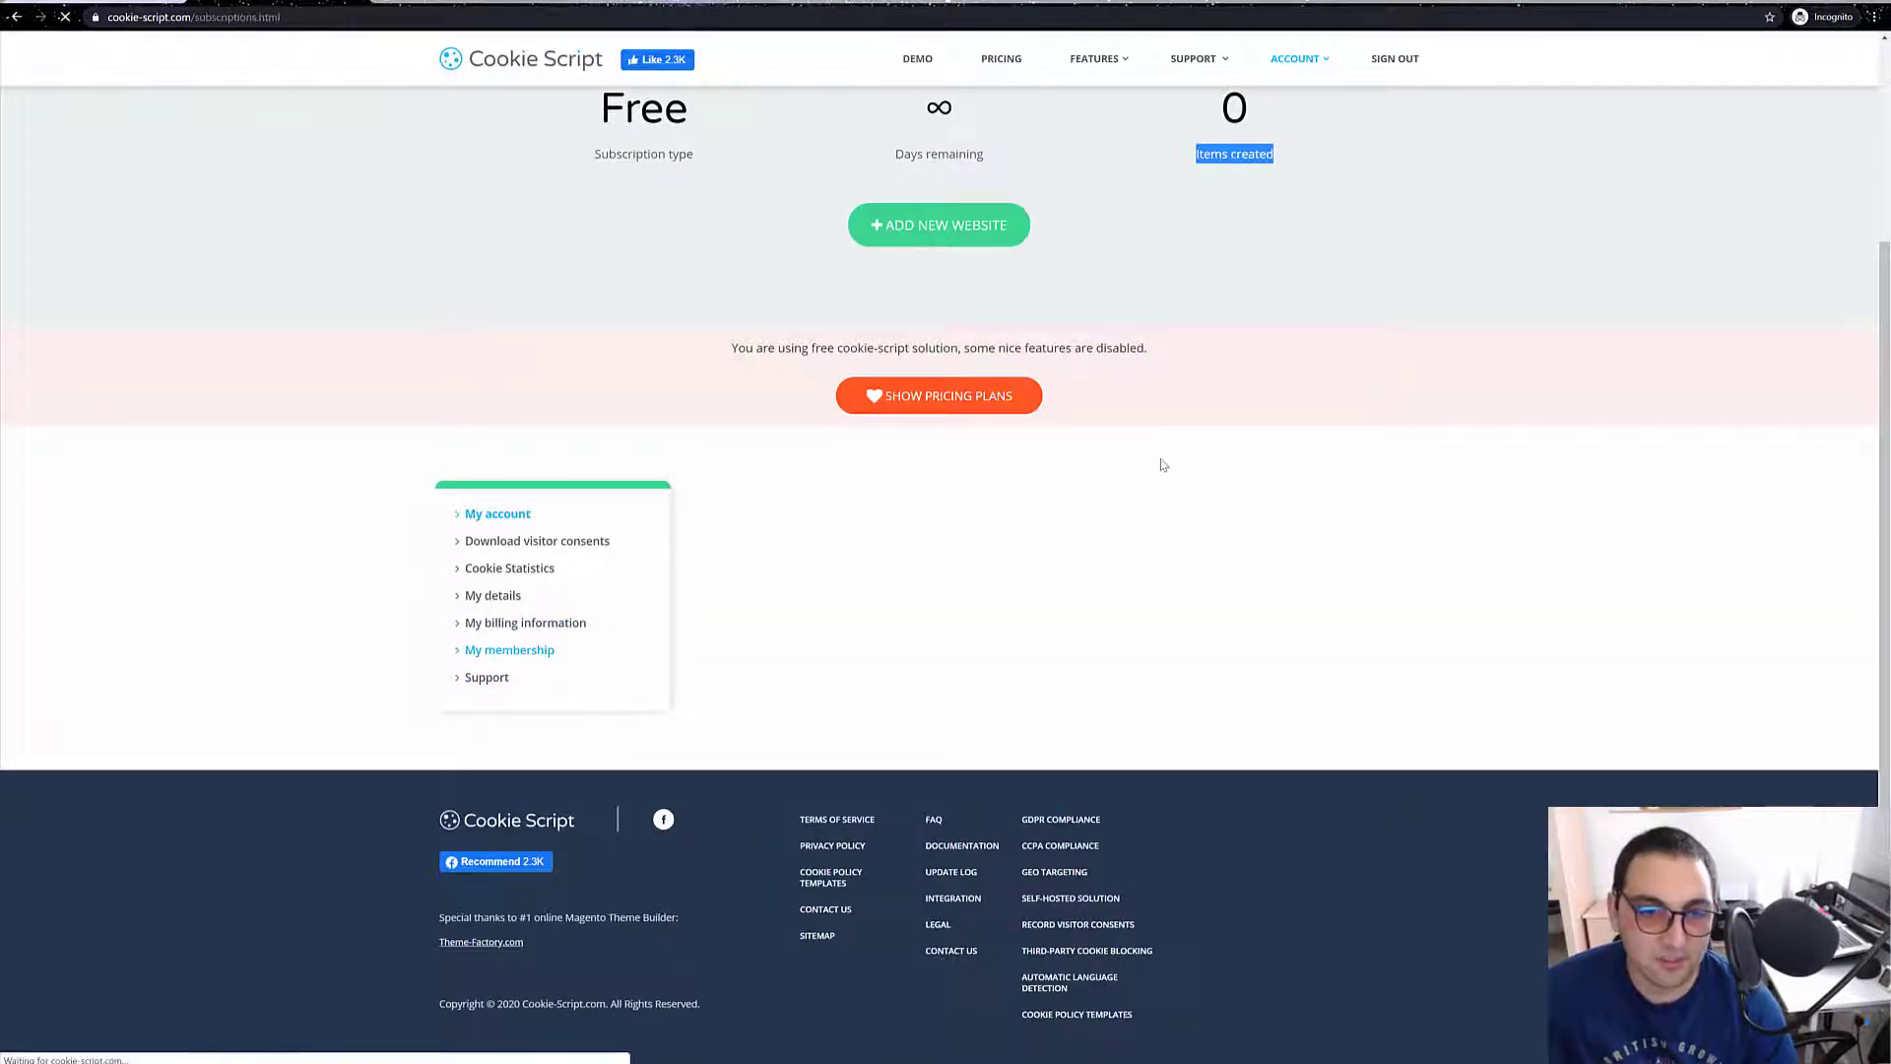
left_click(497, 512)
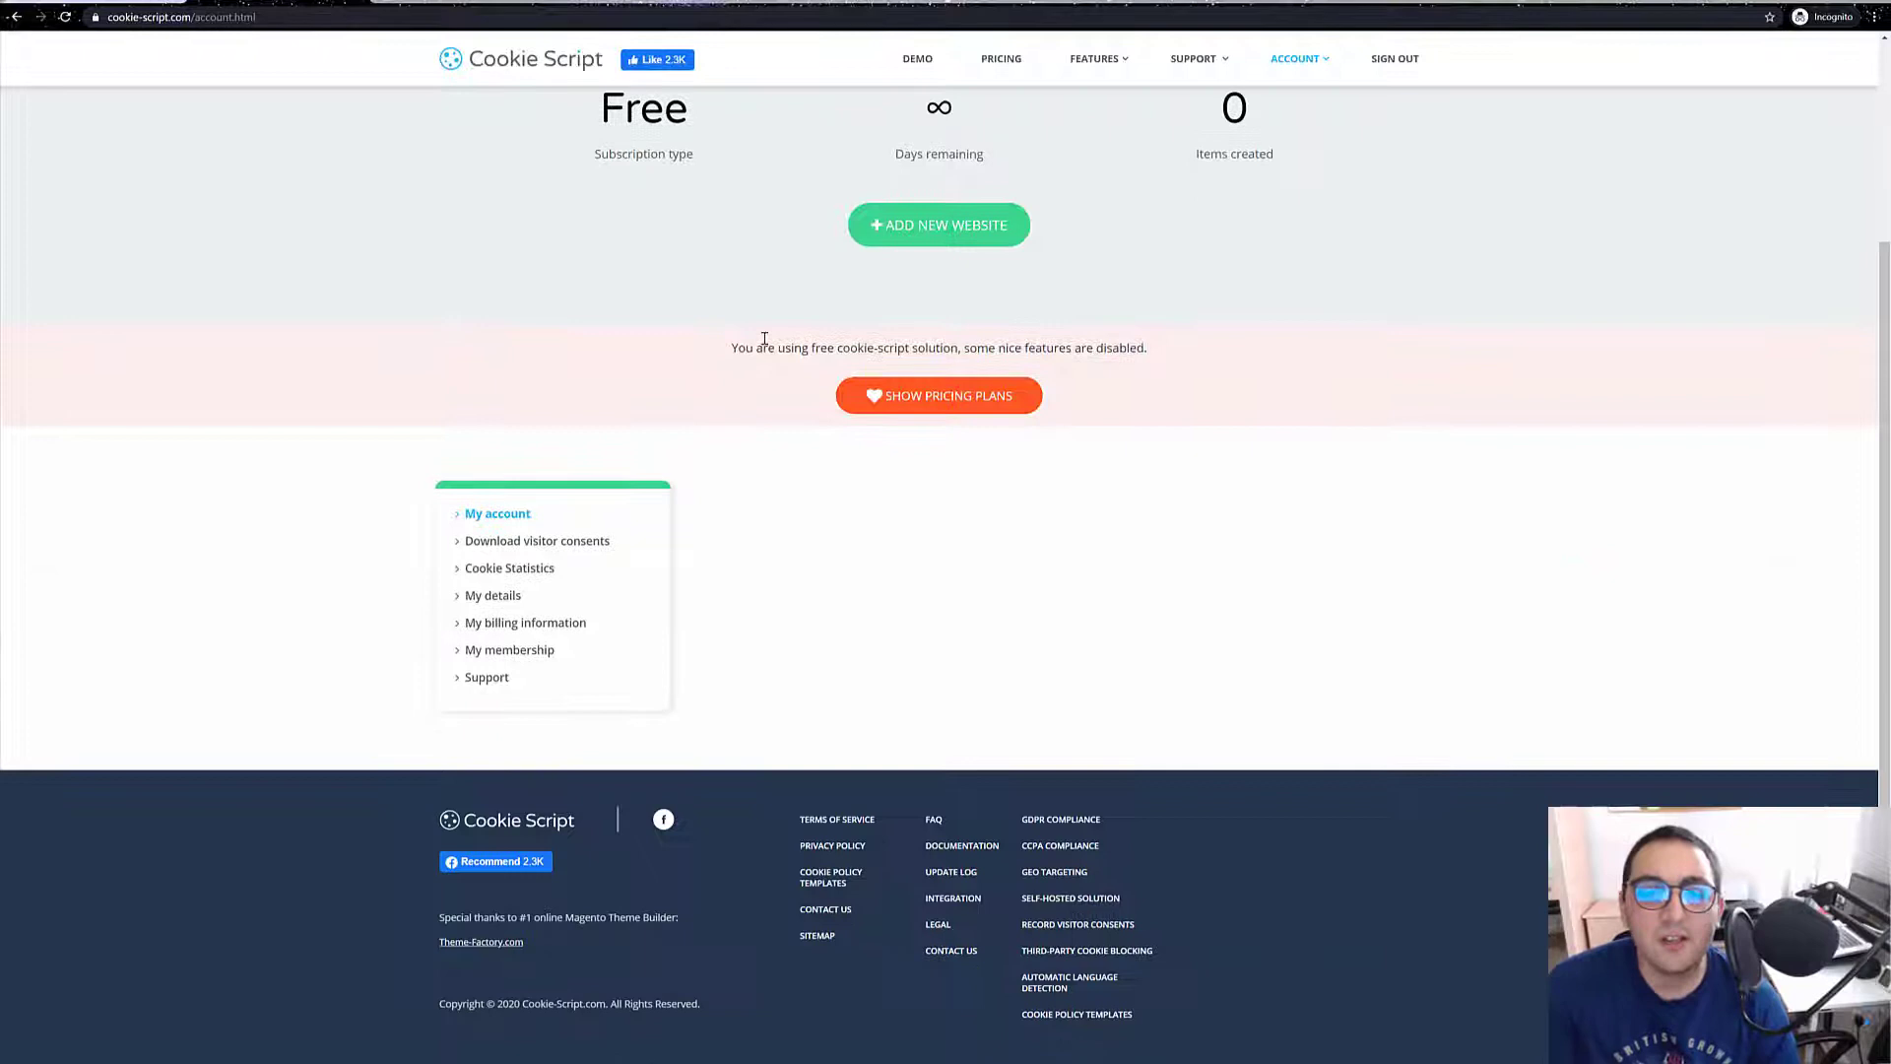
left_click(939, 224)
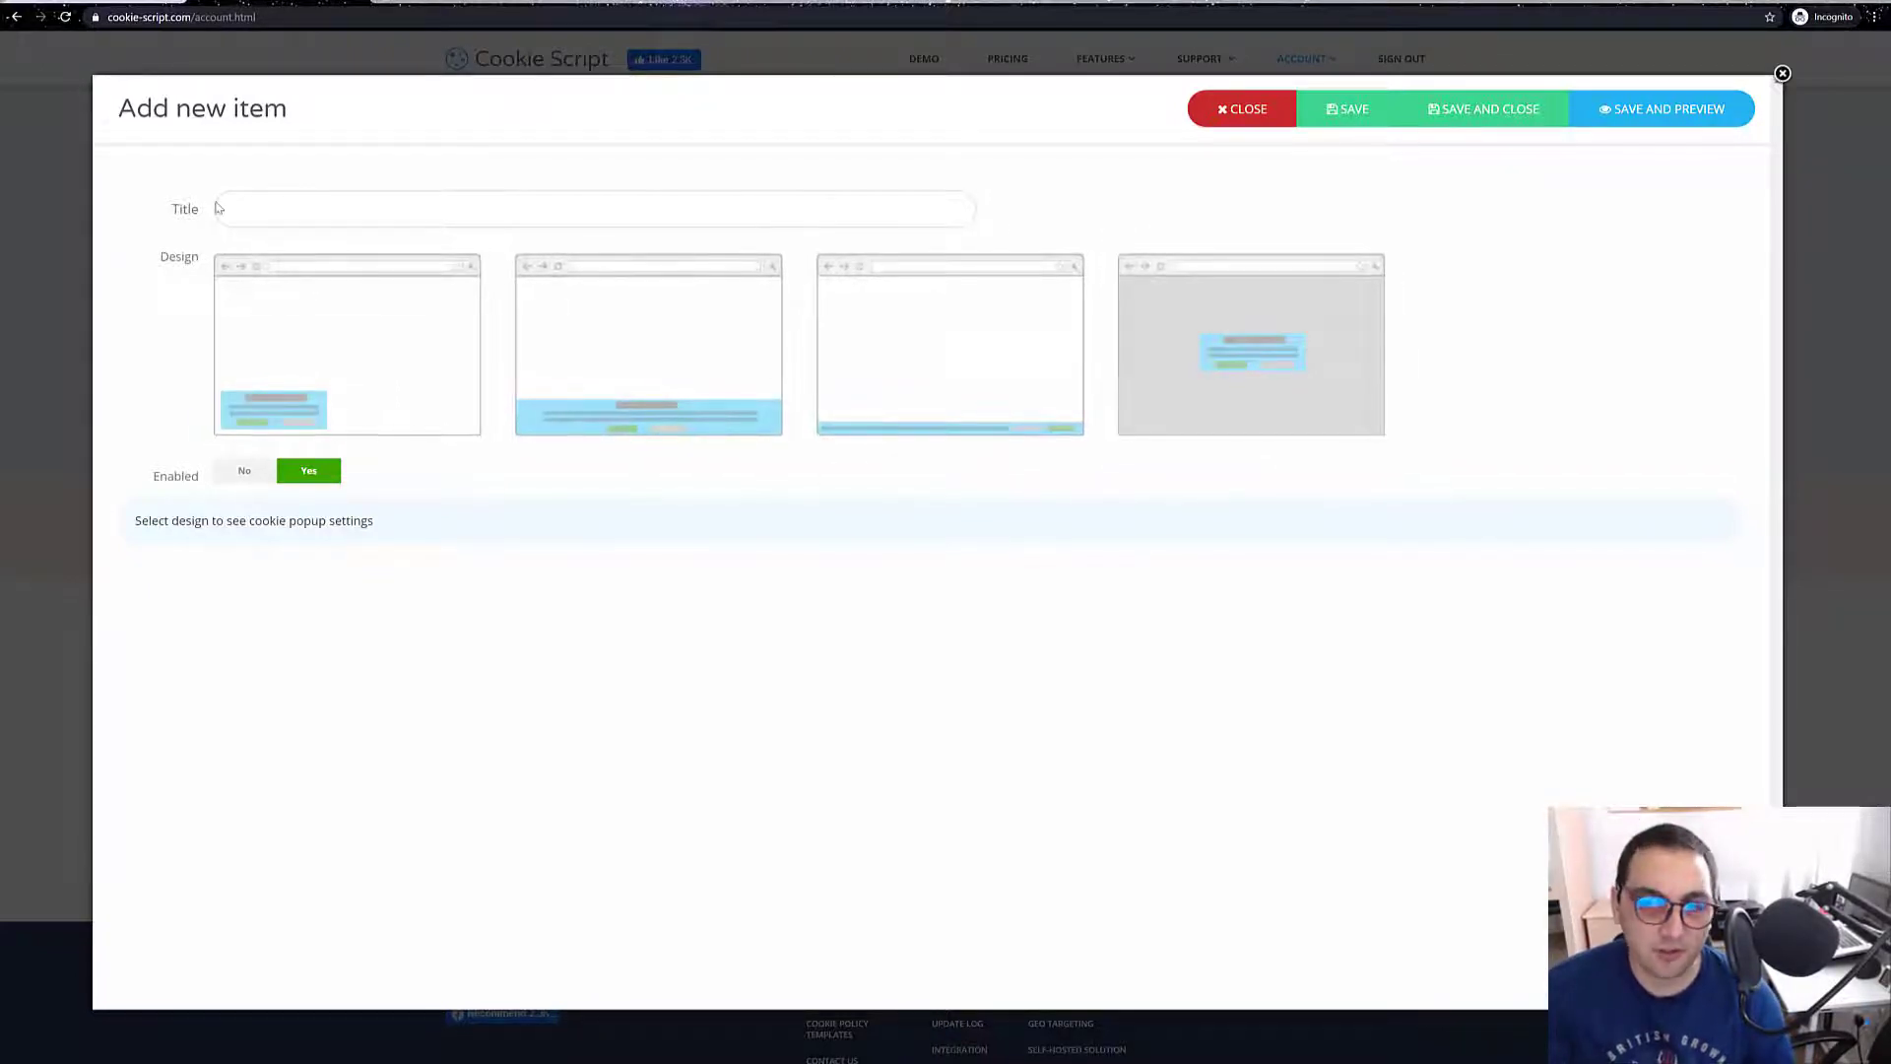
Title the new banner 'Test cookie' and pick the small bottom-left box design.
left_click(595, 207)
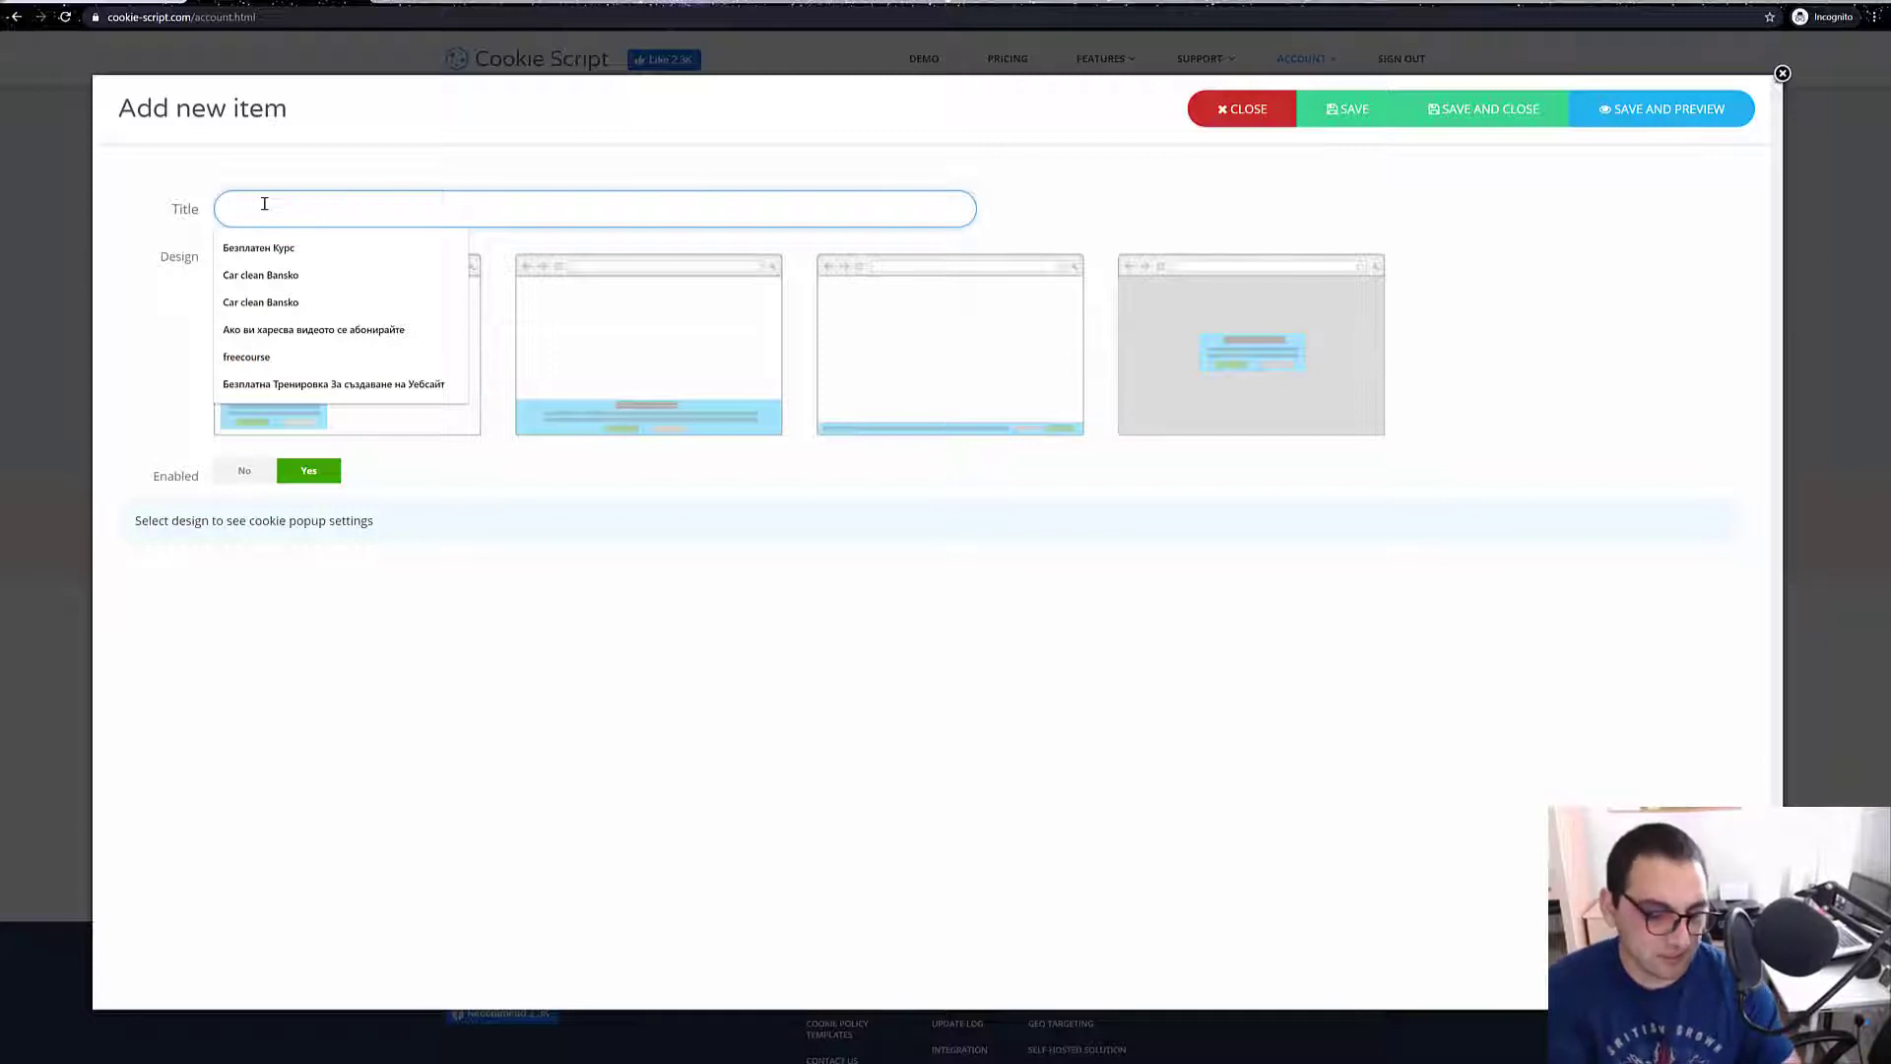
type("Test")
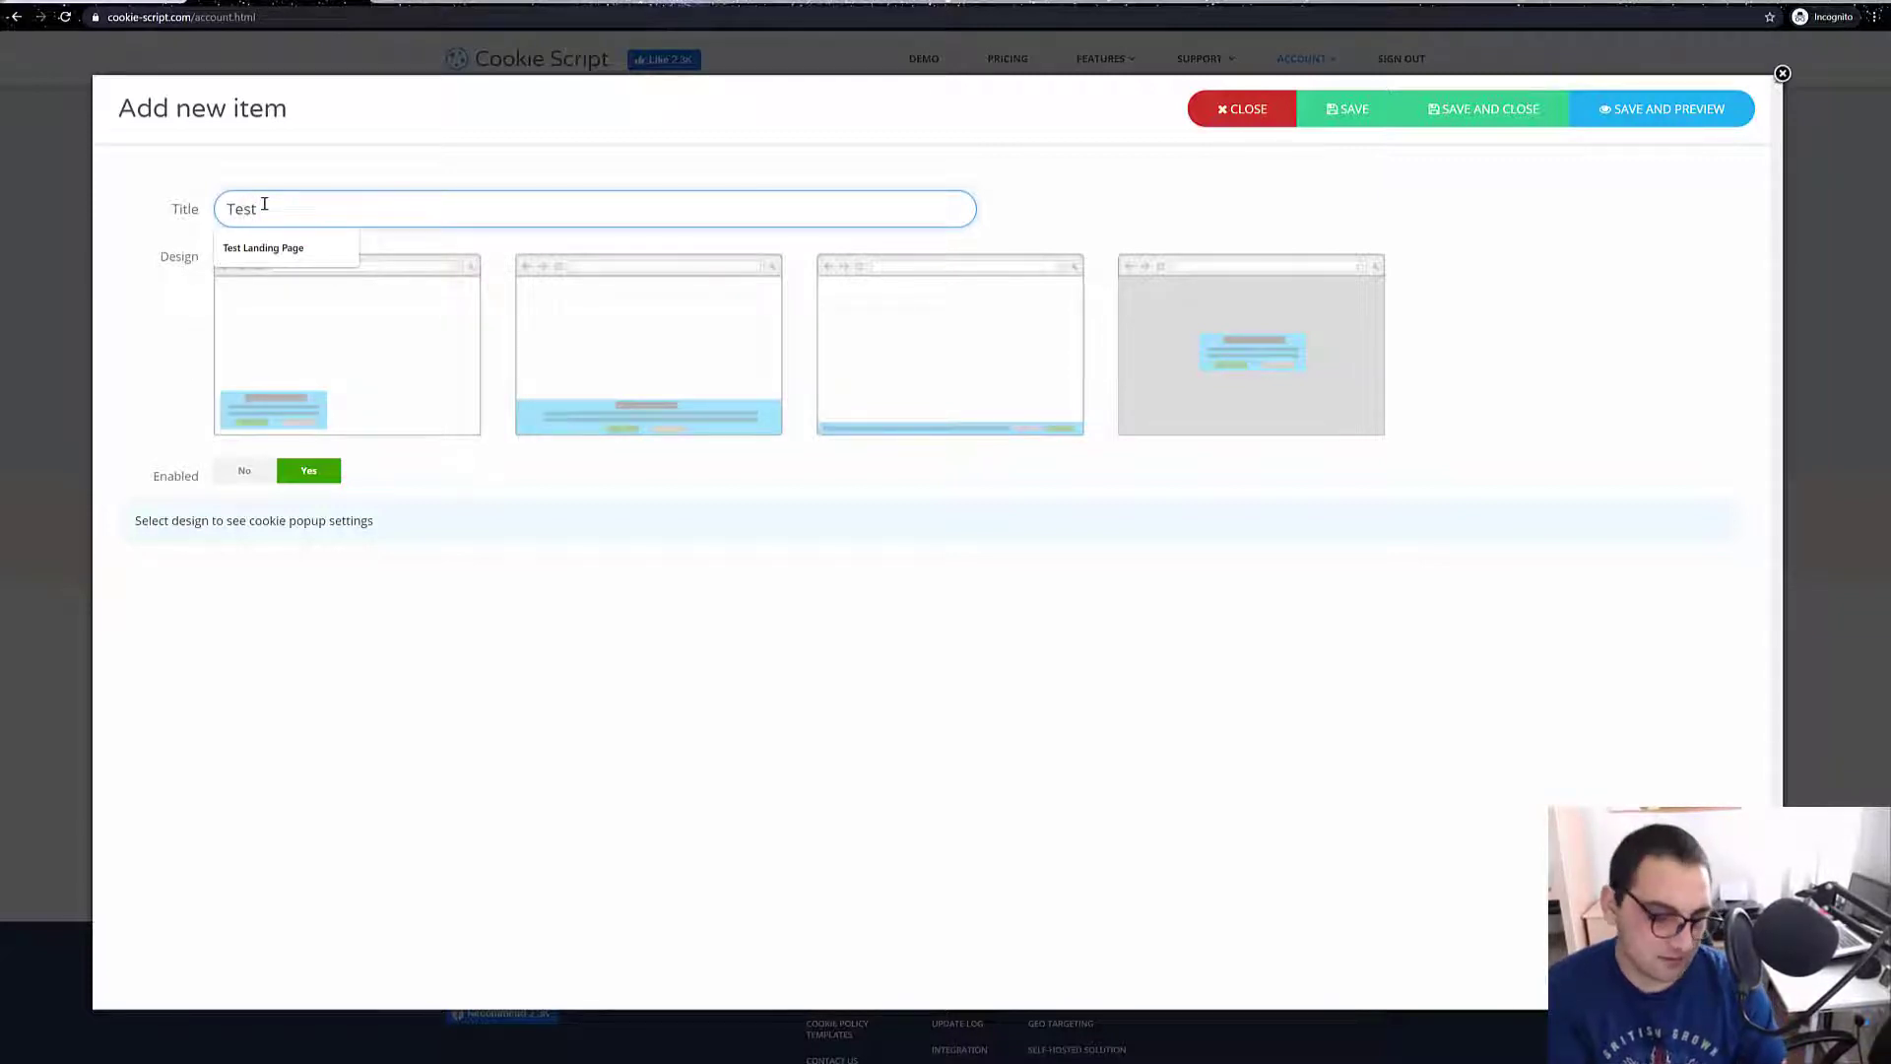
type("cookie")
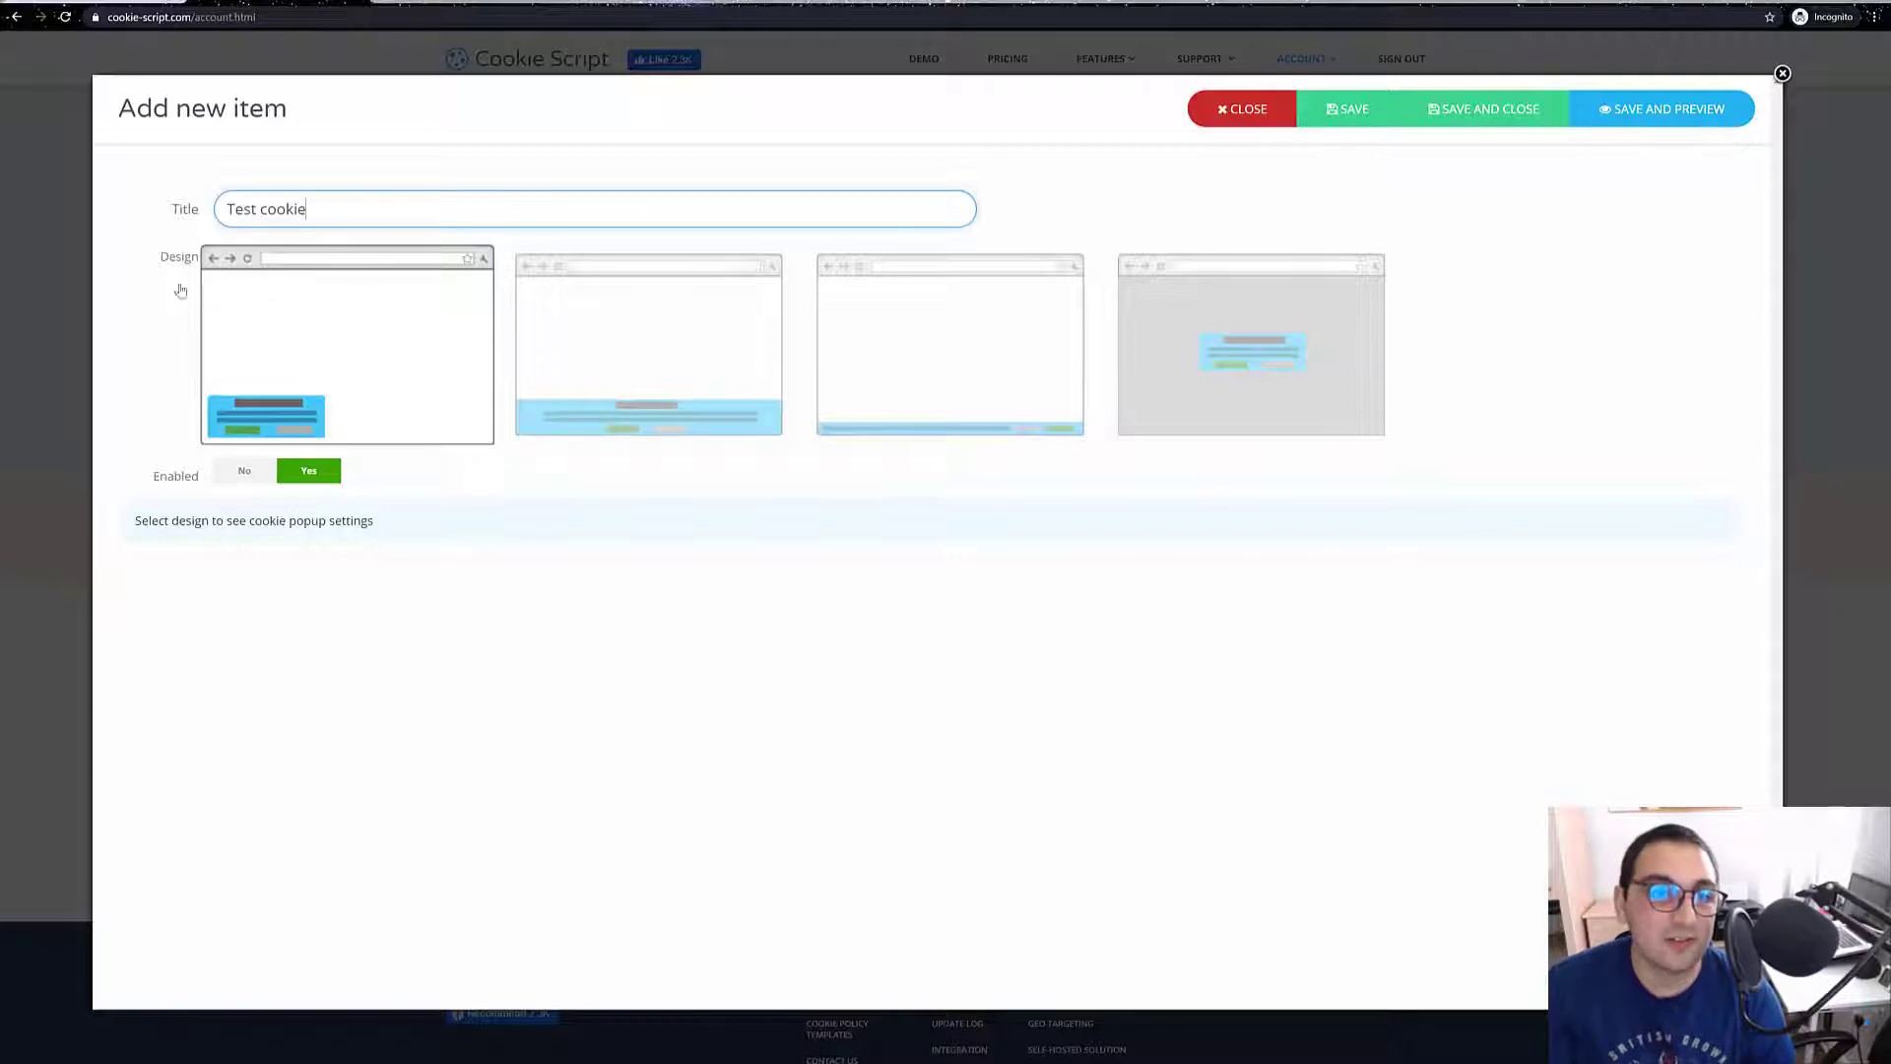
left_click(648, 344)
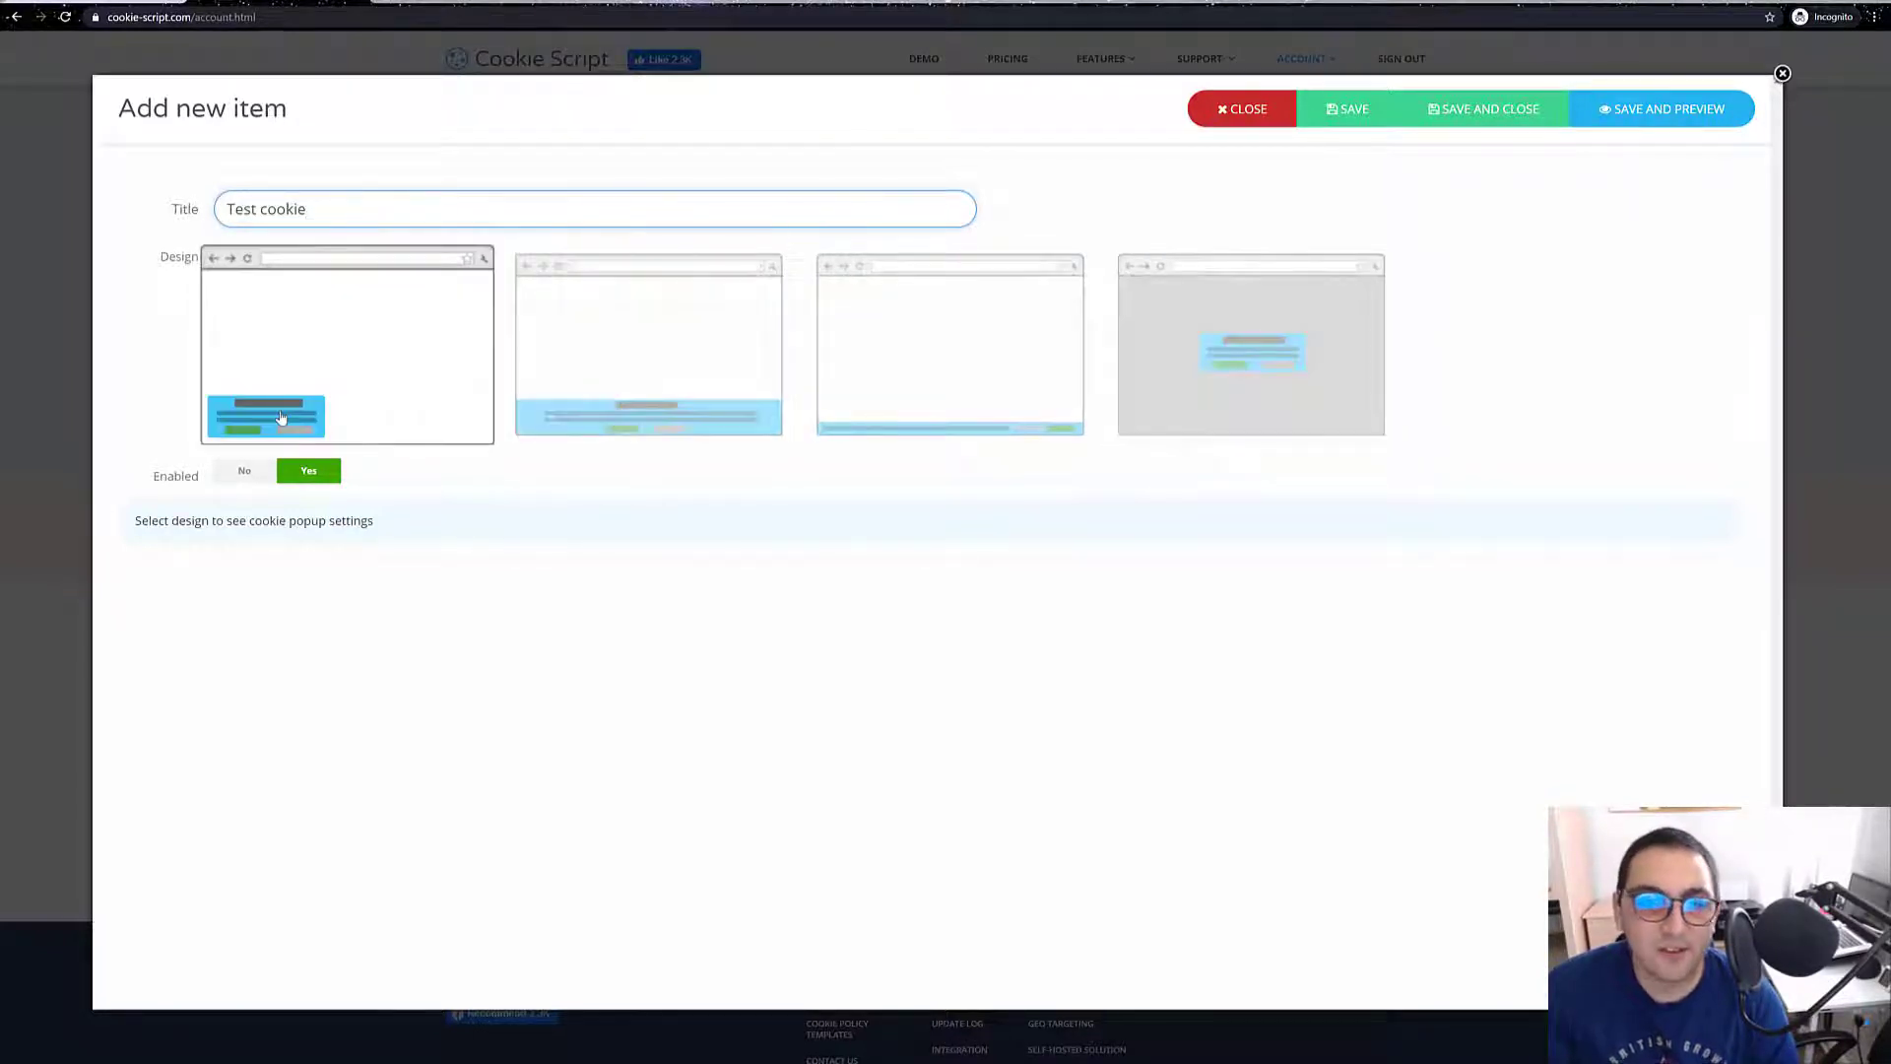
mouse_move(581, 362)
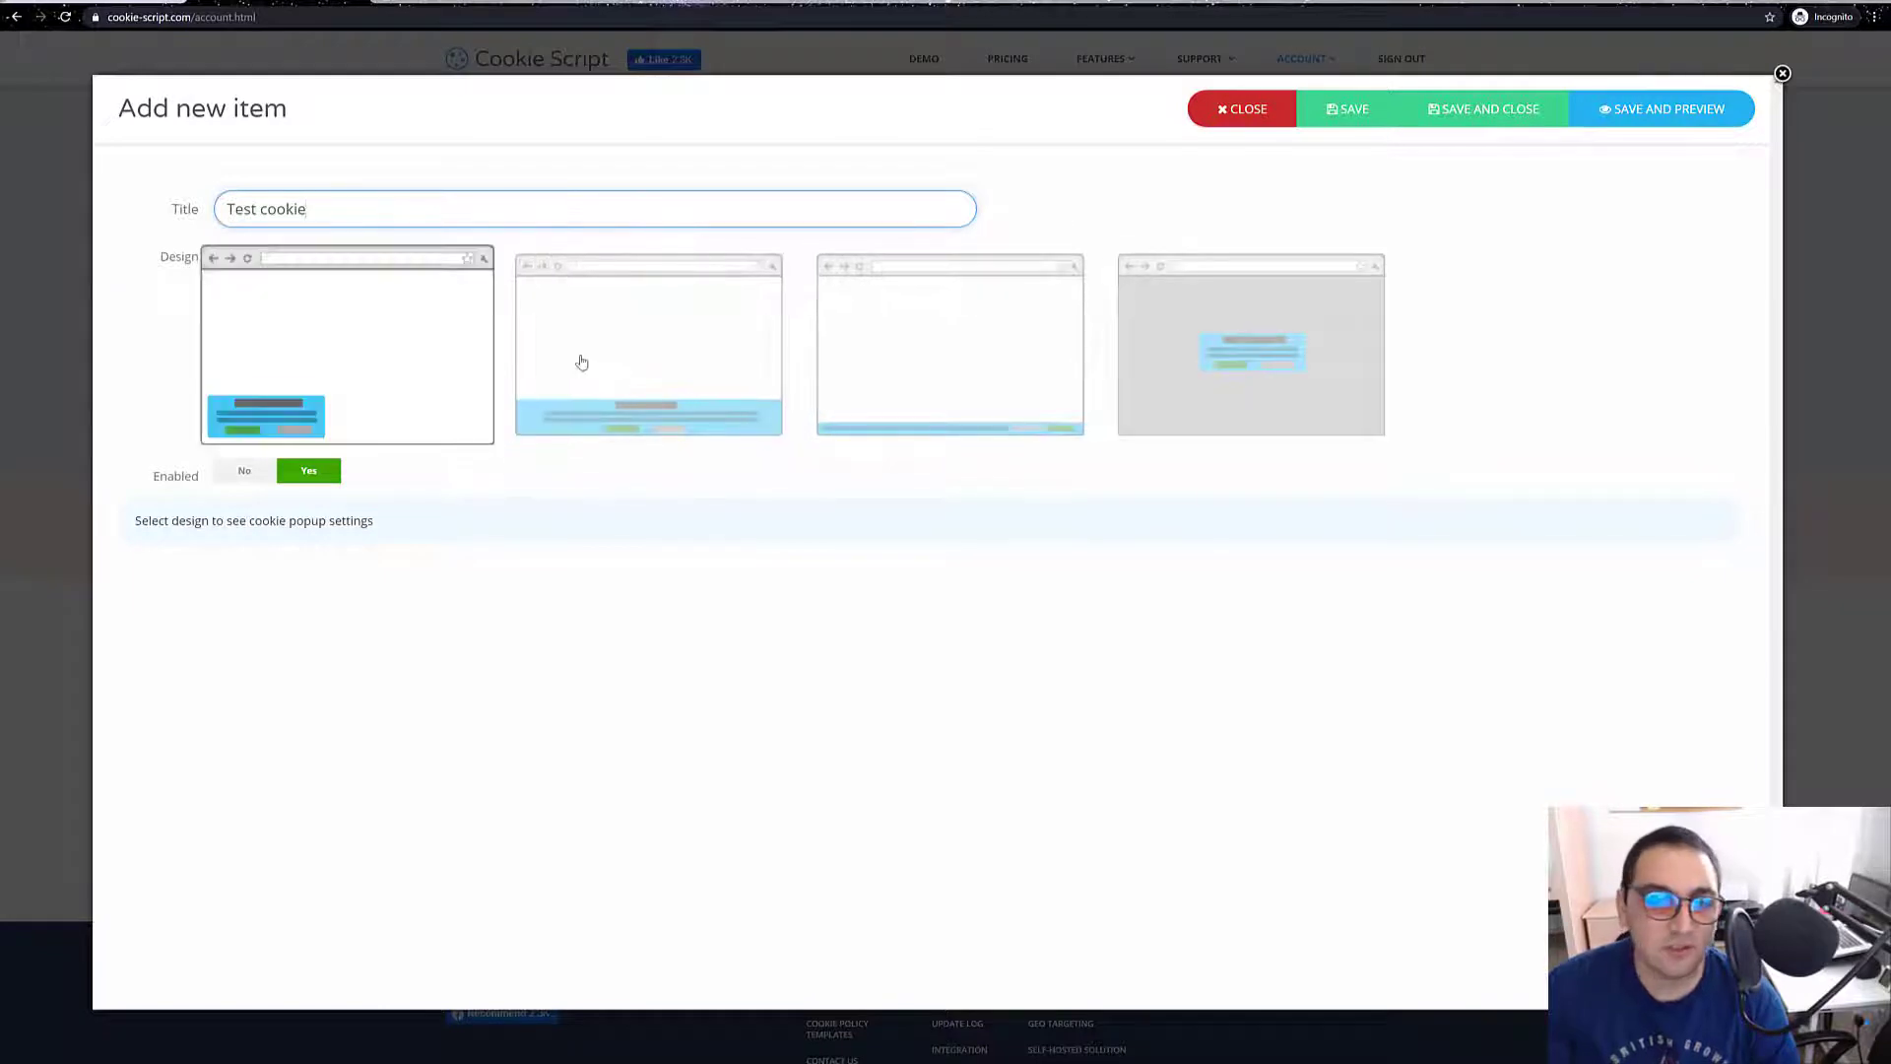
Preview the other bottom designs, return to the bottom-left box, and leave Enabled on Yes.
left_click(648, 344)
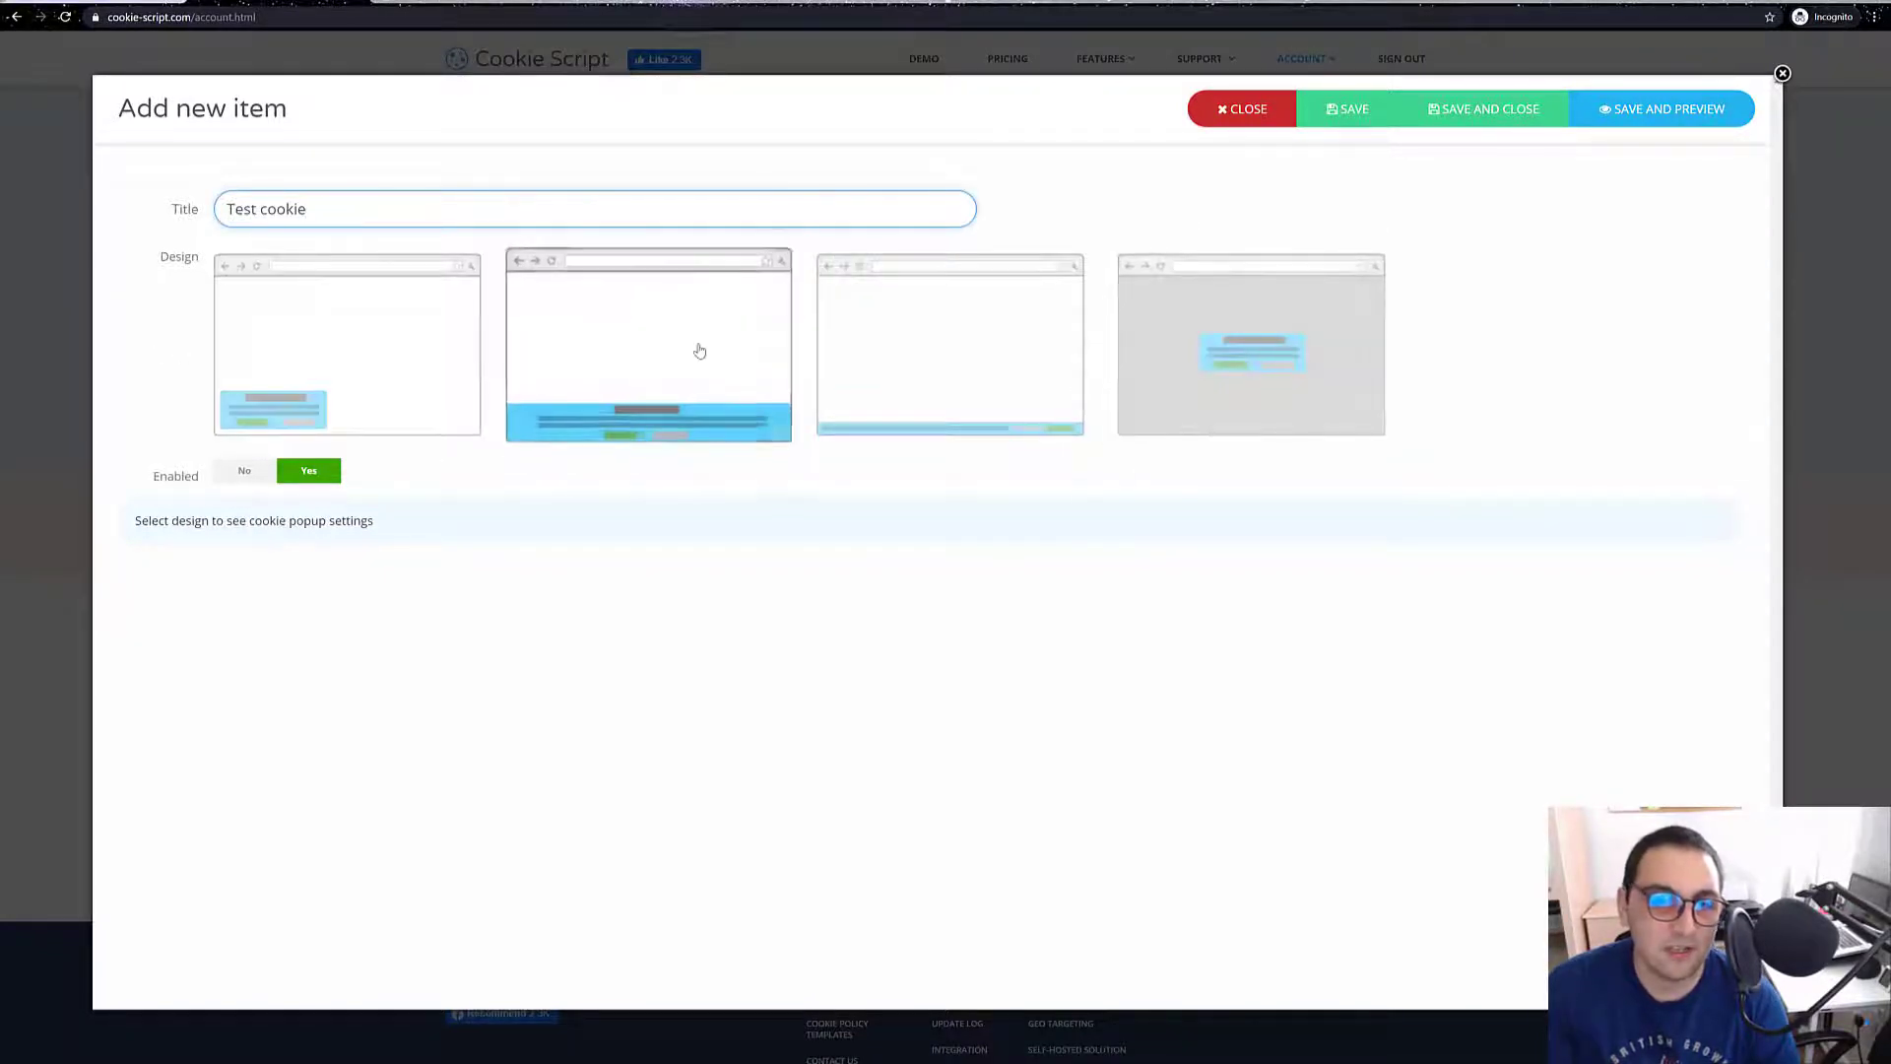
left_click(951, 344)
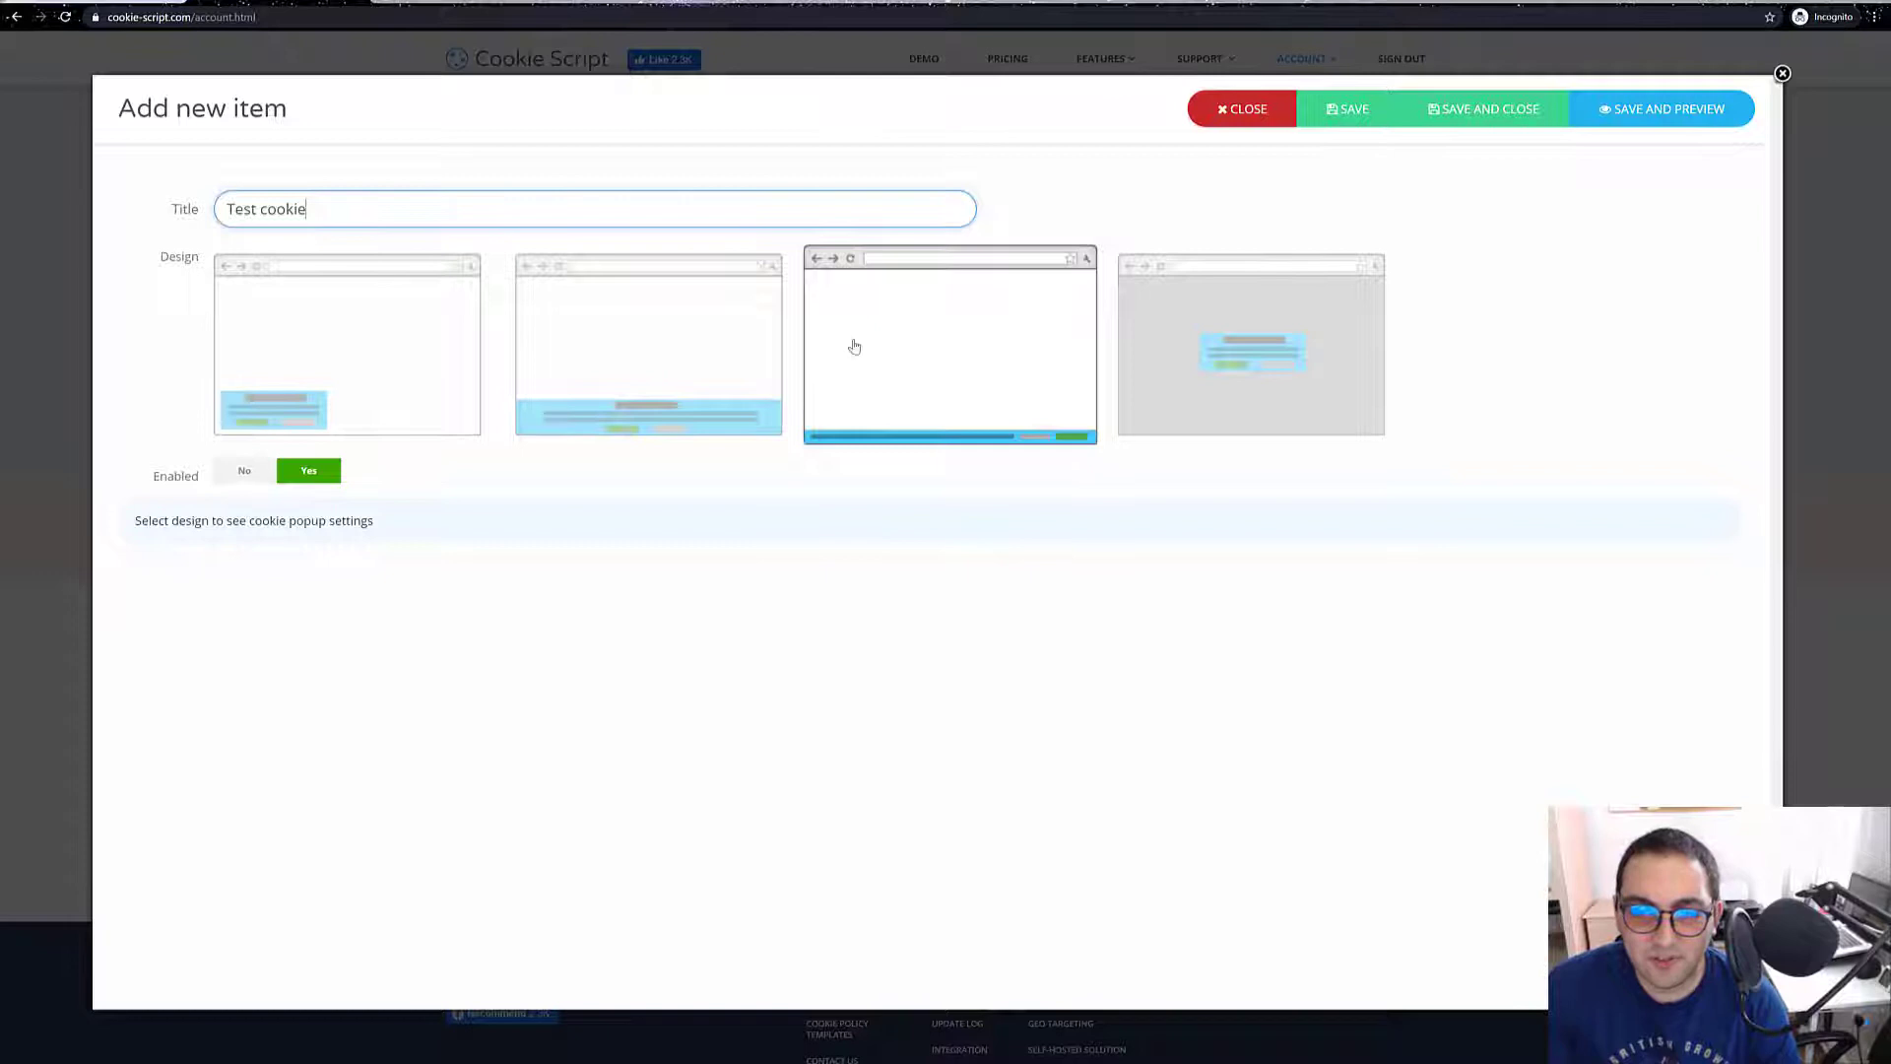
left_click(346, 343)
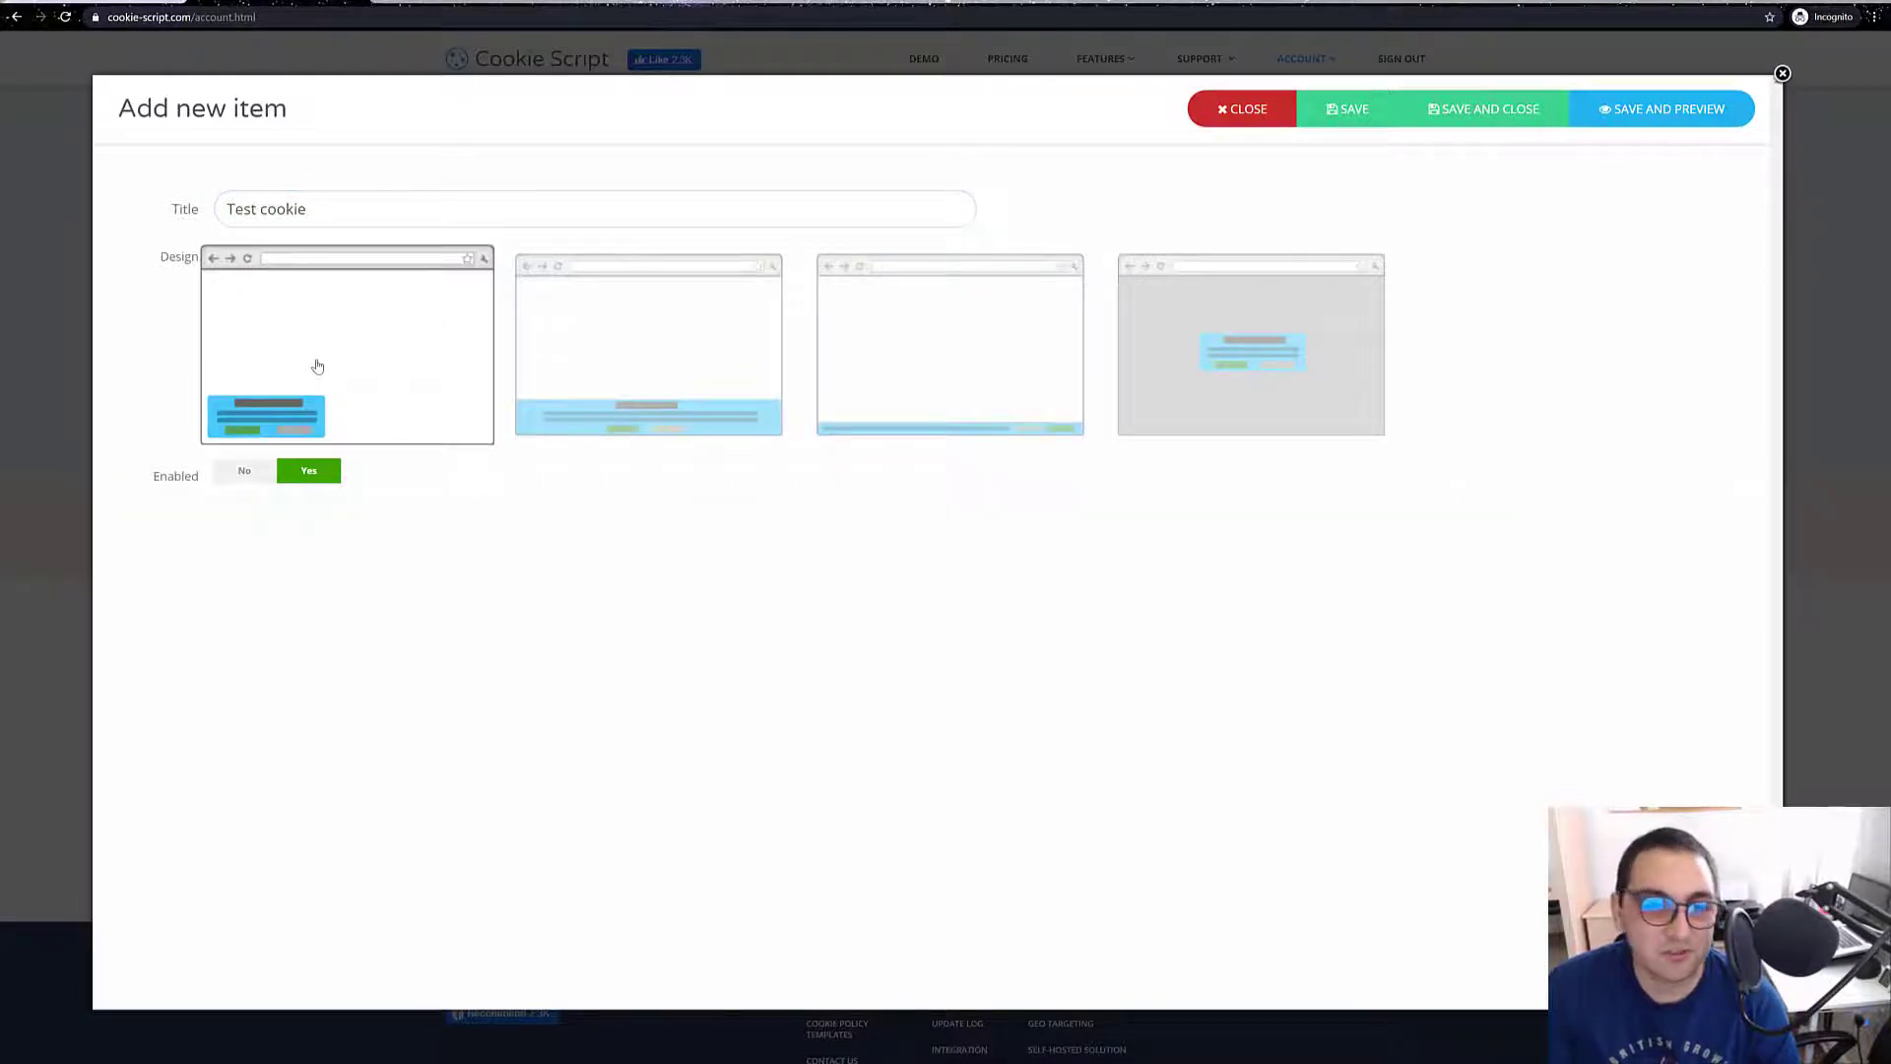
left_click(244, 471)
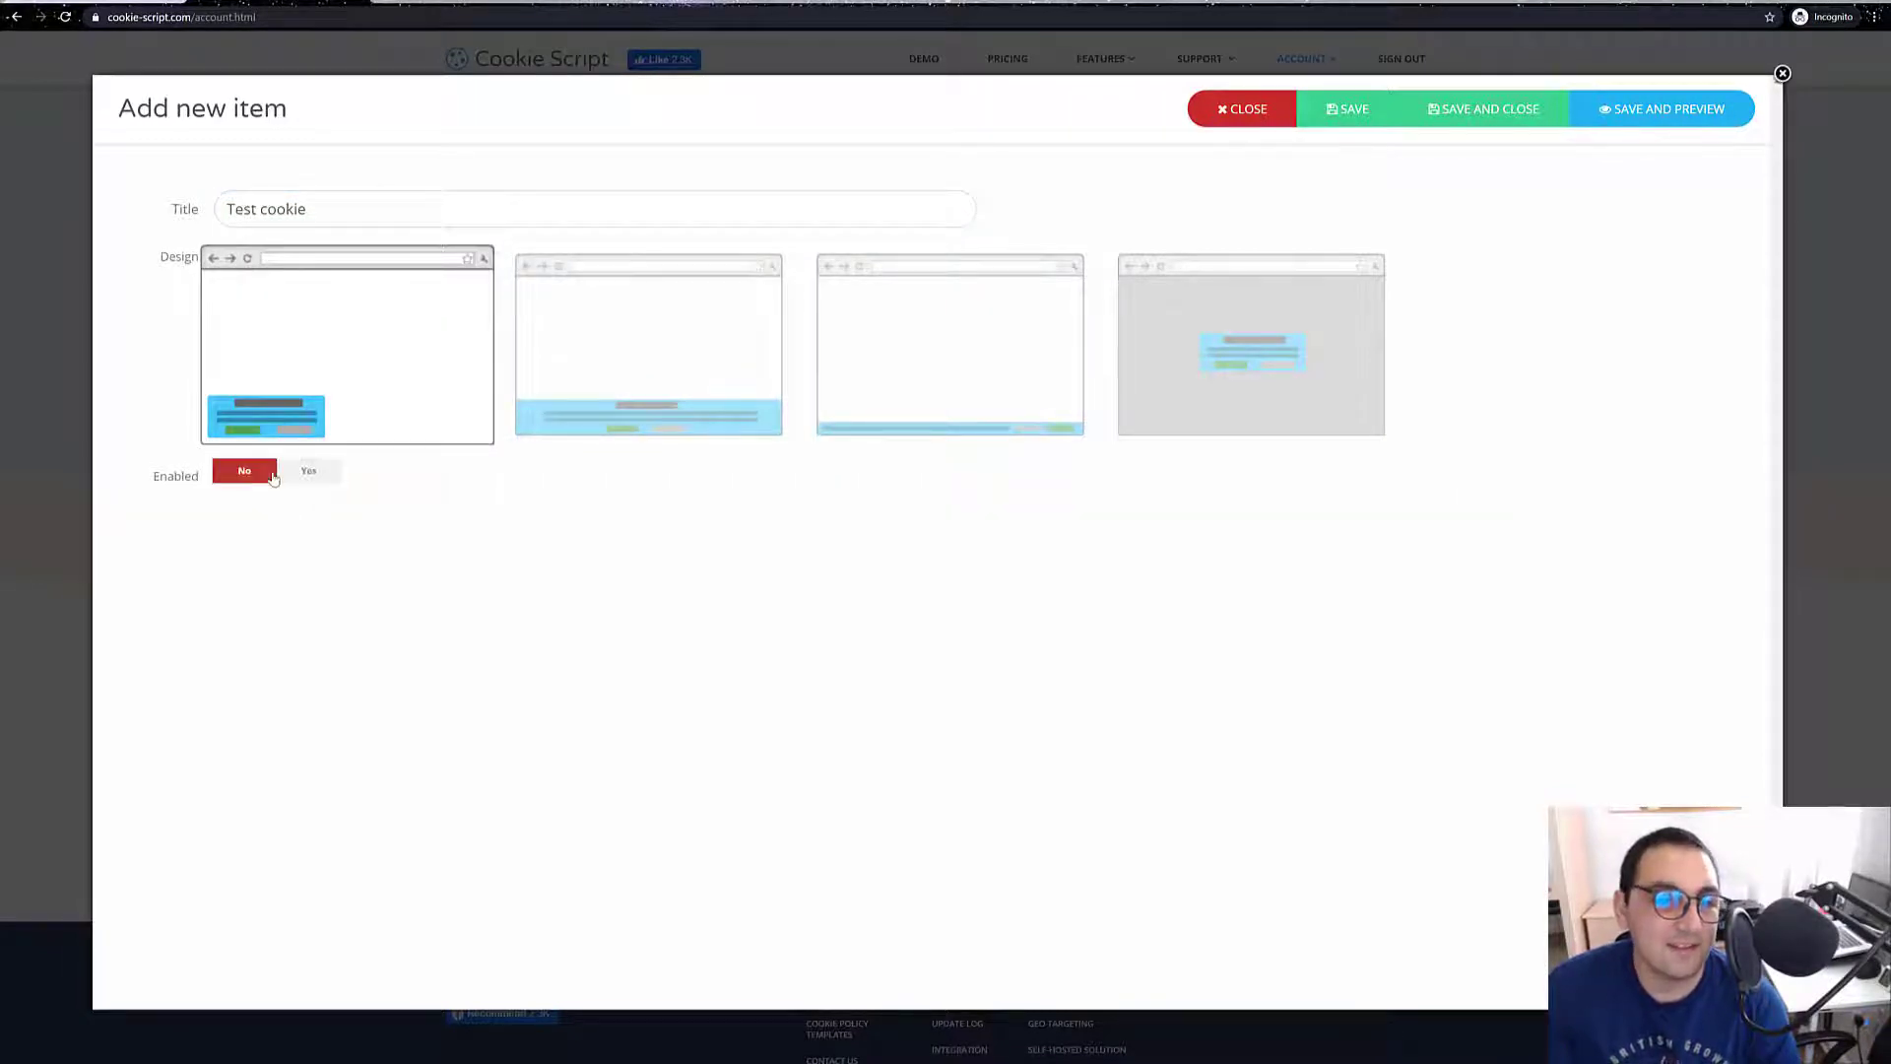
left_click(308, 470)
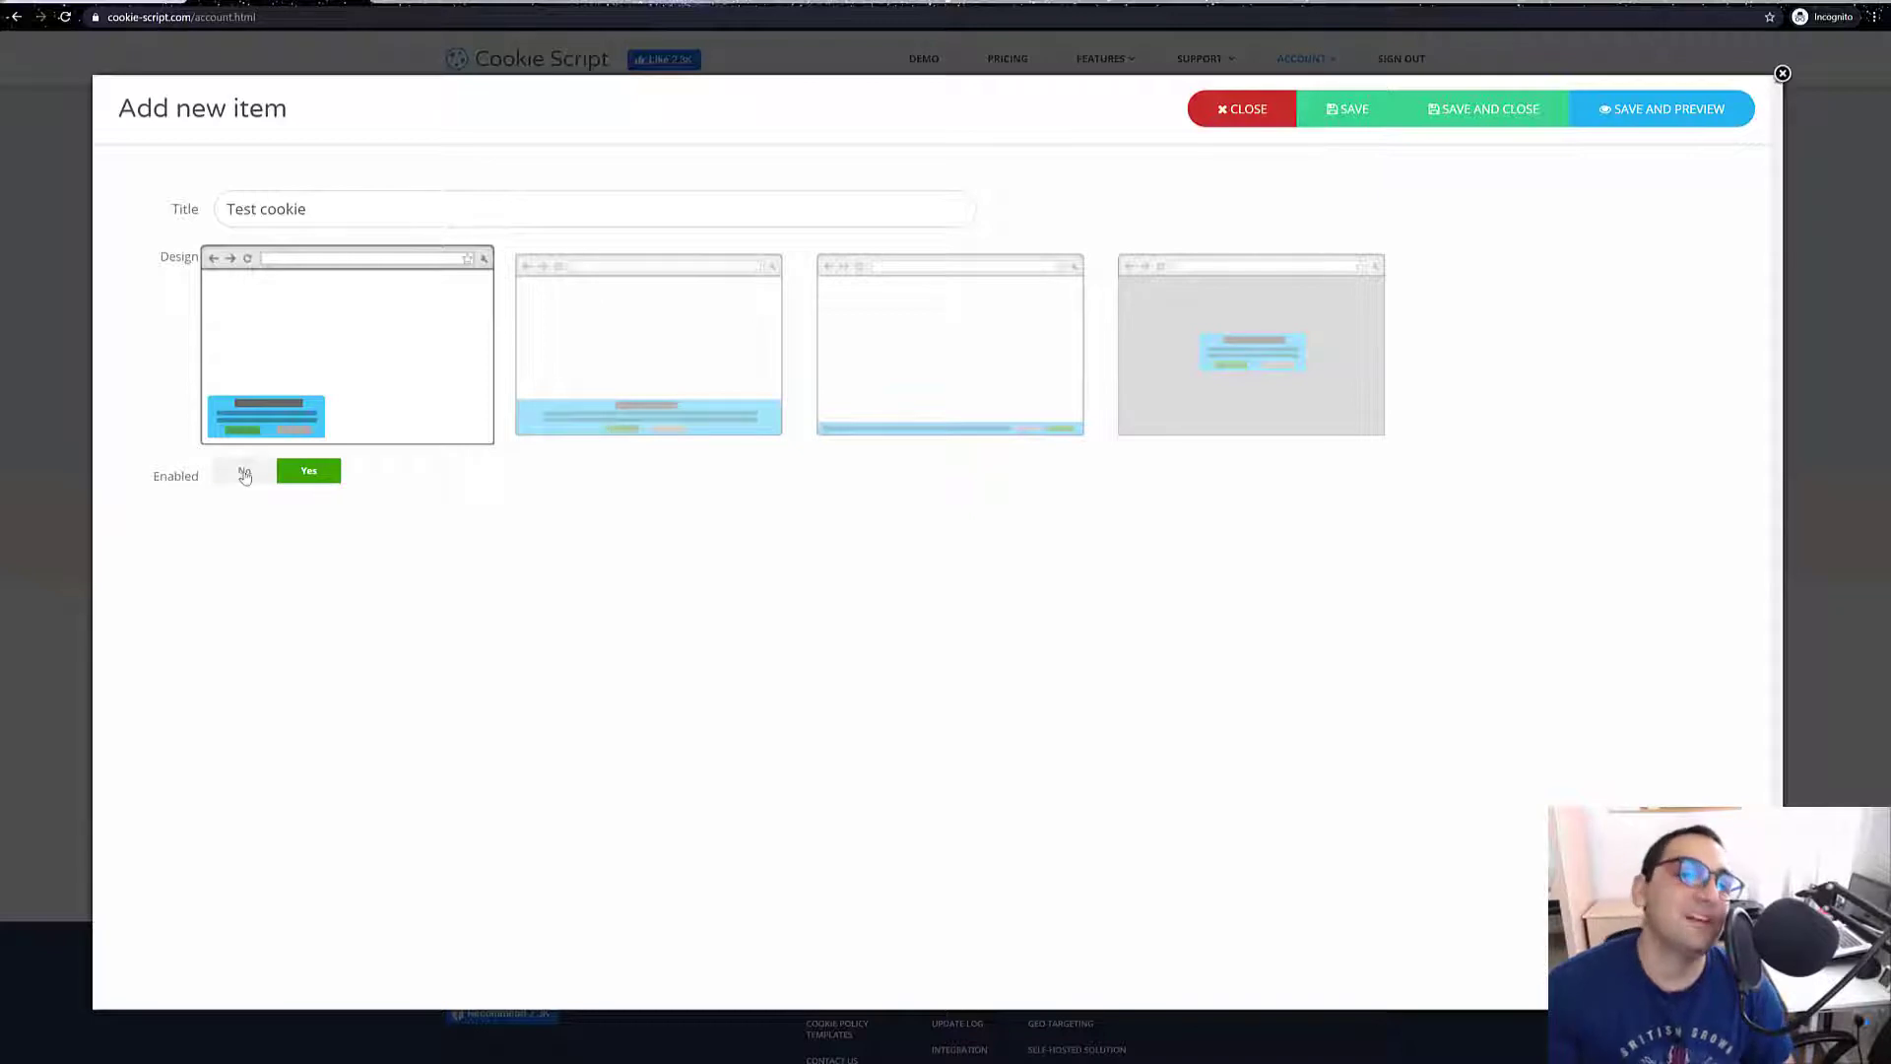
left_click(243, 471)
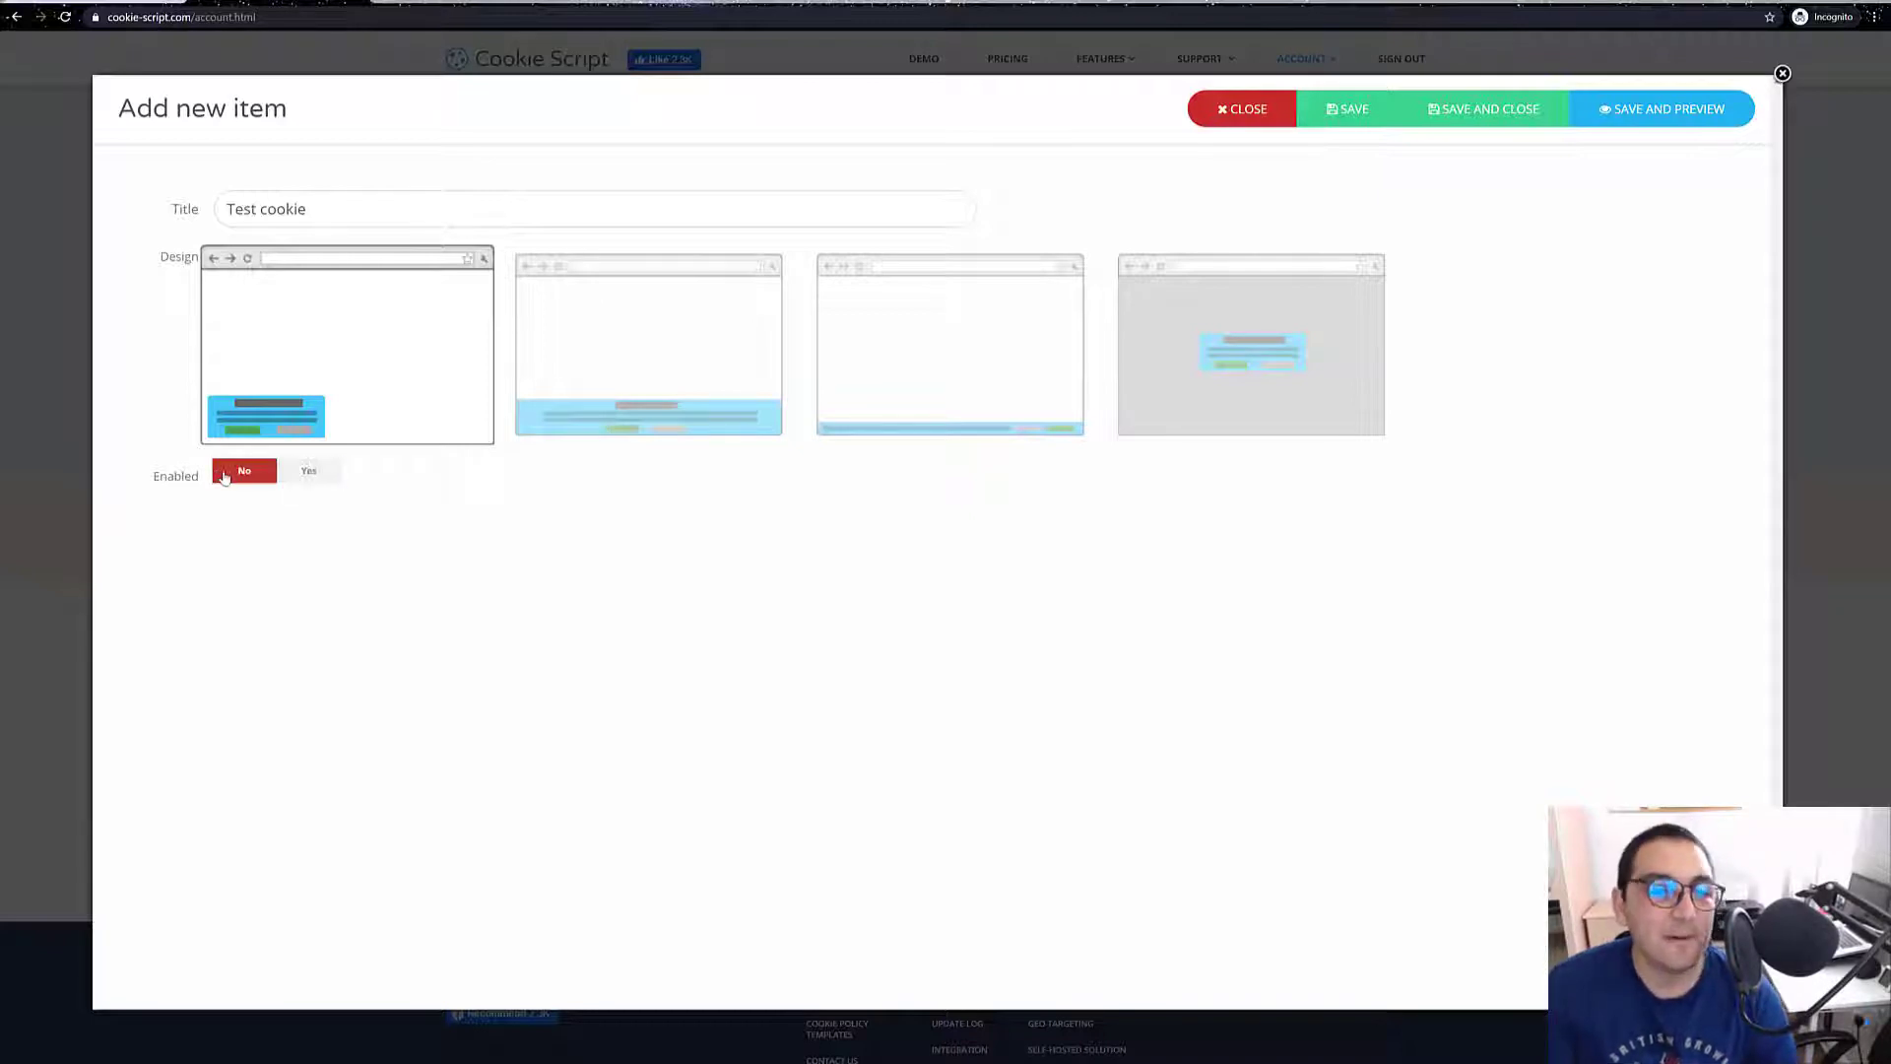
left_click(308, 471)
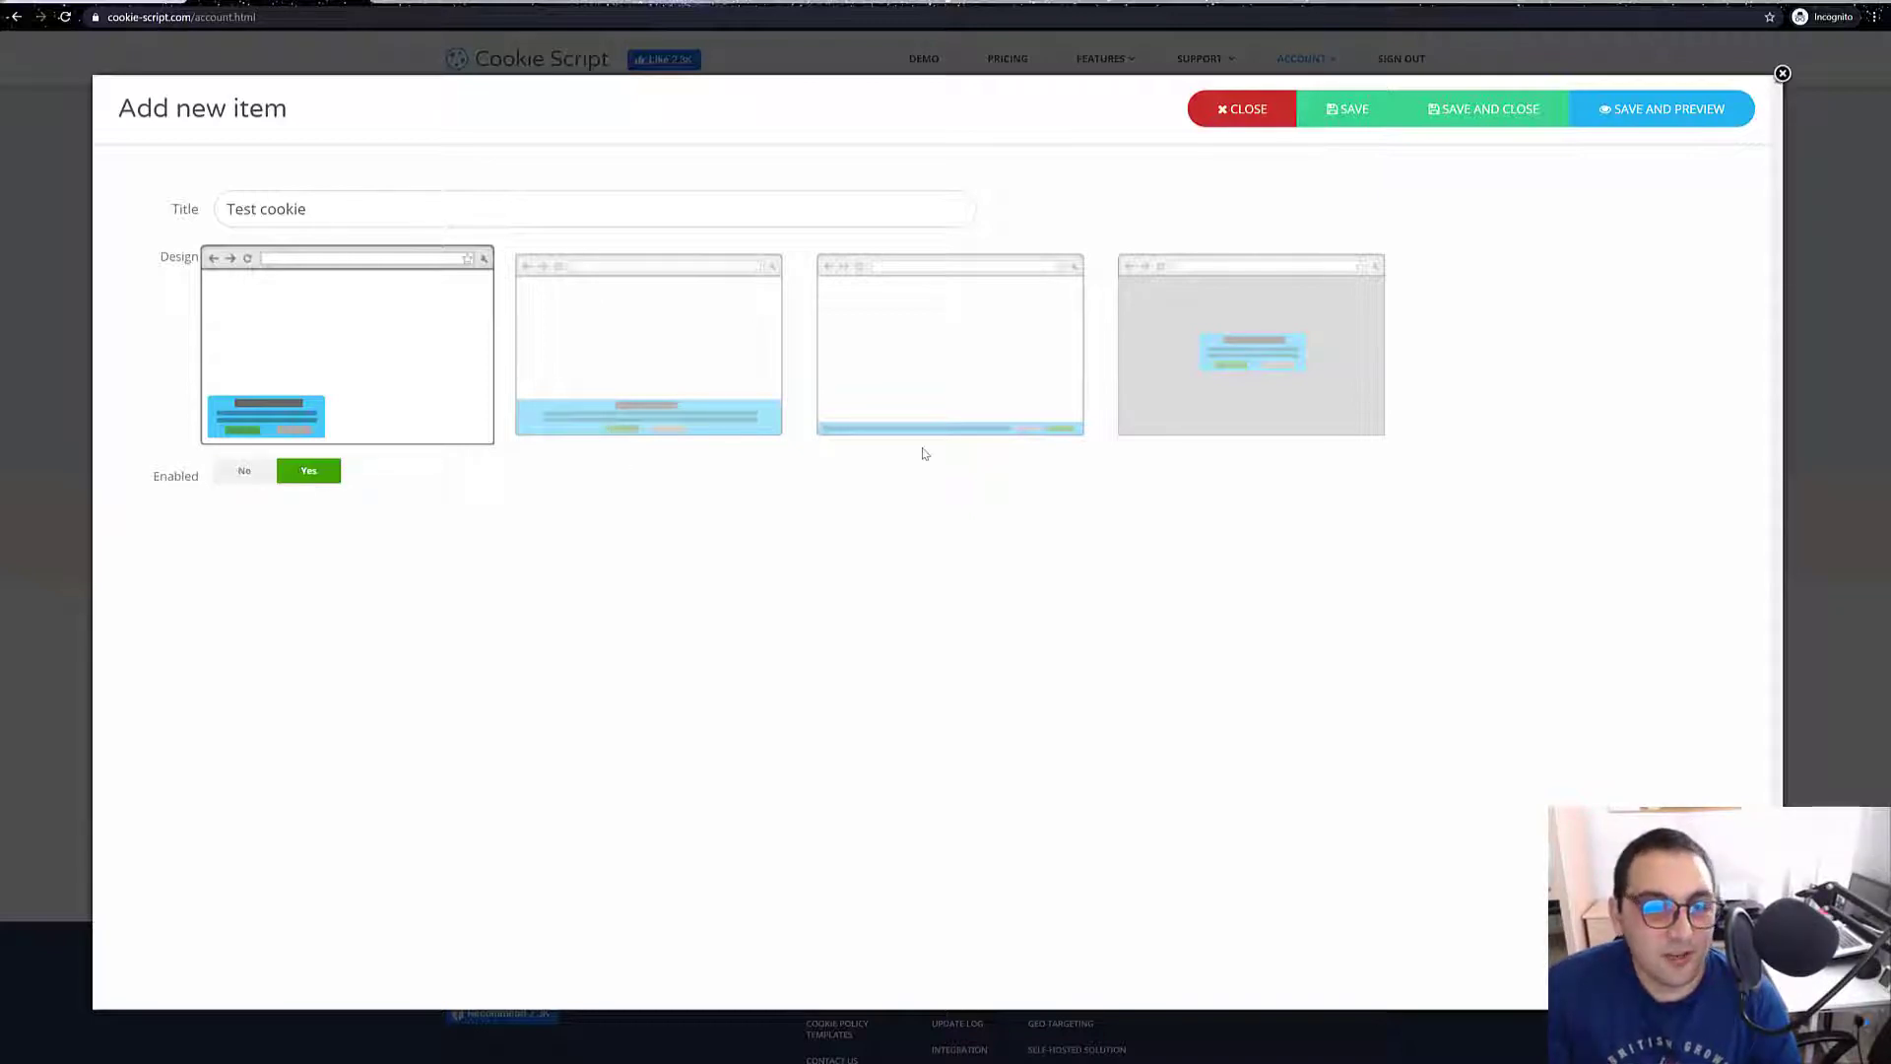
mouse_move(1408, 162)
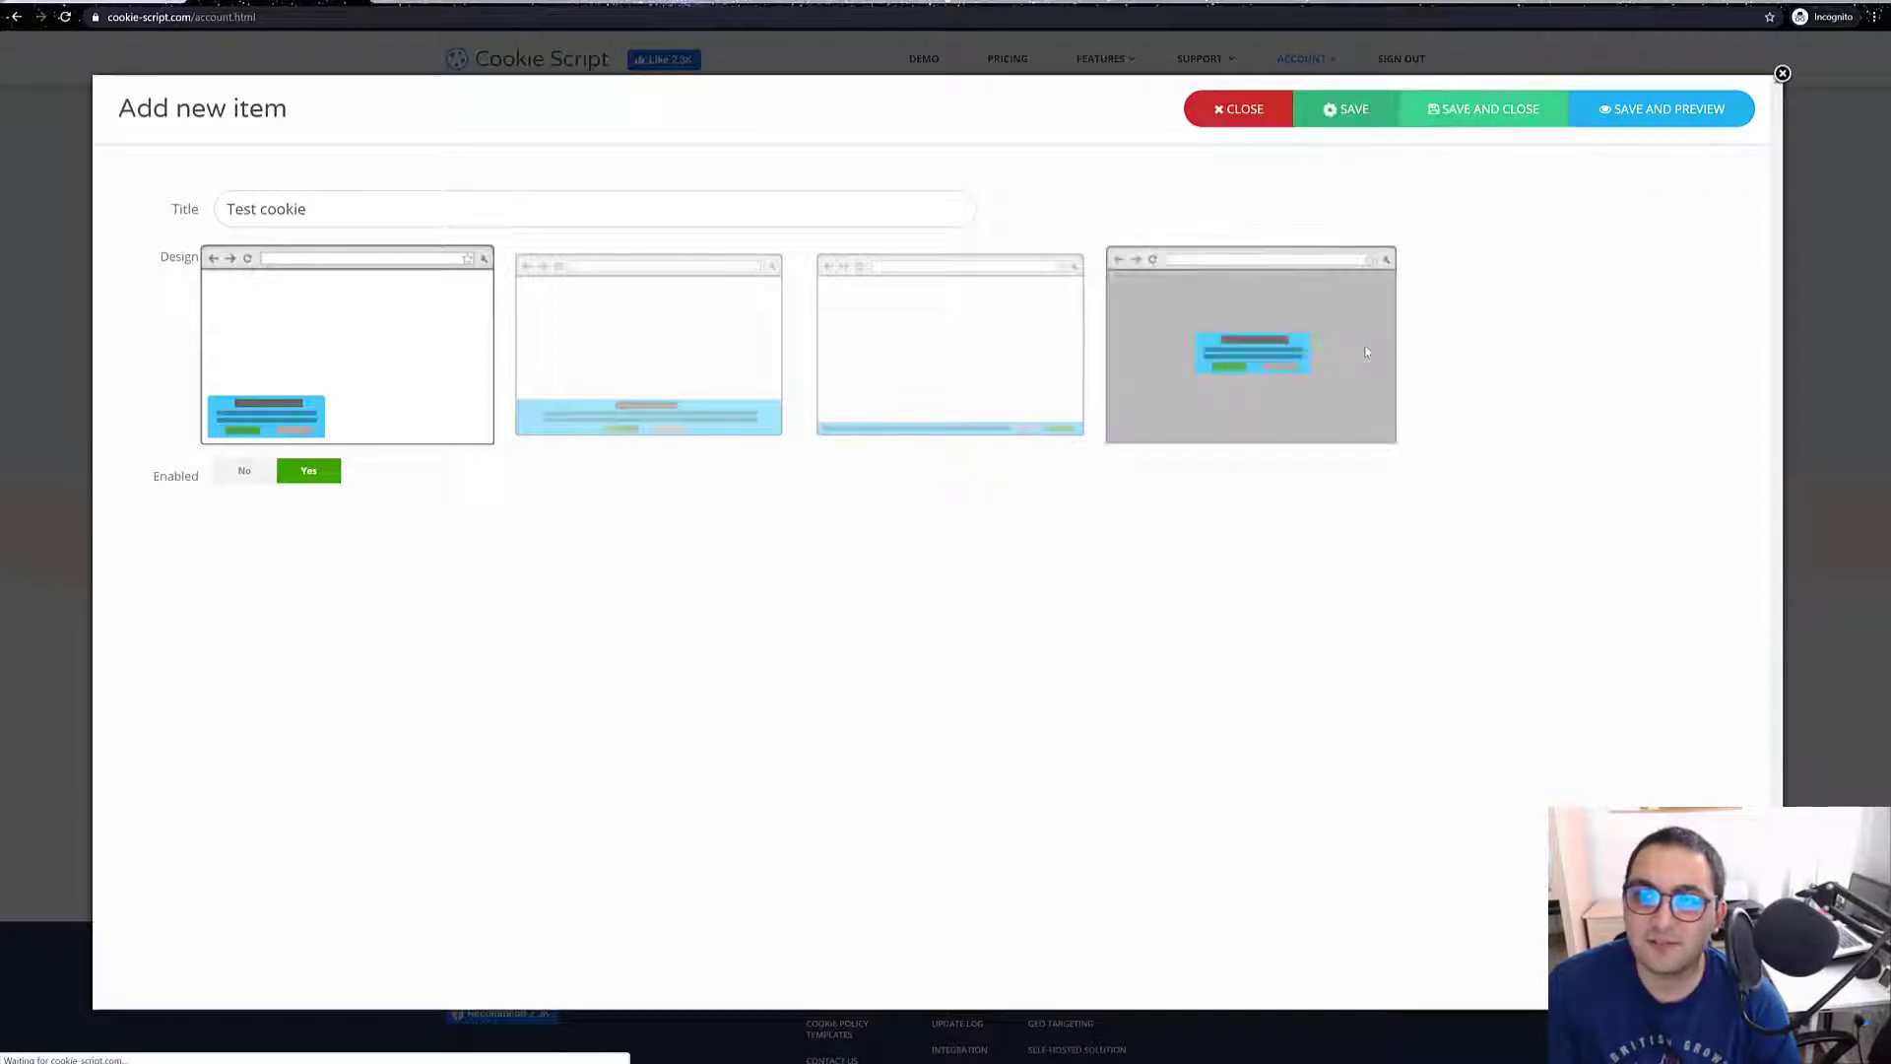
Save the banner item, keep Show 'Accept all' button checked, and switch to the GrooveFunnels builder.
left_click(1343, 109)
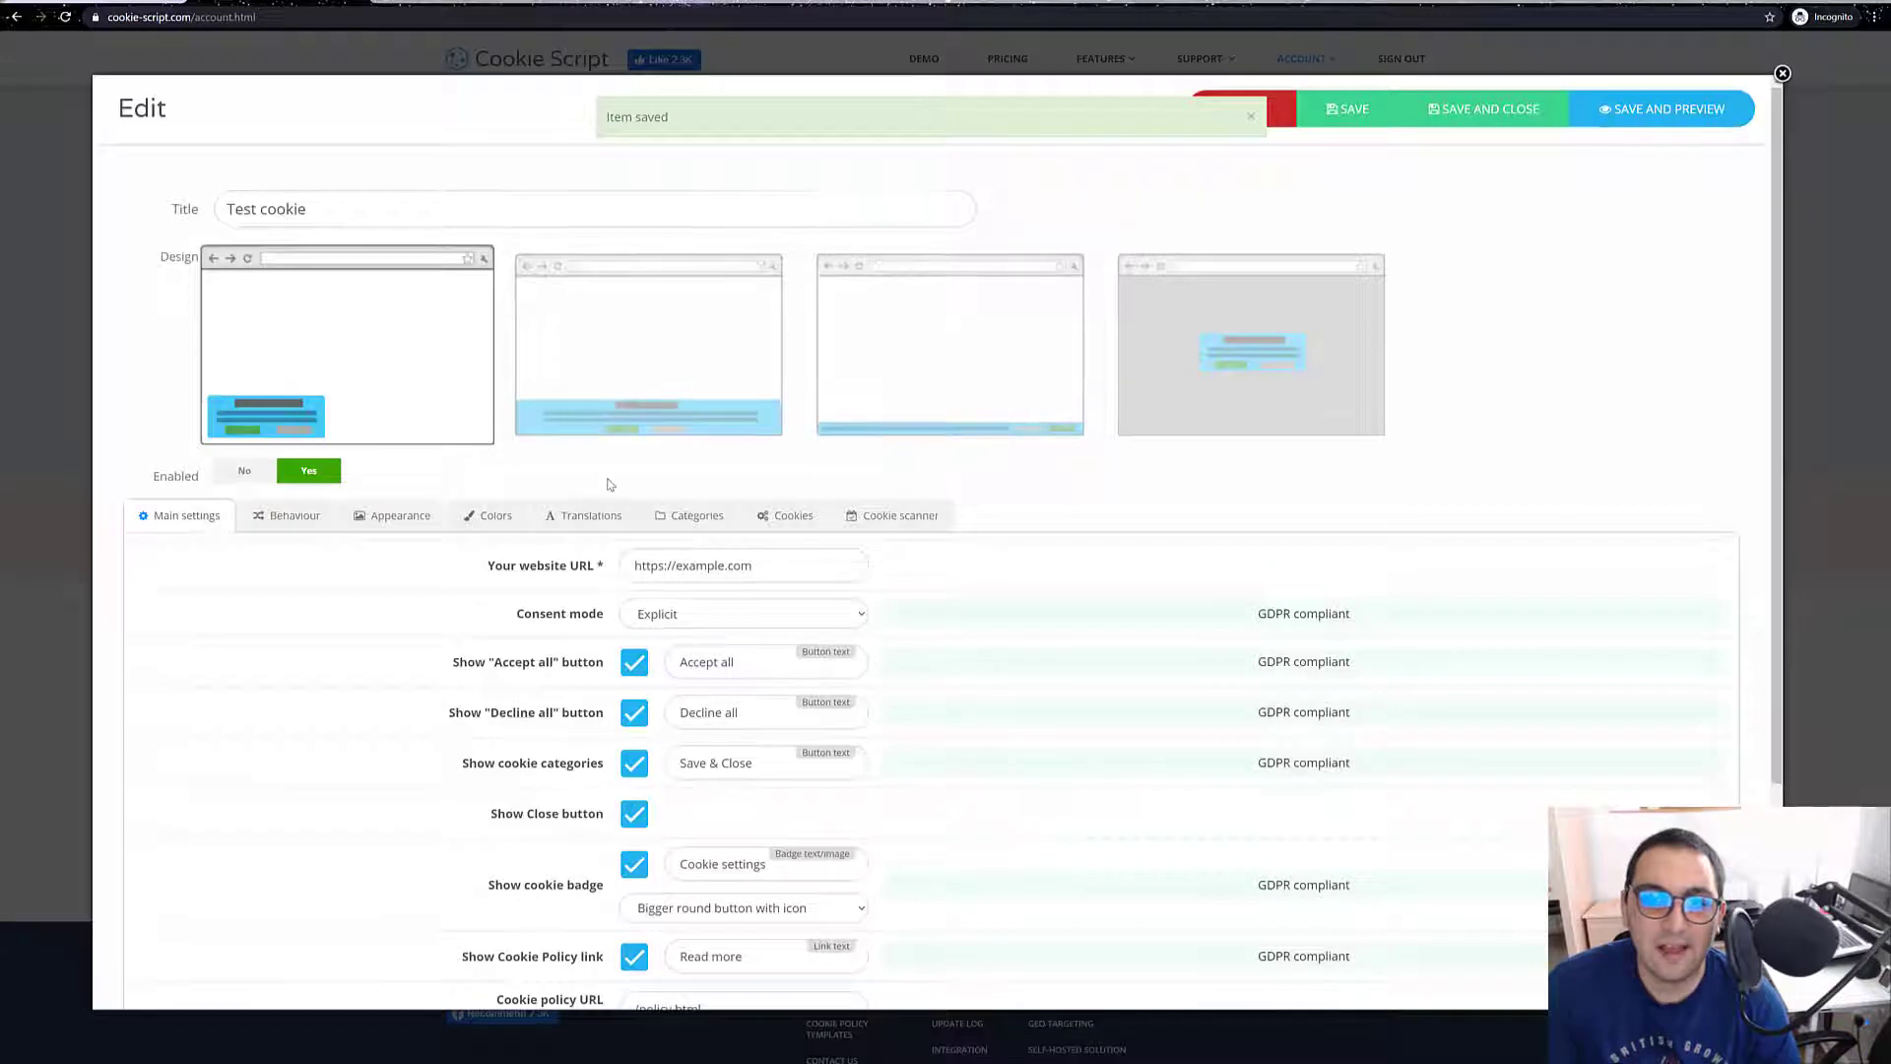
left_click(648, 343)
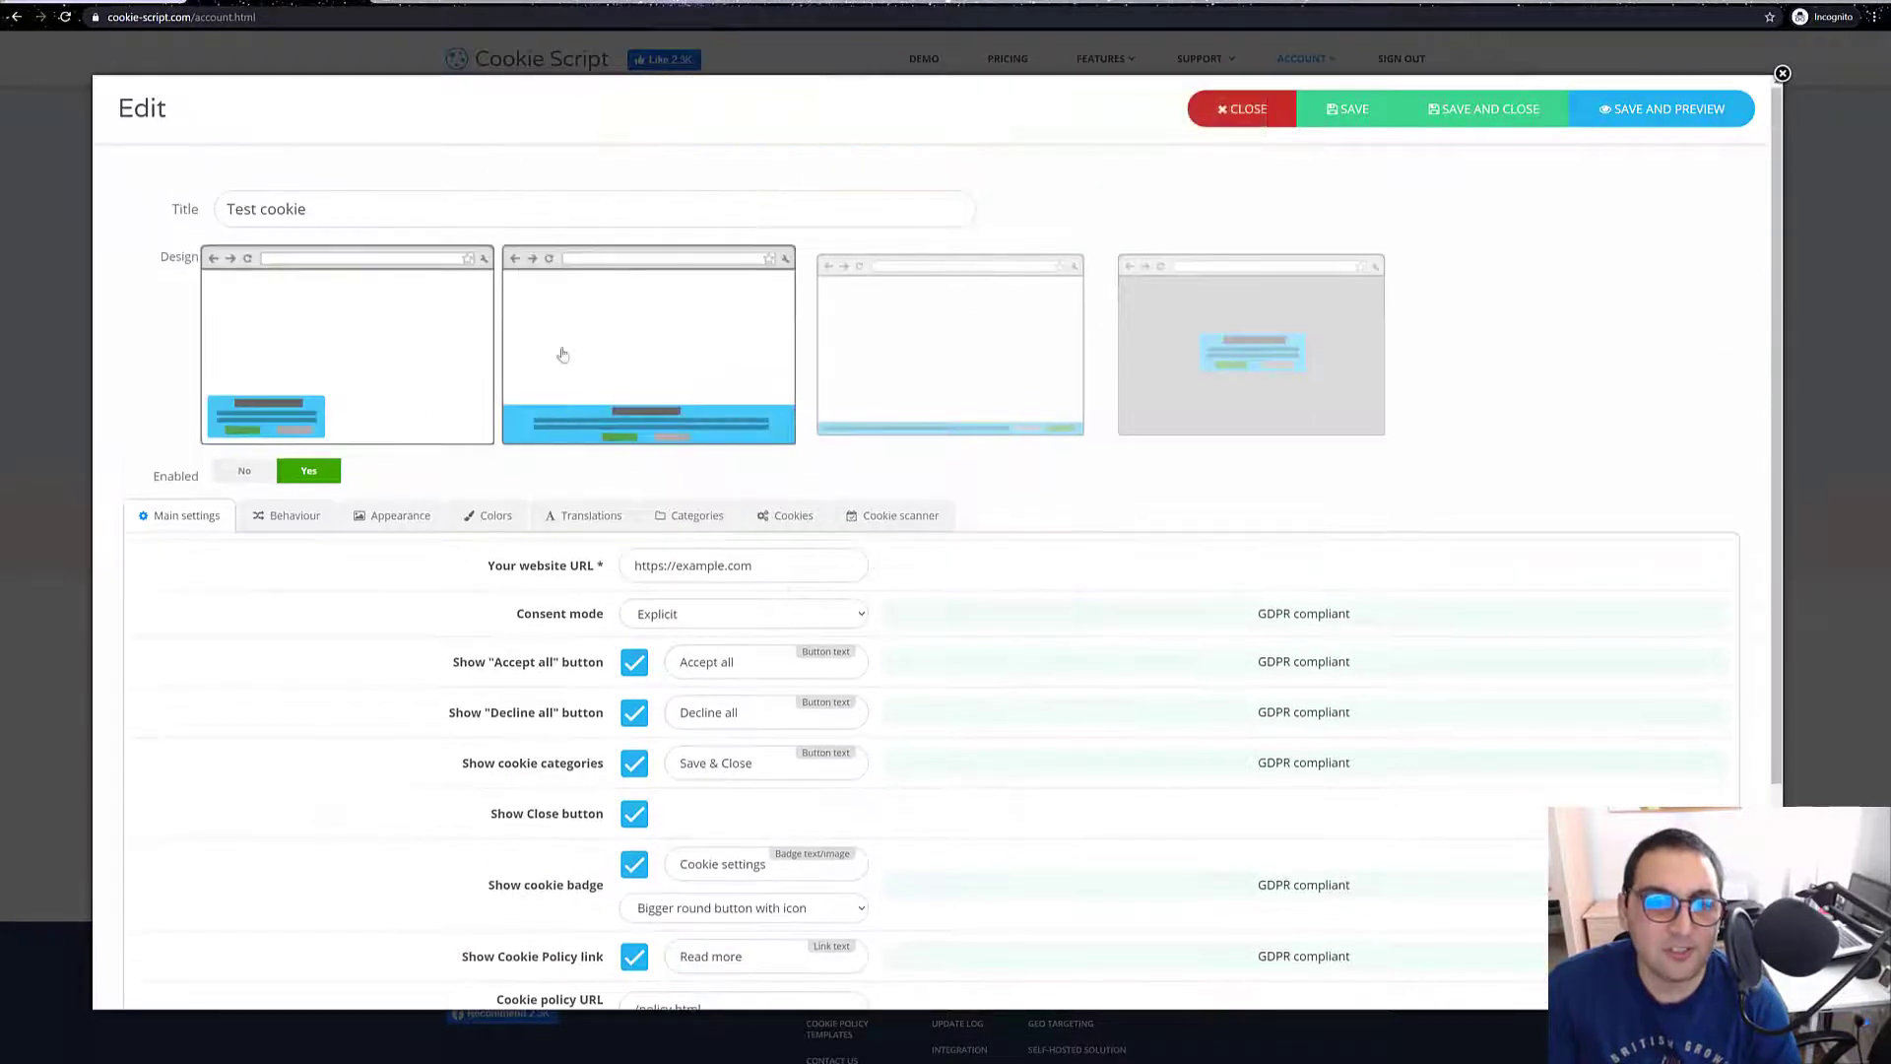
scroll("down", 3)
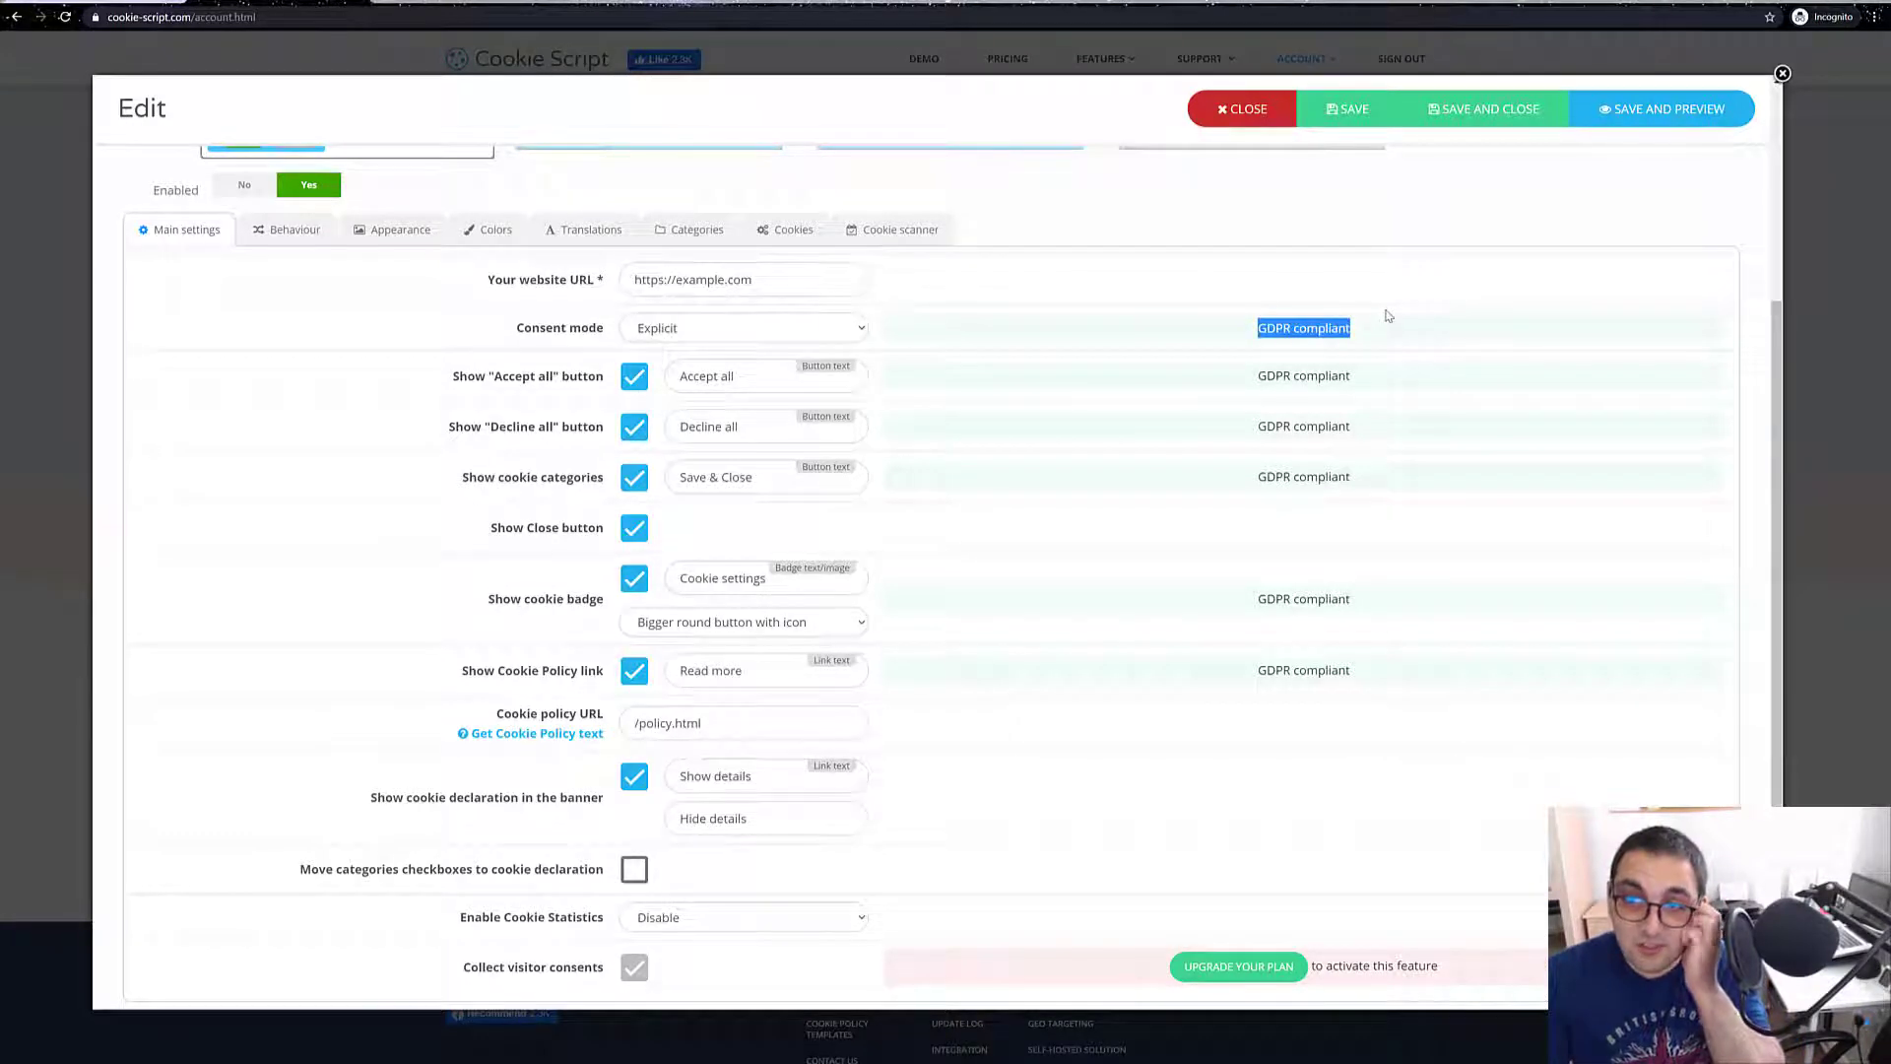
left_click(634, 376)
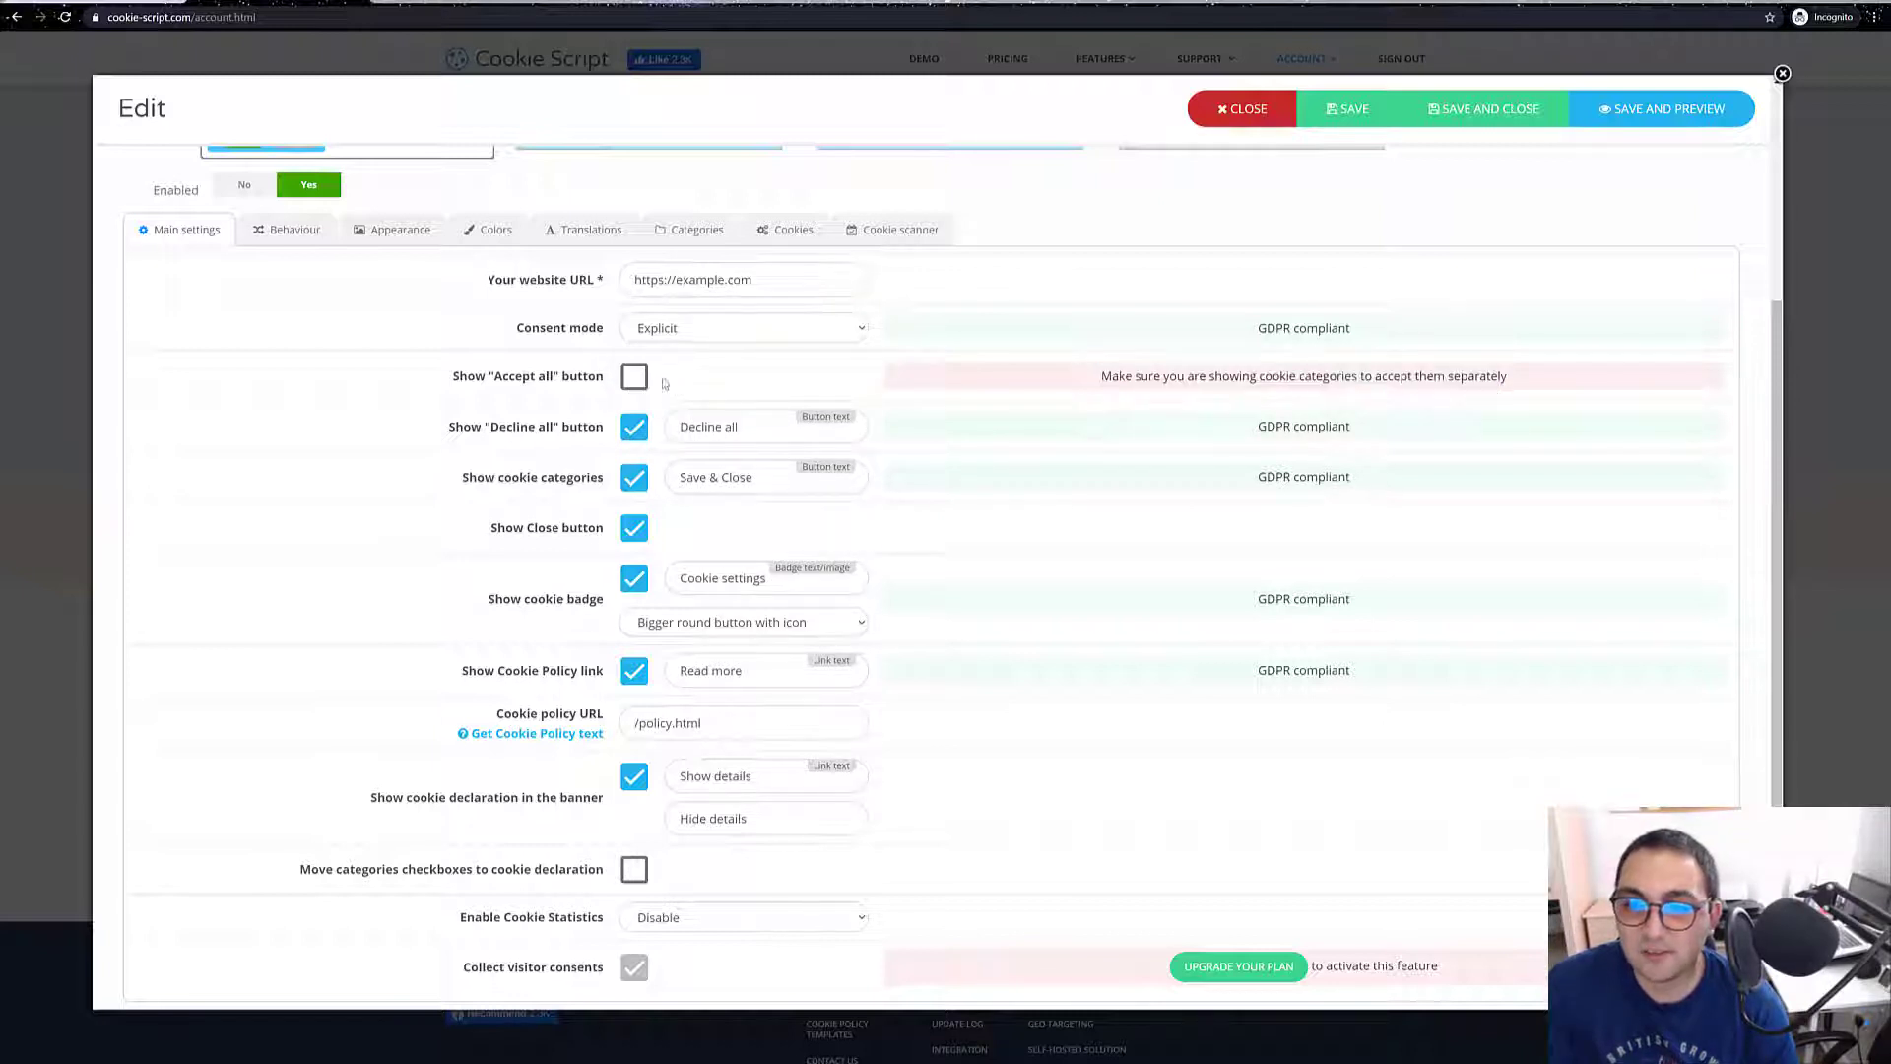
left_click(634, 376)
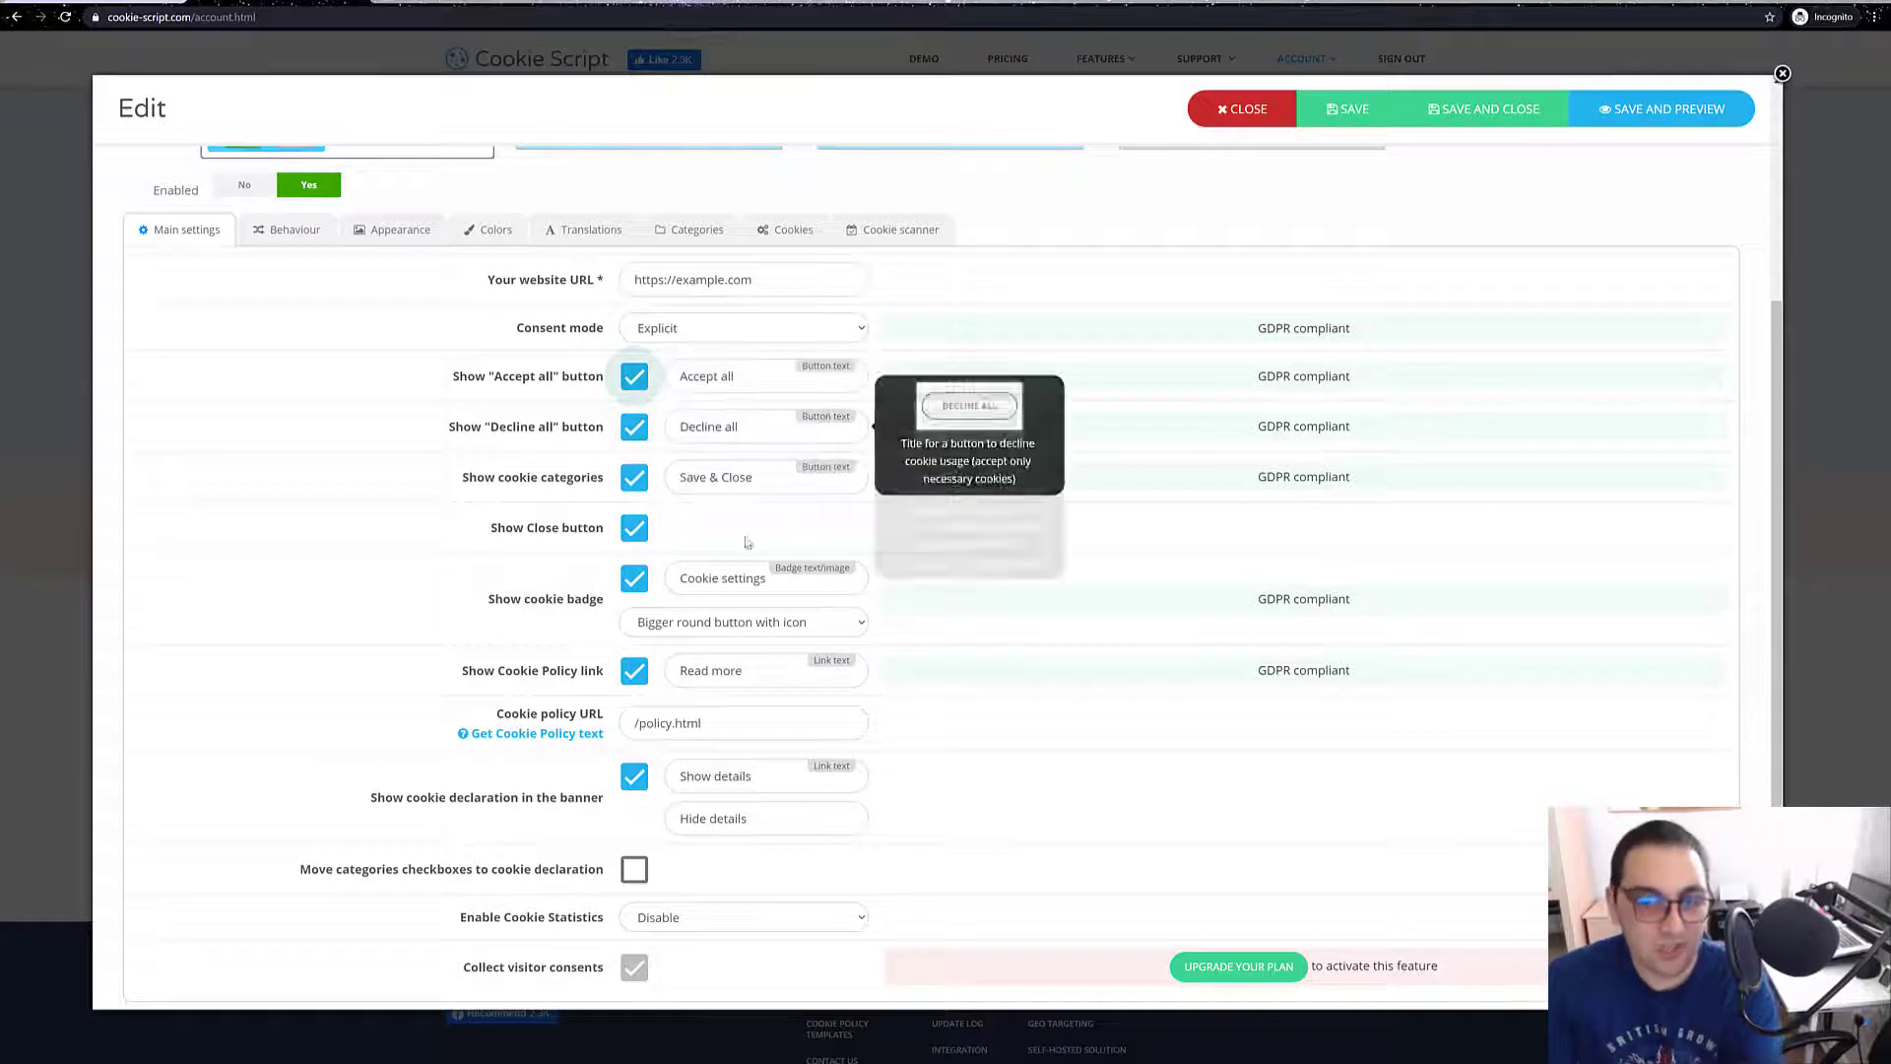
mouse_move(634, 966)
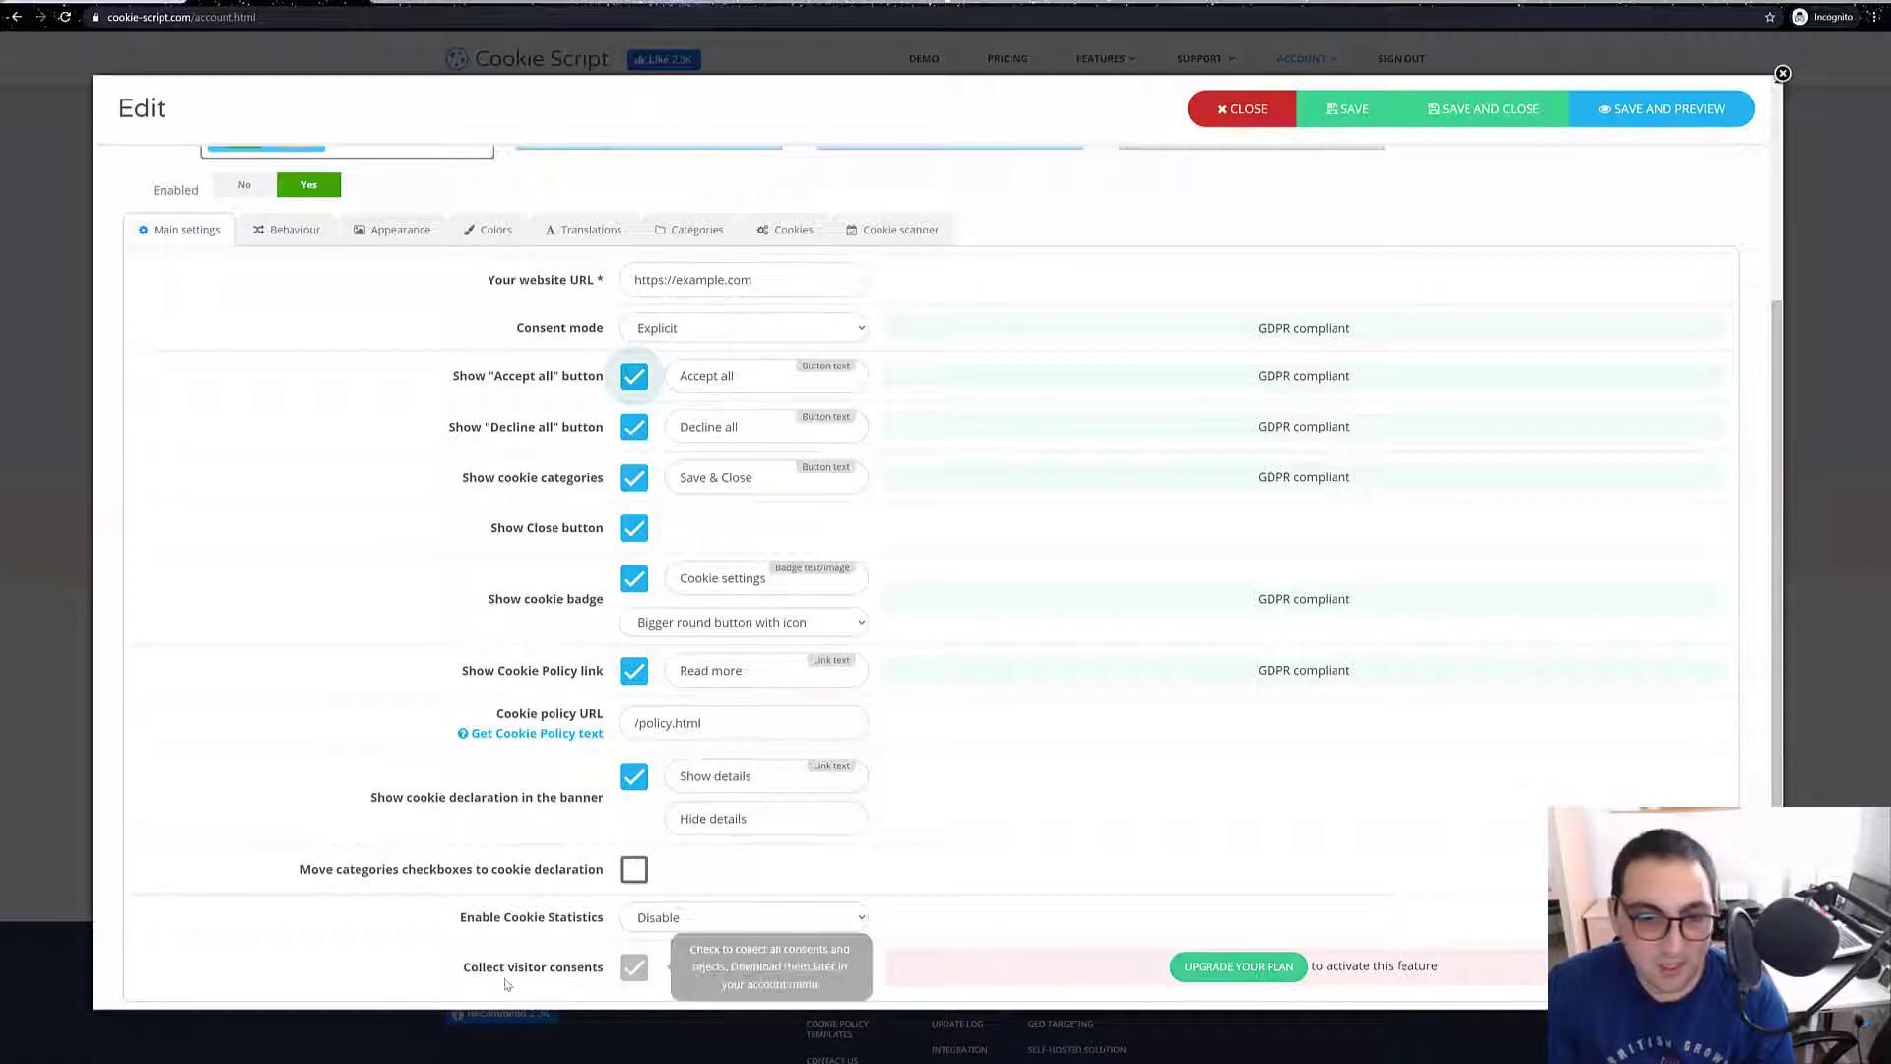
mouse_move(542, 977)
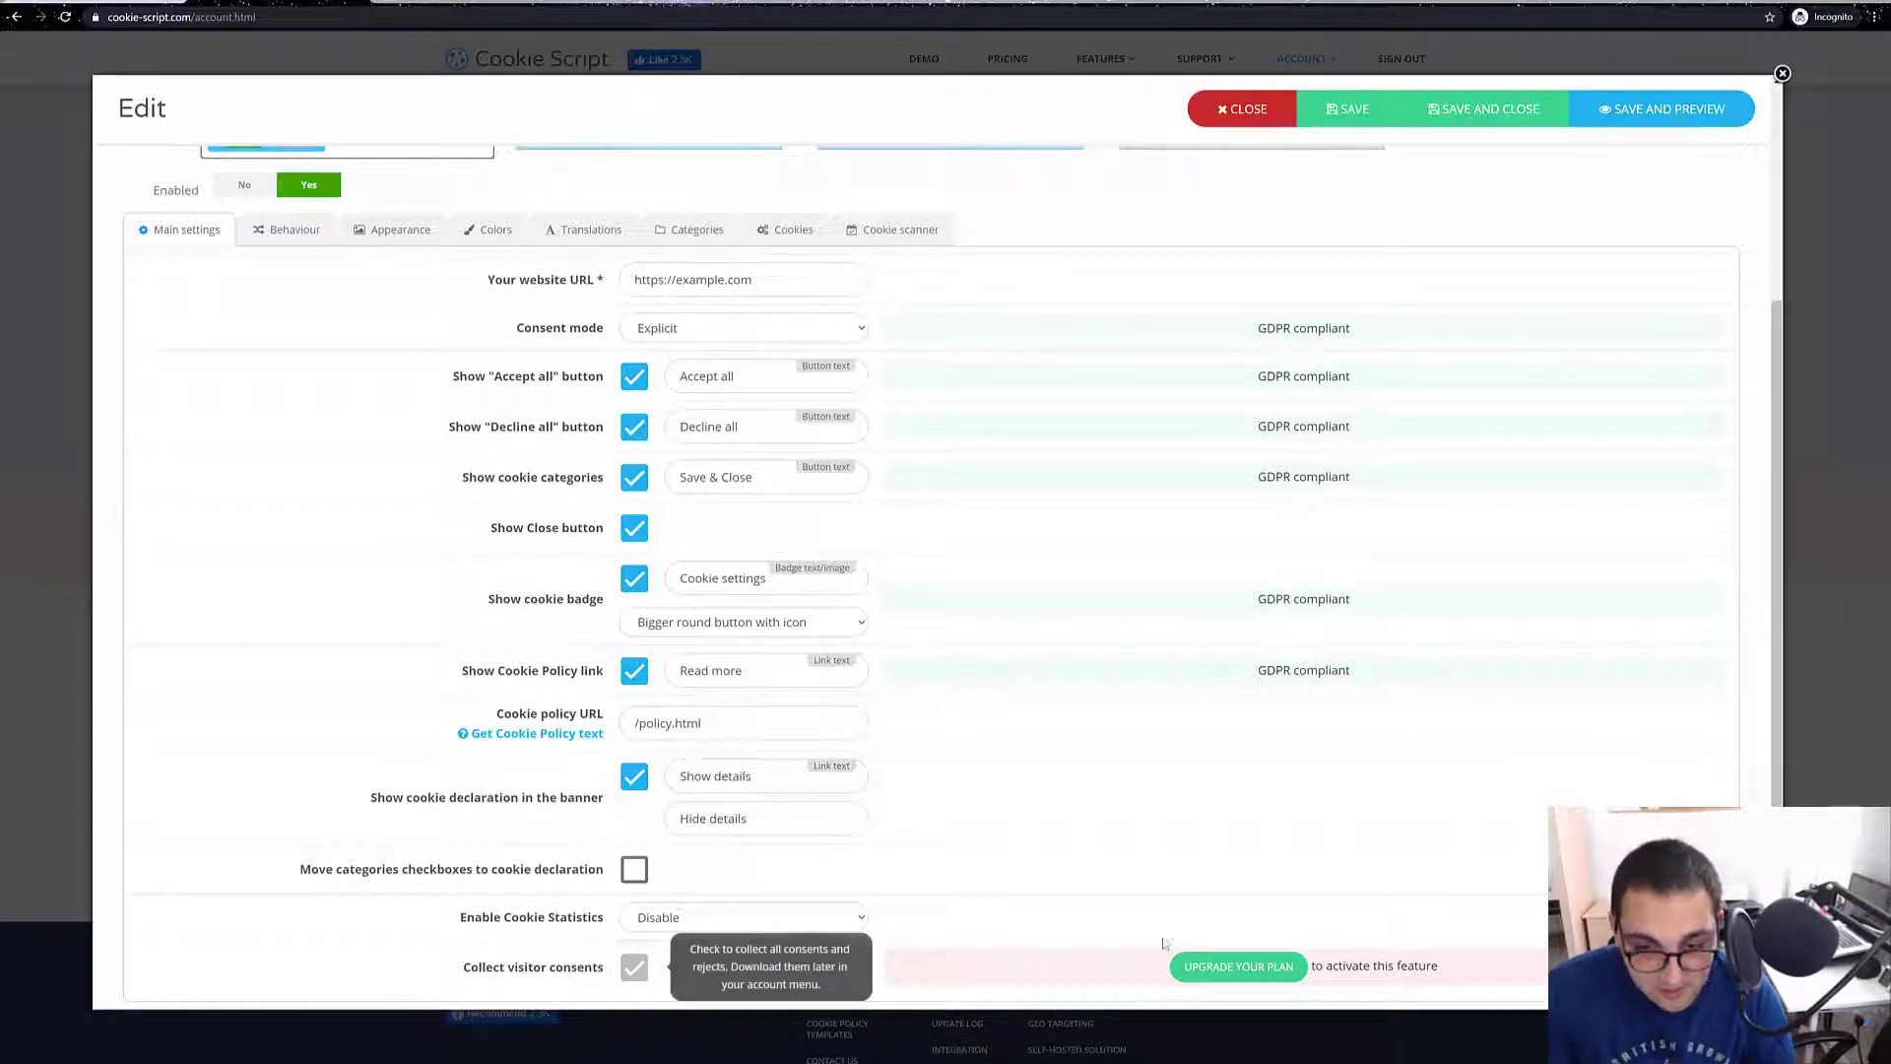
mouse_move(1321, 966)
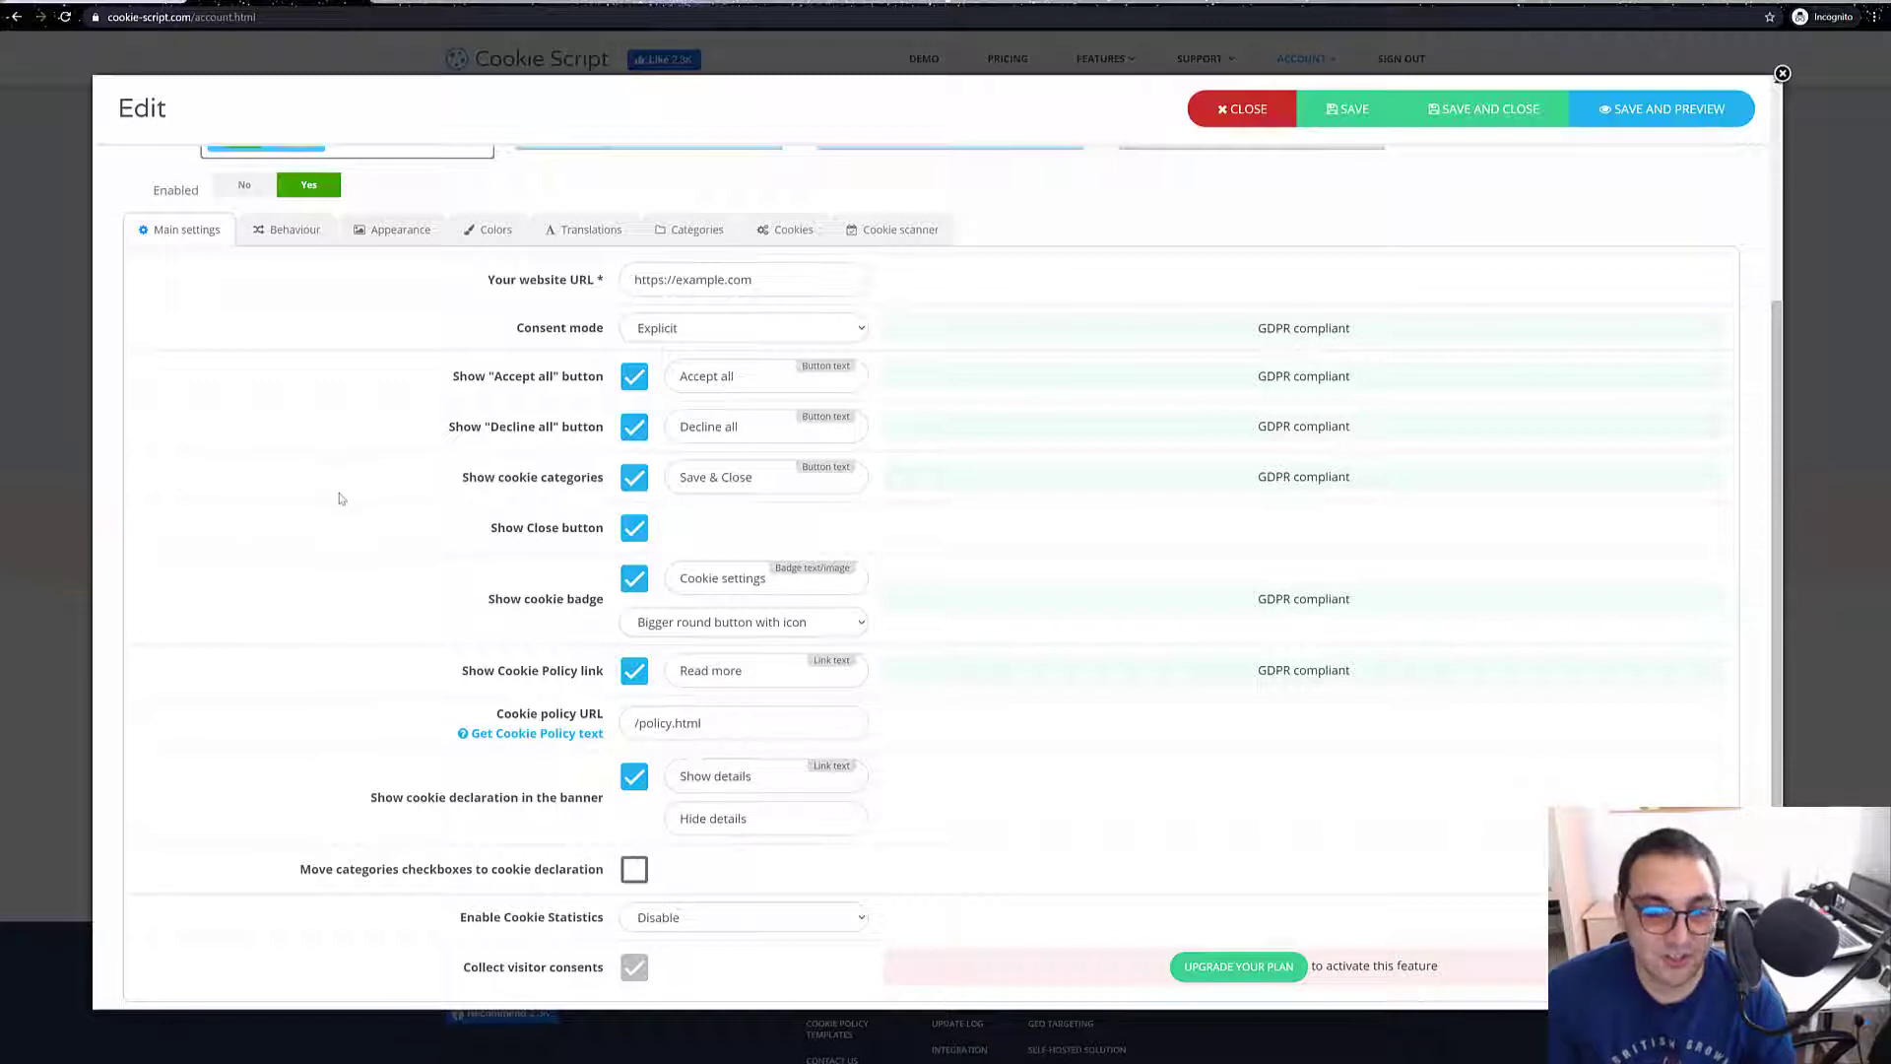
mouse_move(375, 493)
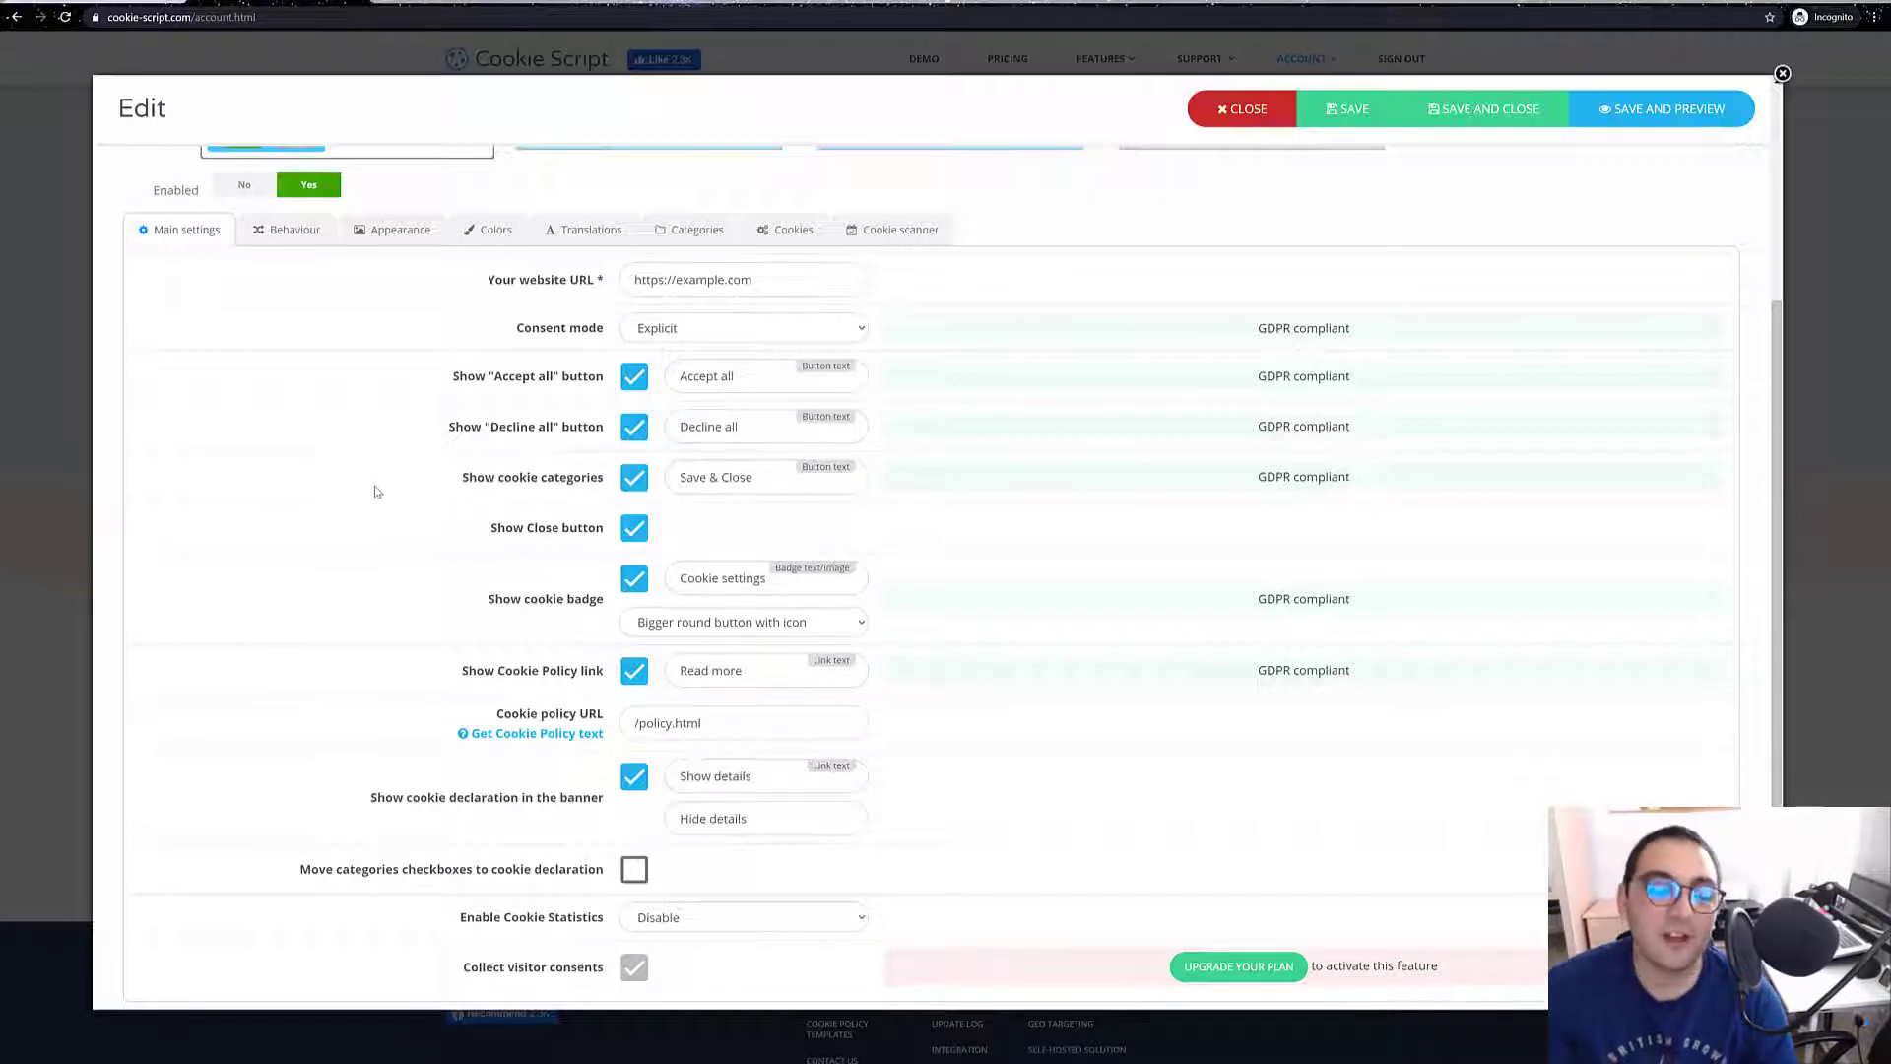
mouse_move(355, 490)
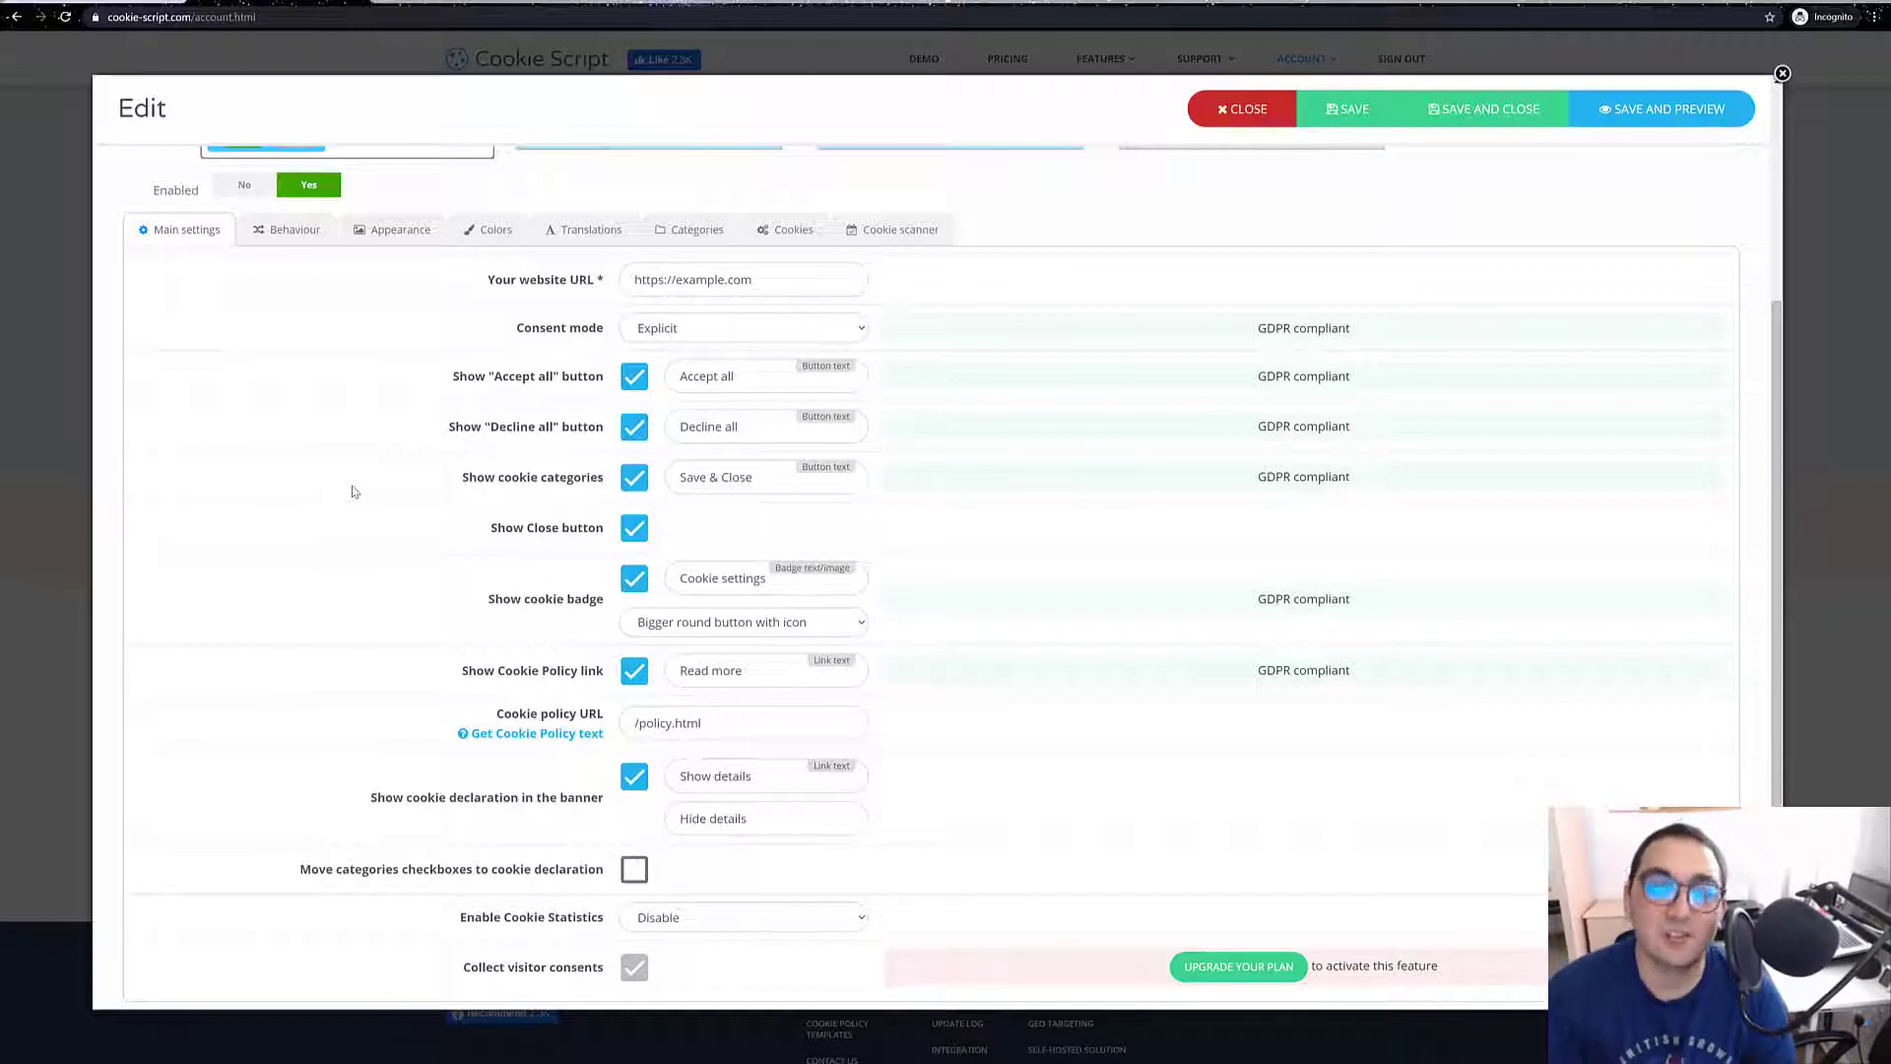
mouse_move(866, 730)
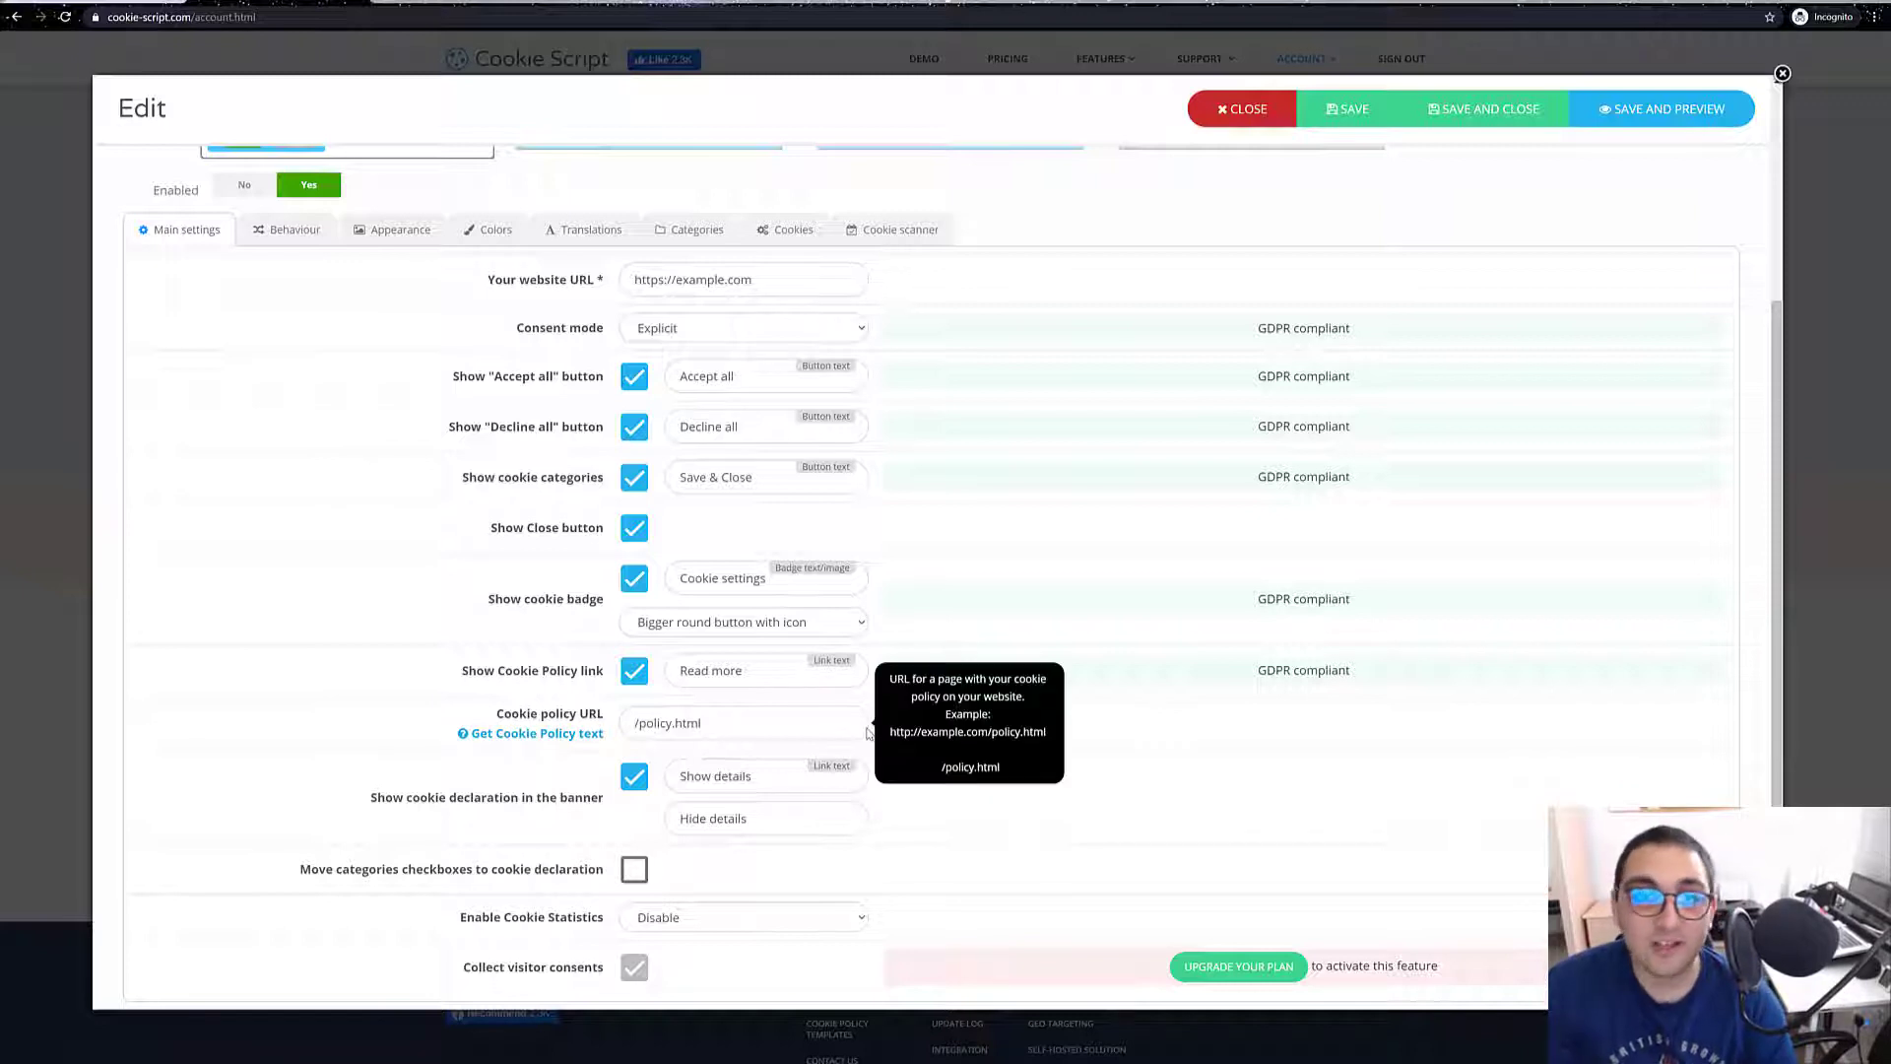
mouse_move(343, 523)
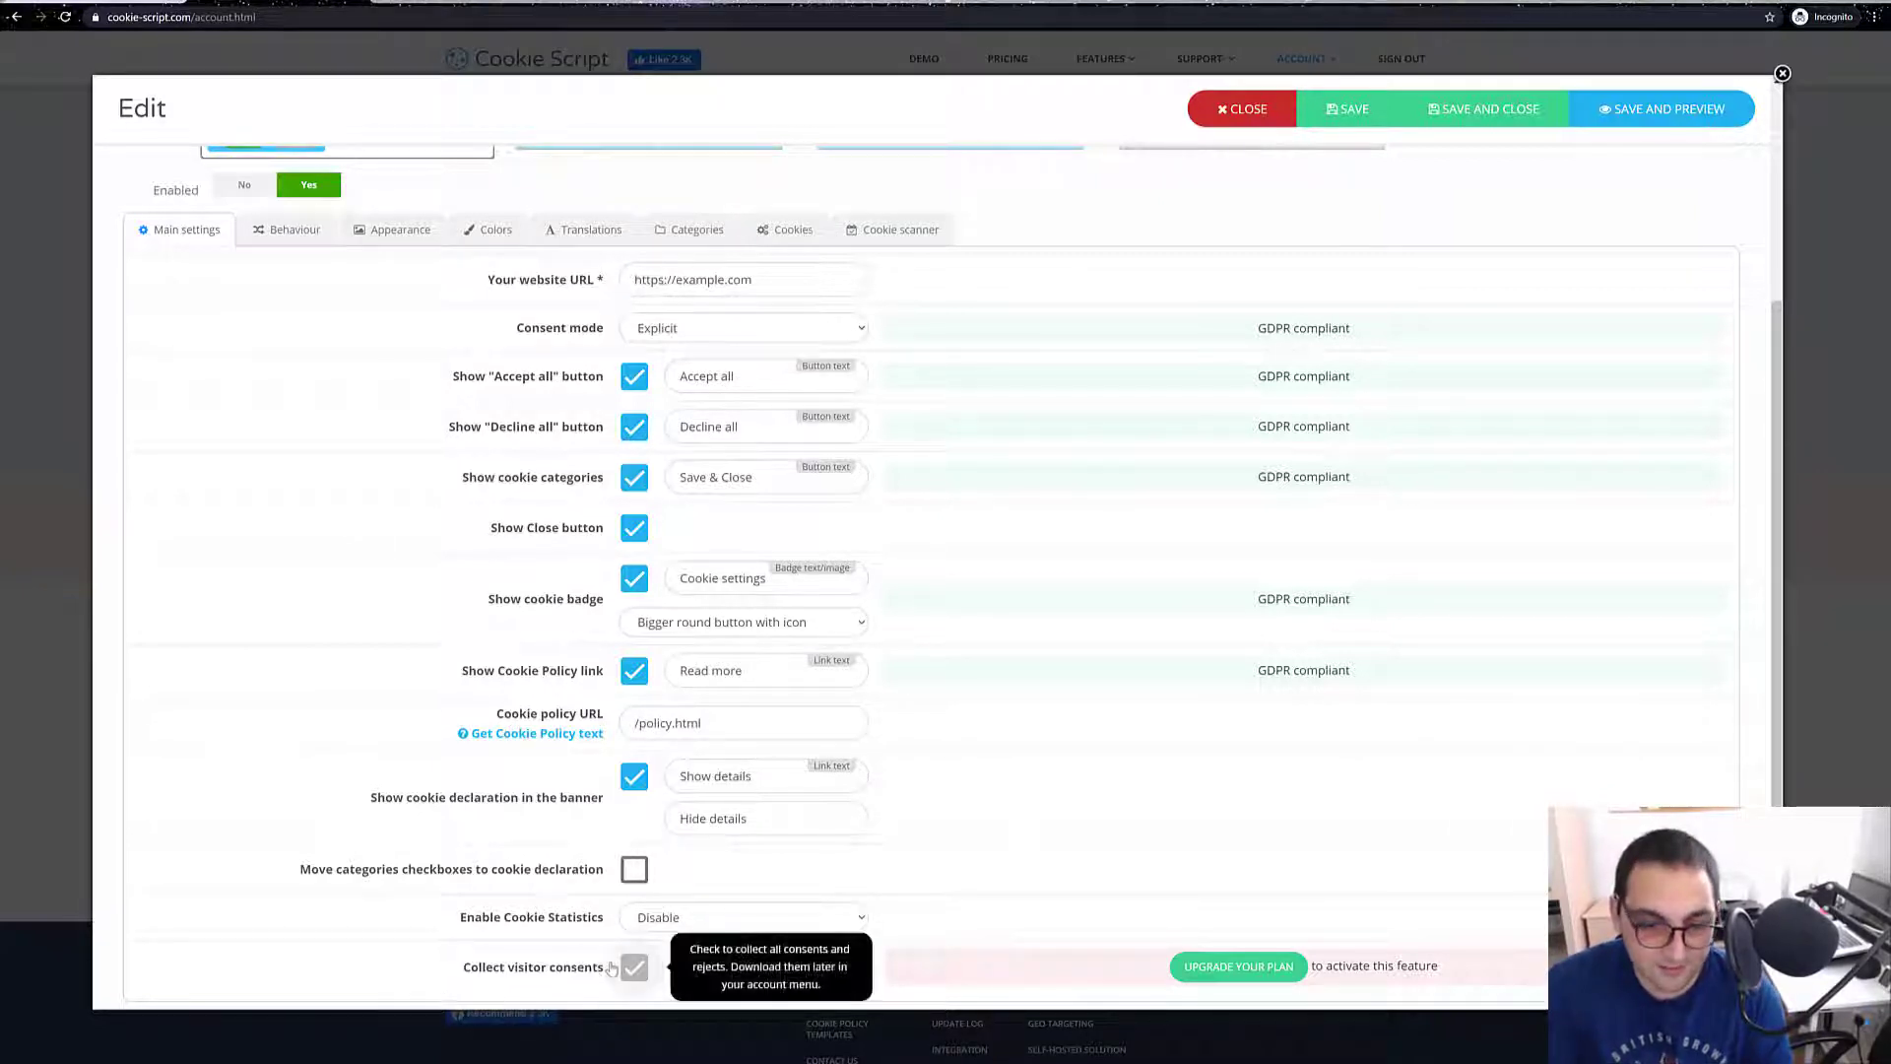
mouse_move(272, 618)
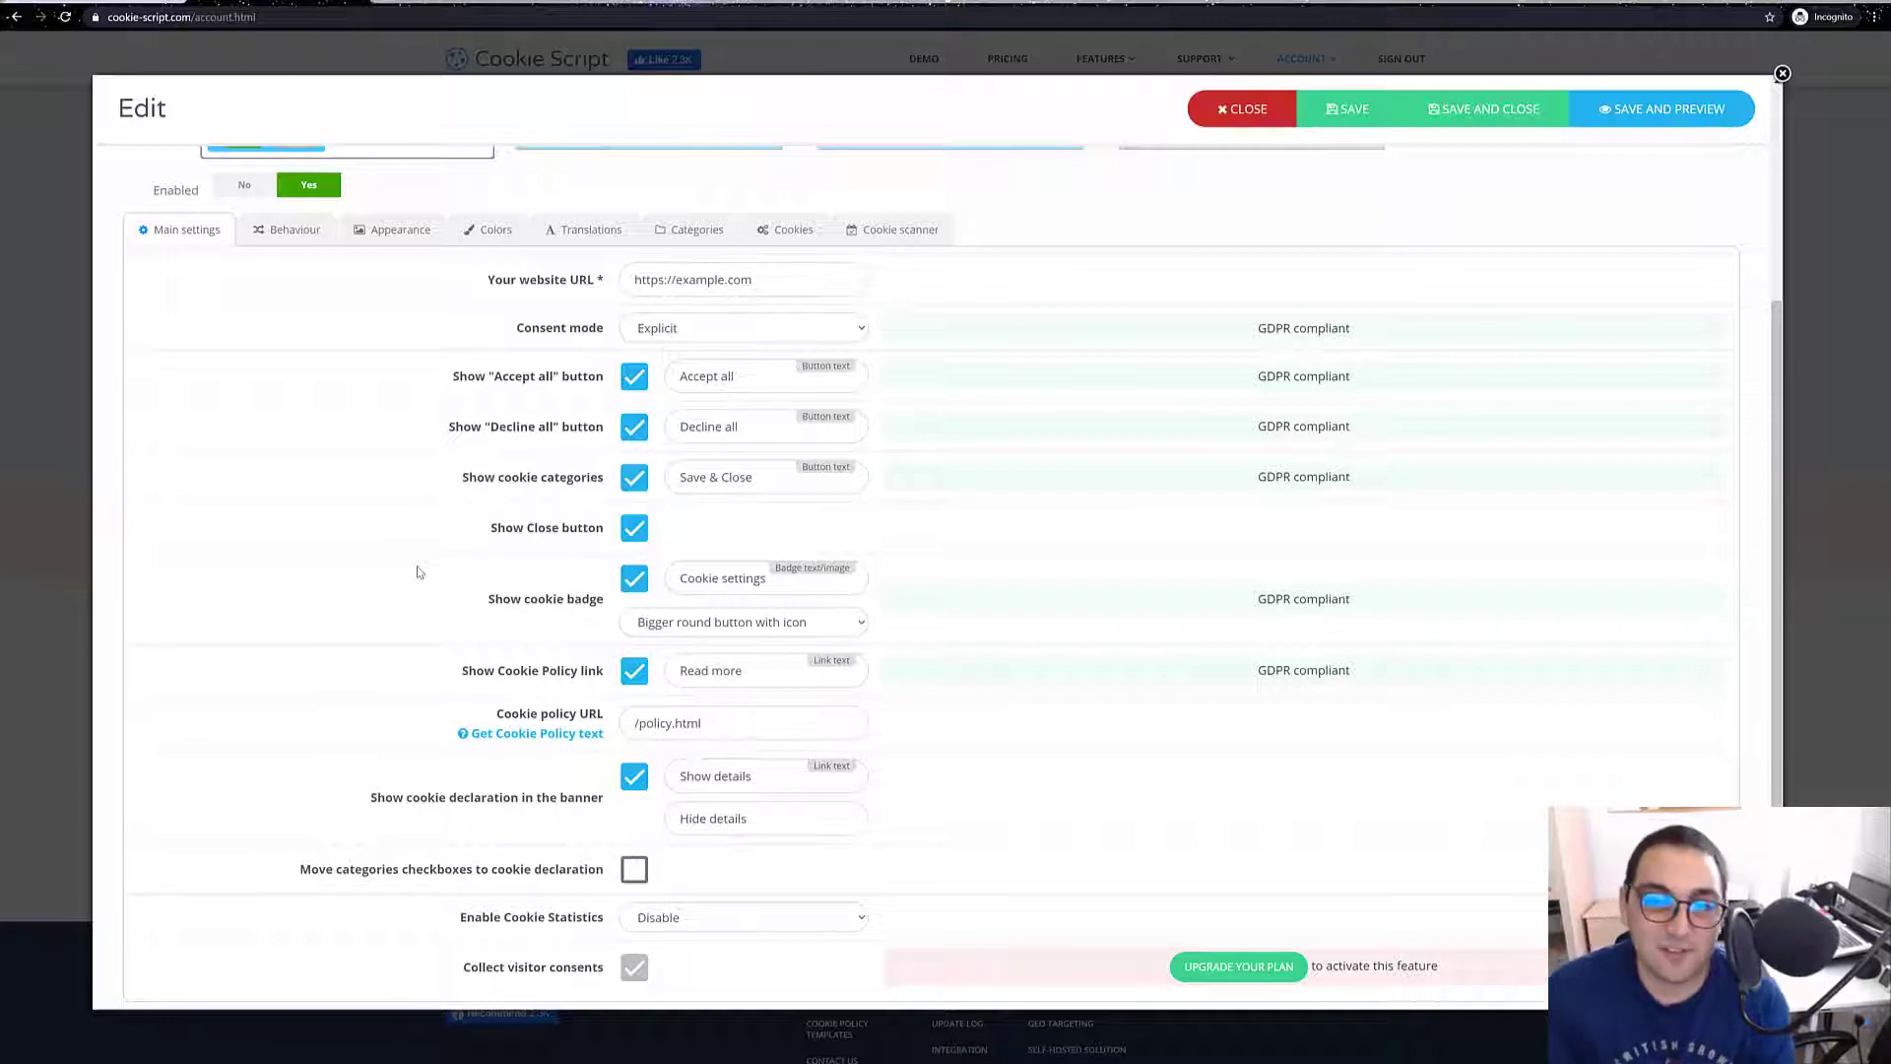
mouse_move(1339, 984)
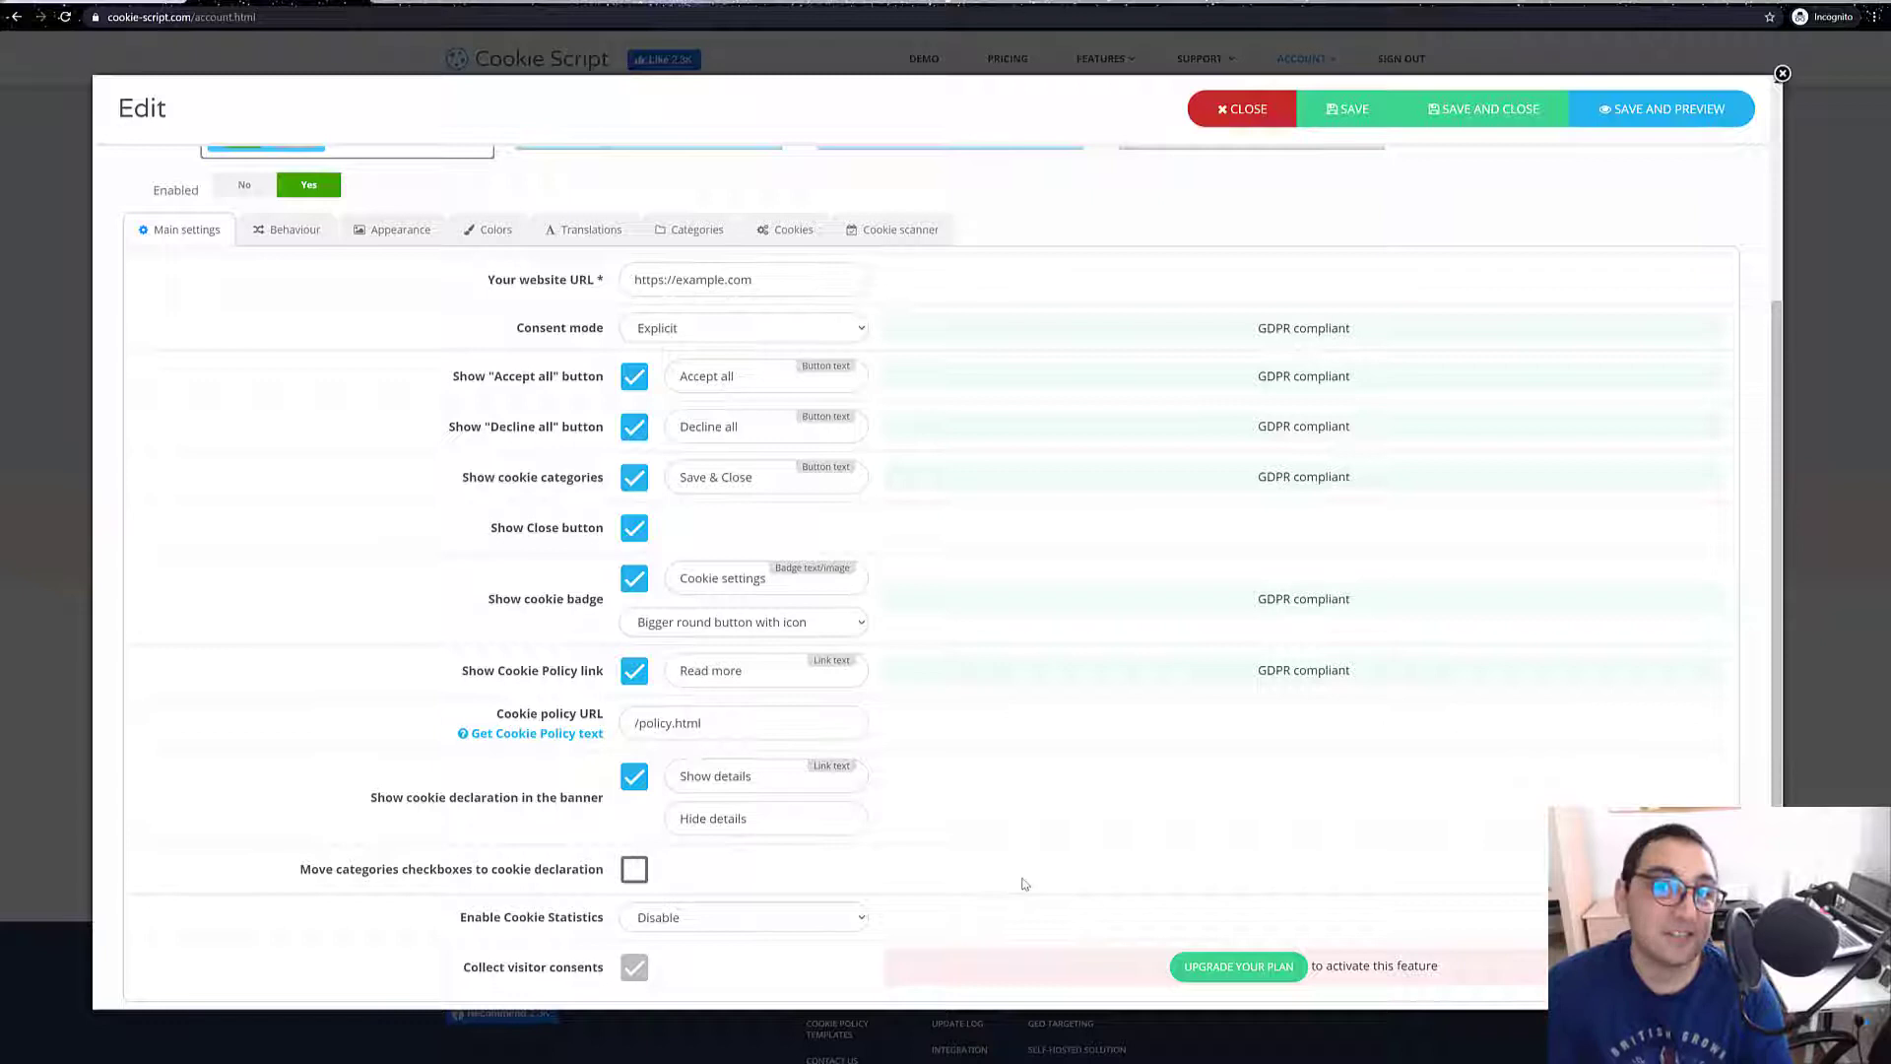
mouse_move(494, 519)
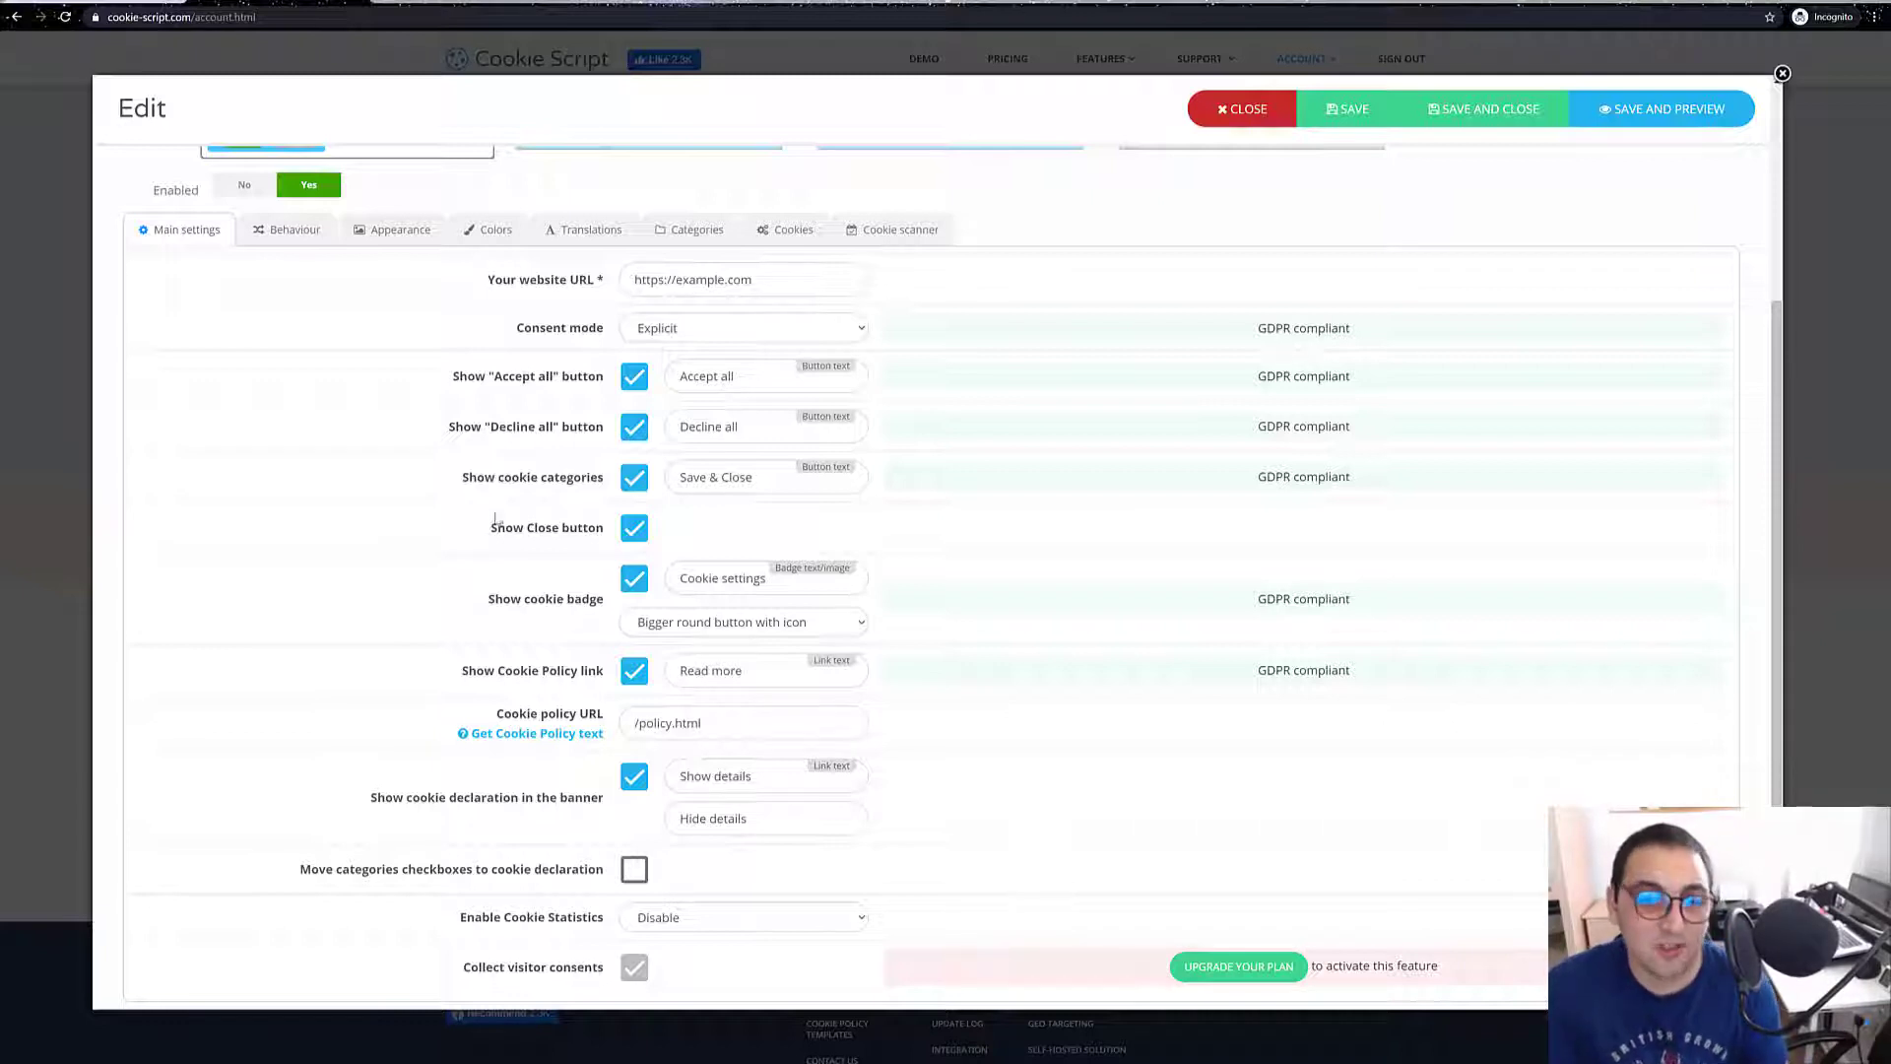
mouse_move(525, 279)
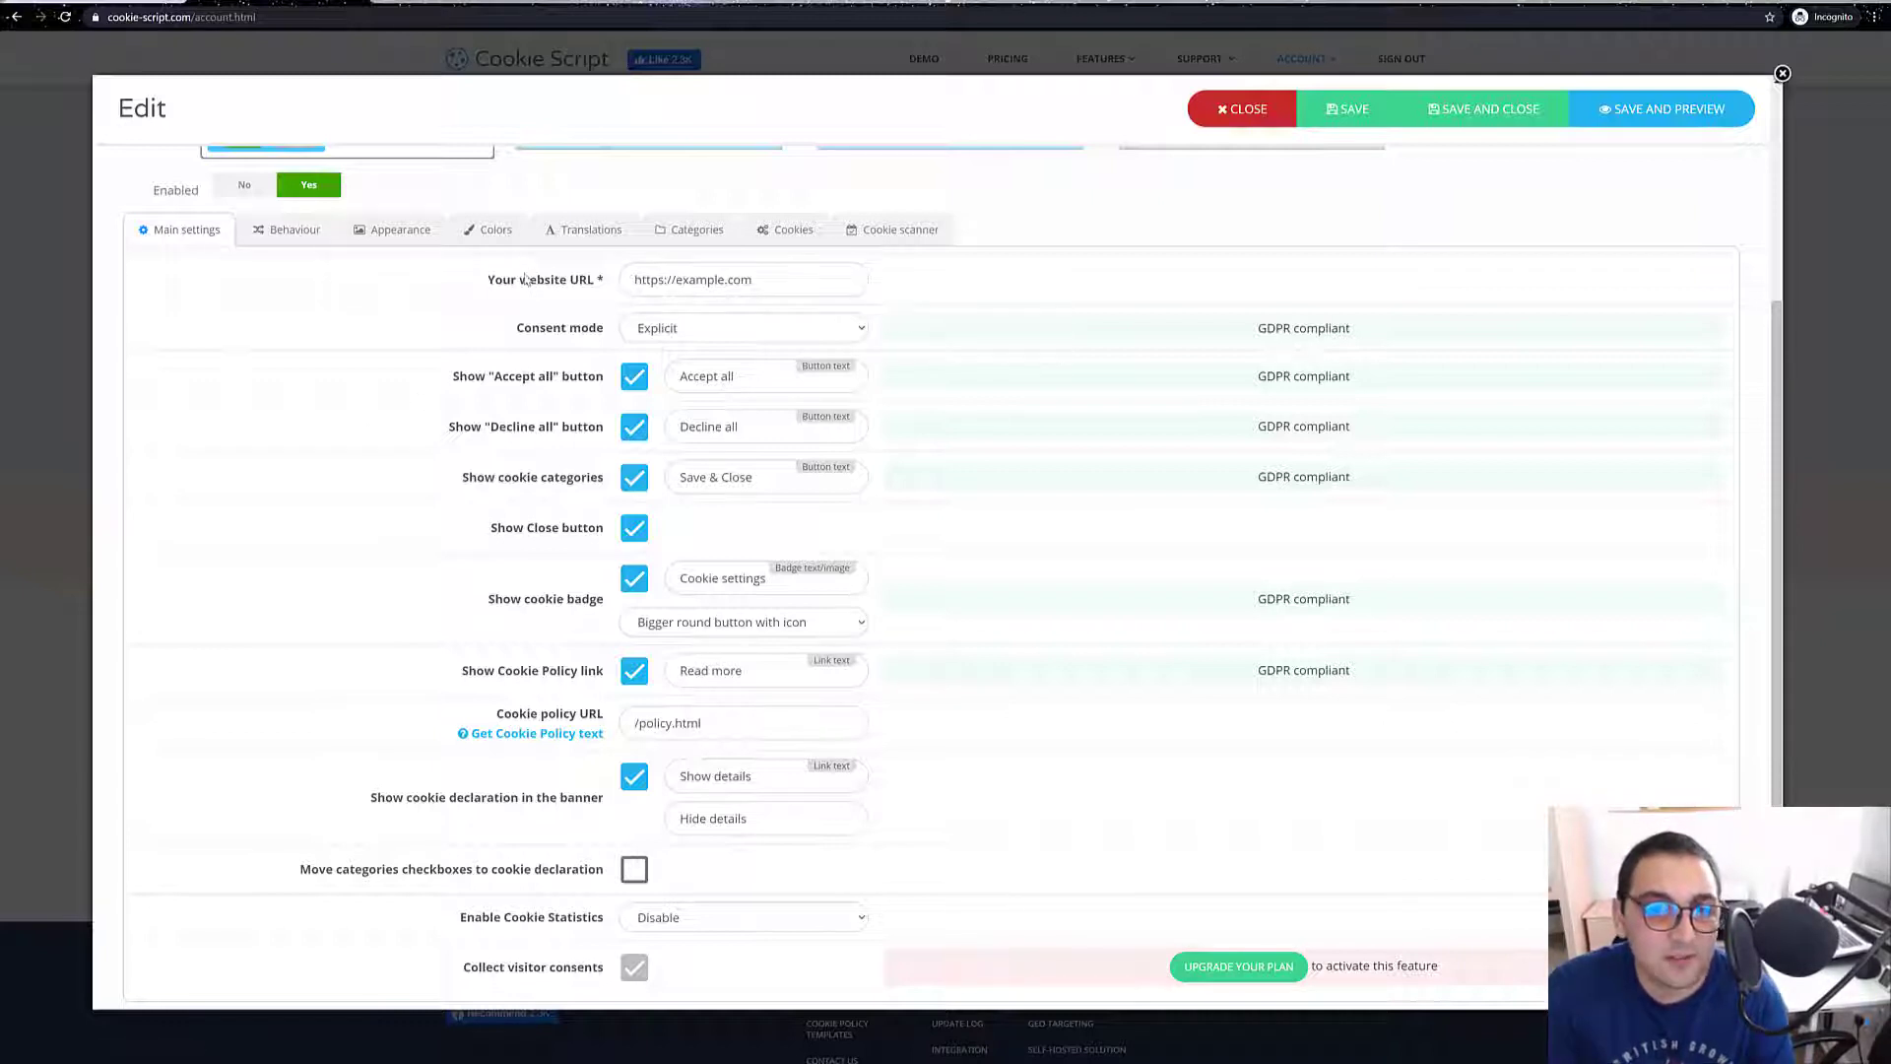
left_click(741, 278)
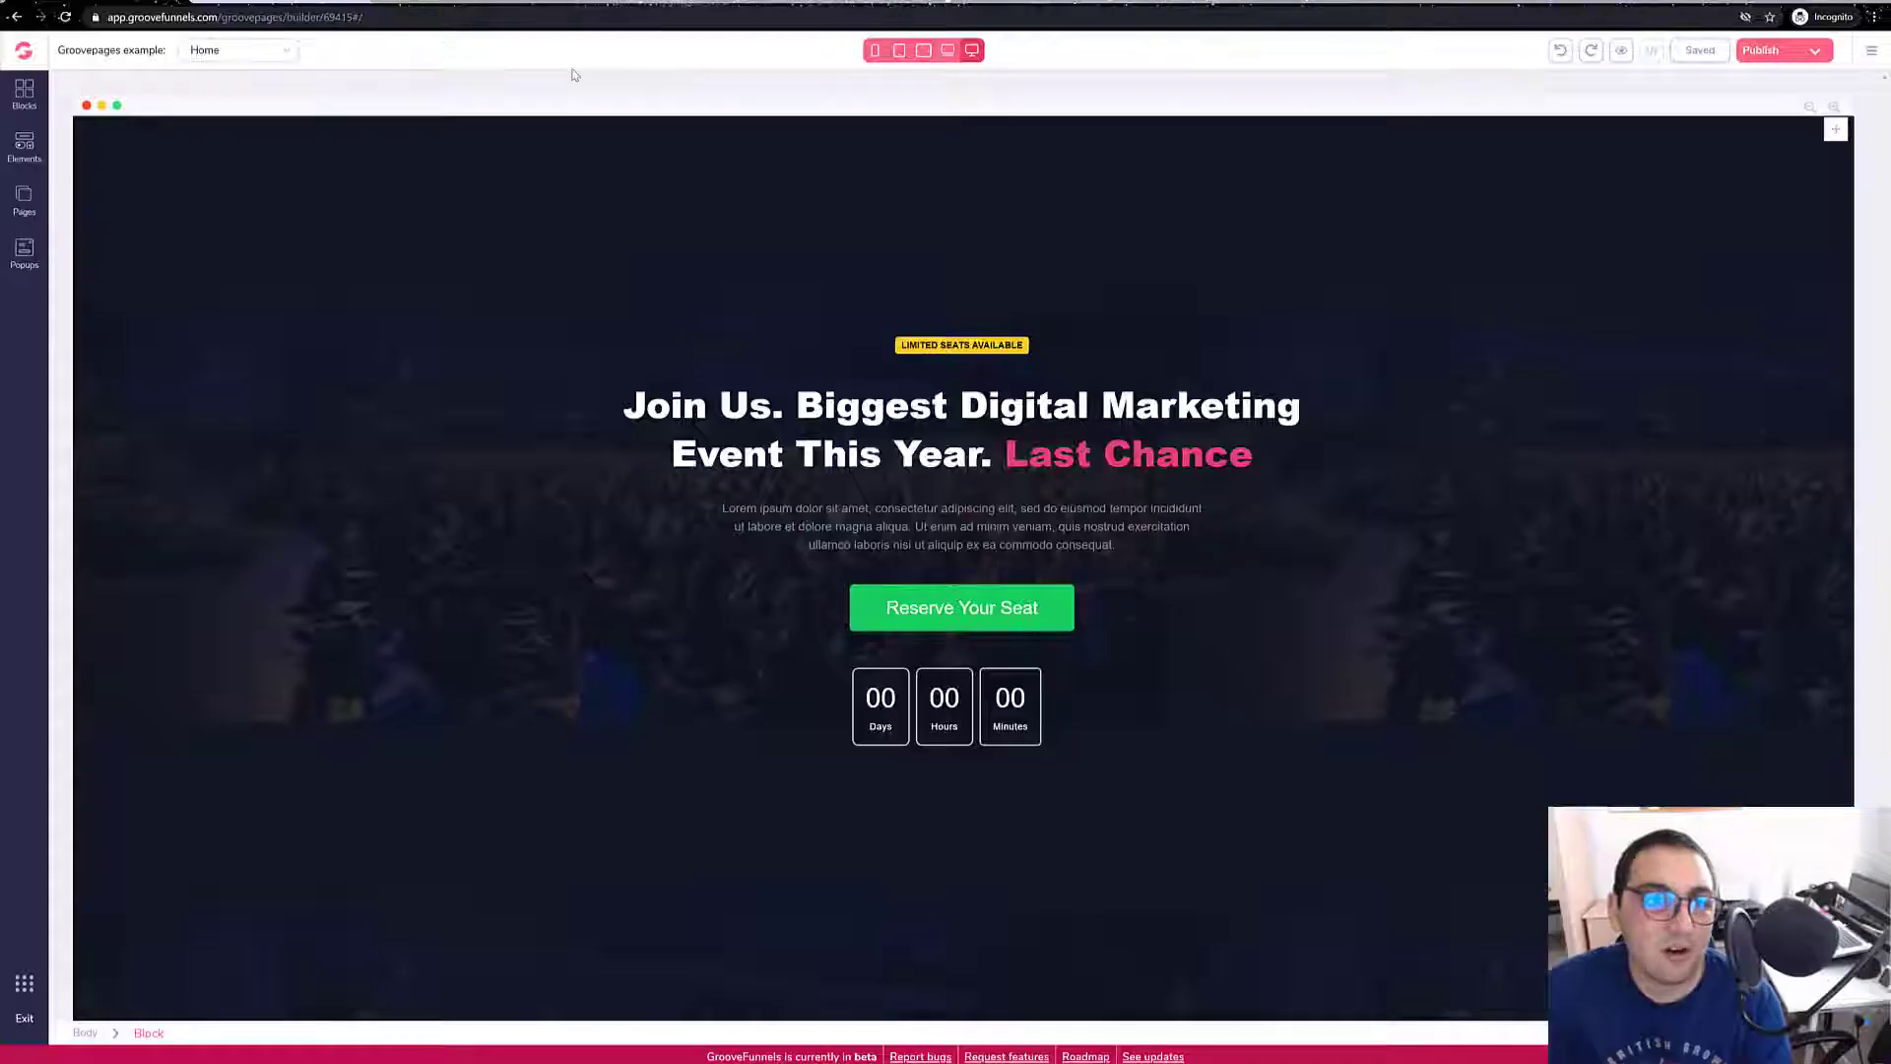
Publish and open the live testin123 groovepages site and copy its address for the banner URL.
left_click(1763, 49)
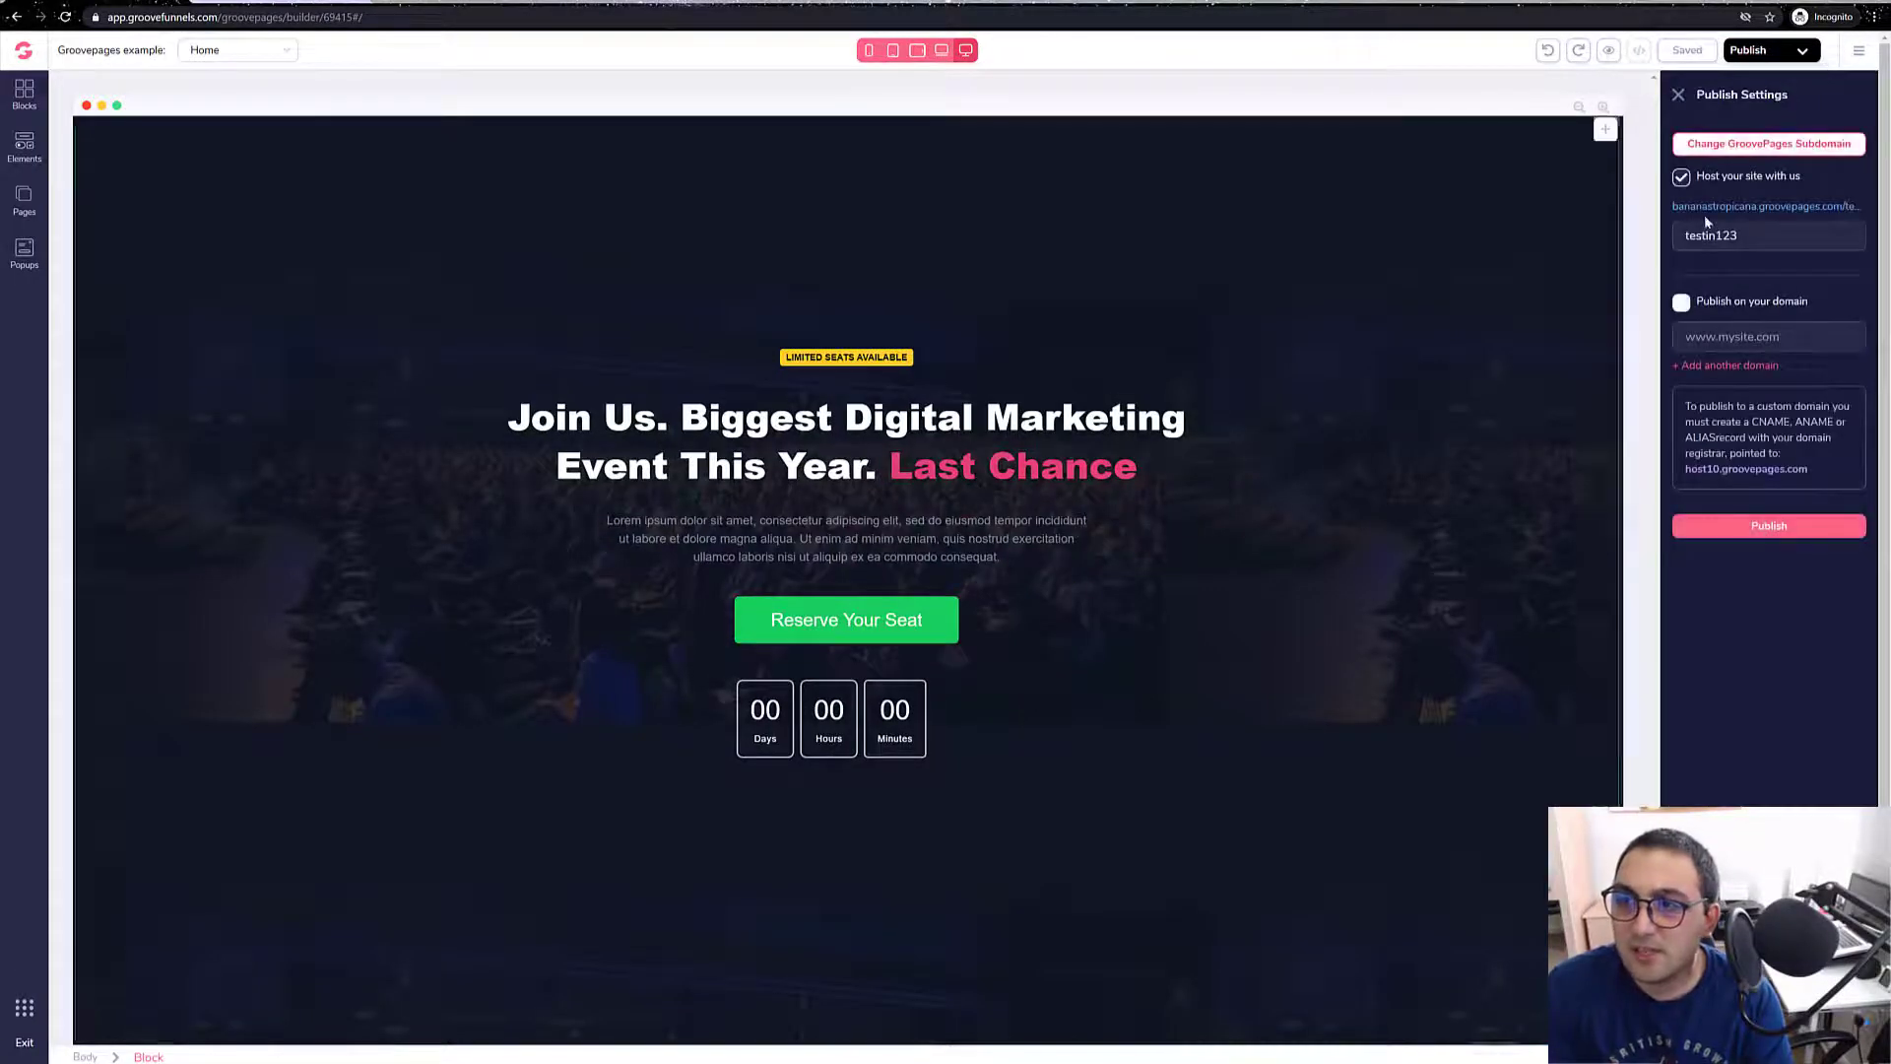
left_click(1768, 525)
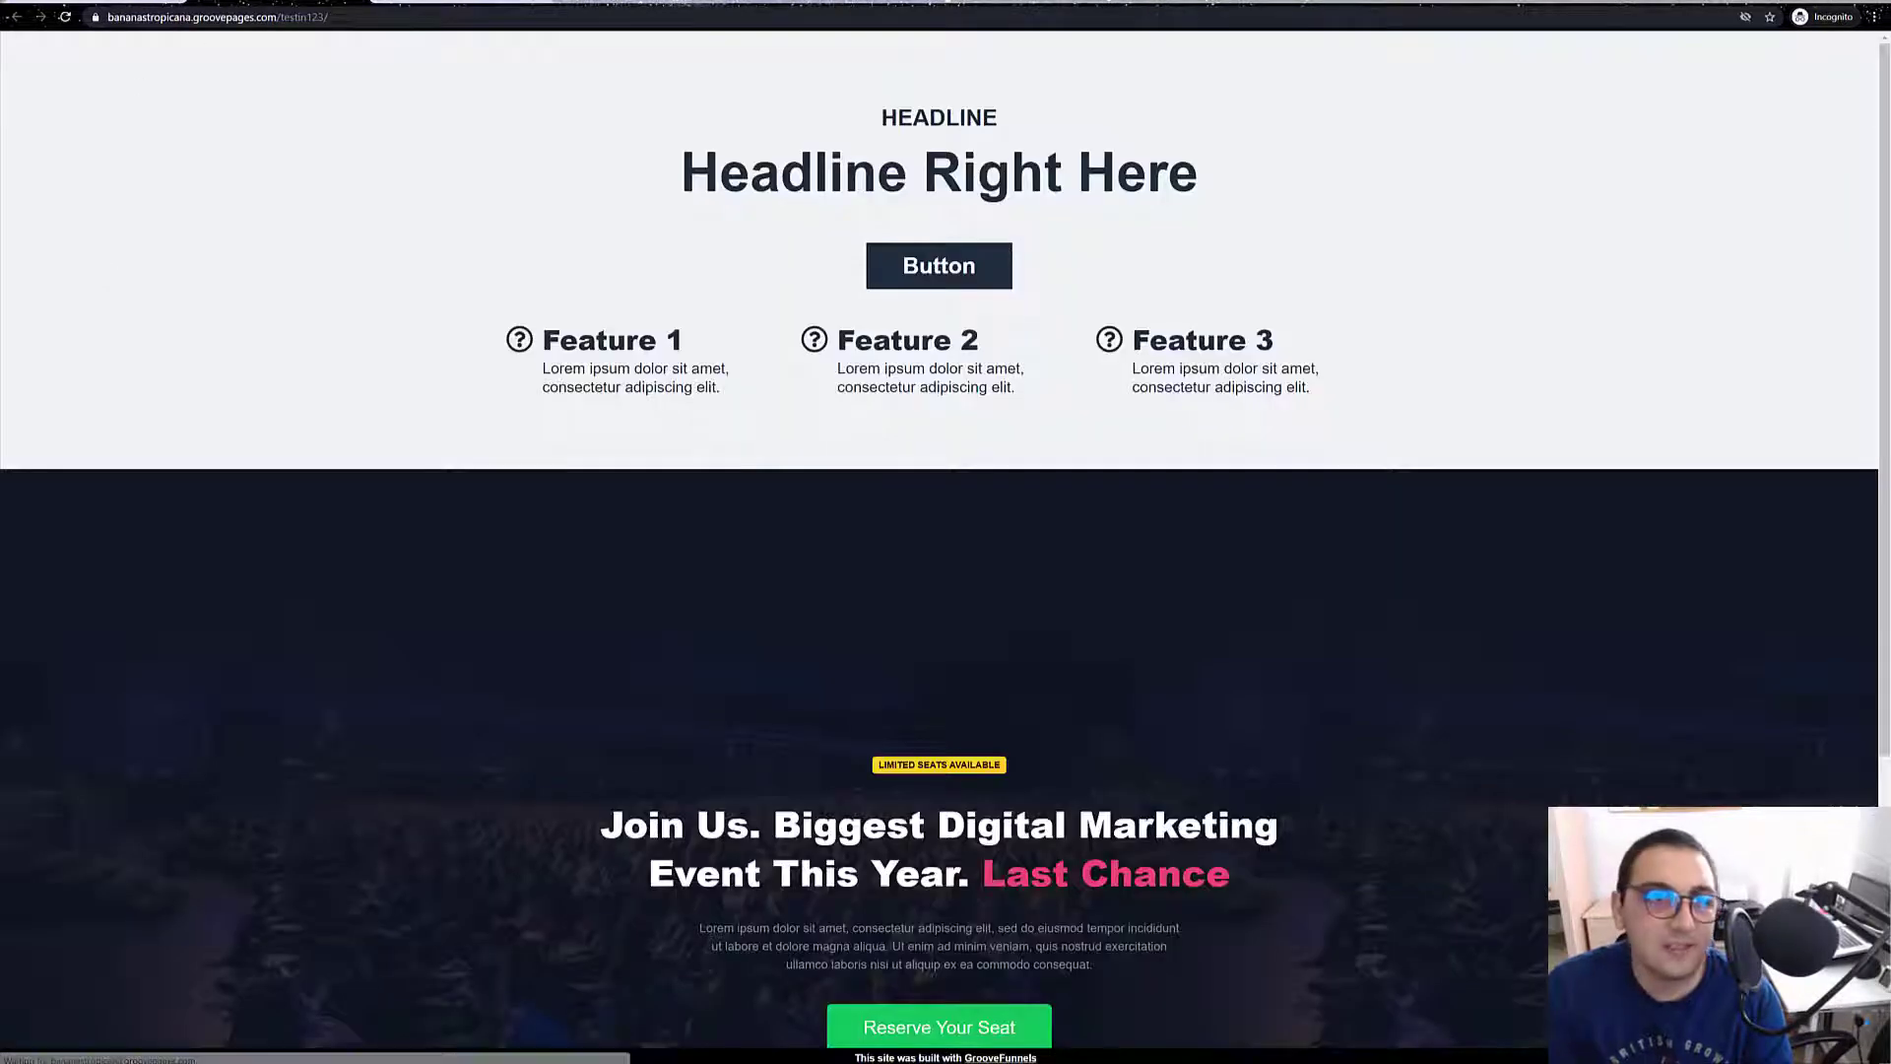
left_click(217, 16)
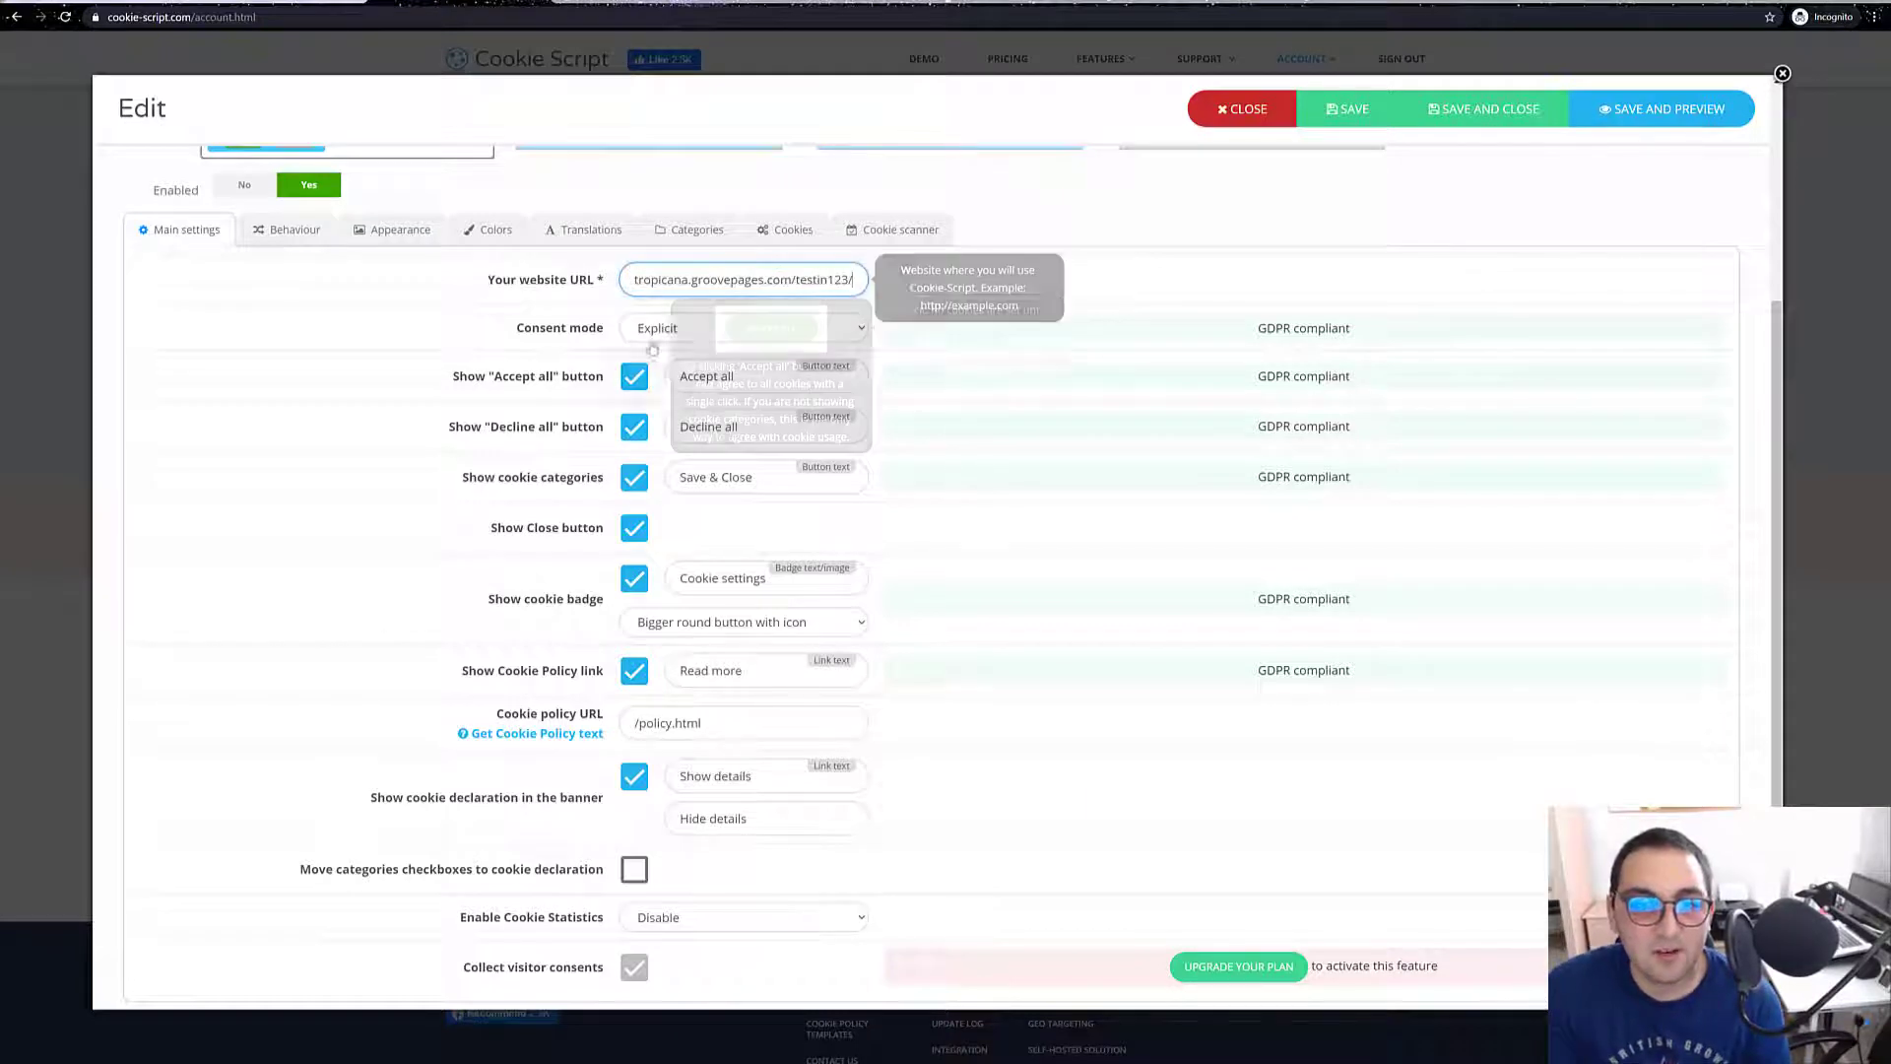
Try the Implied consent mode, then keep the GDPR-compliant Explicit mode.
left_click(741, 327)
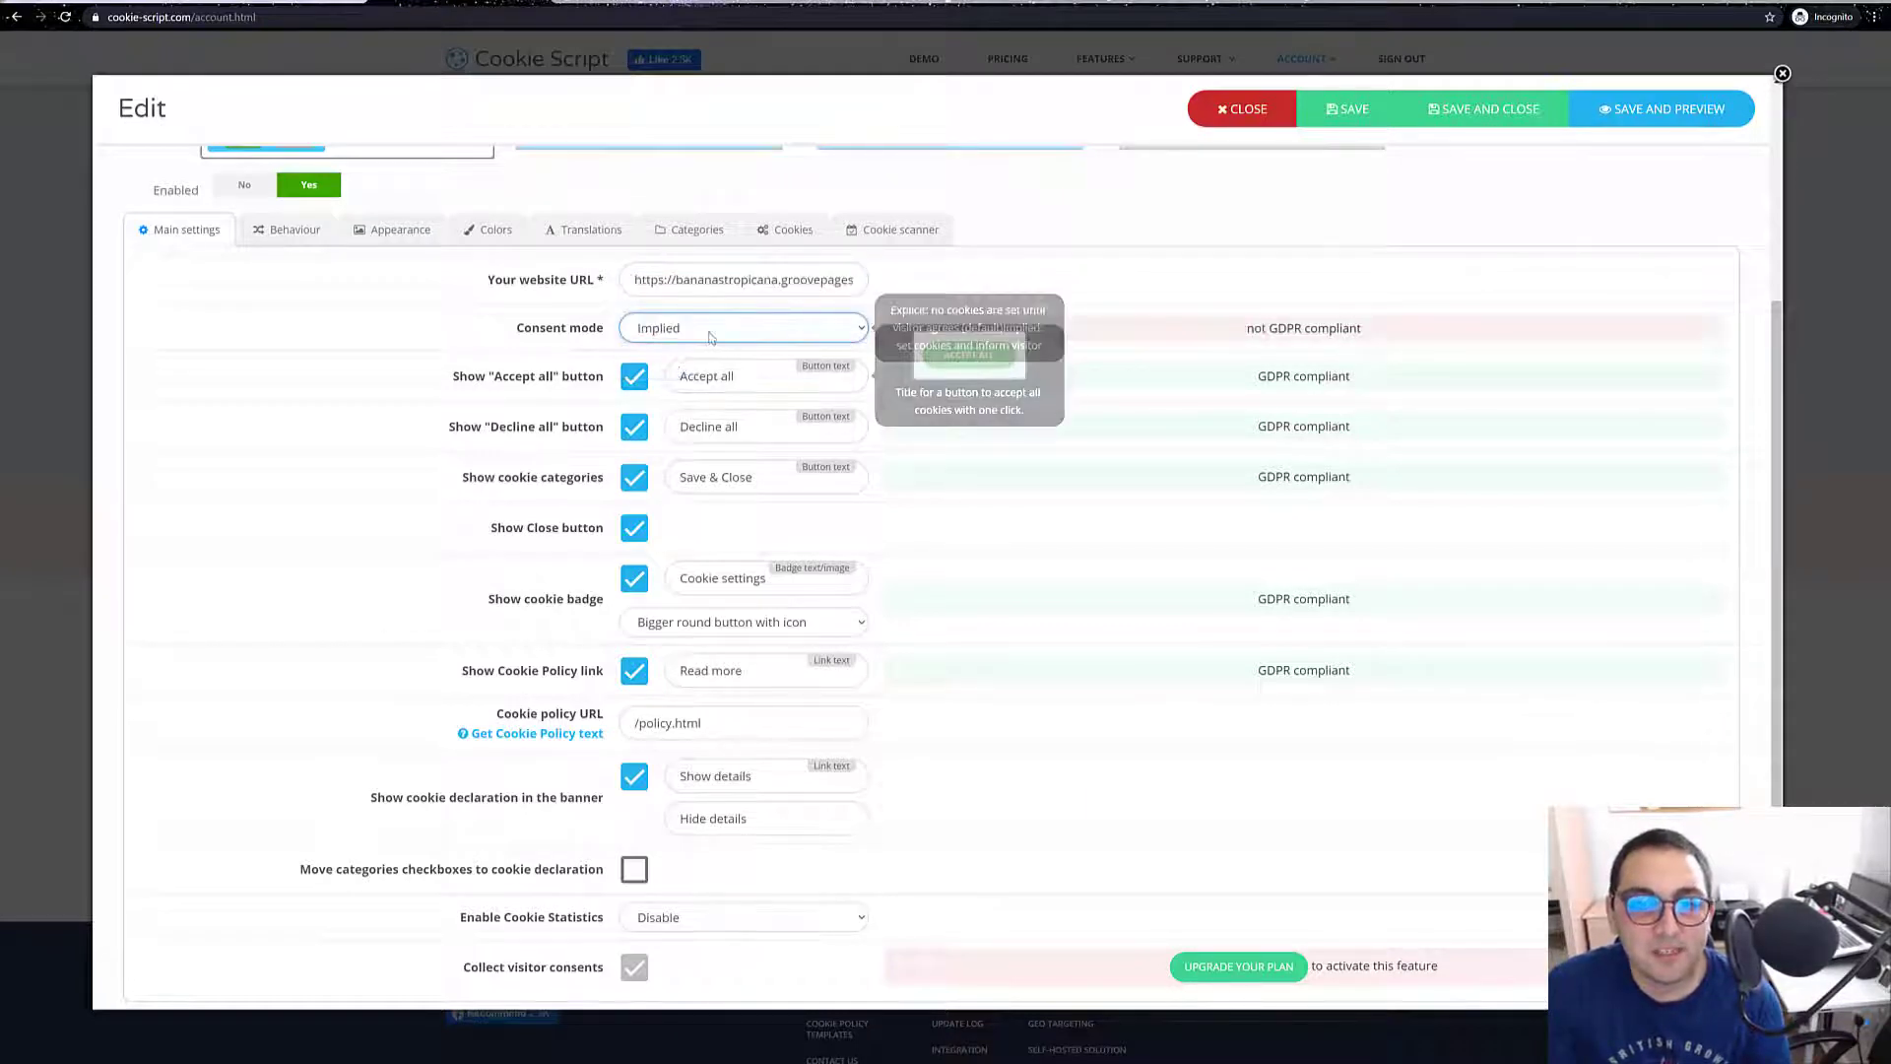
left_click(741, 327)
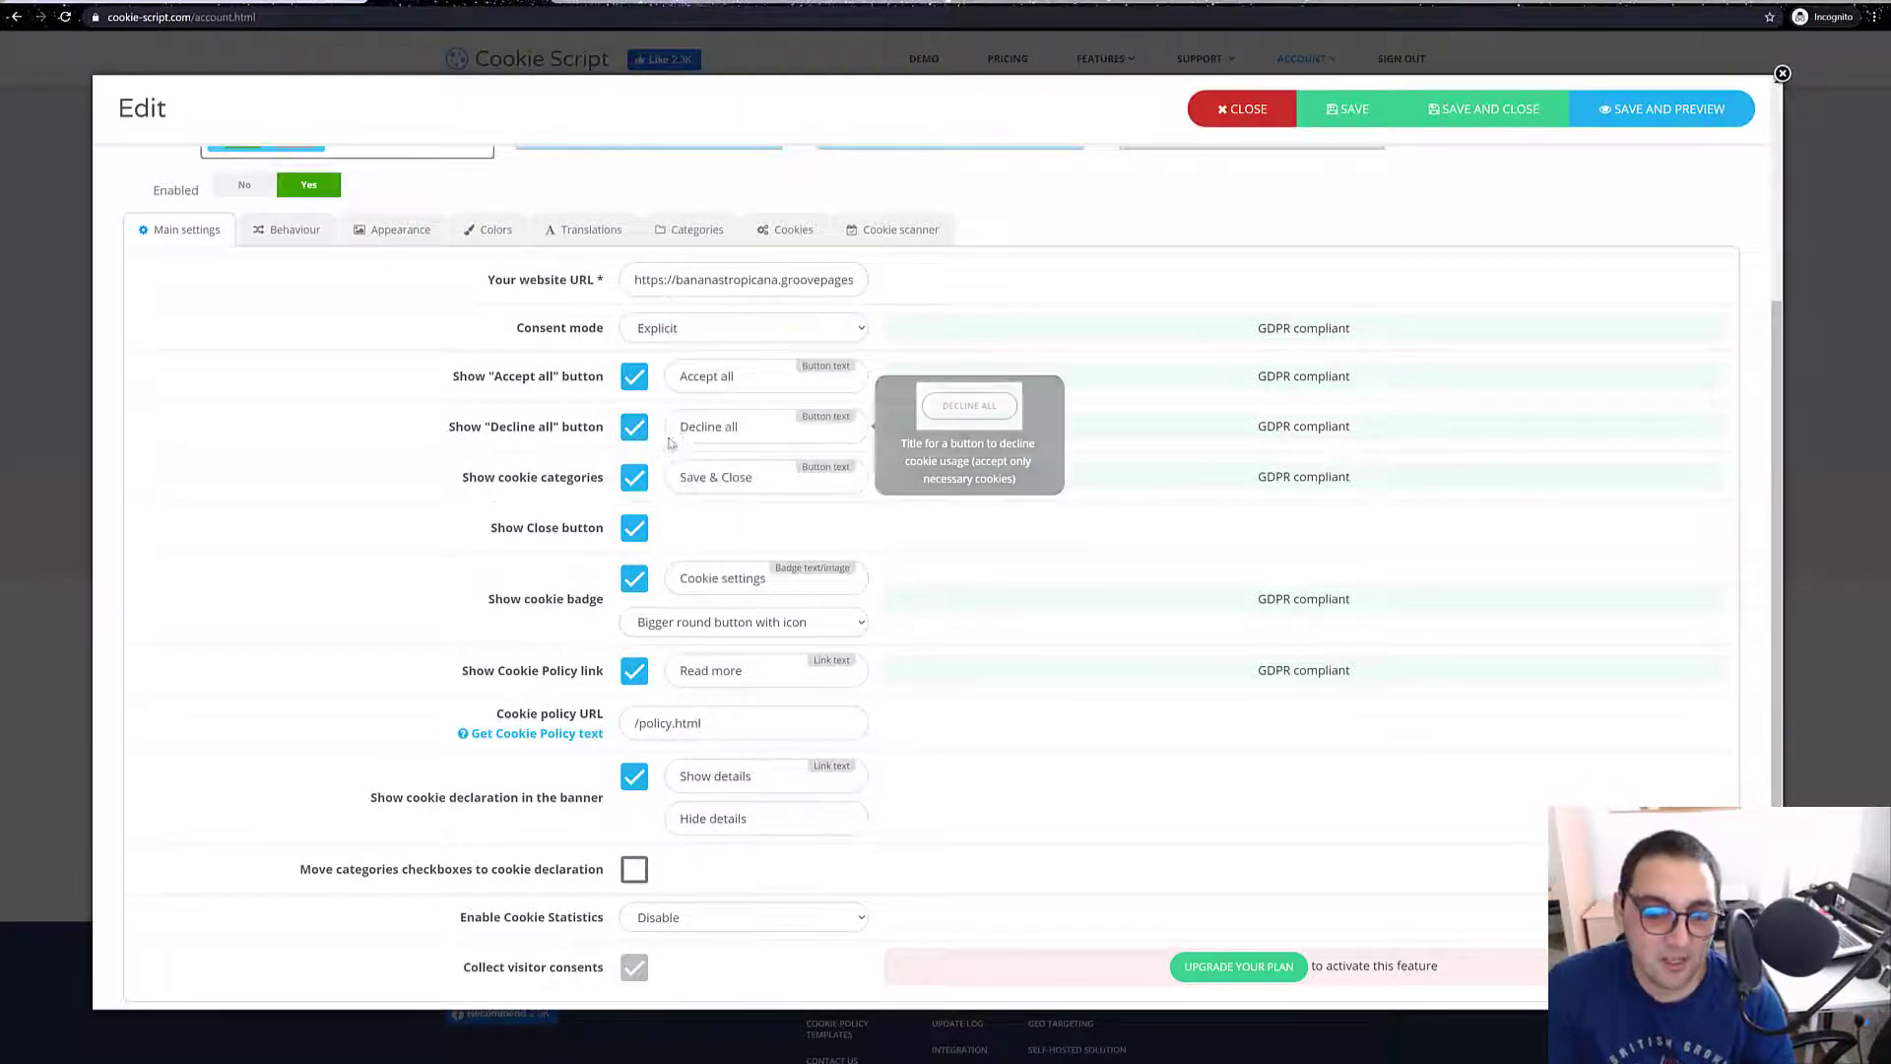
mouse_move(691, 729)
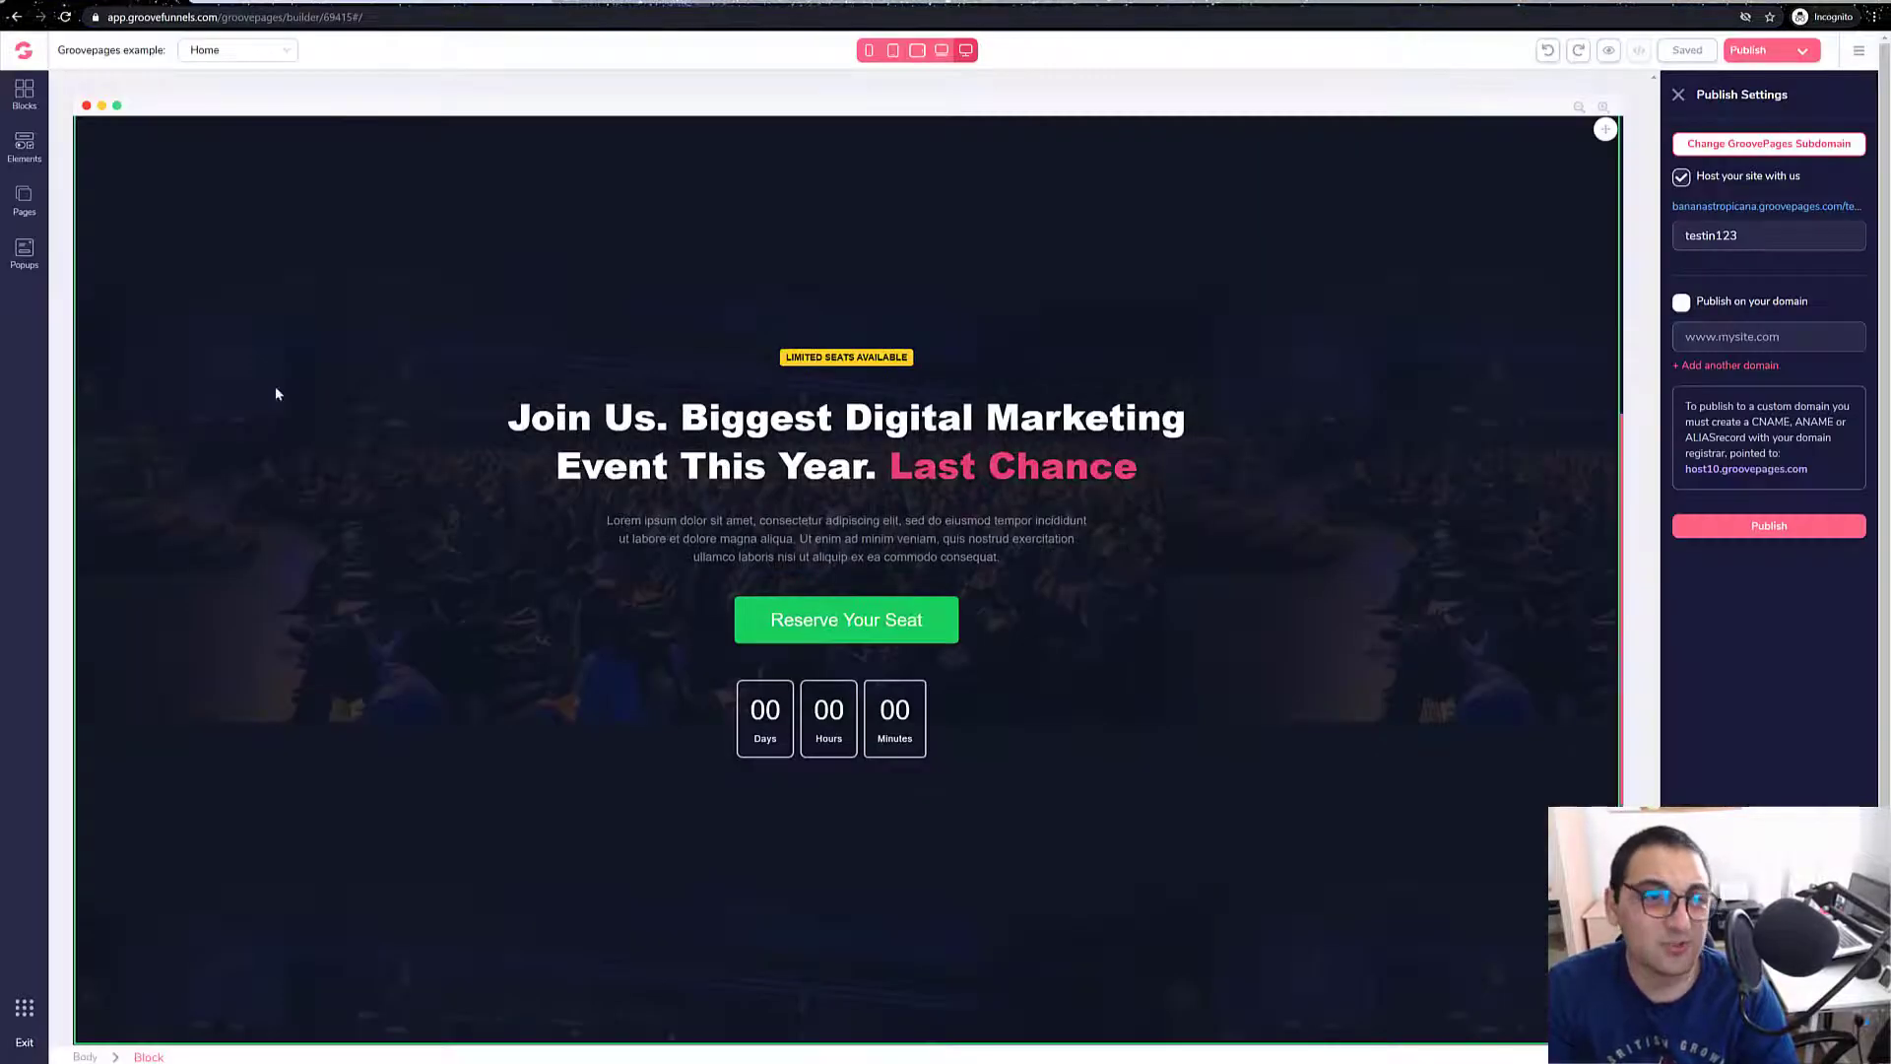
Add a blank Page 3, fill it with designed blocks from the library and republish the site.
left_click(23, 199)
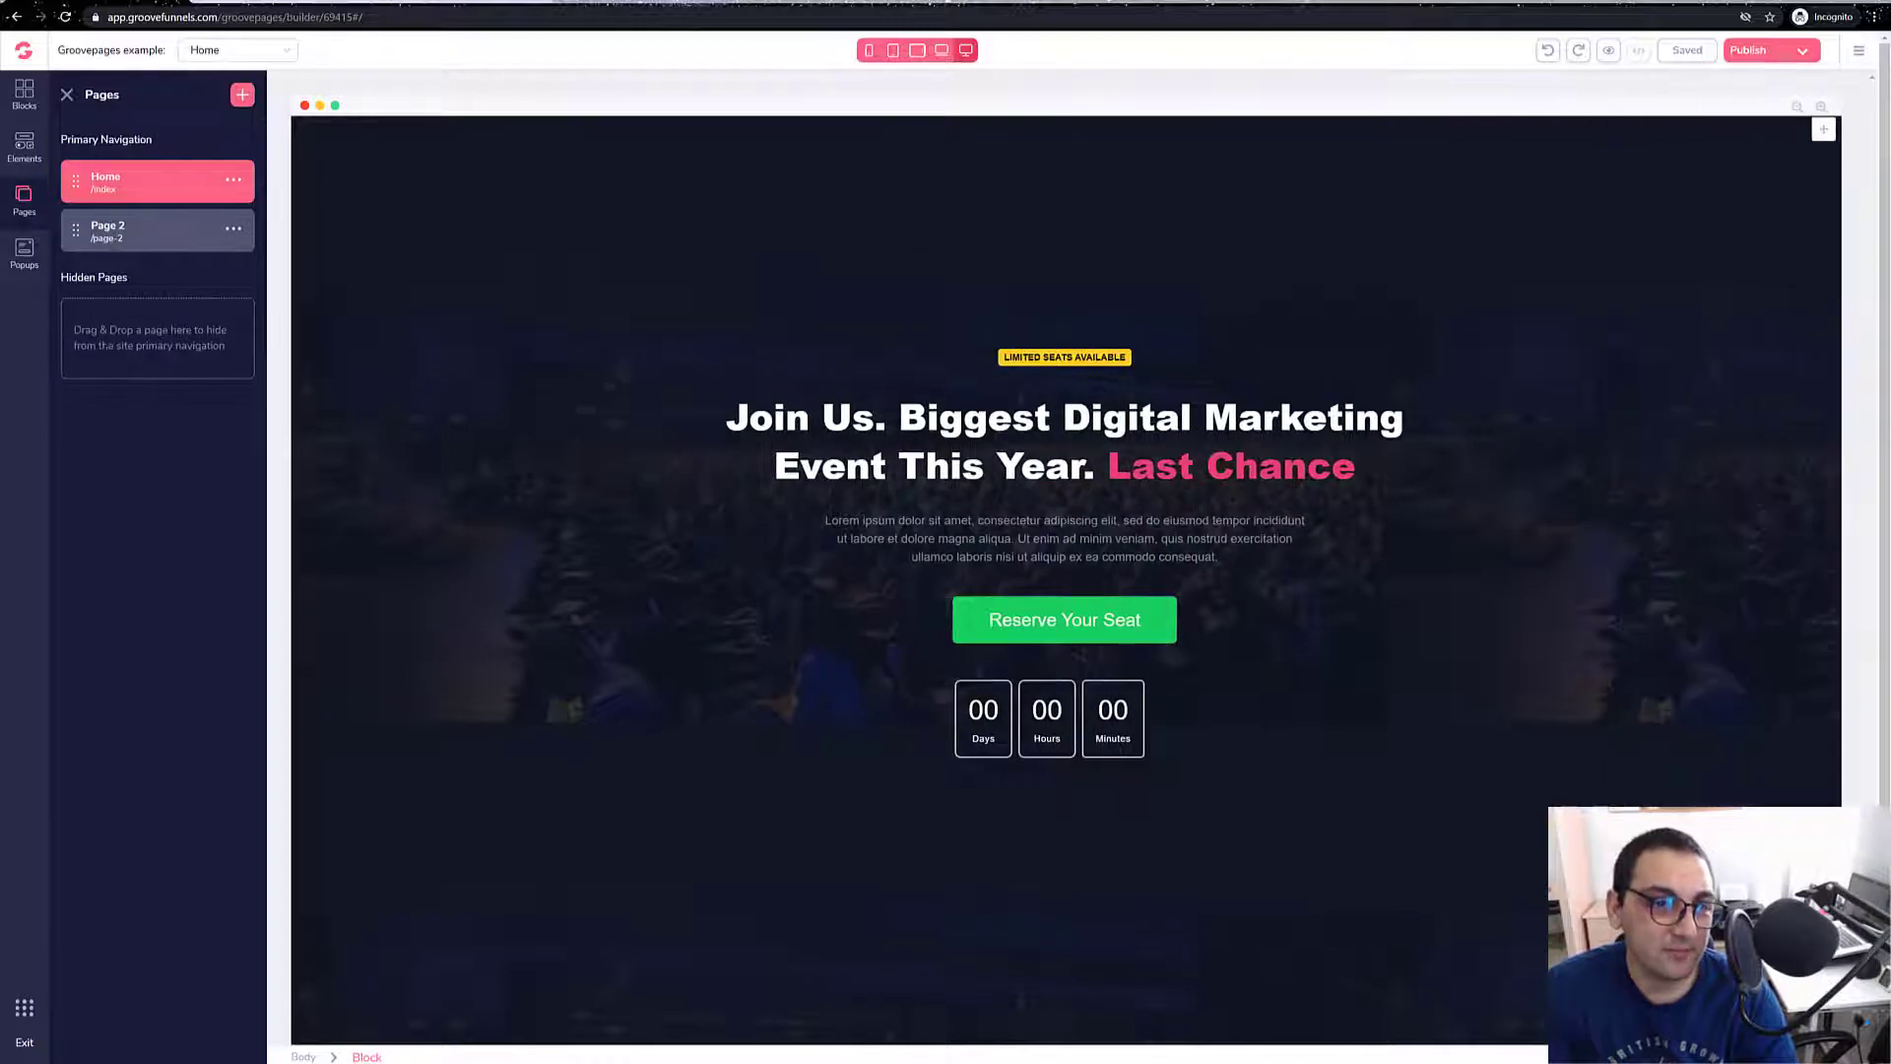
left_click(242, 95)
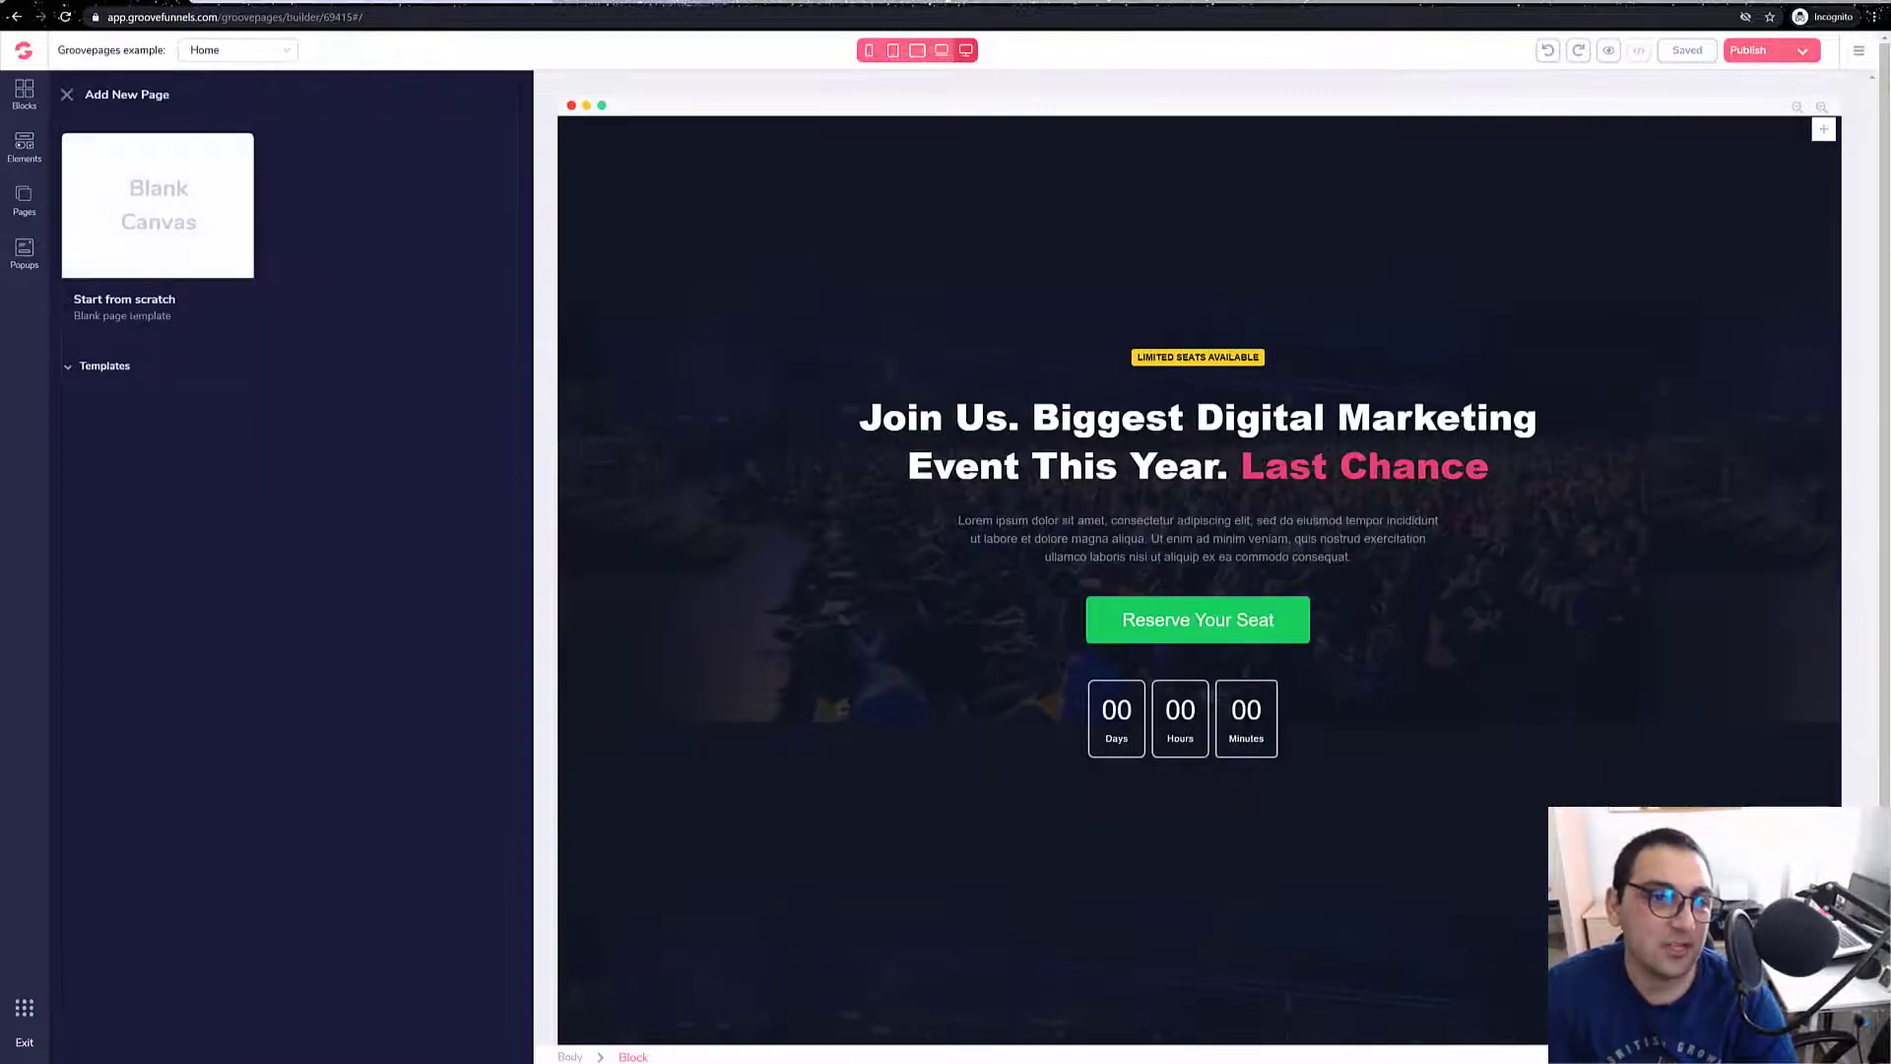
left_click(157, 204)
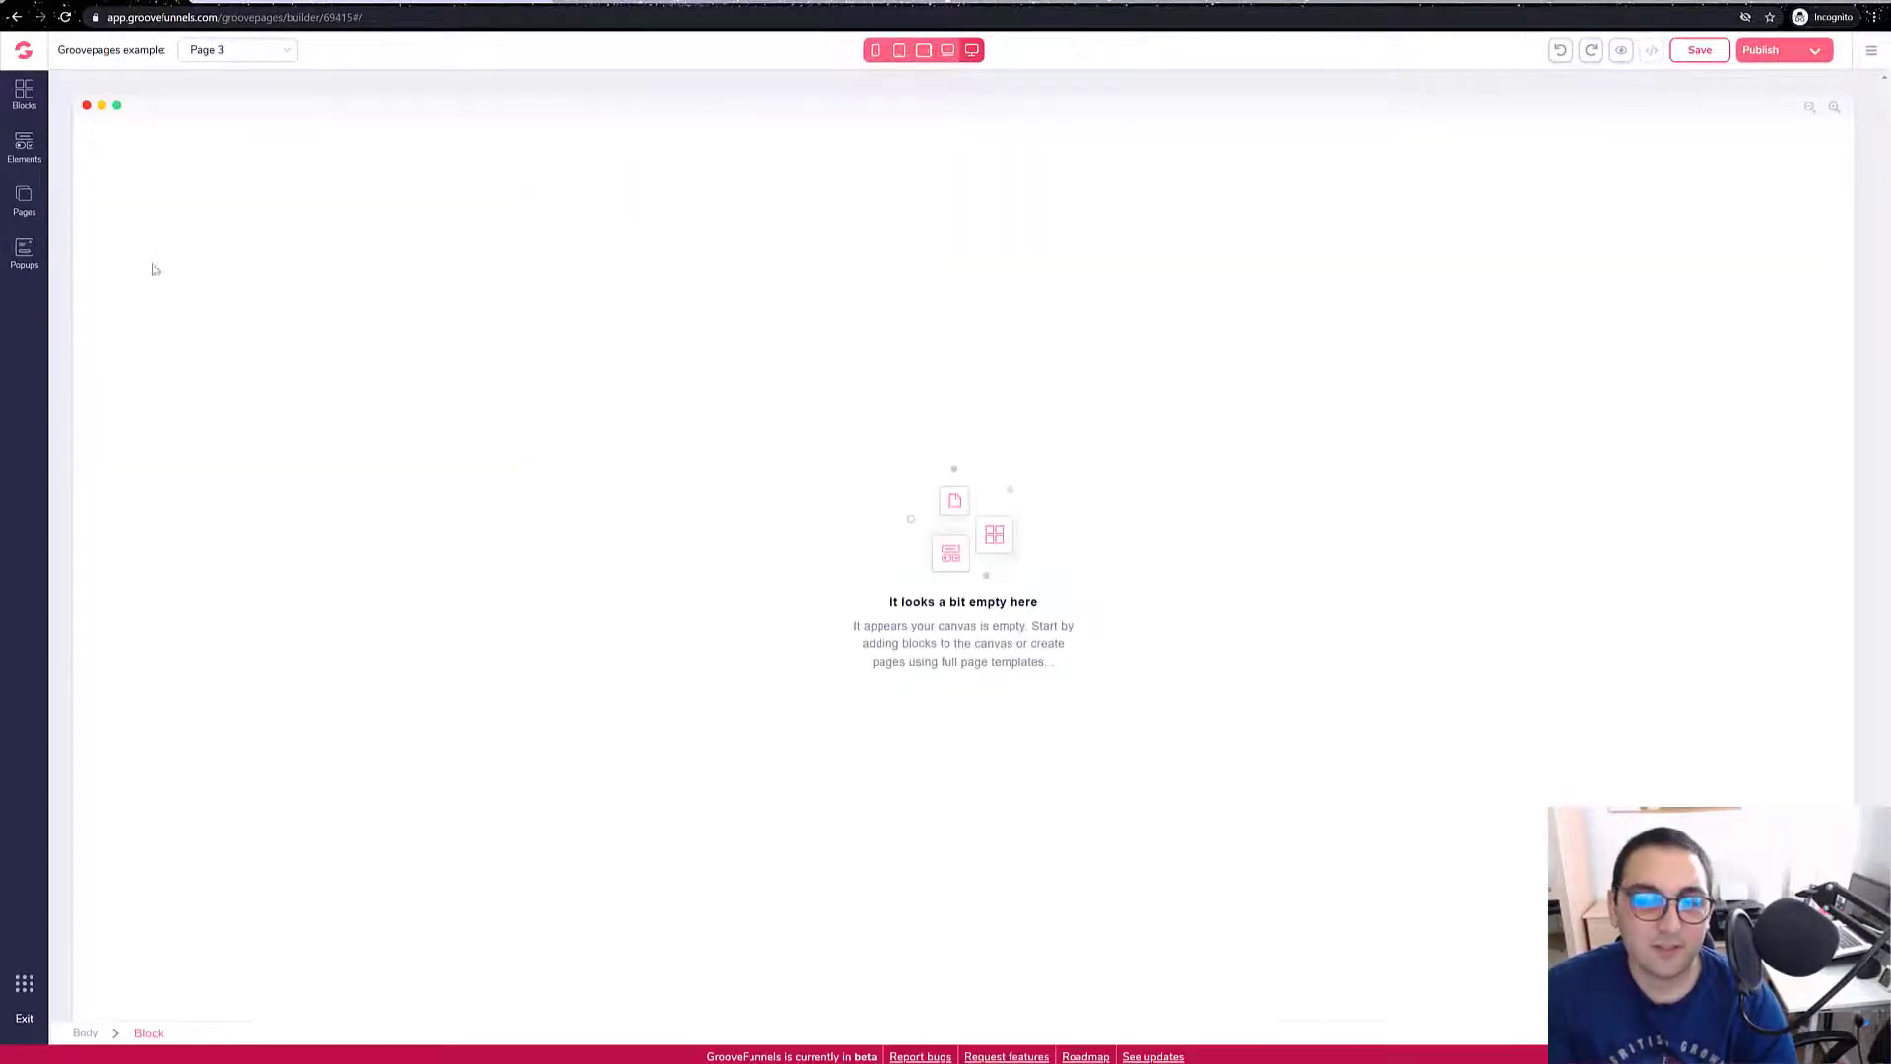
left_click(23, 91)
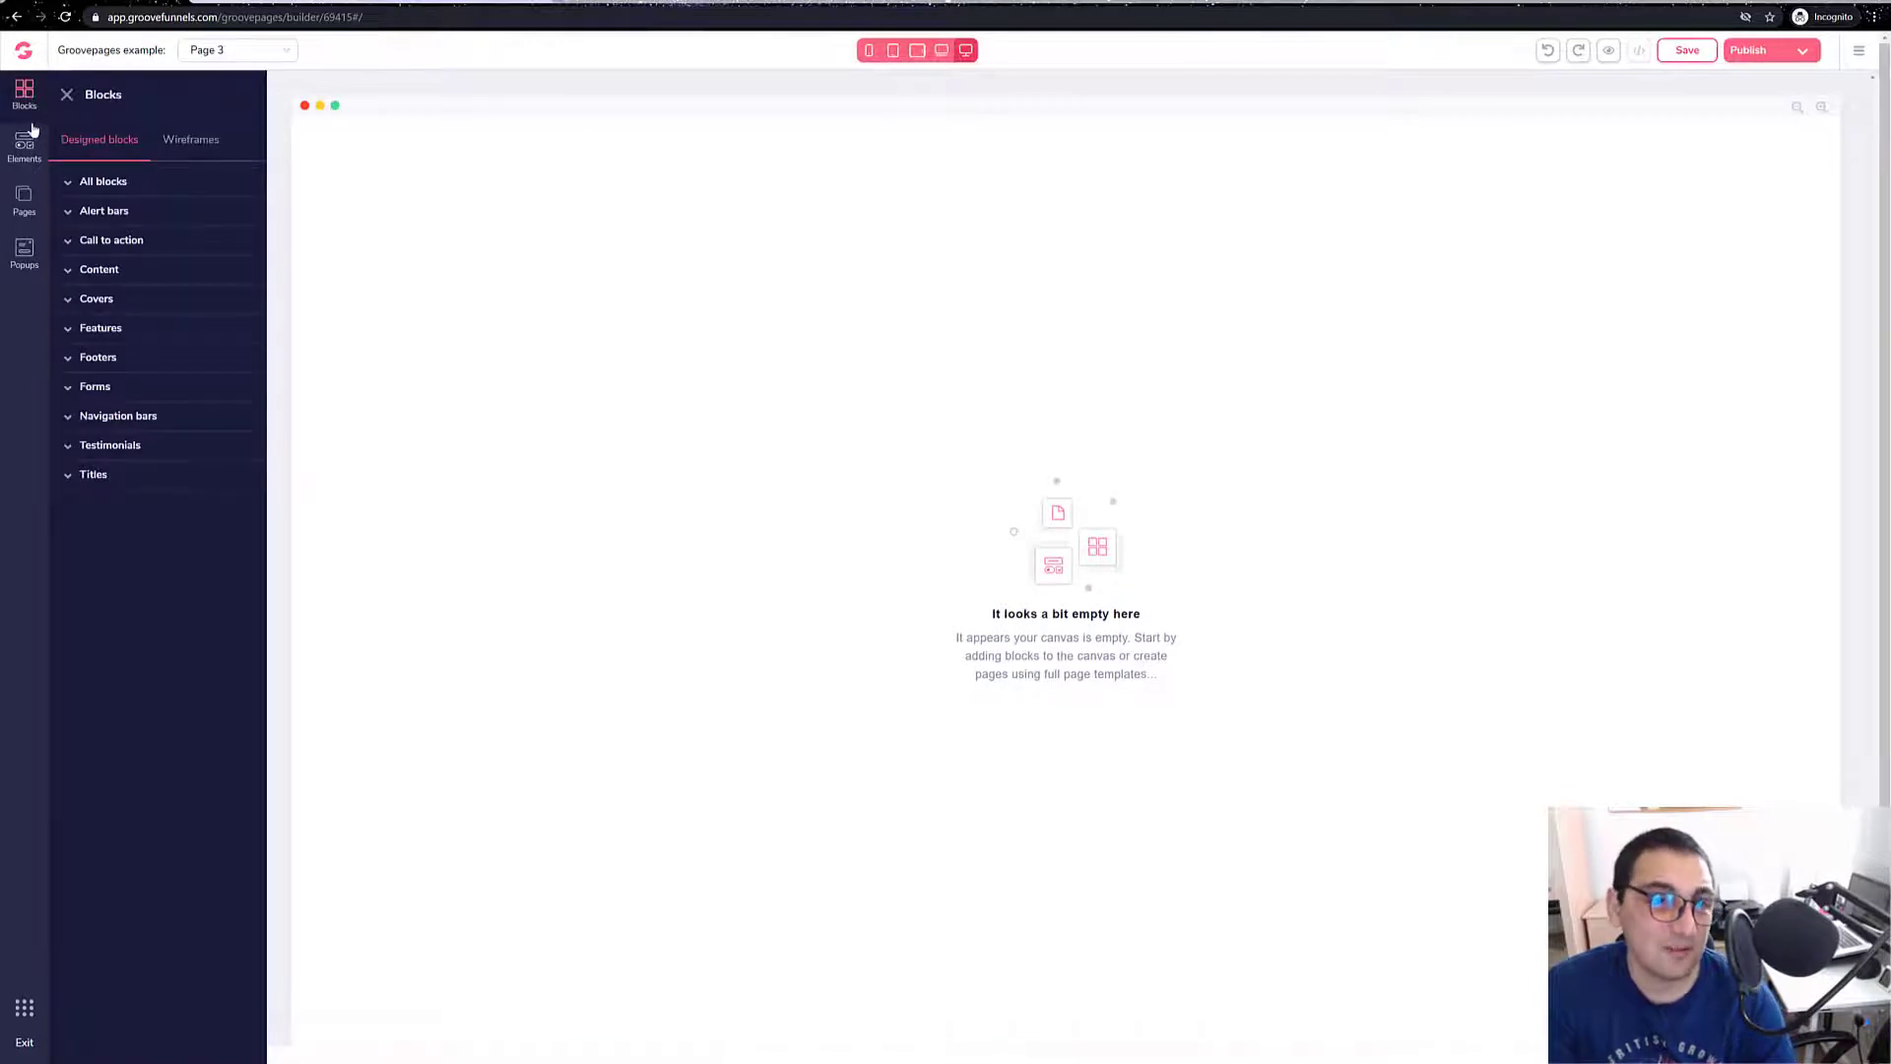
left_click(102, 181)
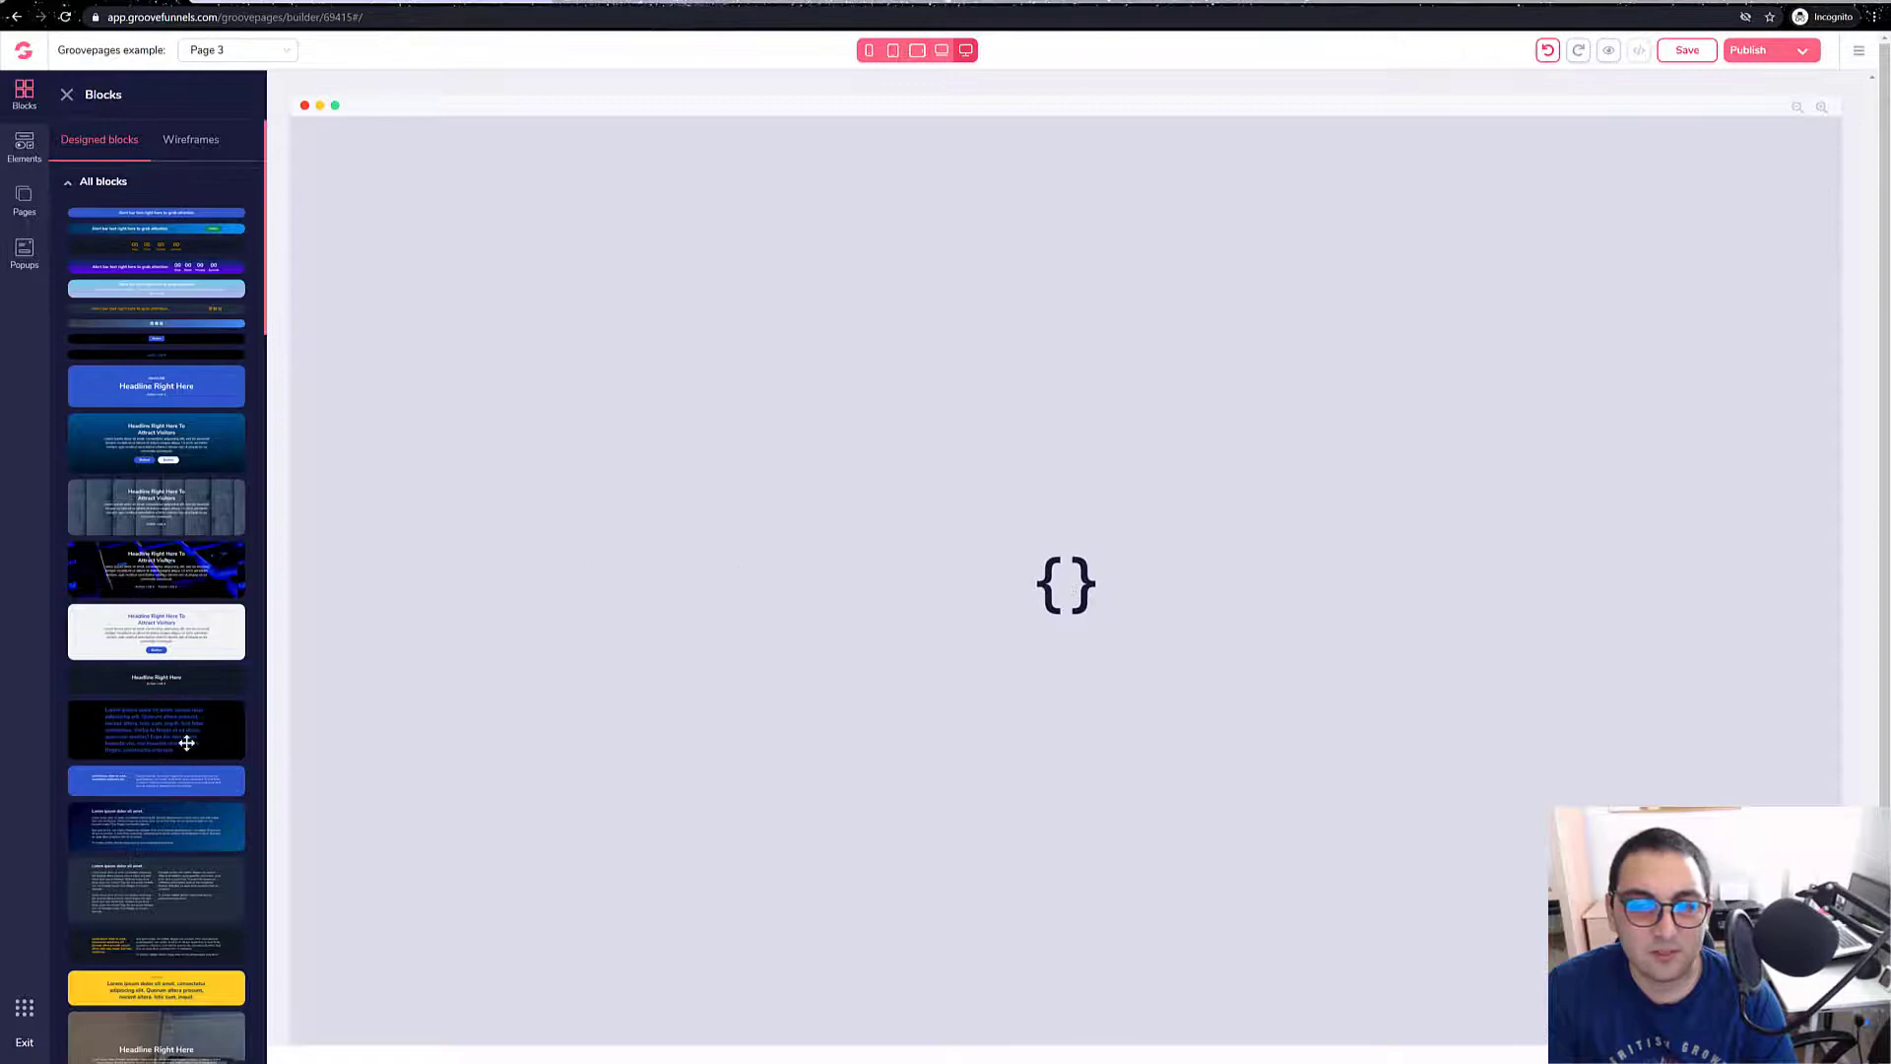
mouse_move(965, 219)
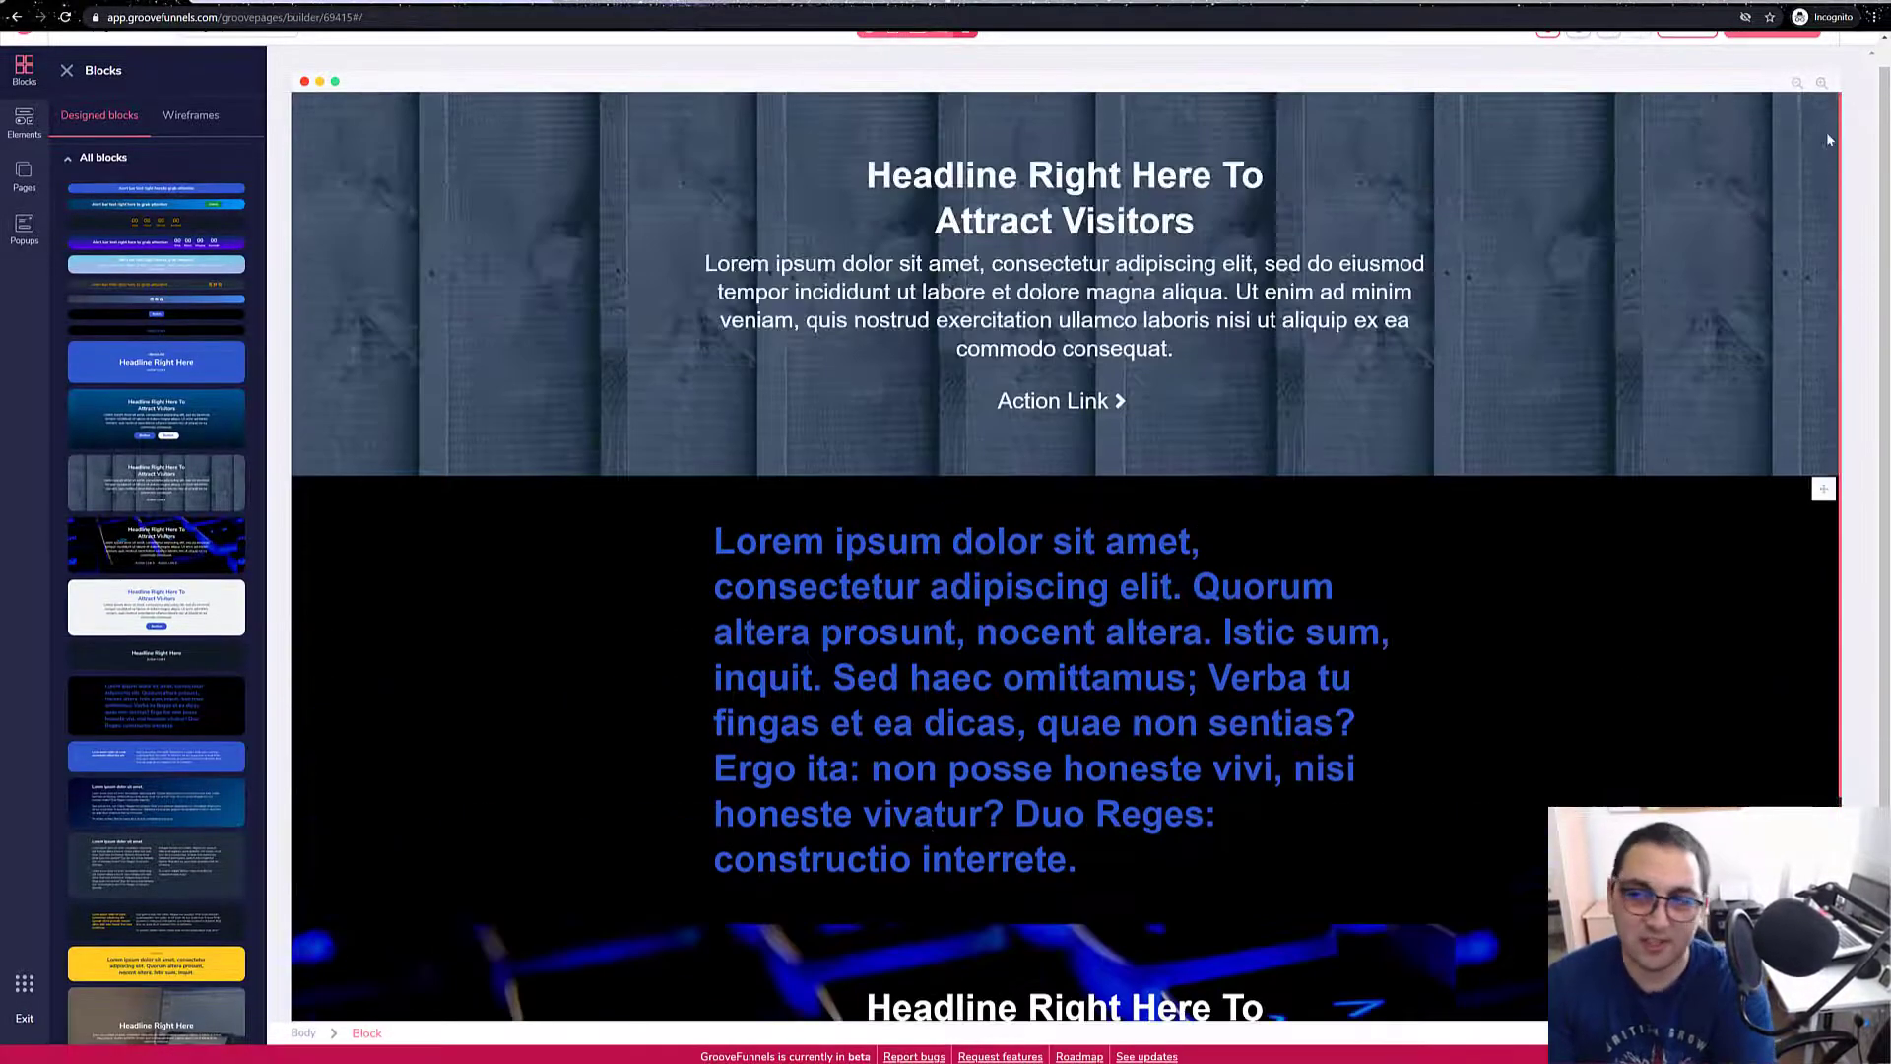
left_click(1748, 49)
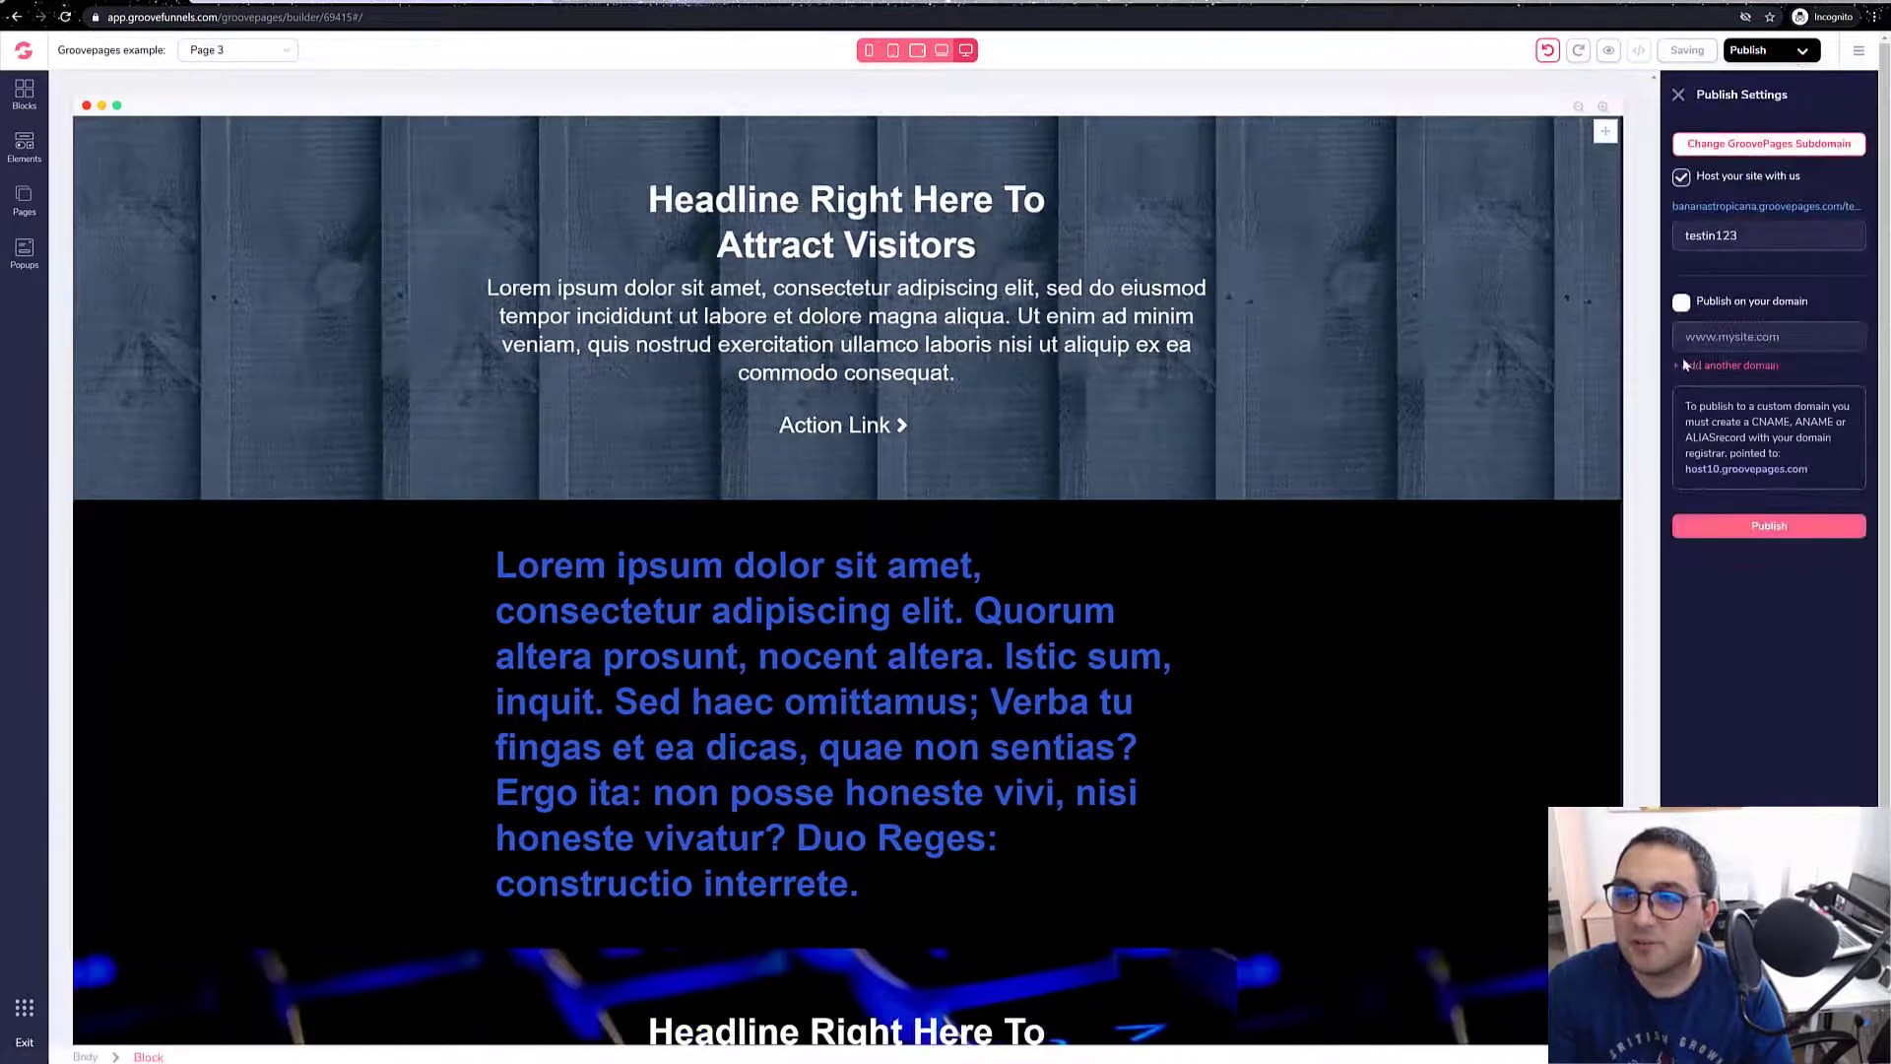
Bring up Page 3's Edit settings from its three-dot menu in the Pages panel.
left_click(22, 199)
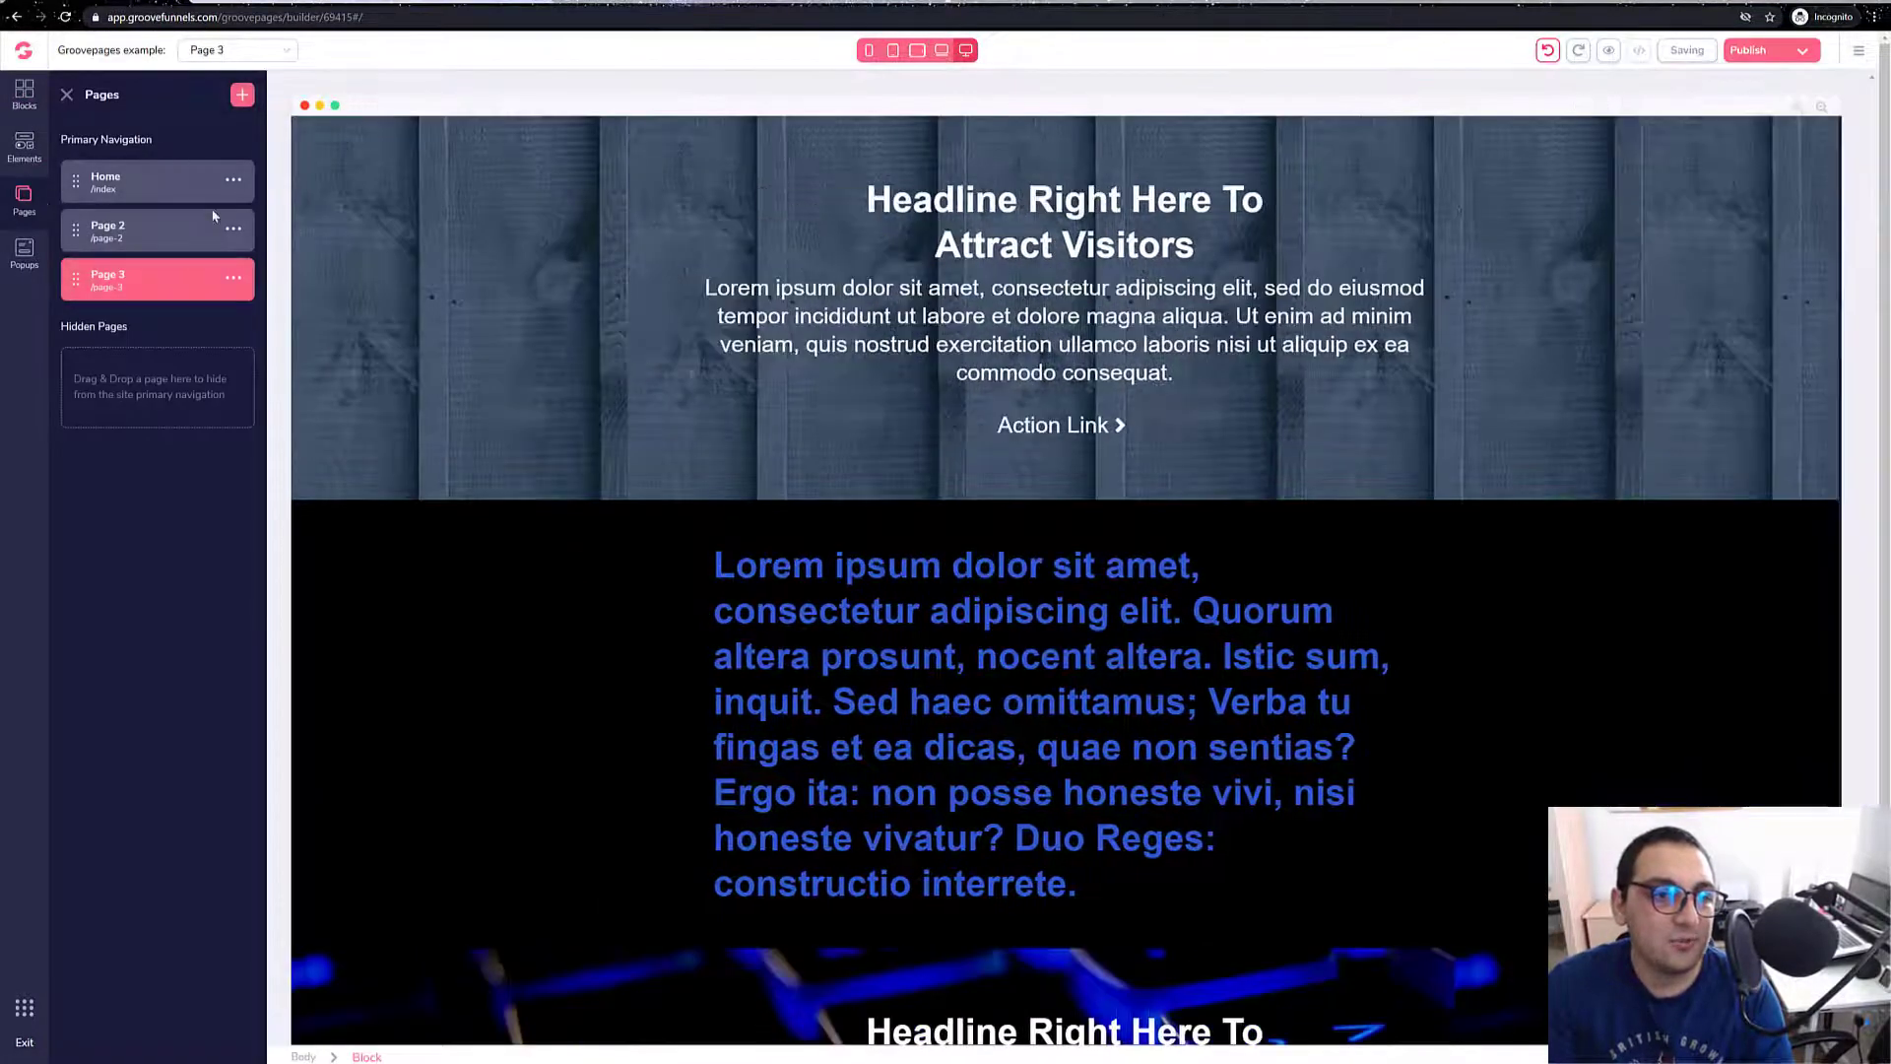
left_click(231, 280)
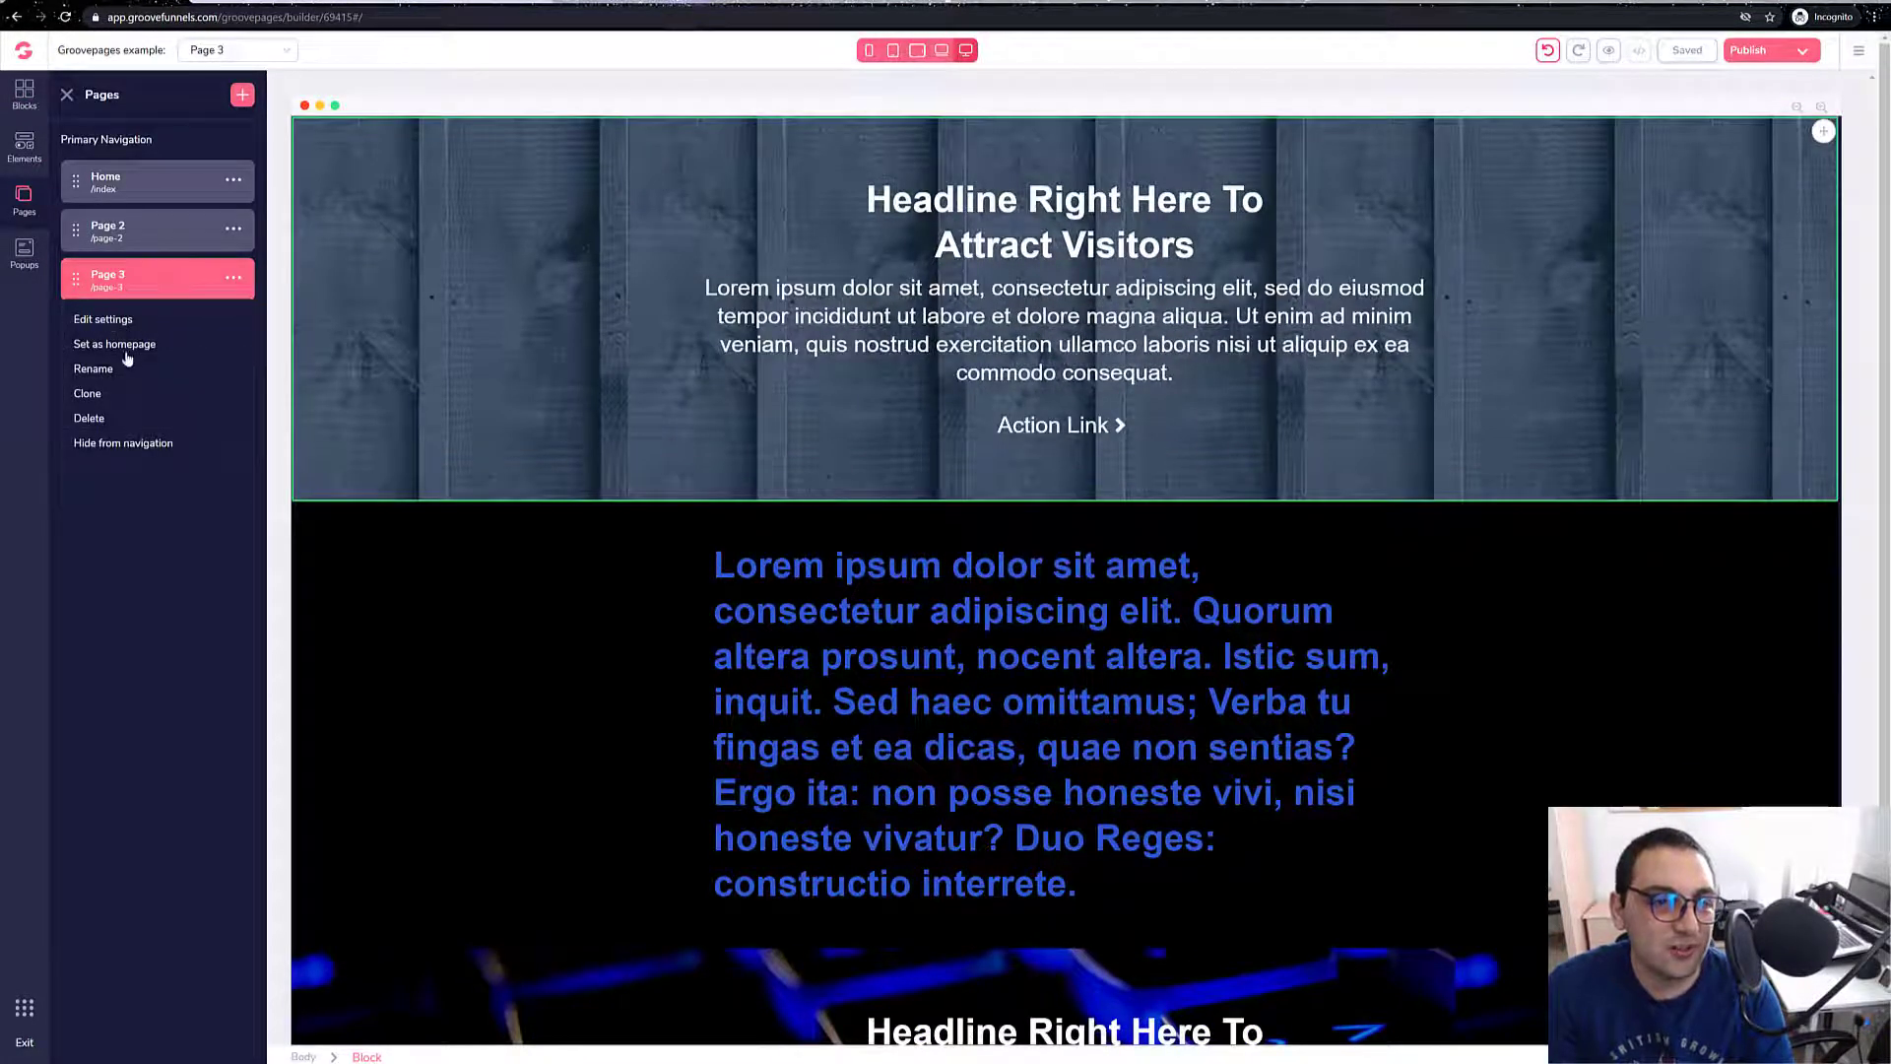
left_click(103, 318)
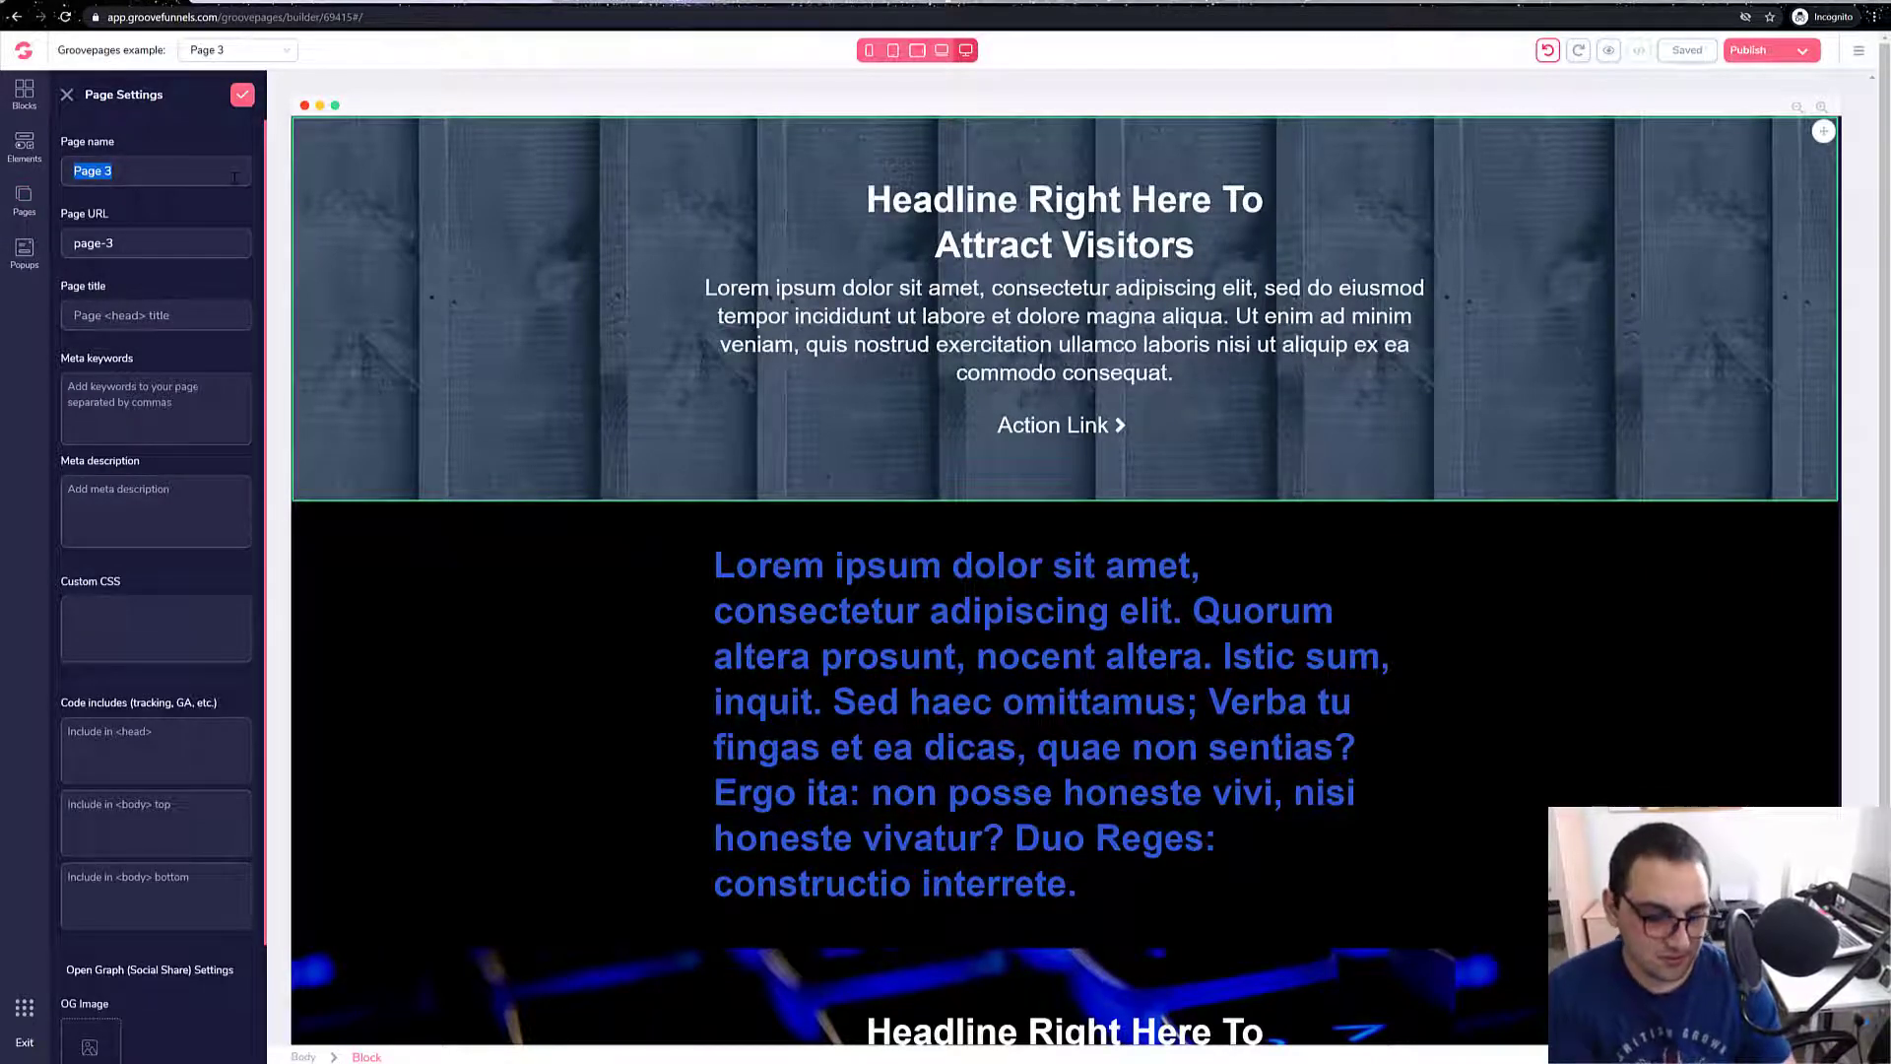
Name Page 3 'Cookie-policy' with URL 'policy', set the banner's policy URL to /policy and get the policy text.
type("Cookie-")
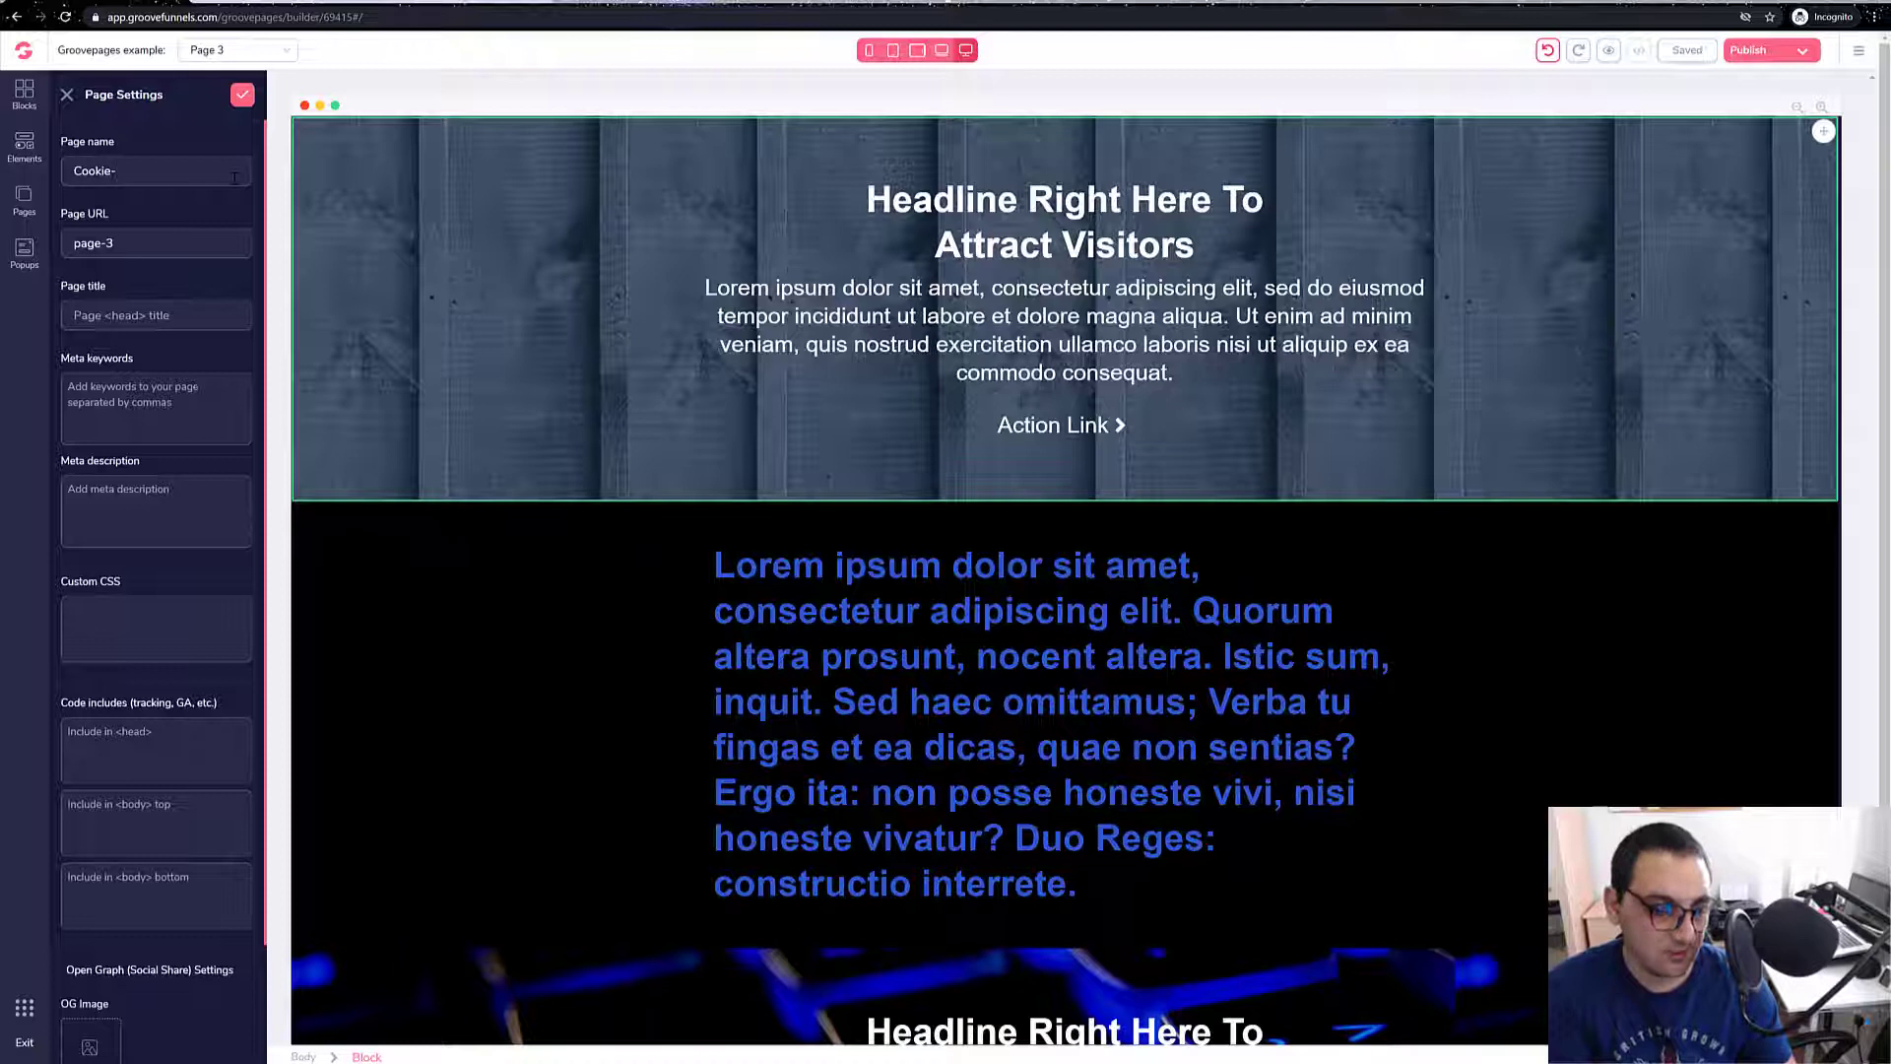
type("policy")
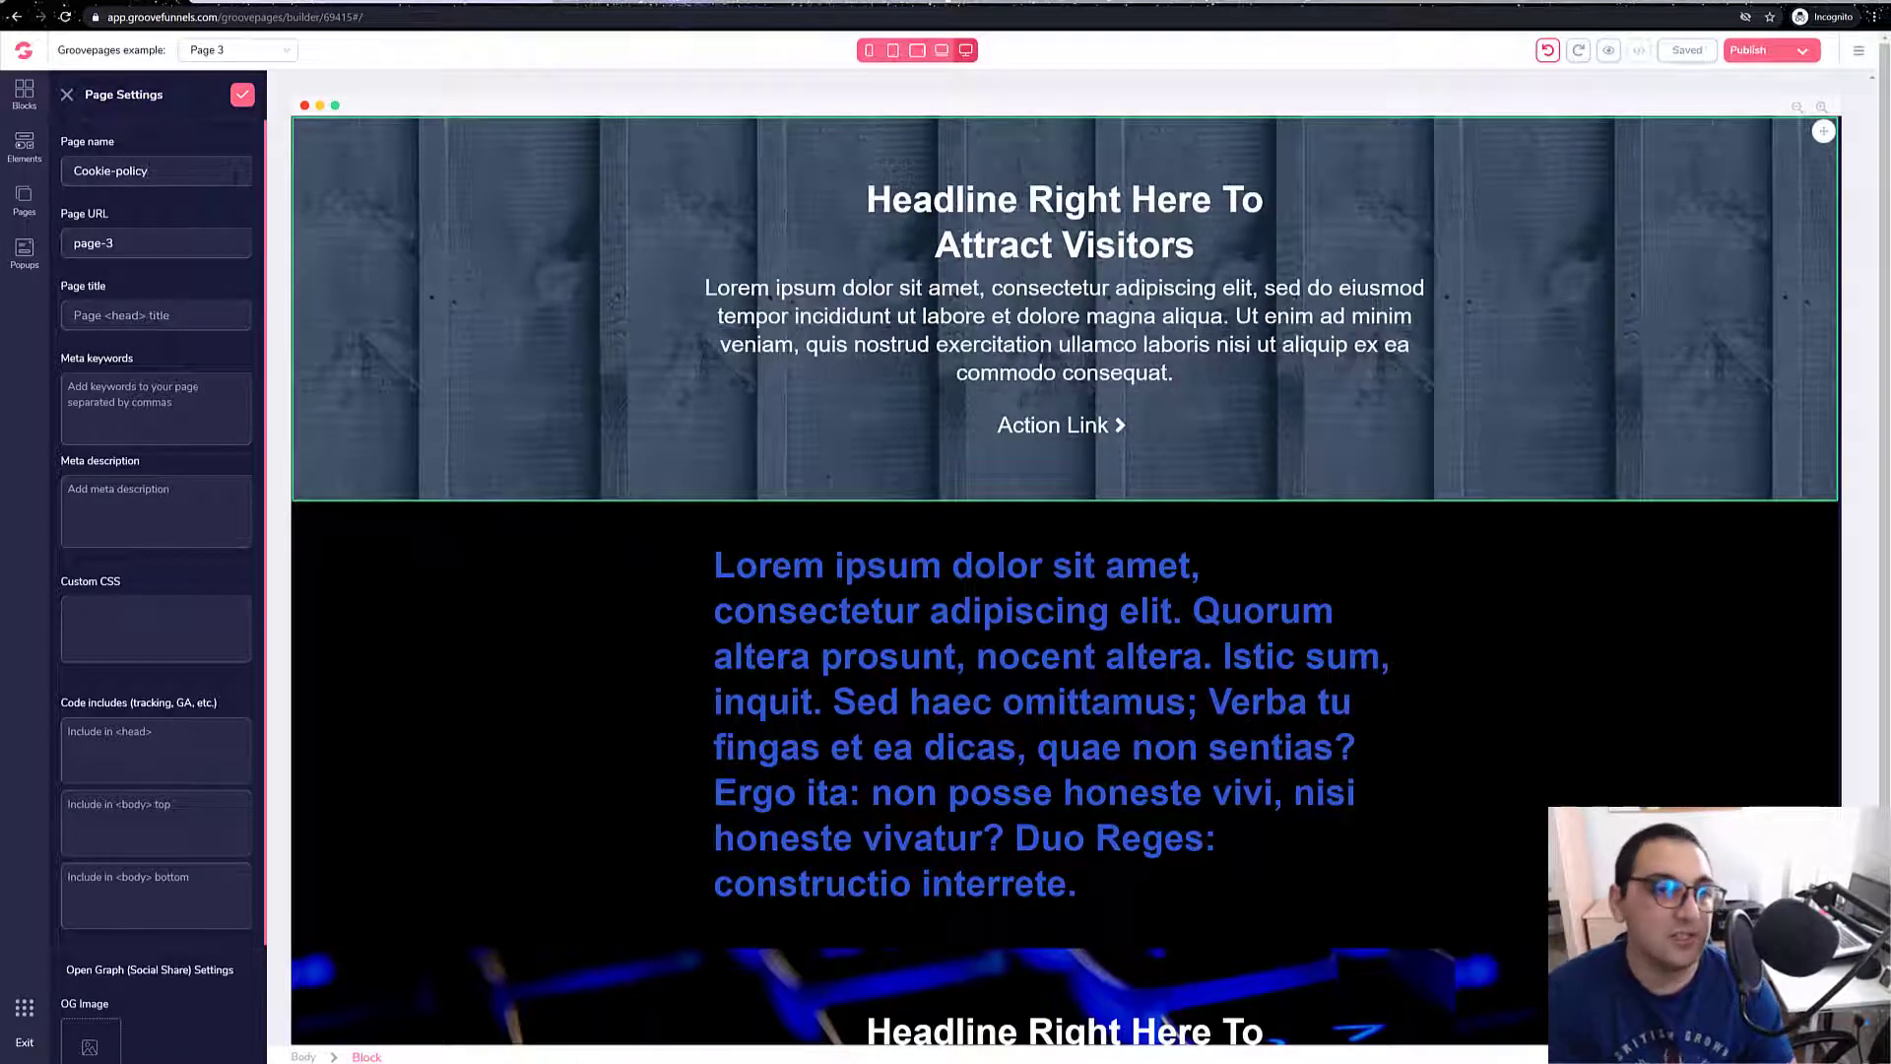
triple_click(154, 243)
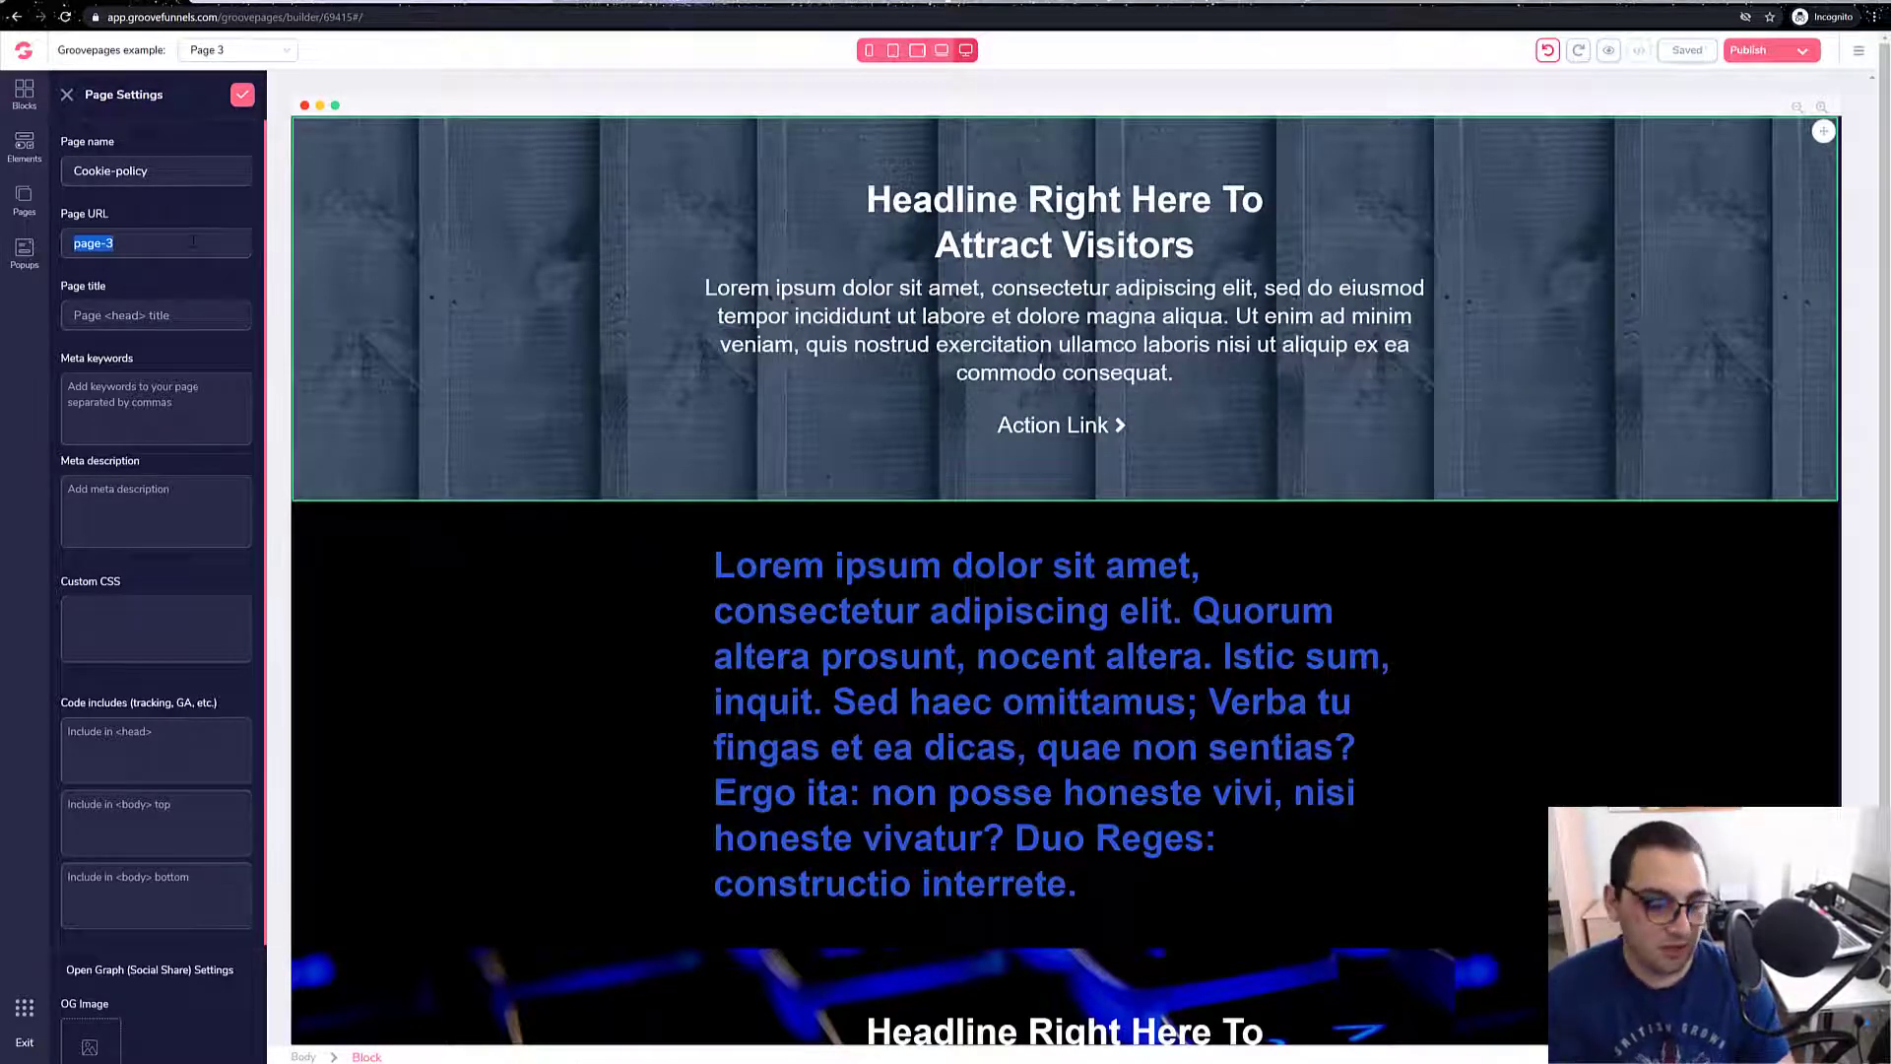
type("o")
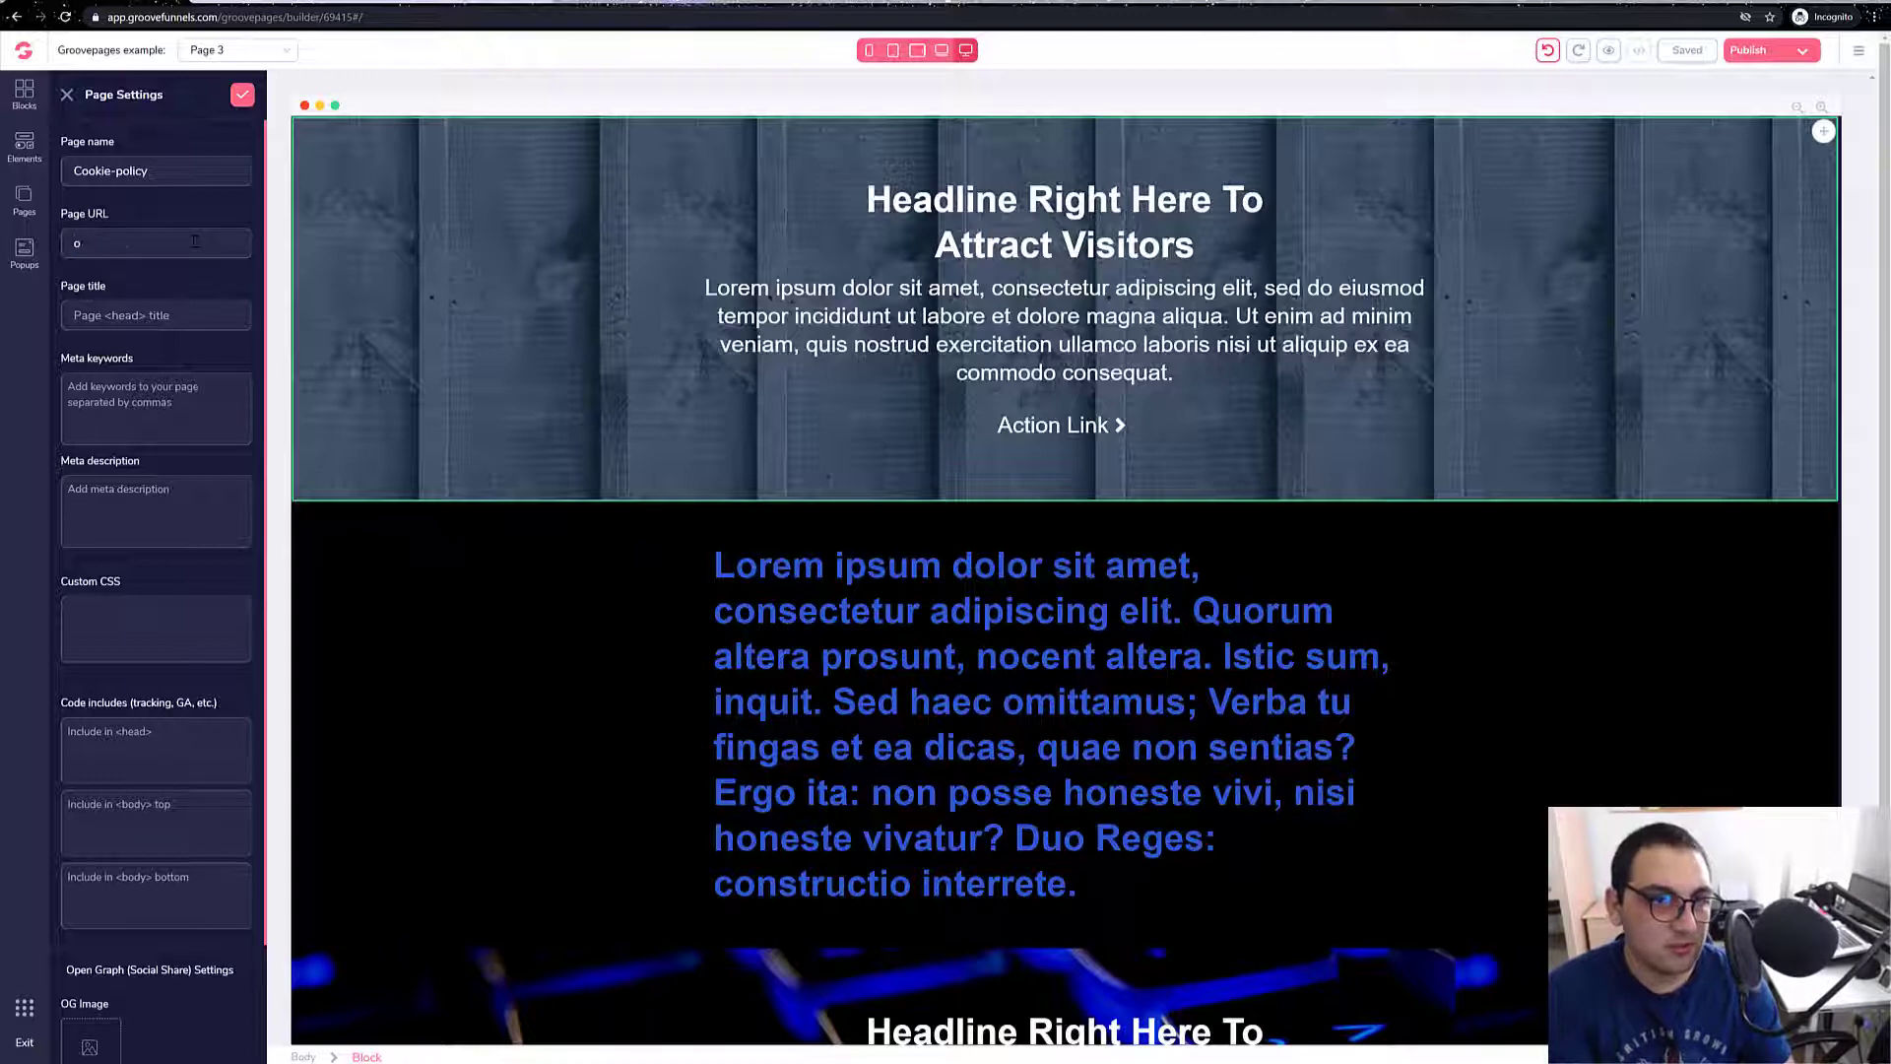
type("policy")
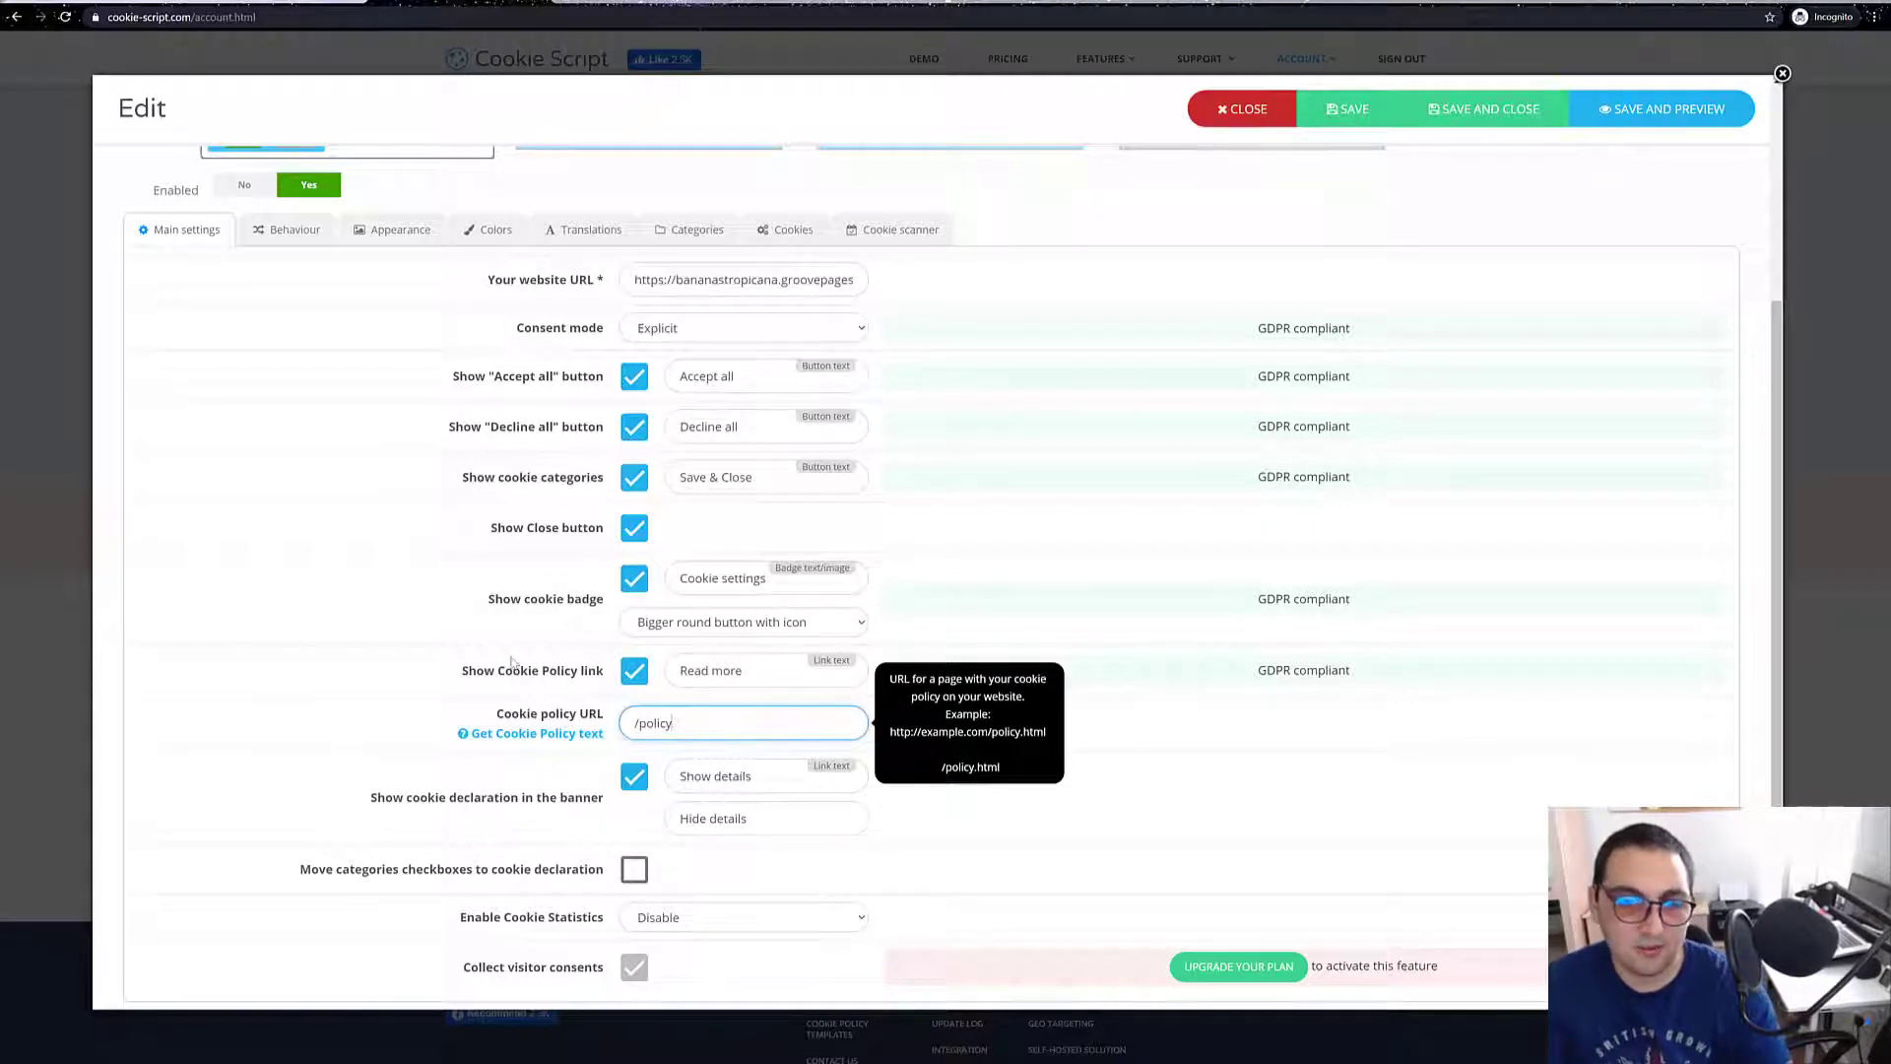
mouse_move(533, 732)
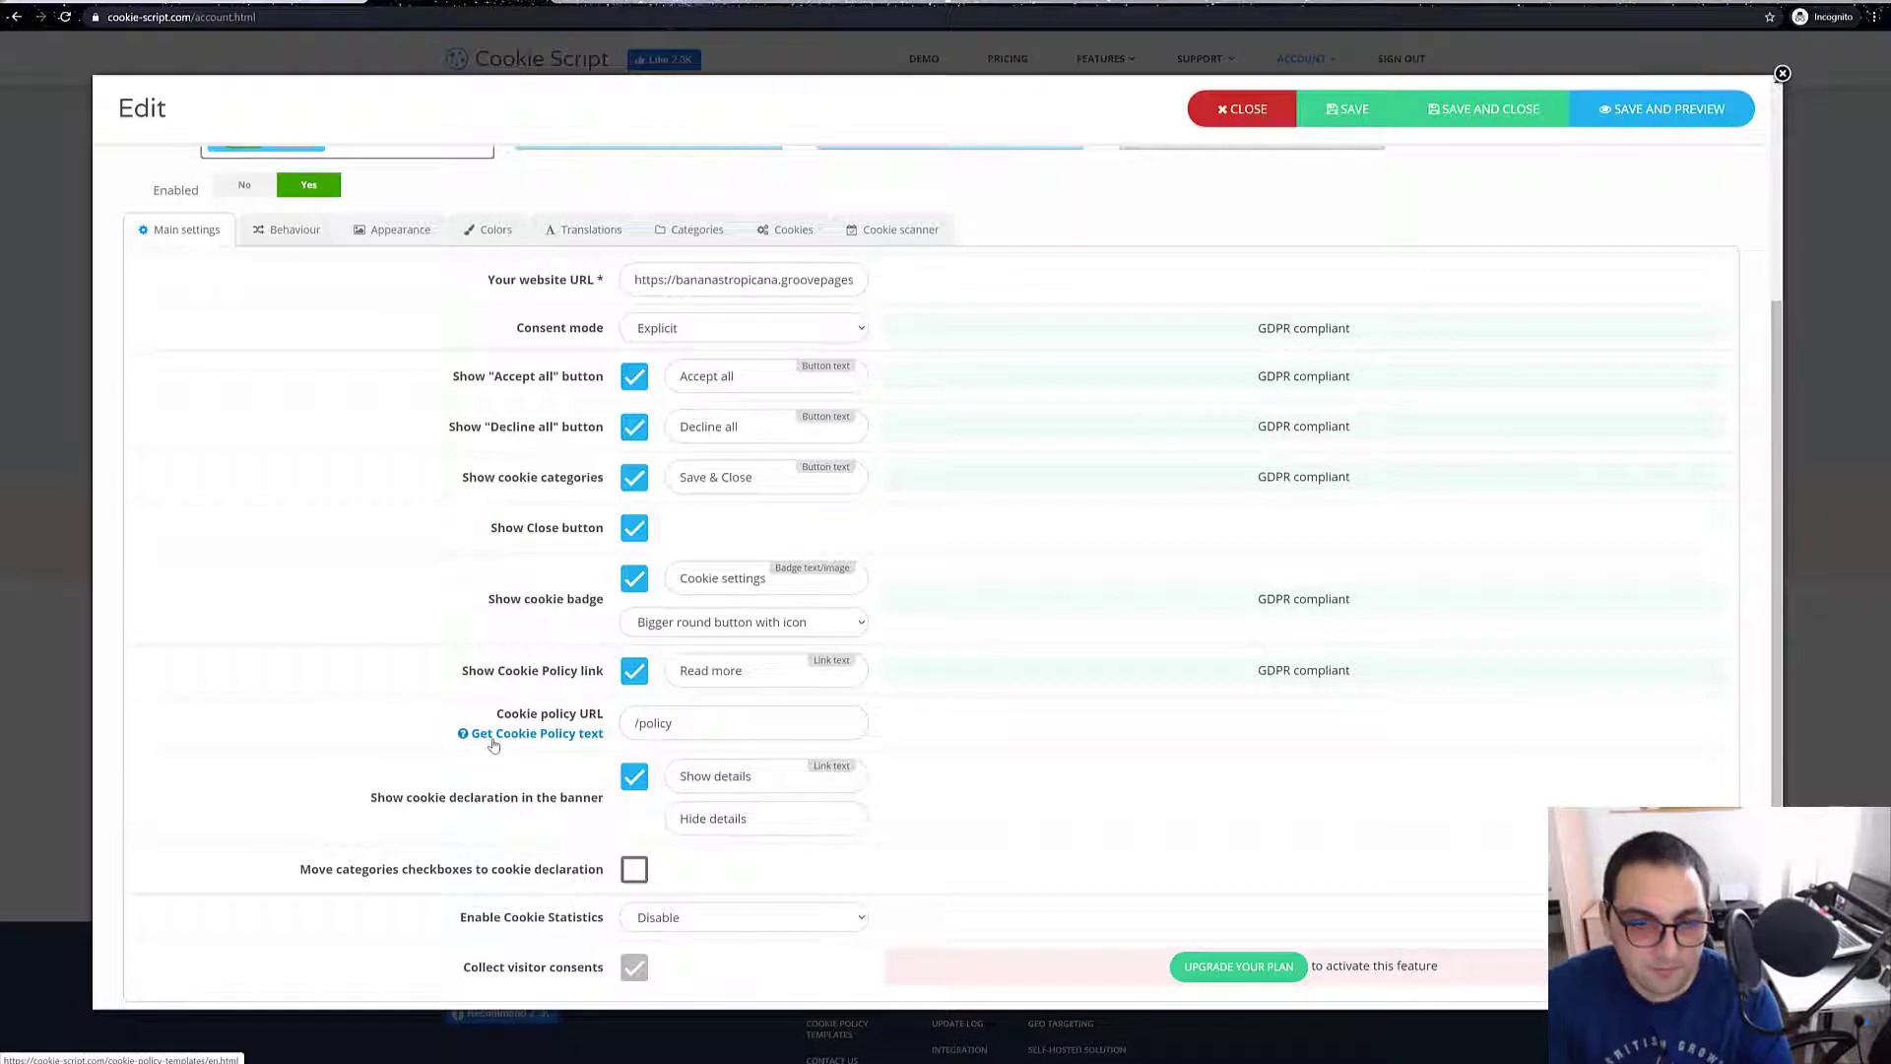
left_click(536, 732)
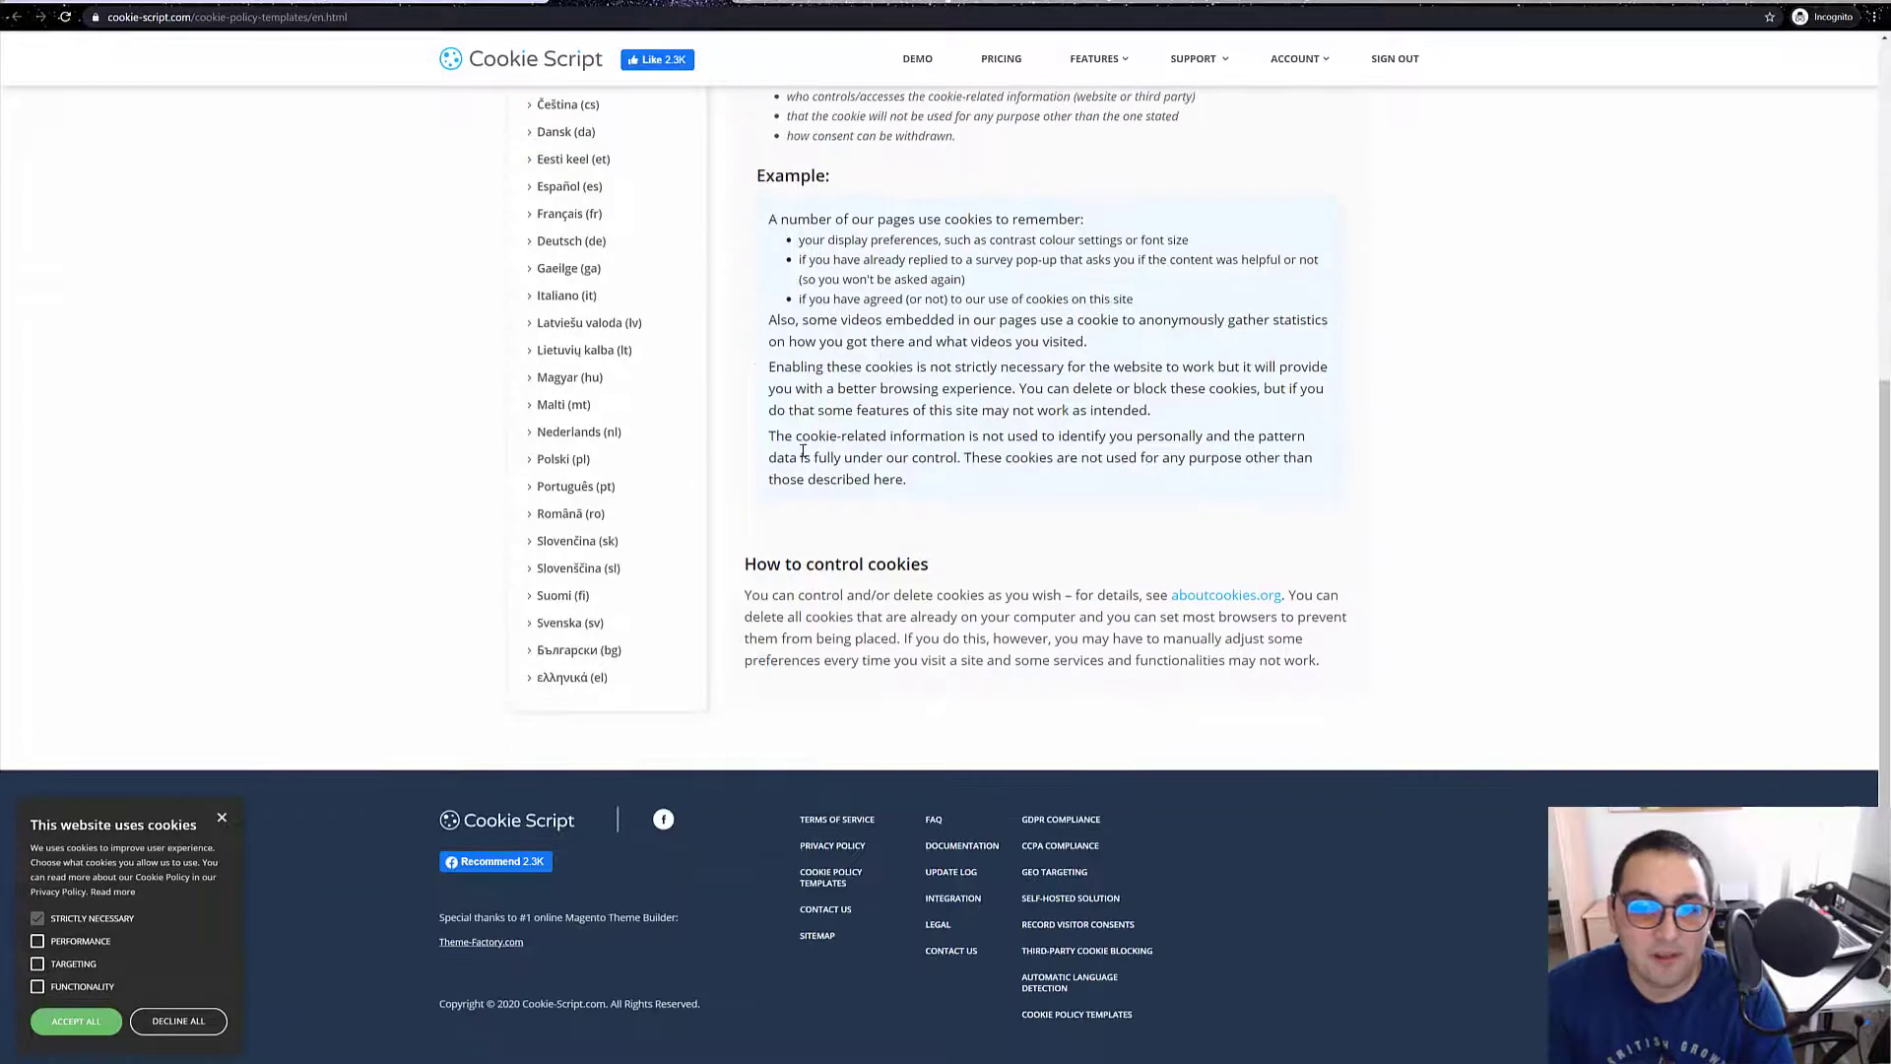
Read the English cookie policy template and return to the banner's Edit settings.
scroll("up", 3)
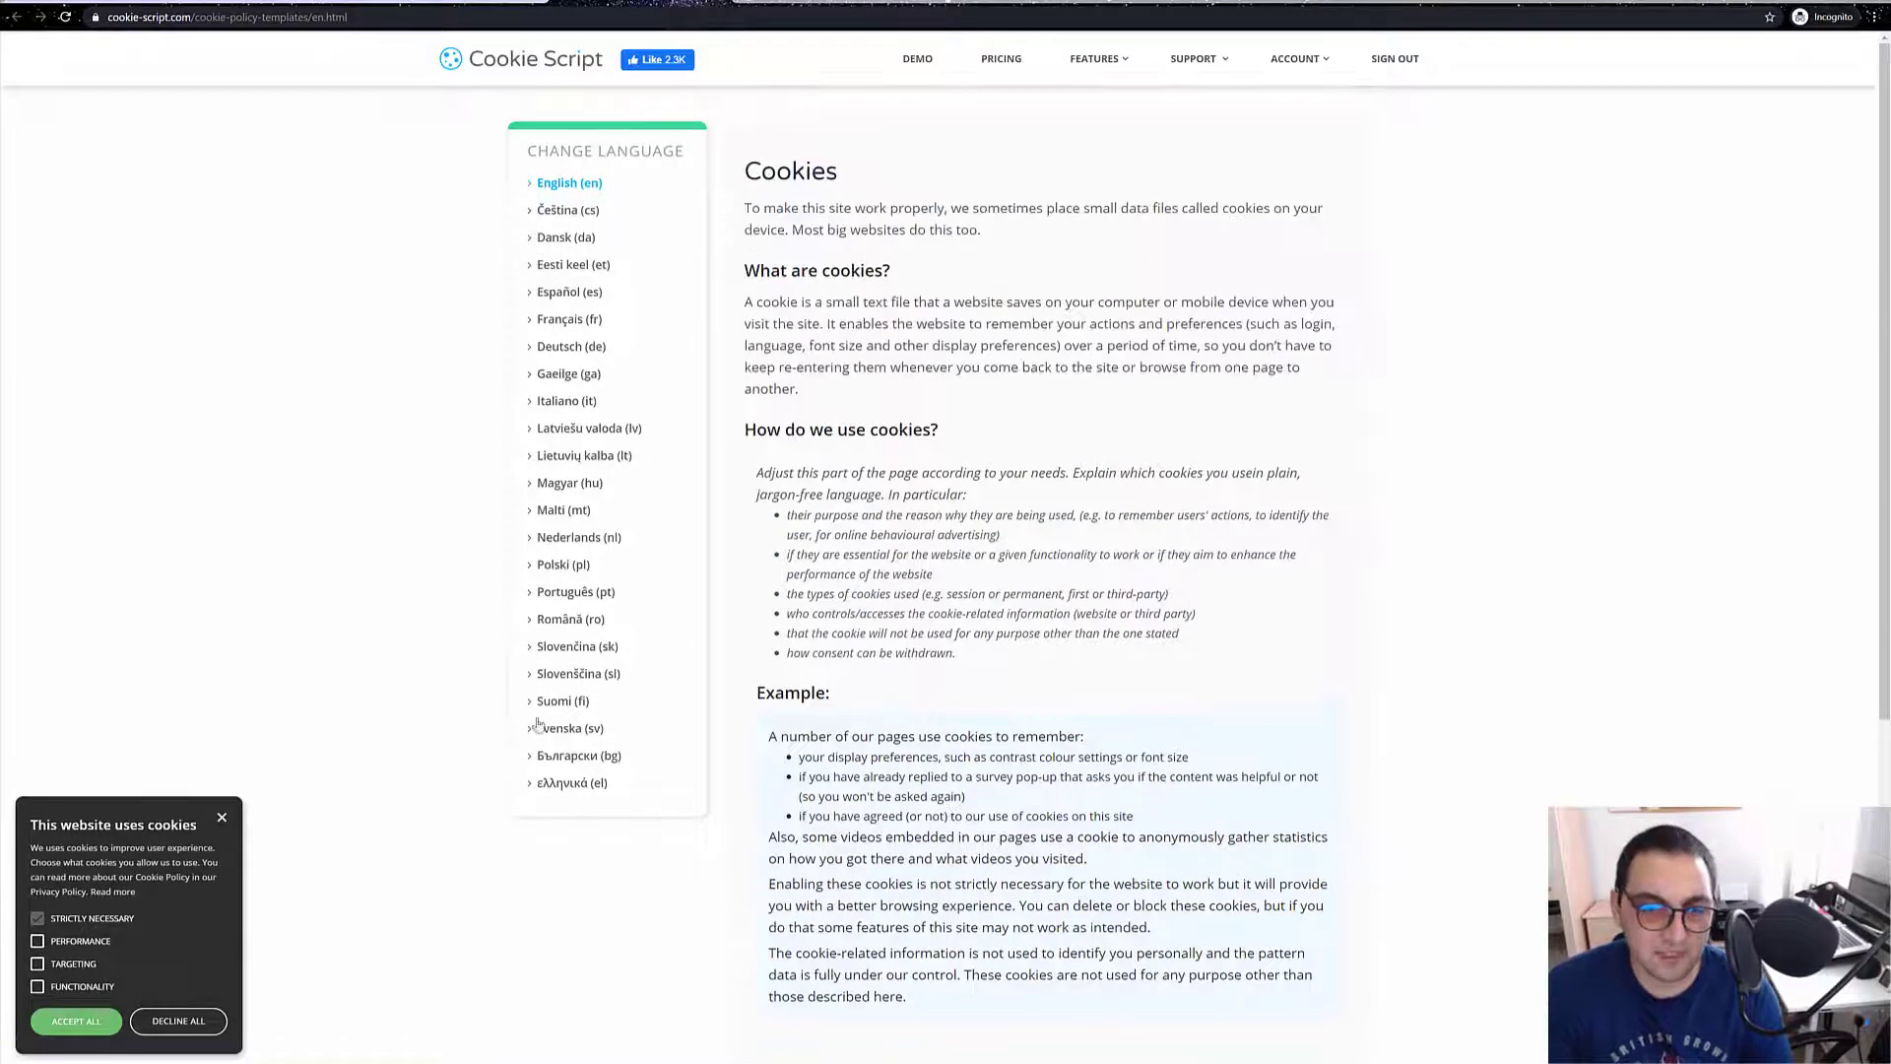
mouse_move(580, 755)
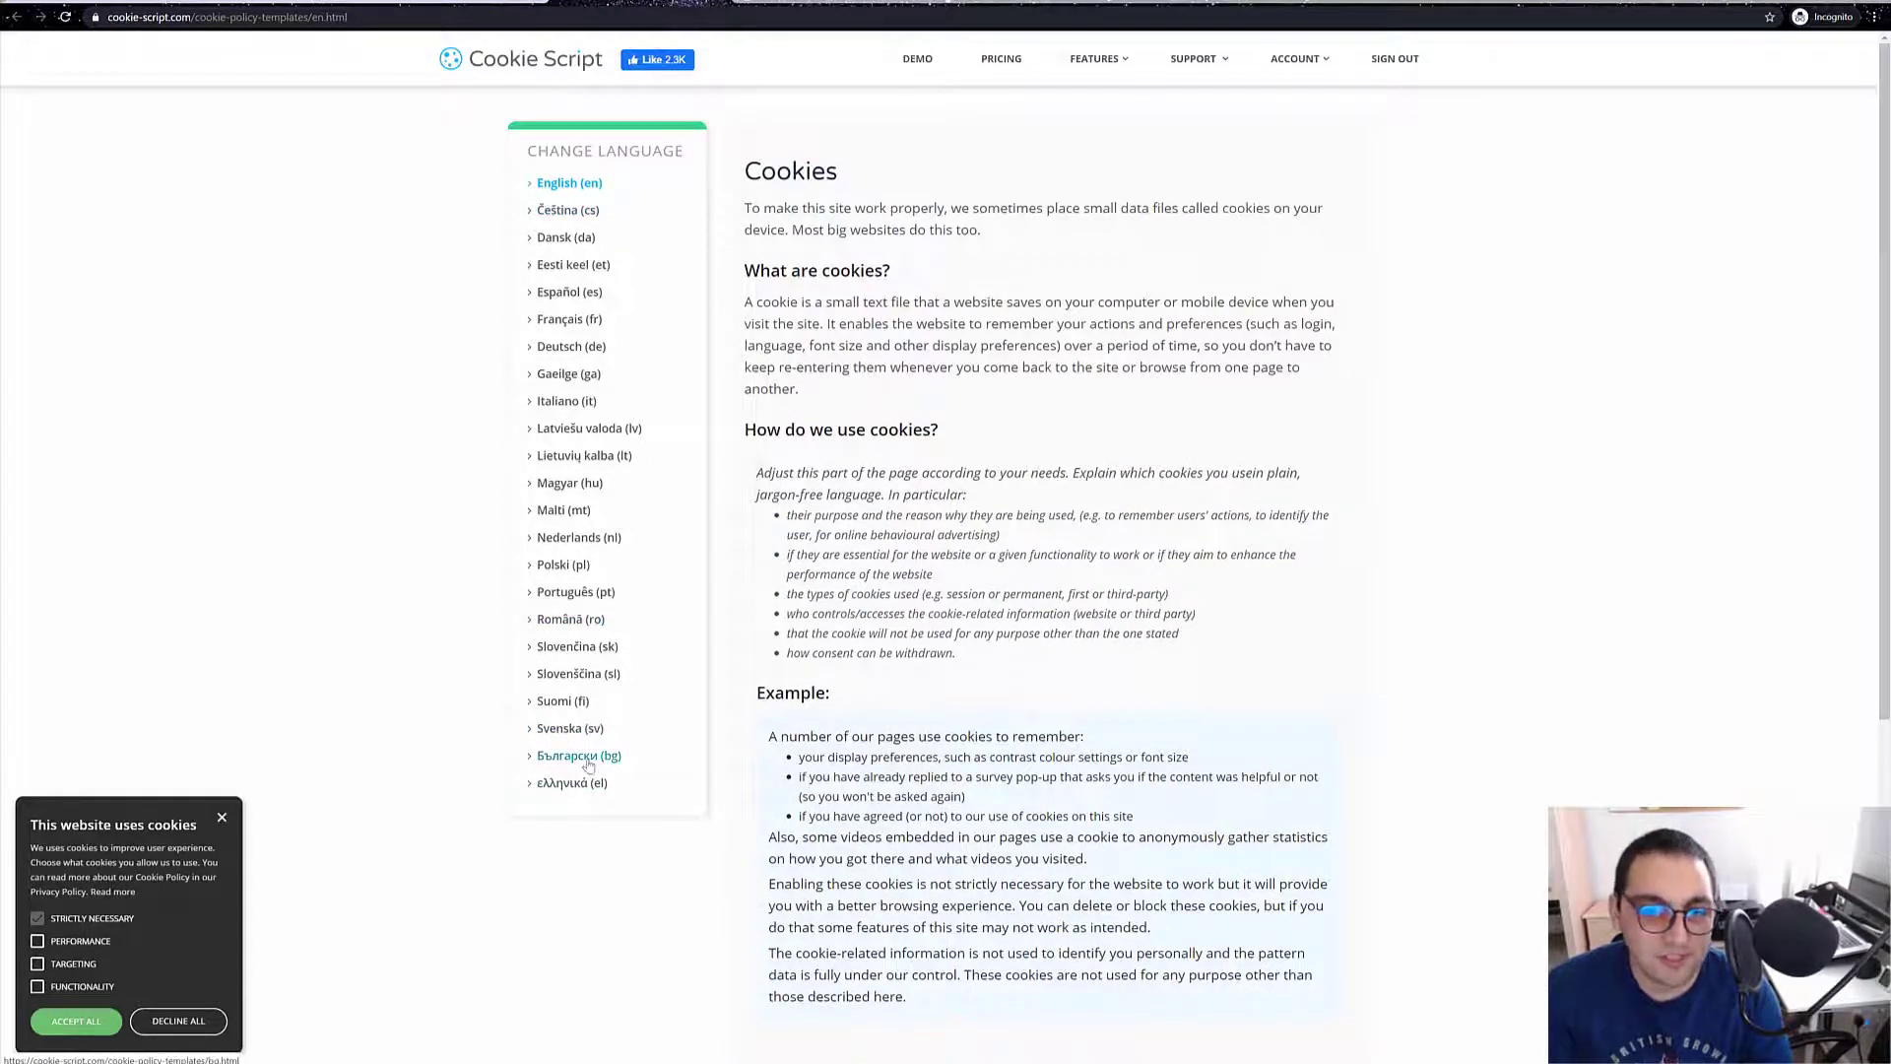
left_click(579, 756)
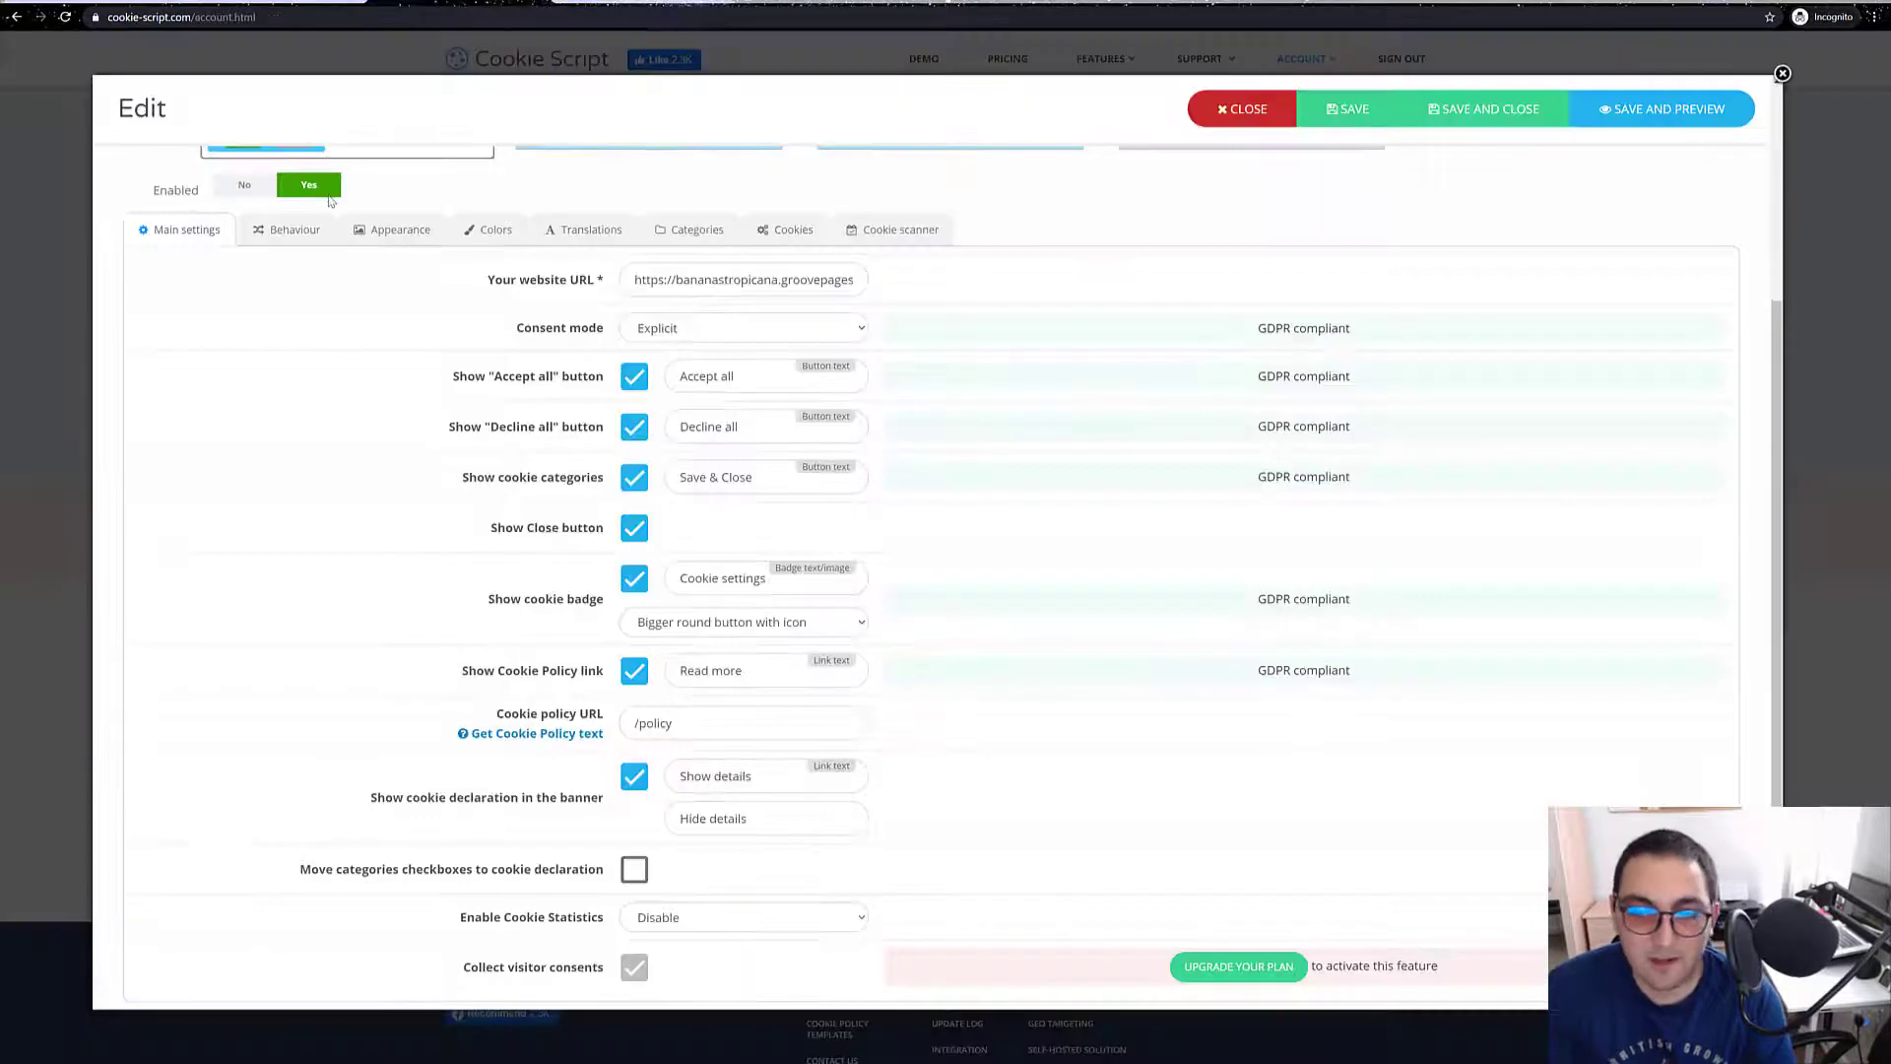
Review the Behaviour options, trying Remember consent for subdomains and leaving it off.
left_click(295, 464)
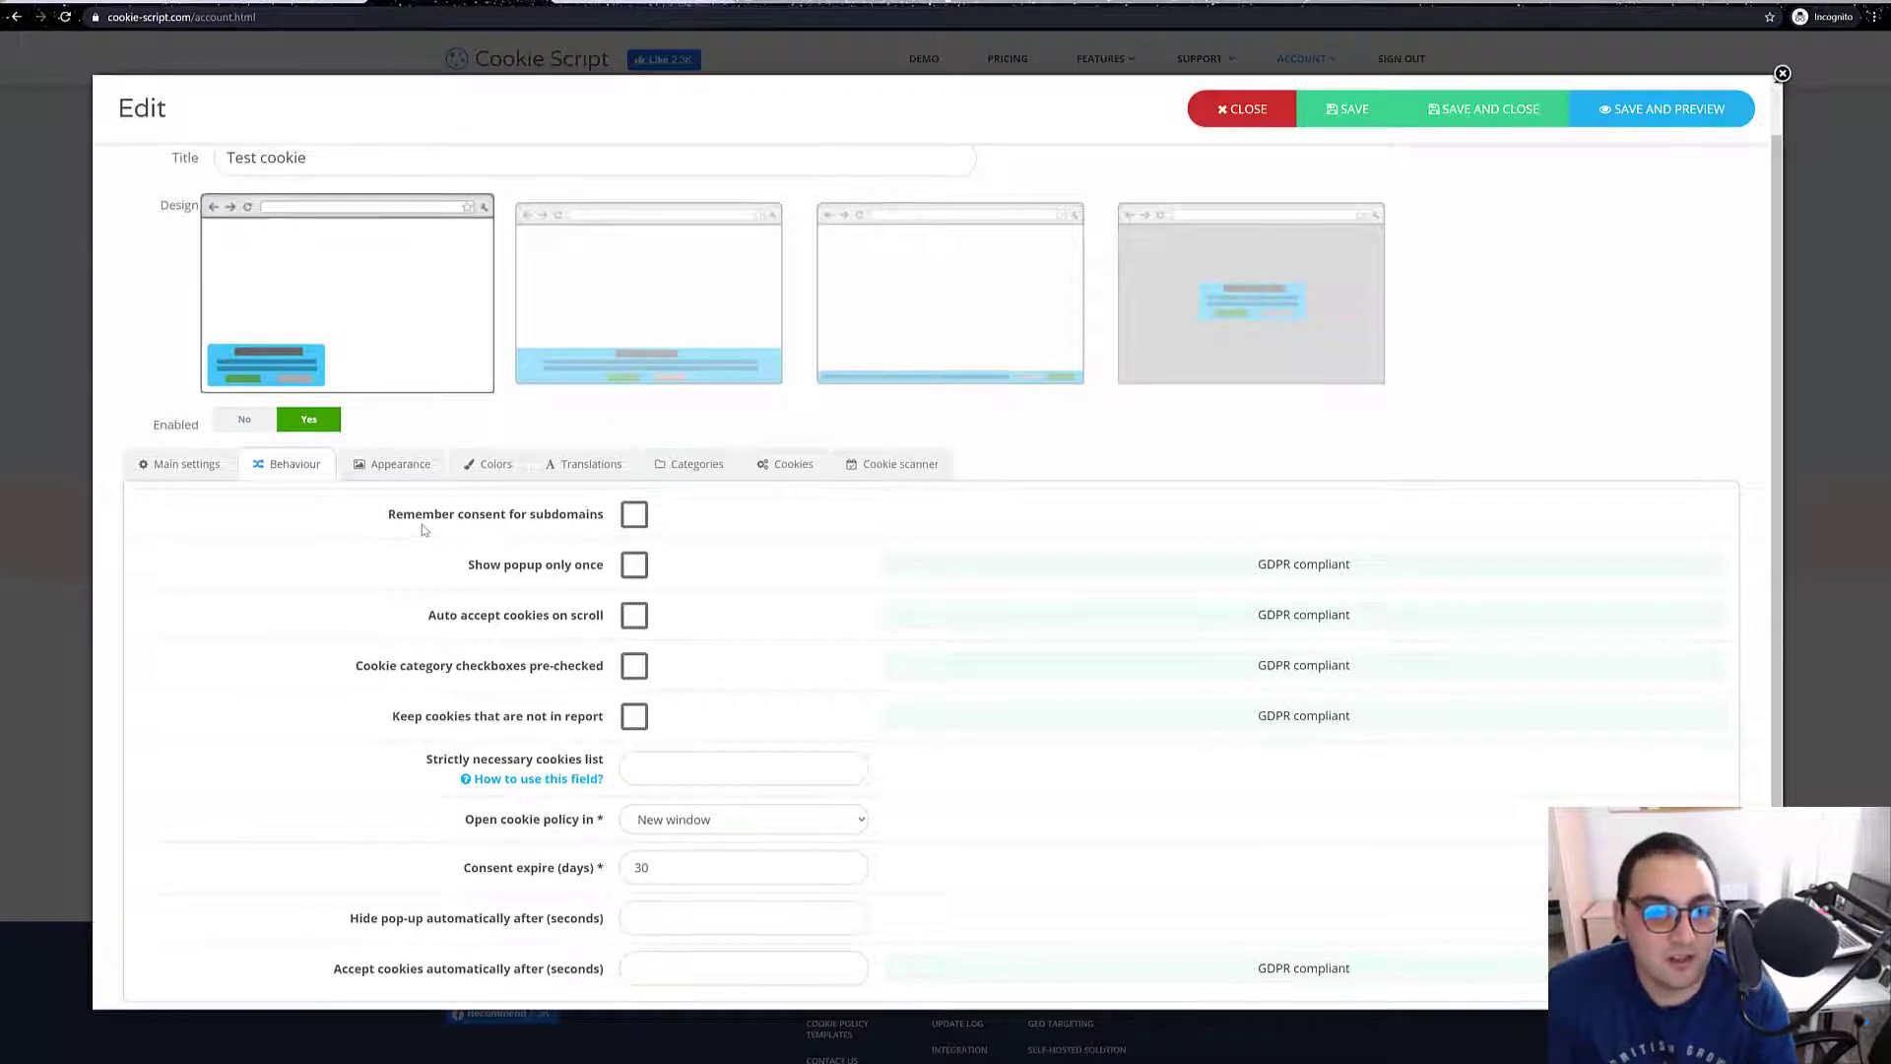
mouse_move(633, 514)
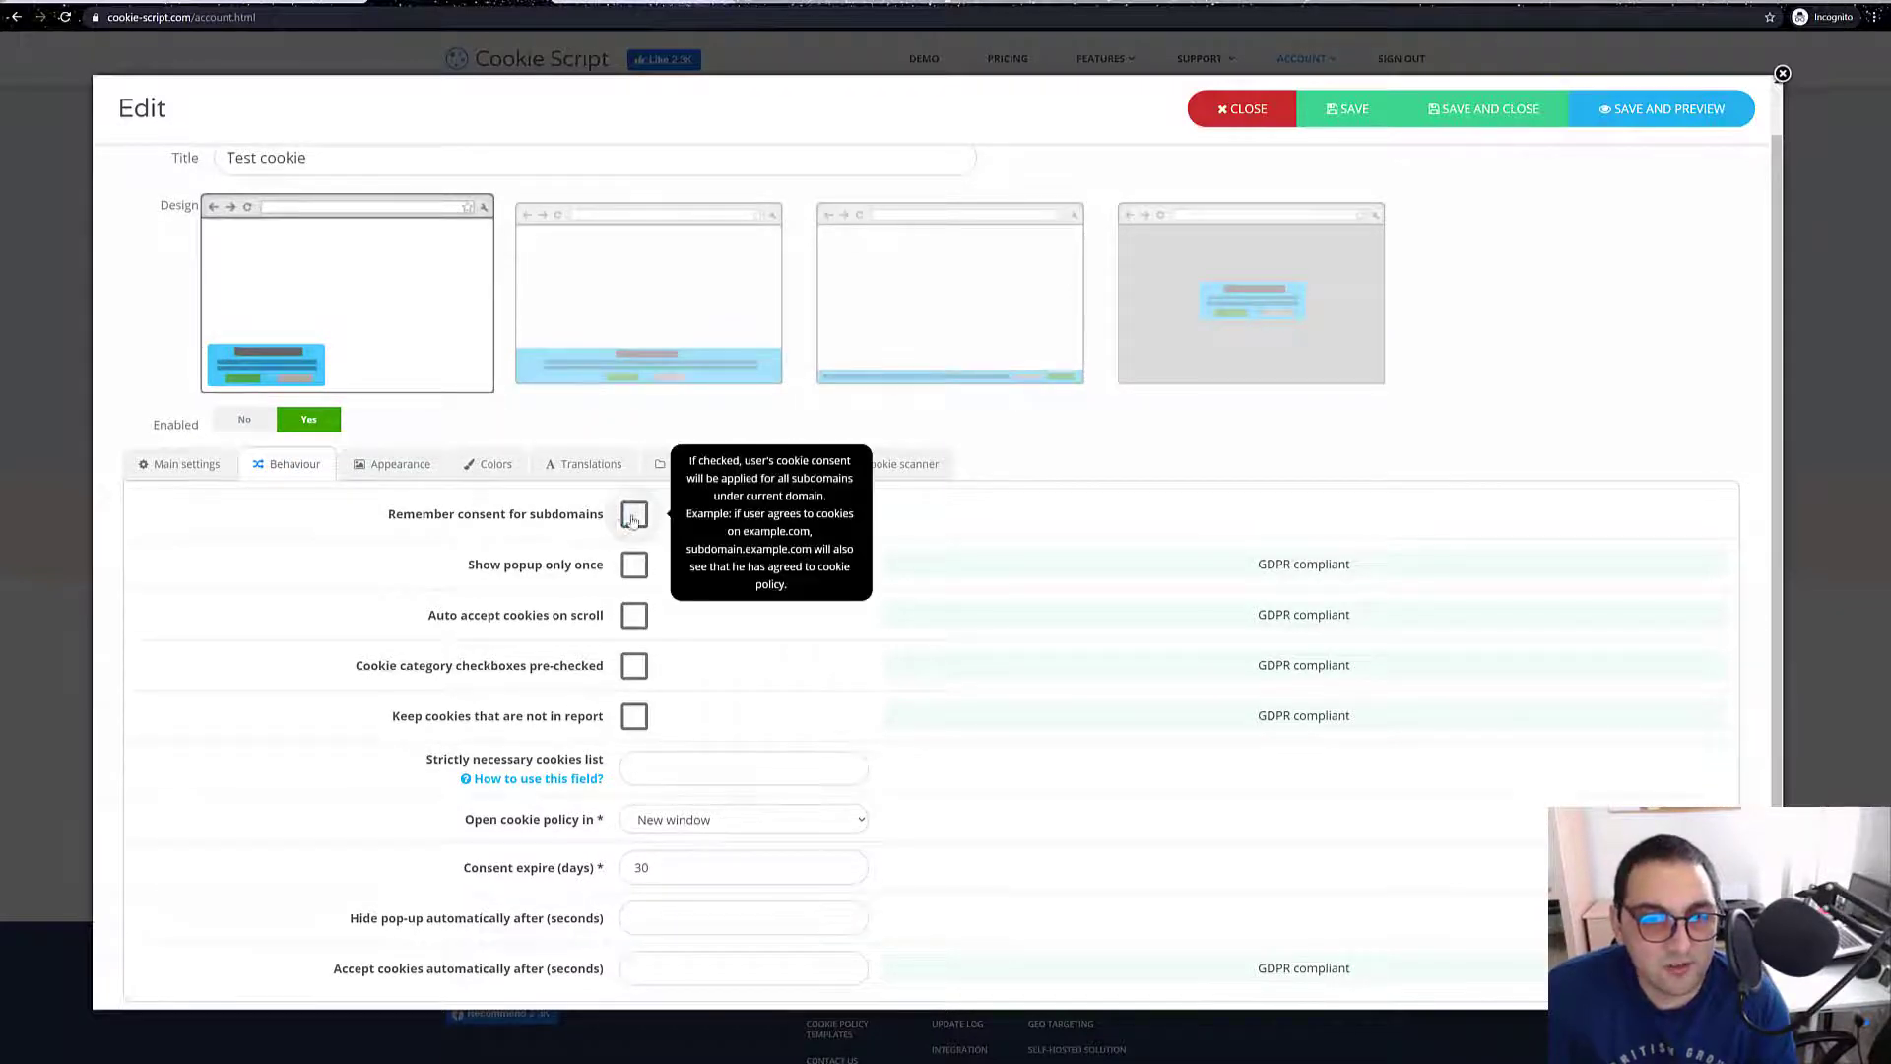
left_click(634, 514)
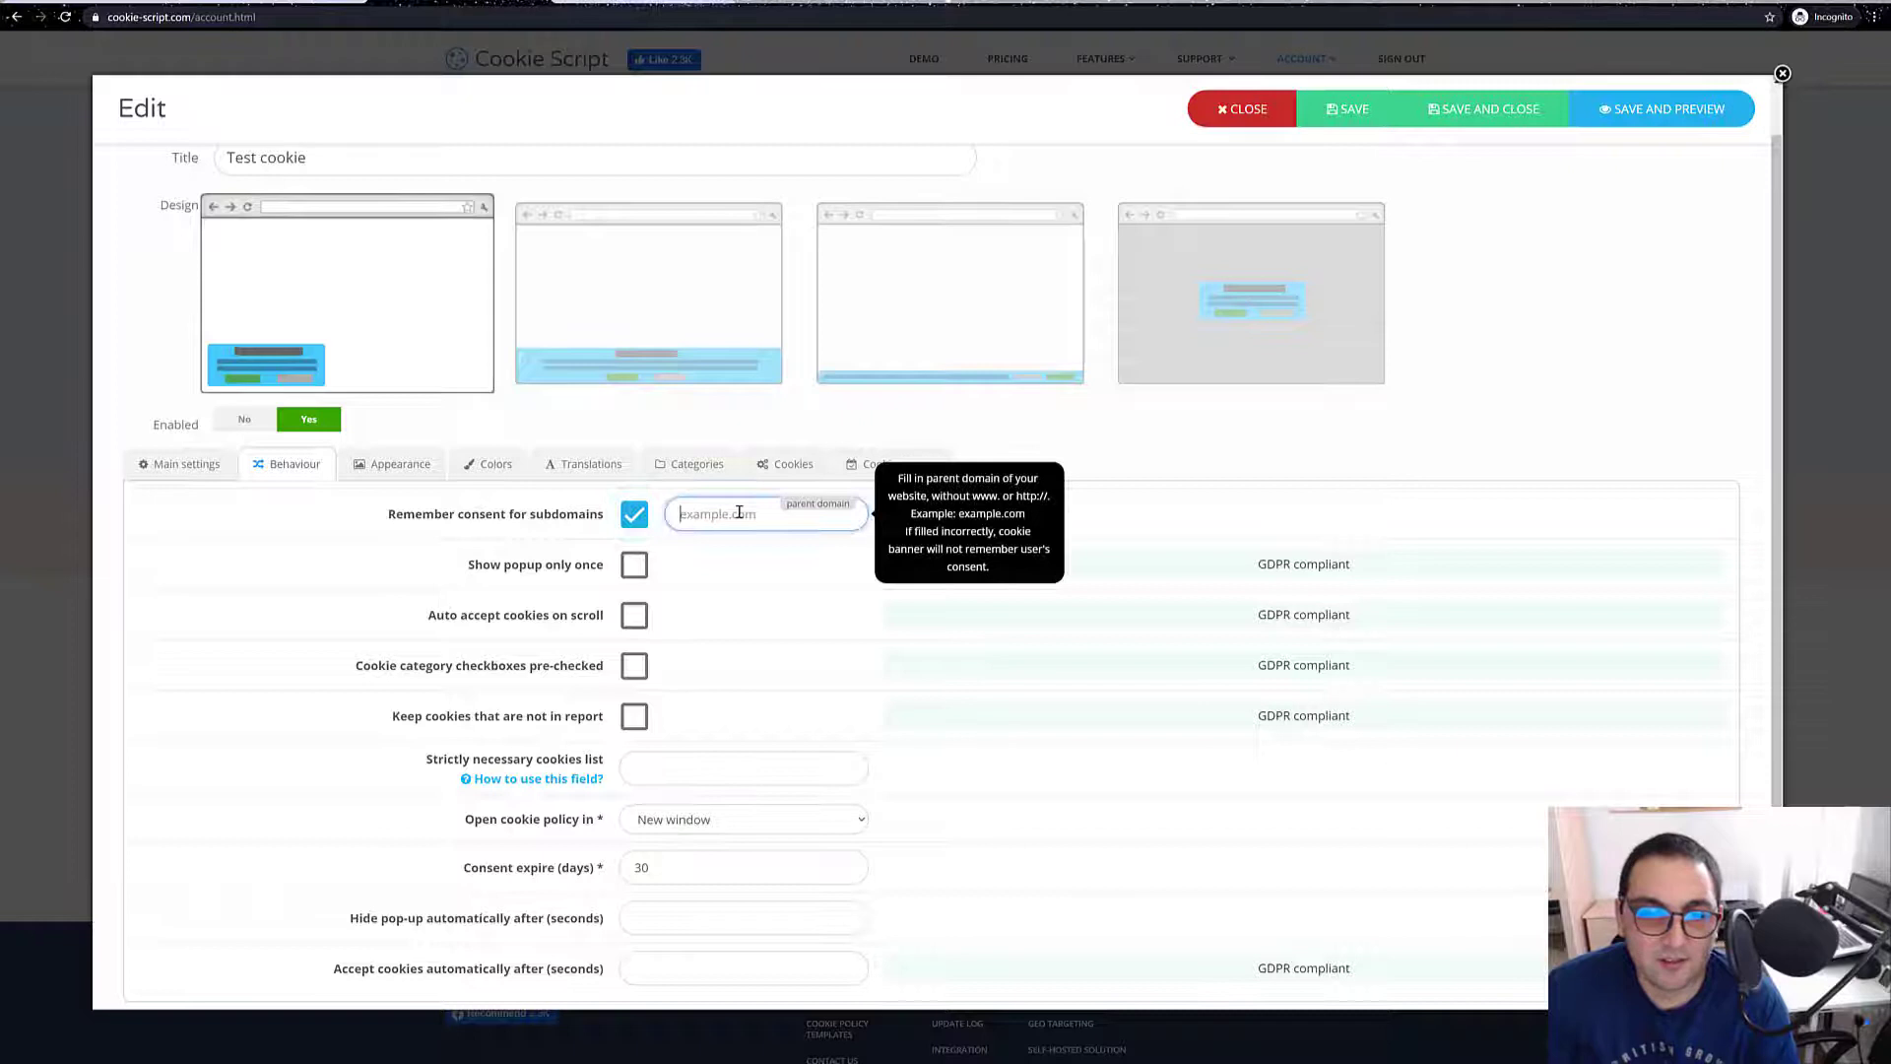
left_click(634, 515)
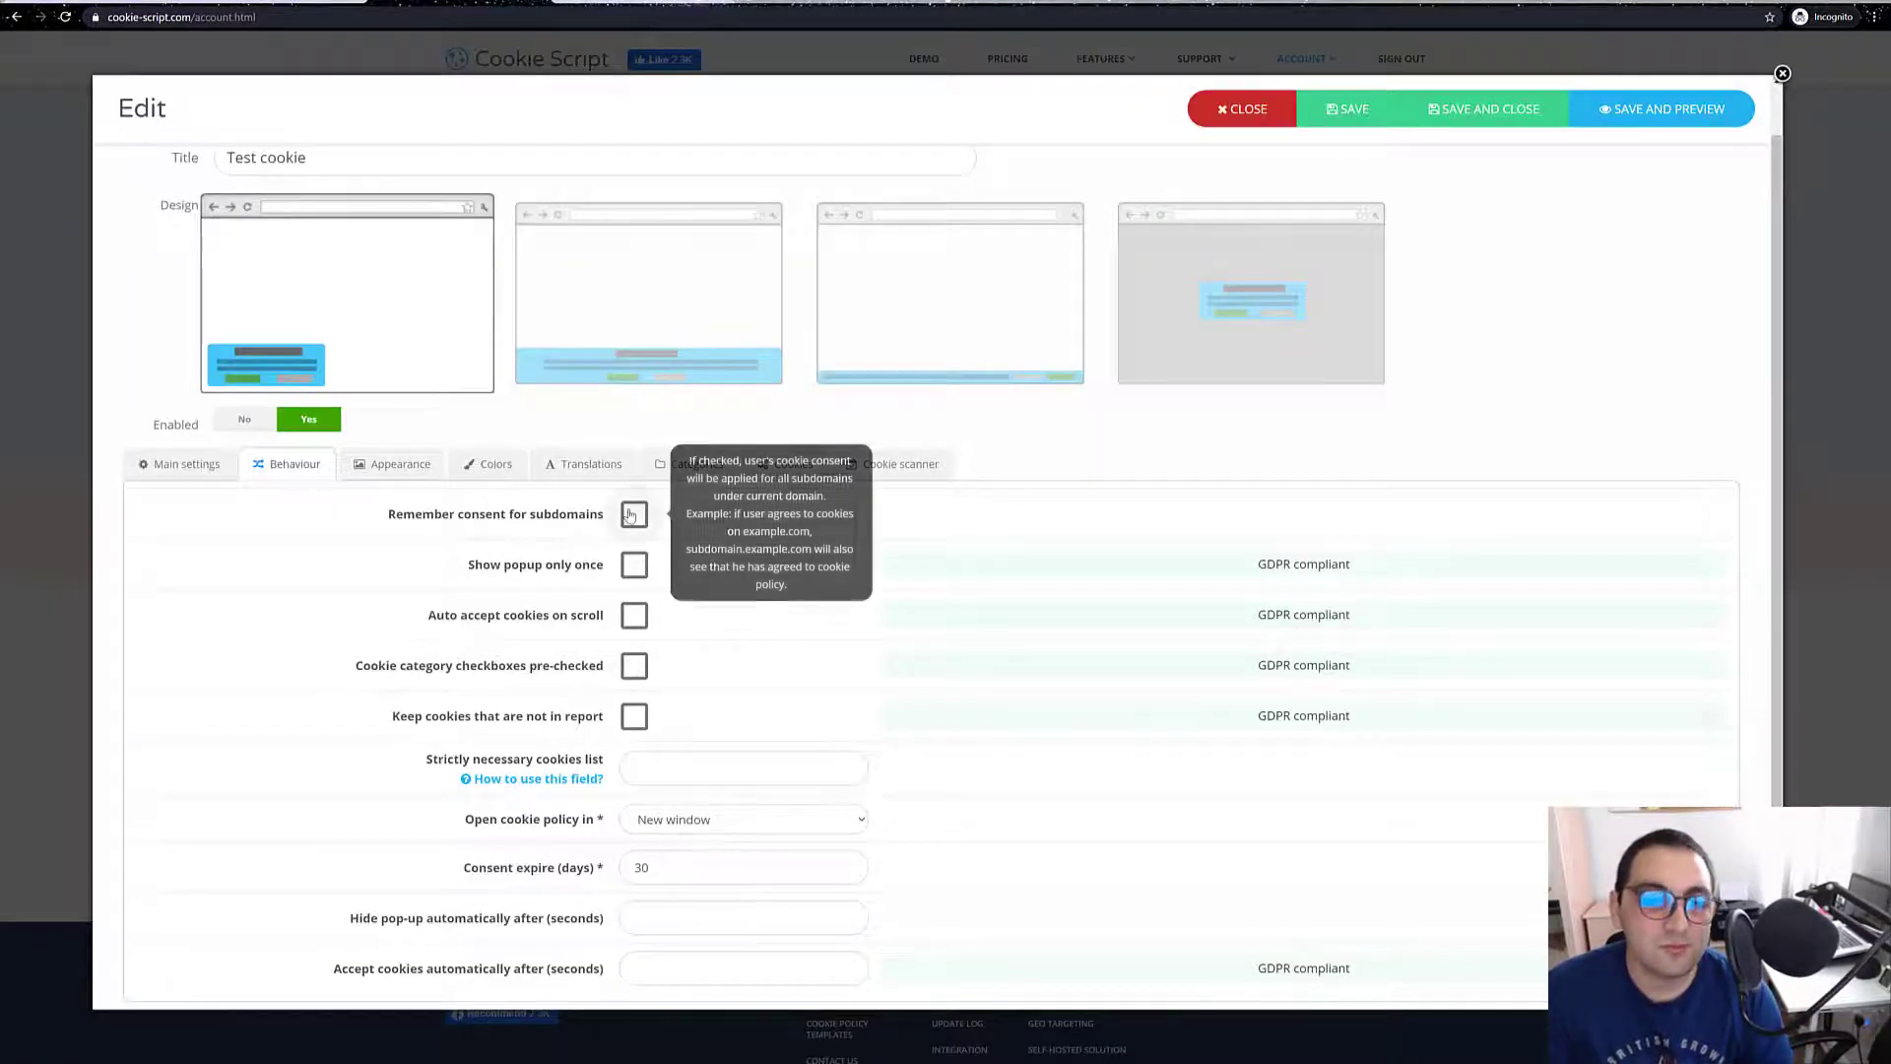
mouse_move(537, 606)
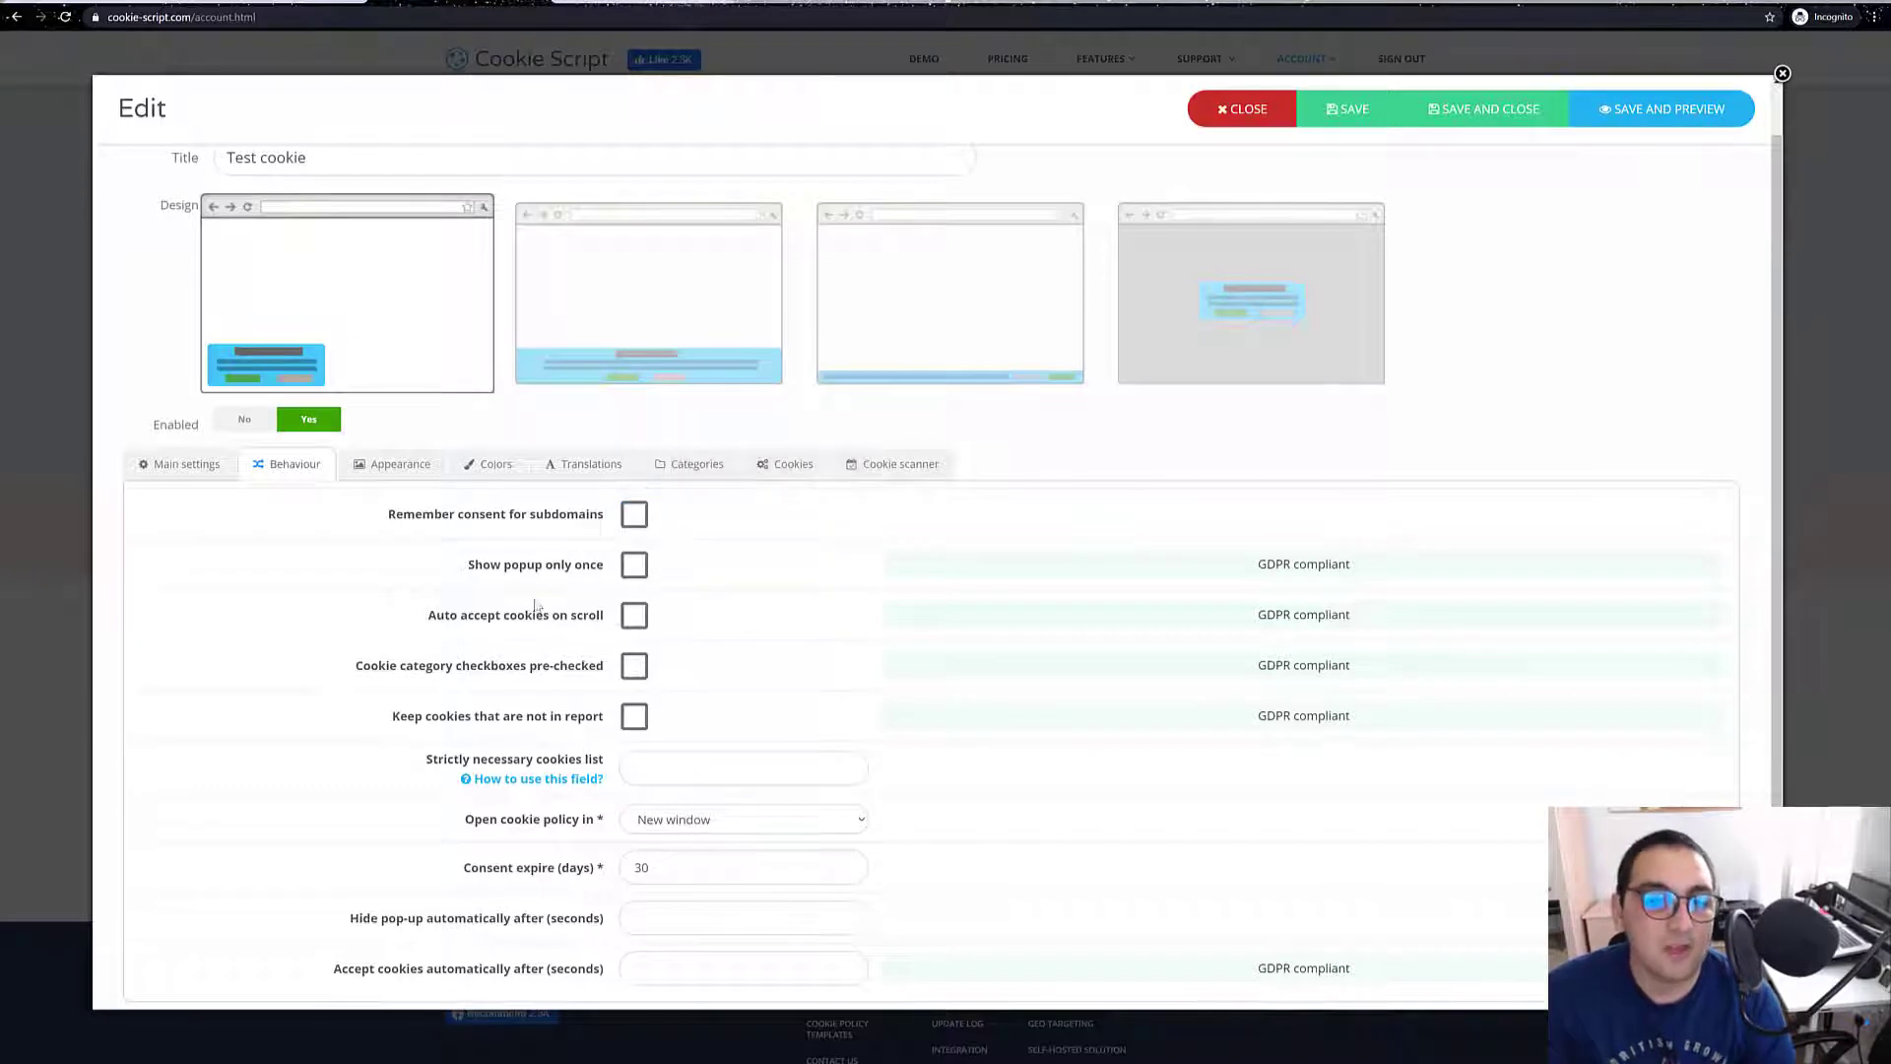
mouse_move(672, 579)
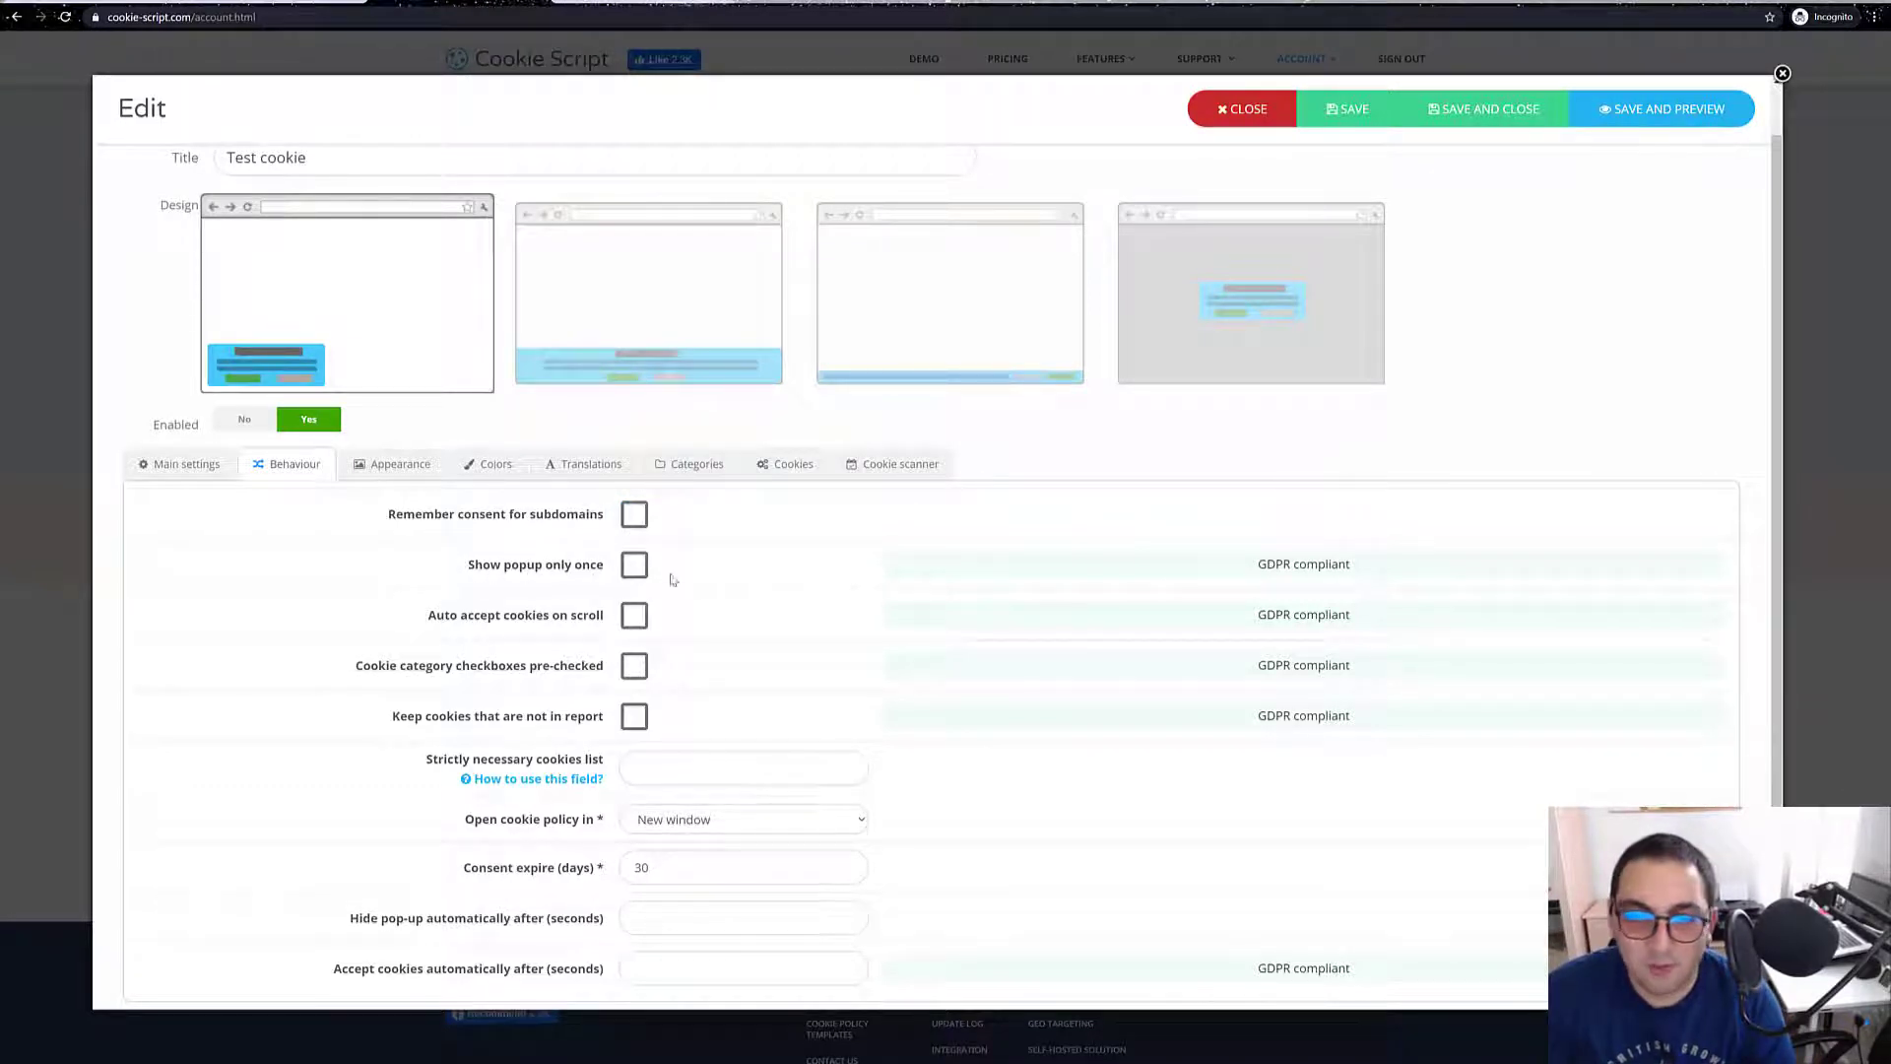
mouse_move(534, 565)
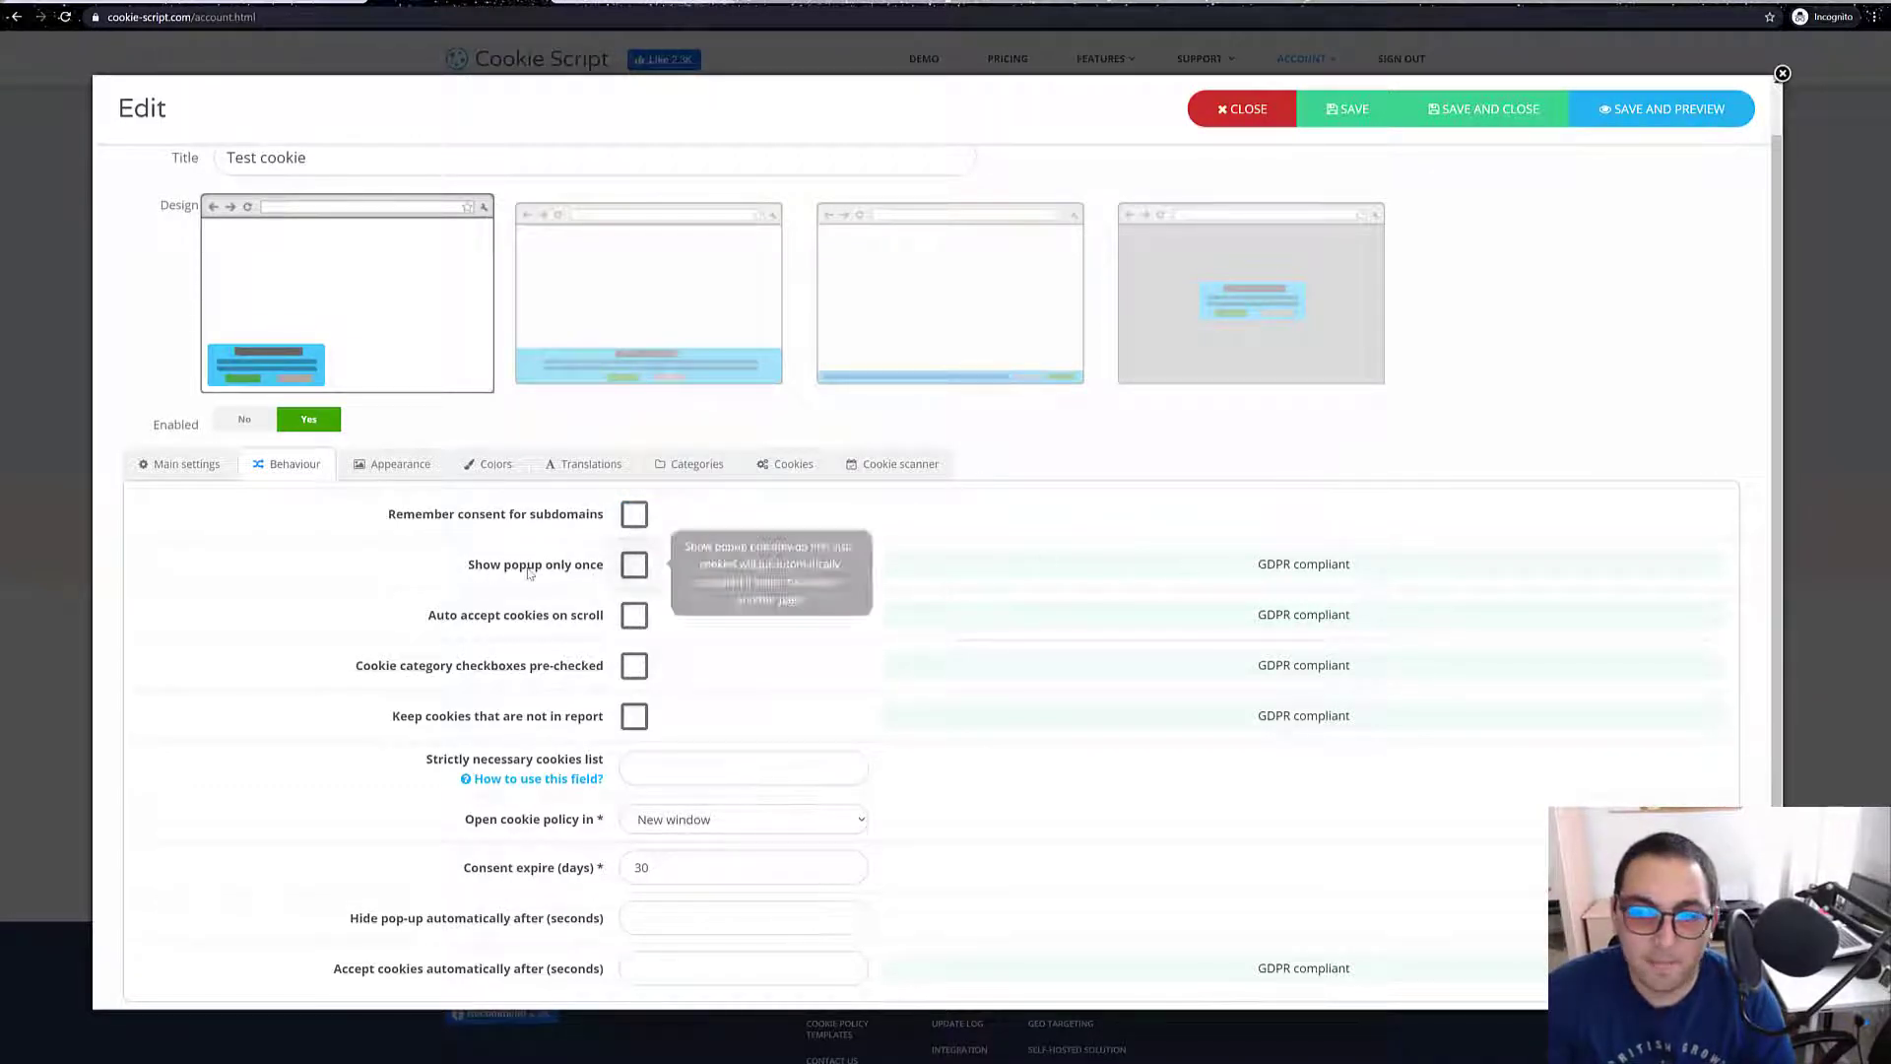
Tick Show popup only once, then review the Categories and Cookie scanner sections.
left_click(635, 564)
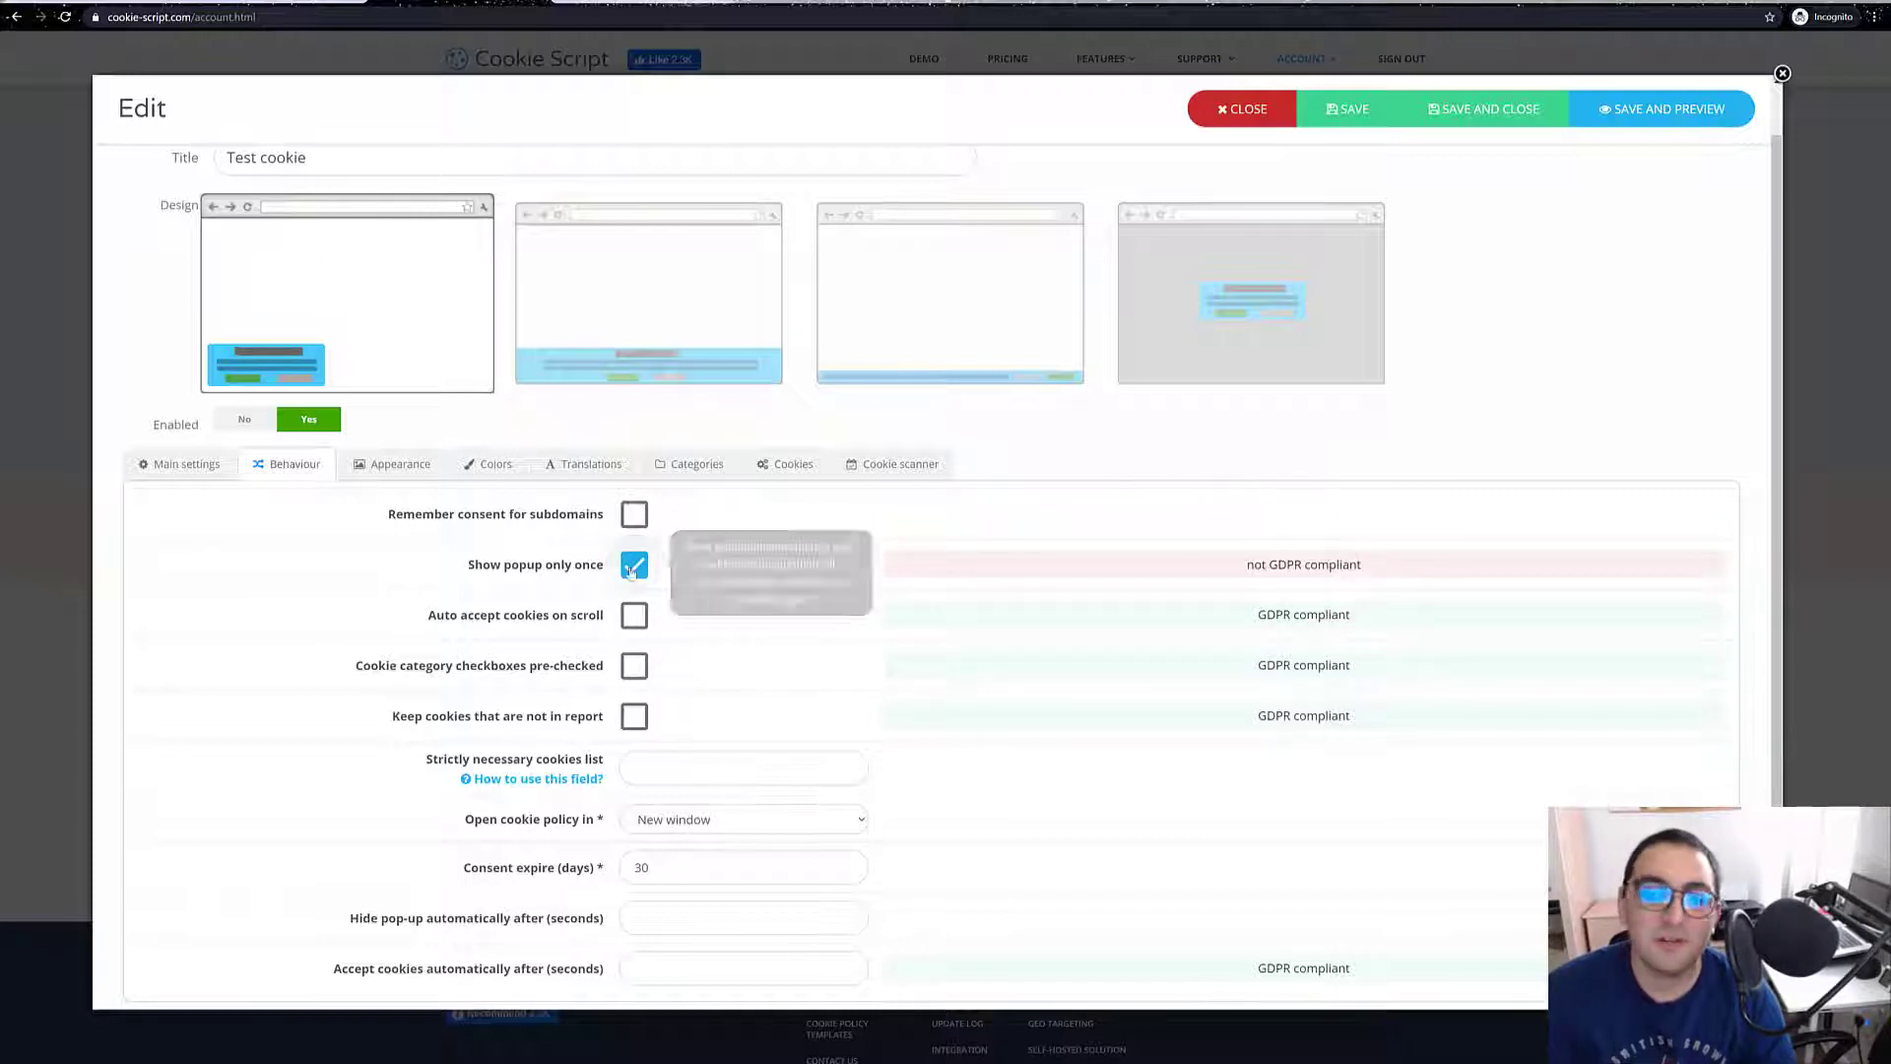
left_click(634, 564)
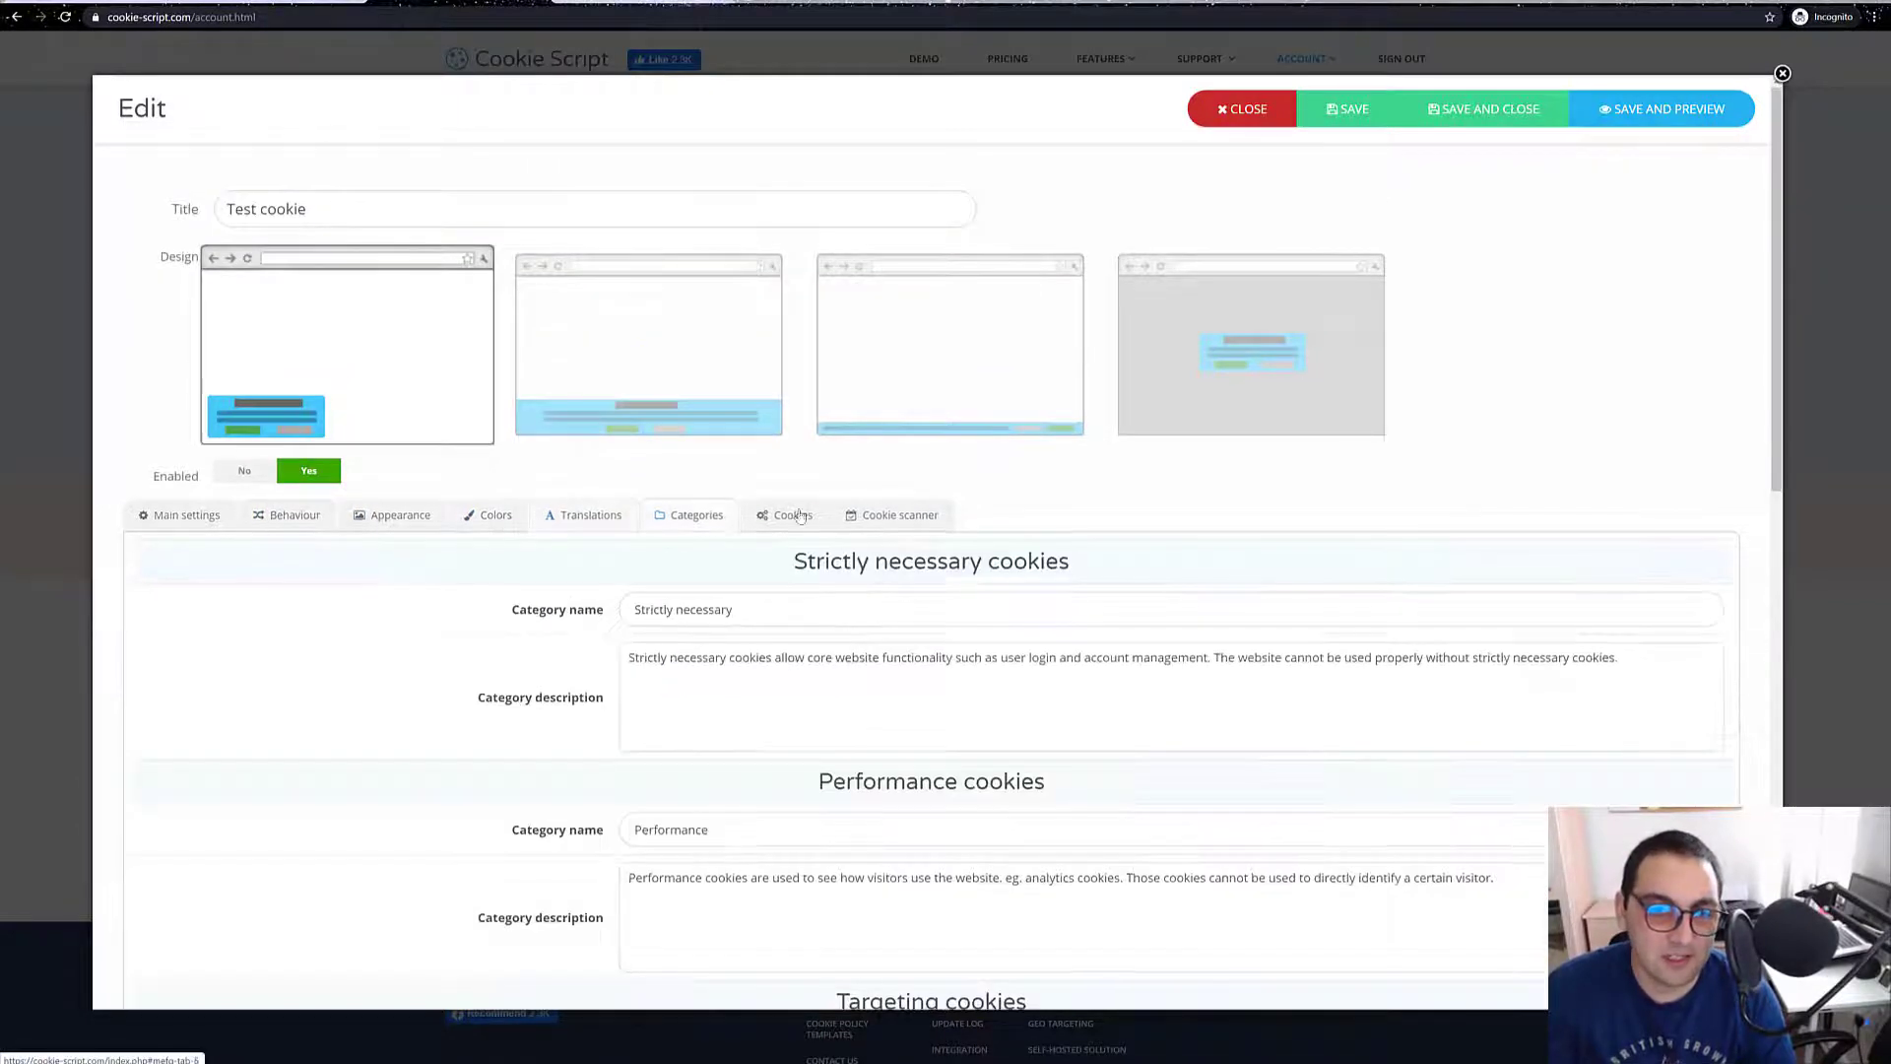
left_click(899, 515)
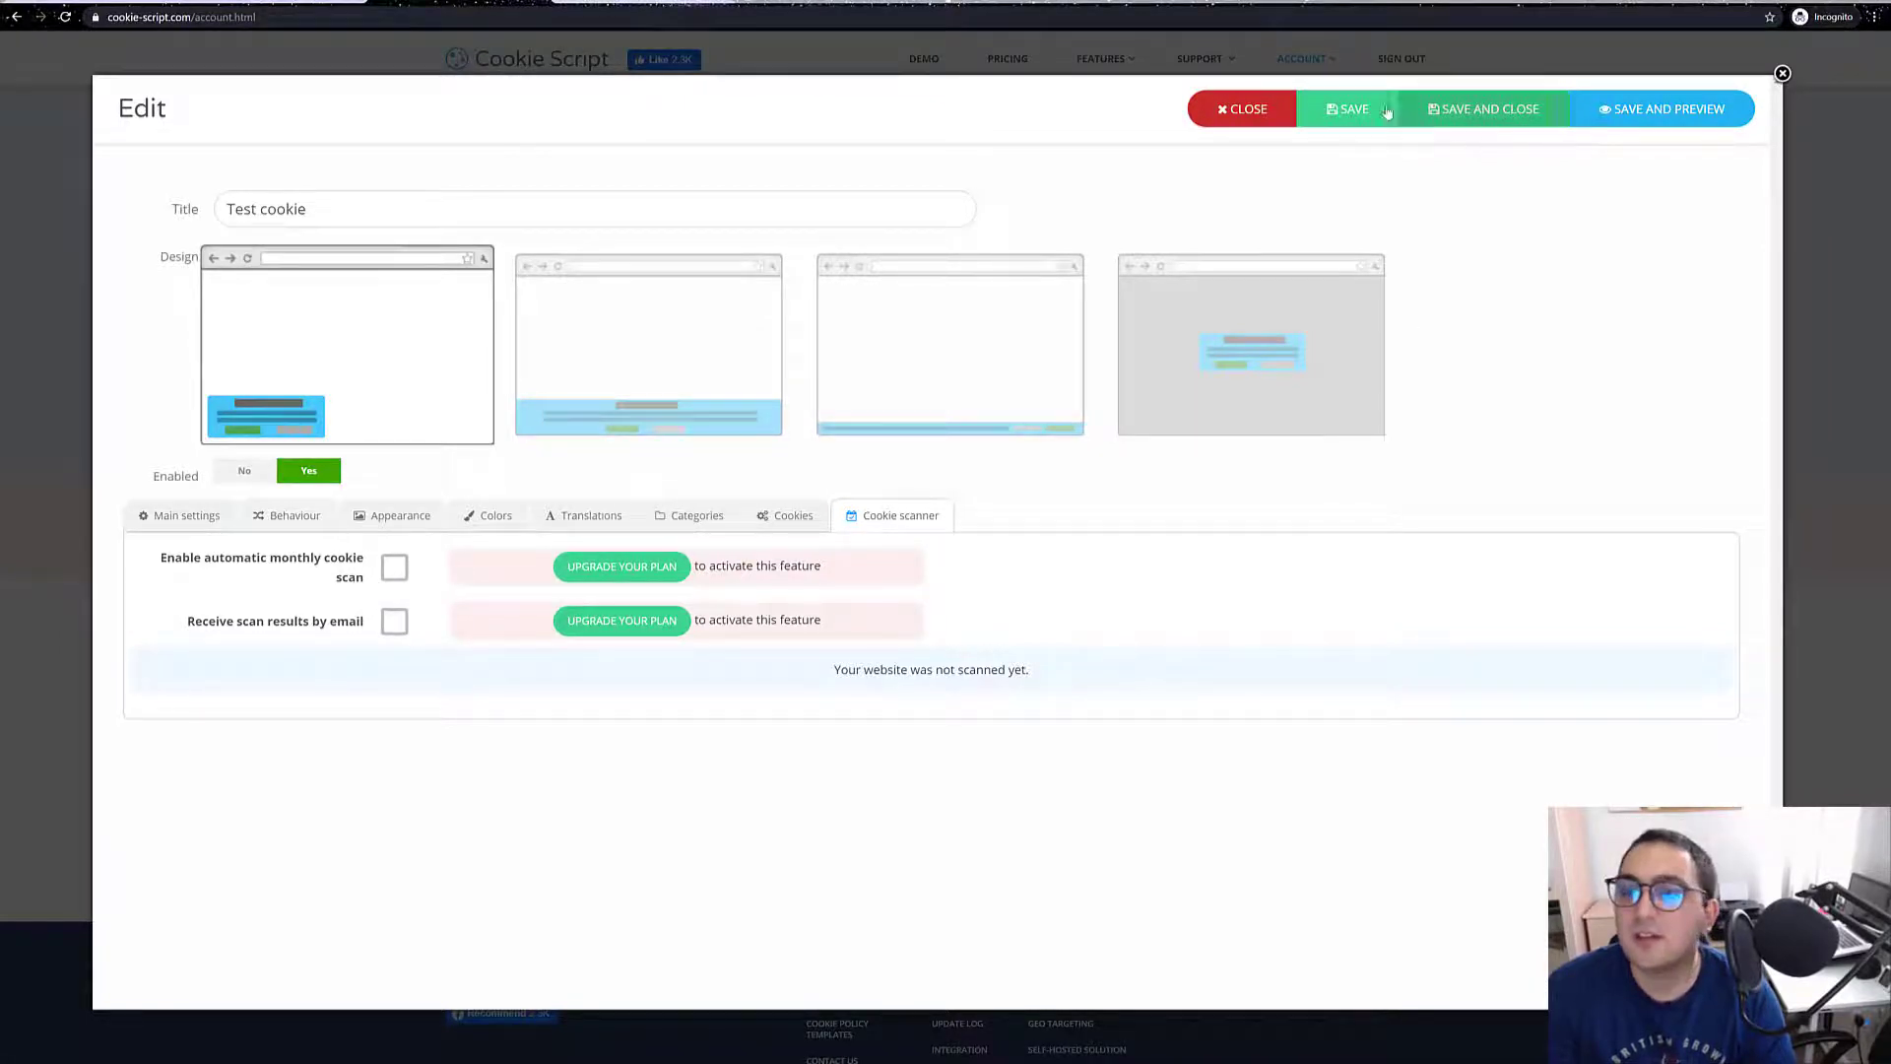
Save the banner item, preview it and accept all cookies on the preview popup.
left_click(1344, 109)
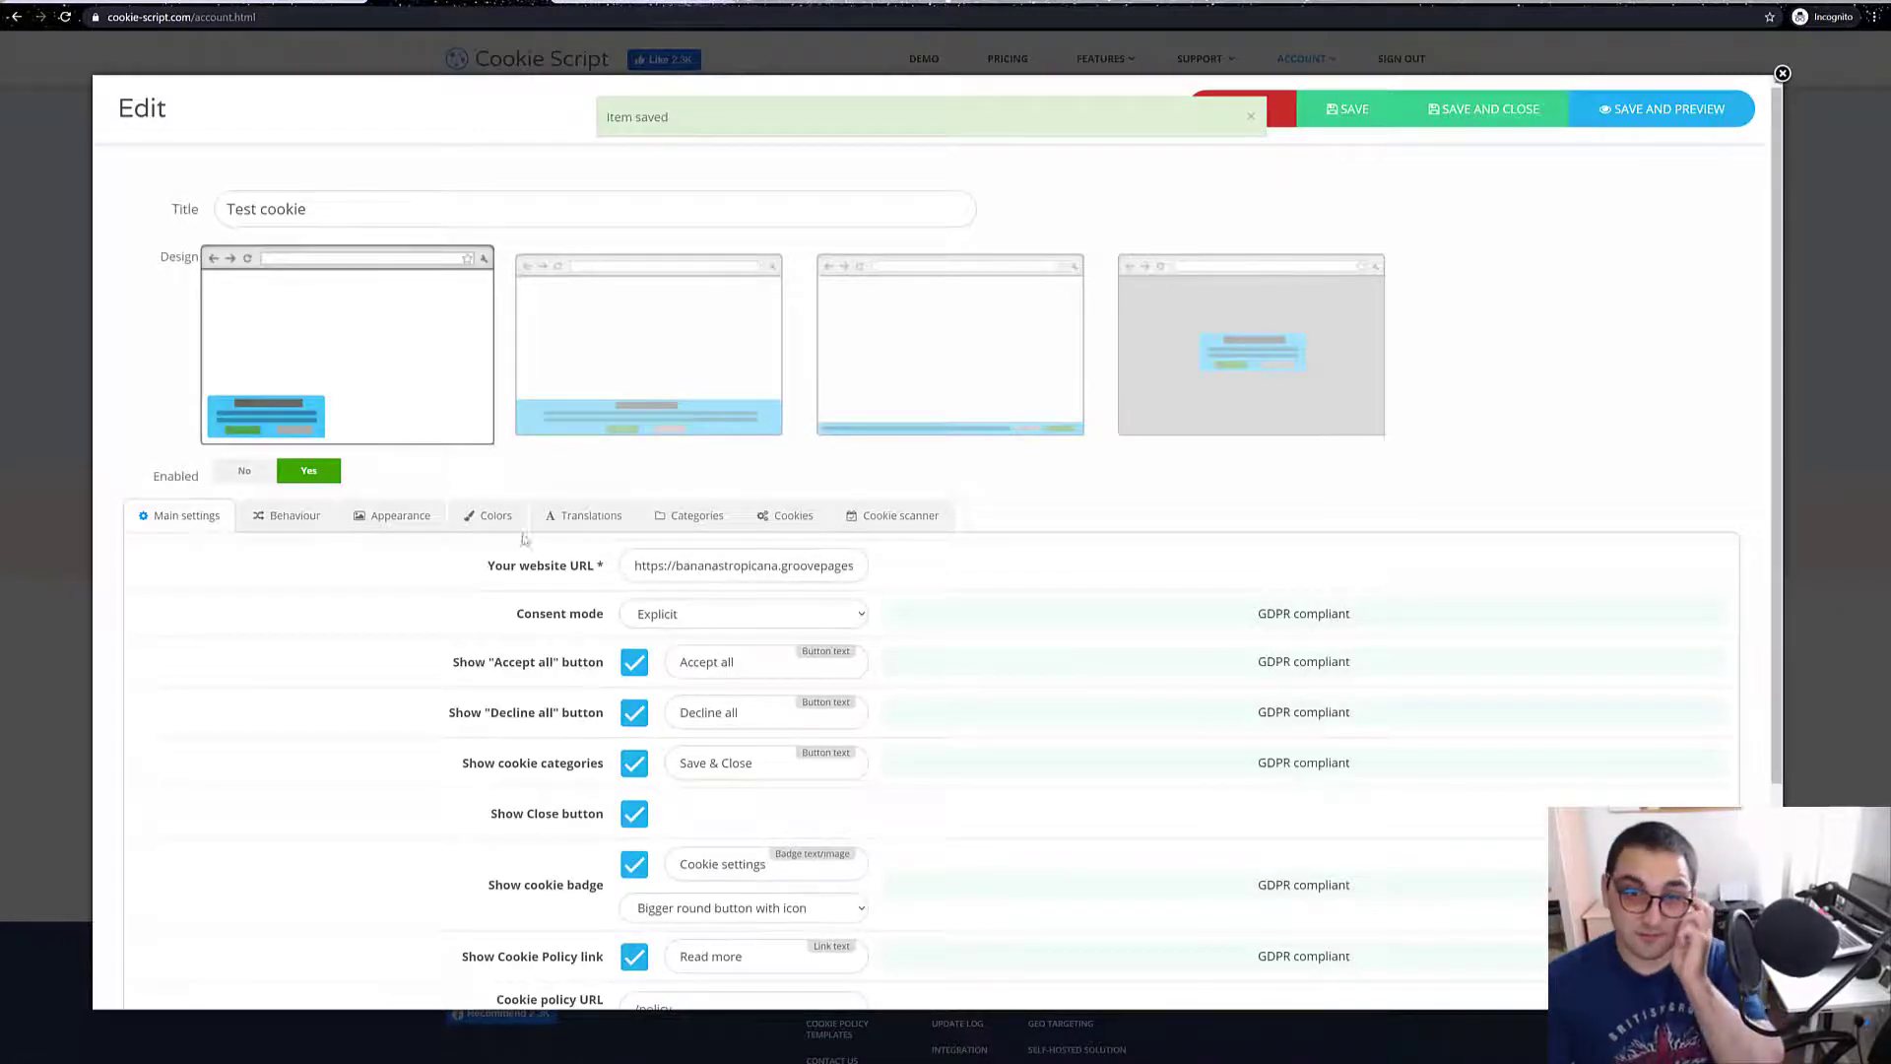
left_click(1251, 117)
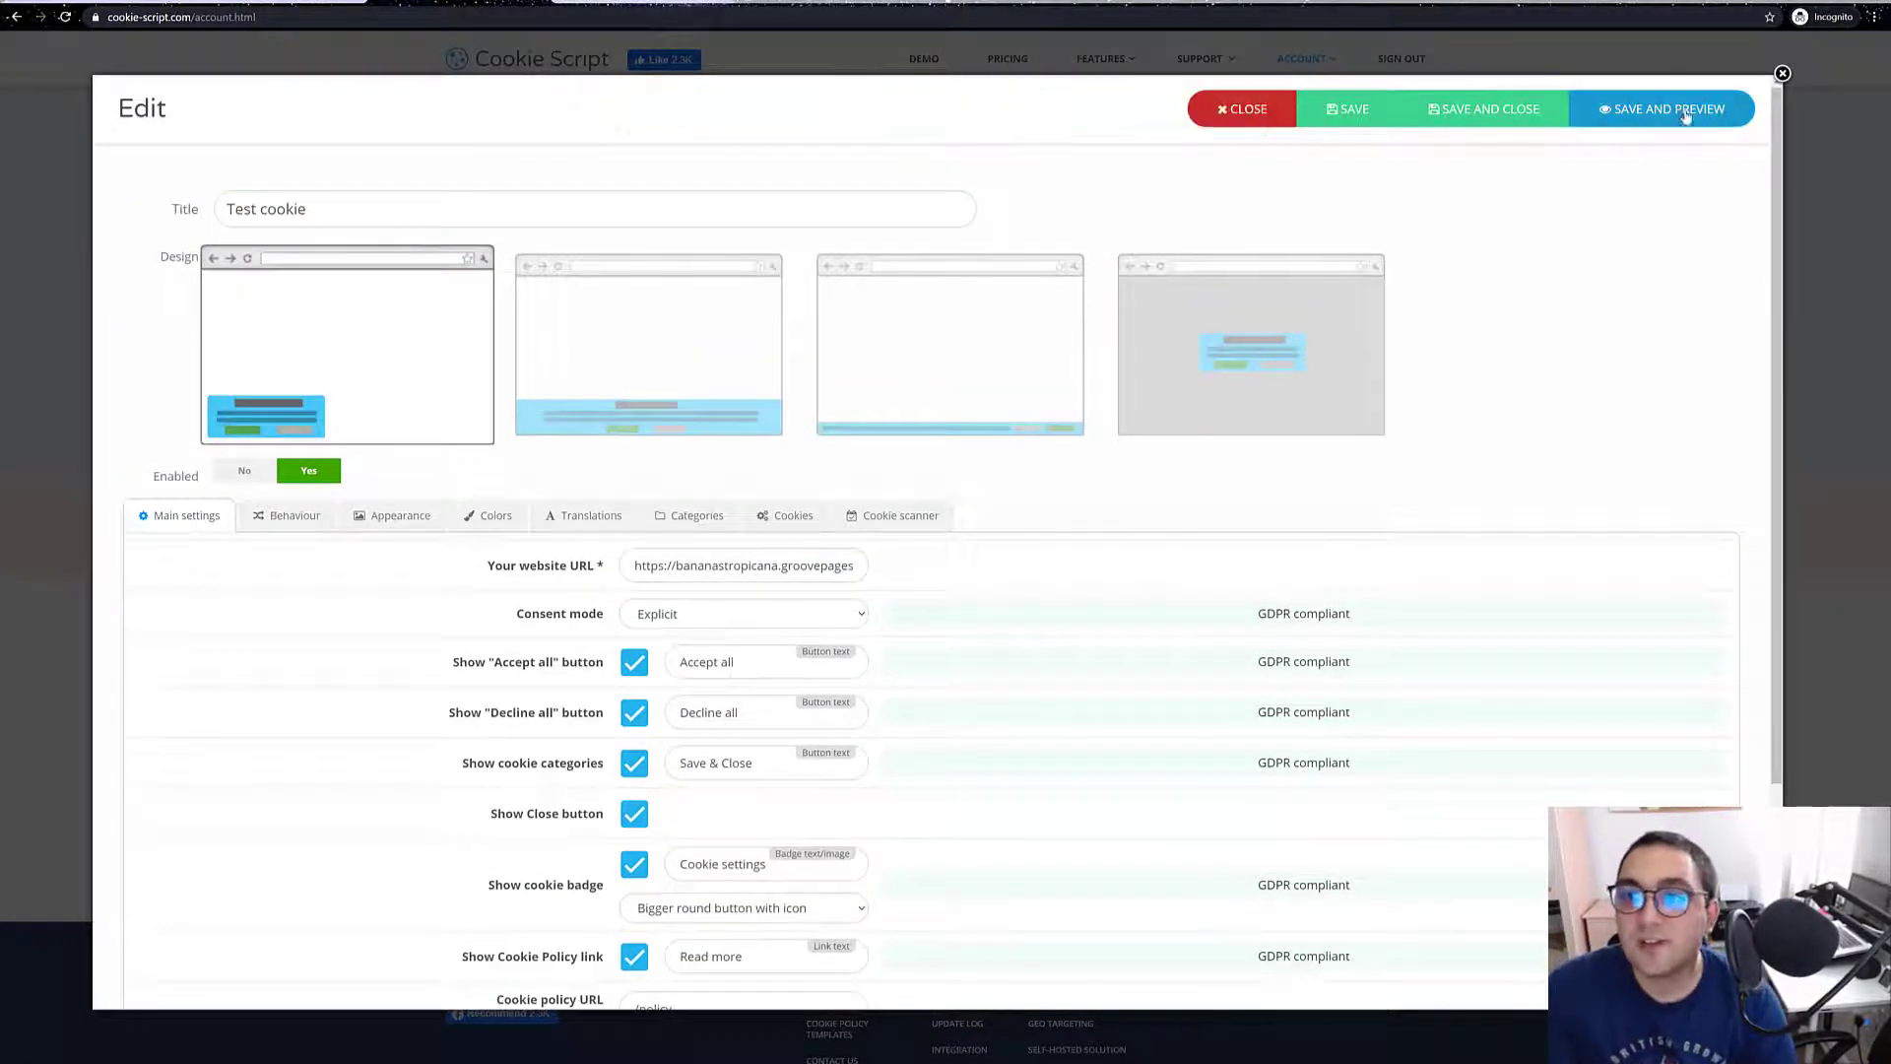
left_click(1667, 109)
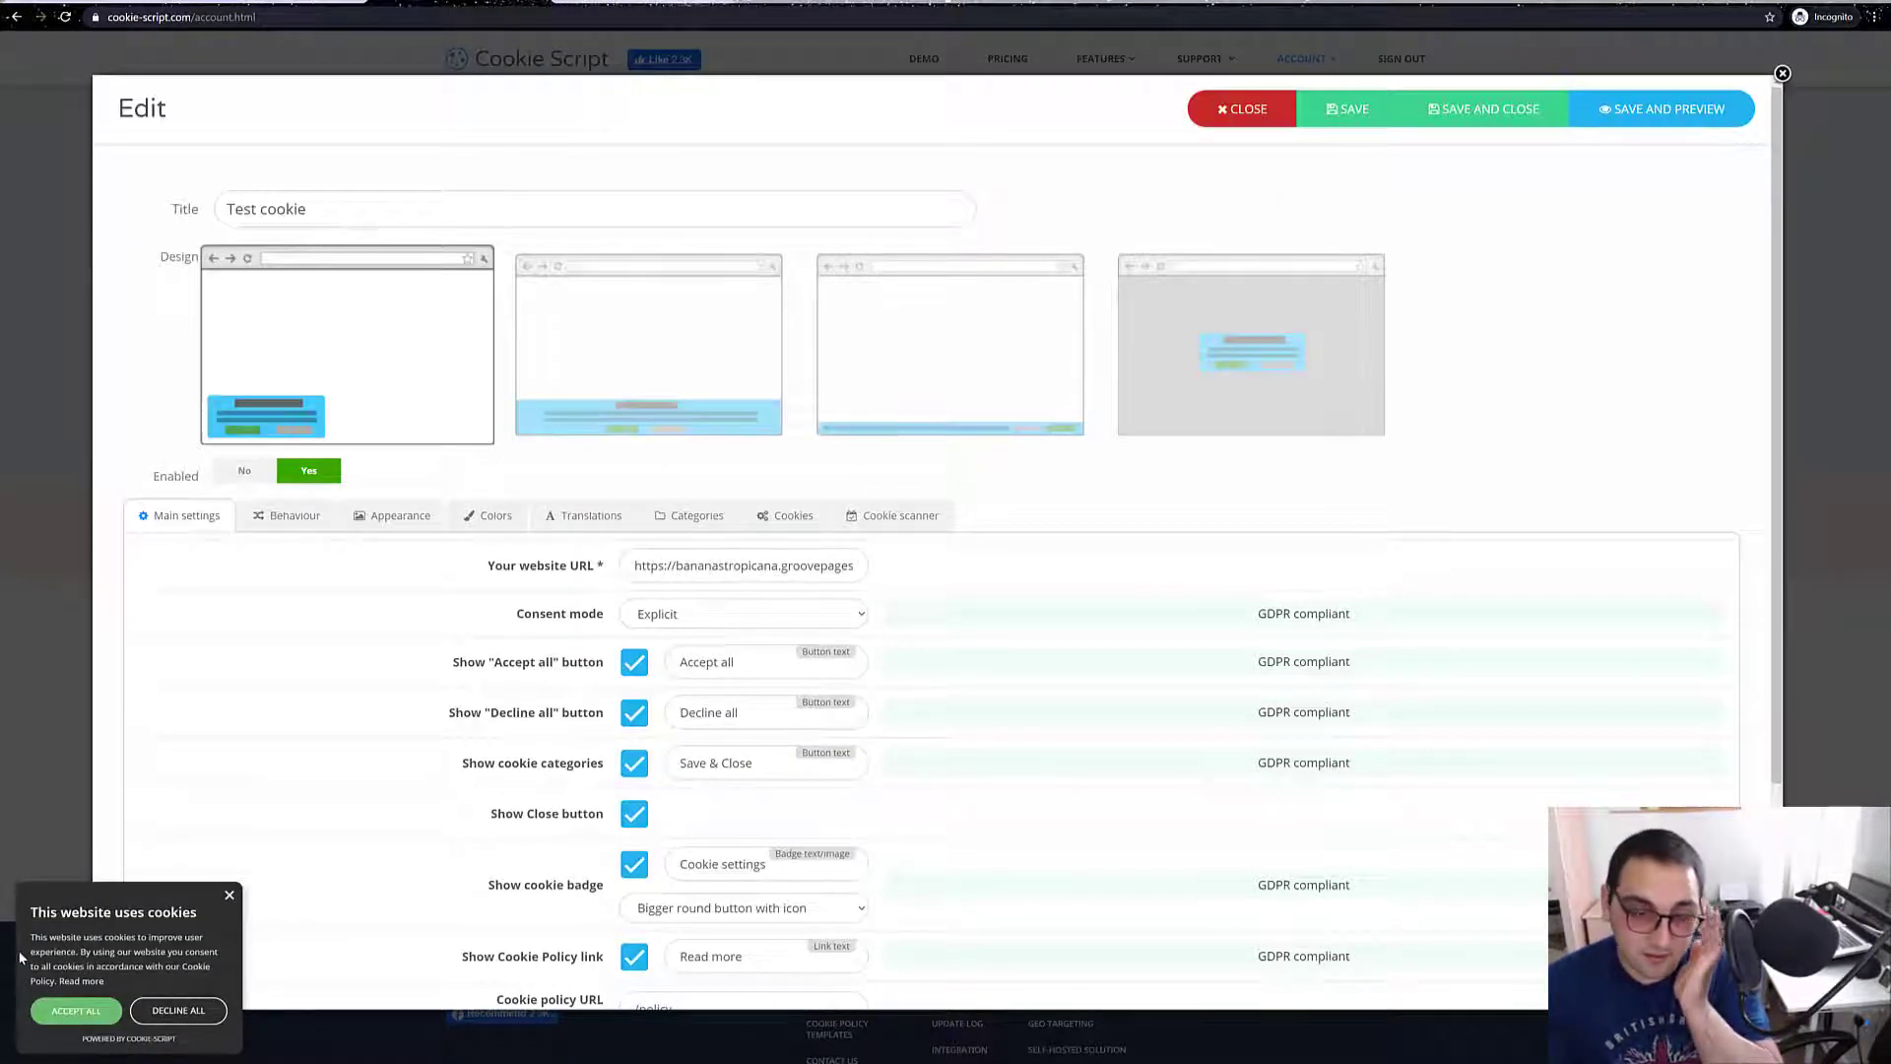
left_click(76, 1010)
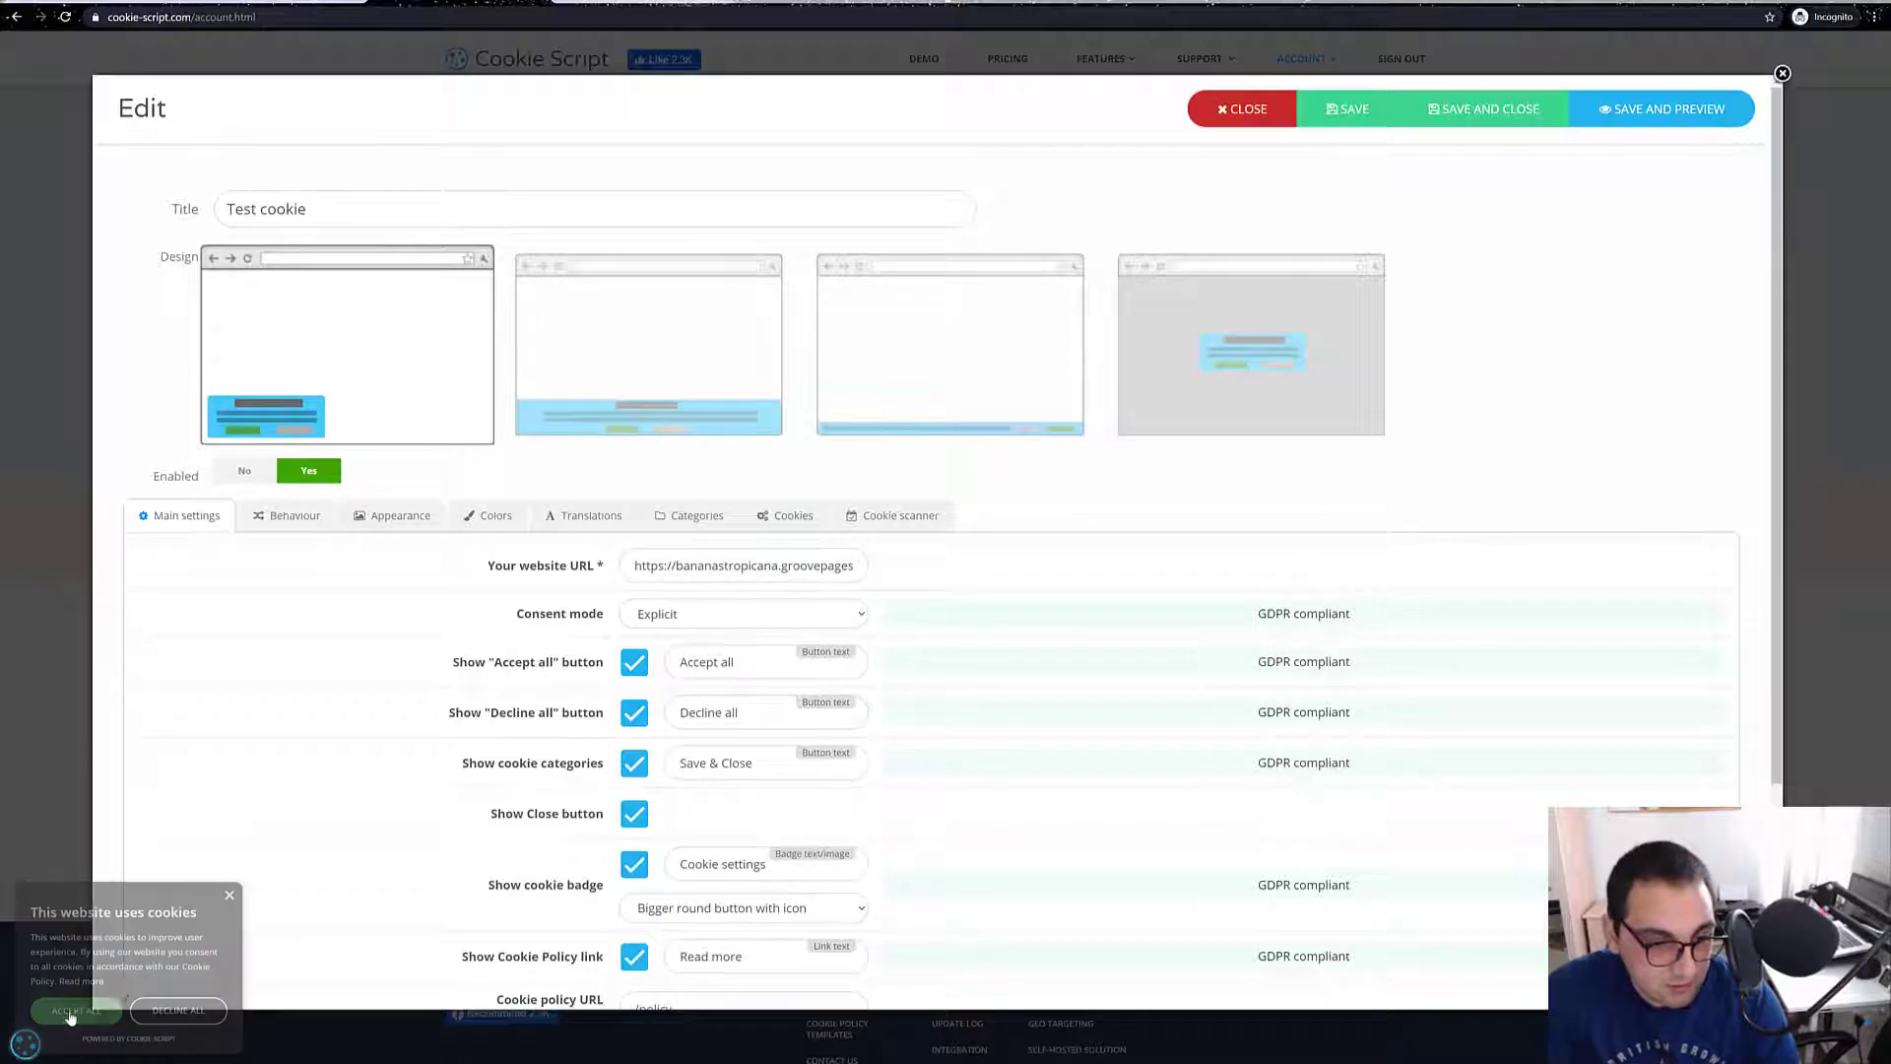
left_click(1241, 108)
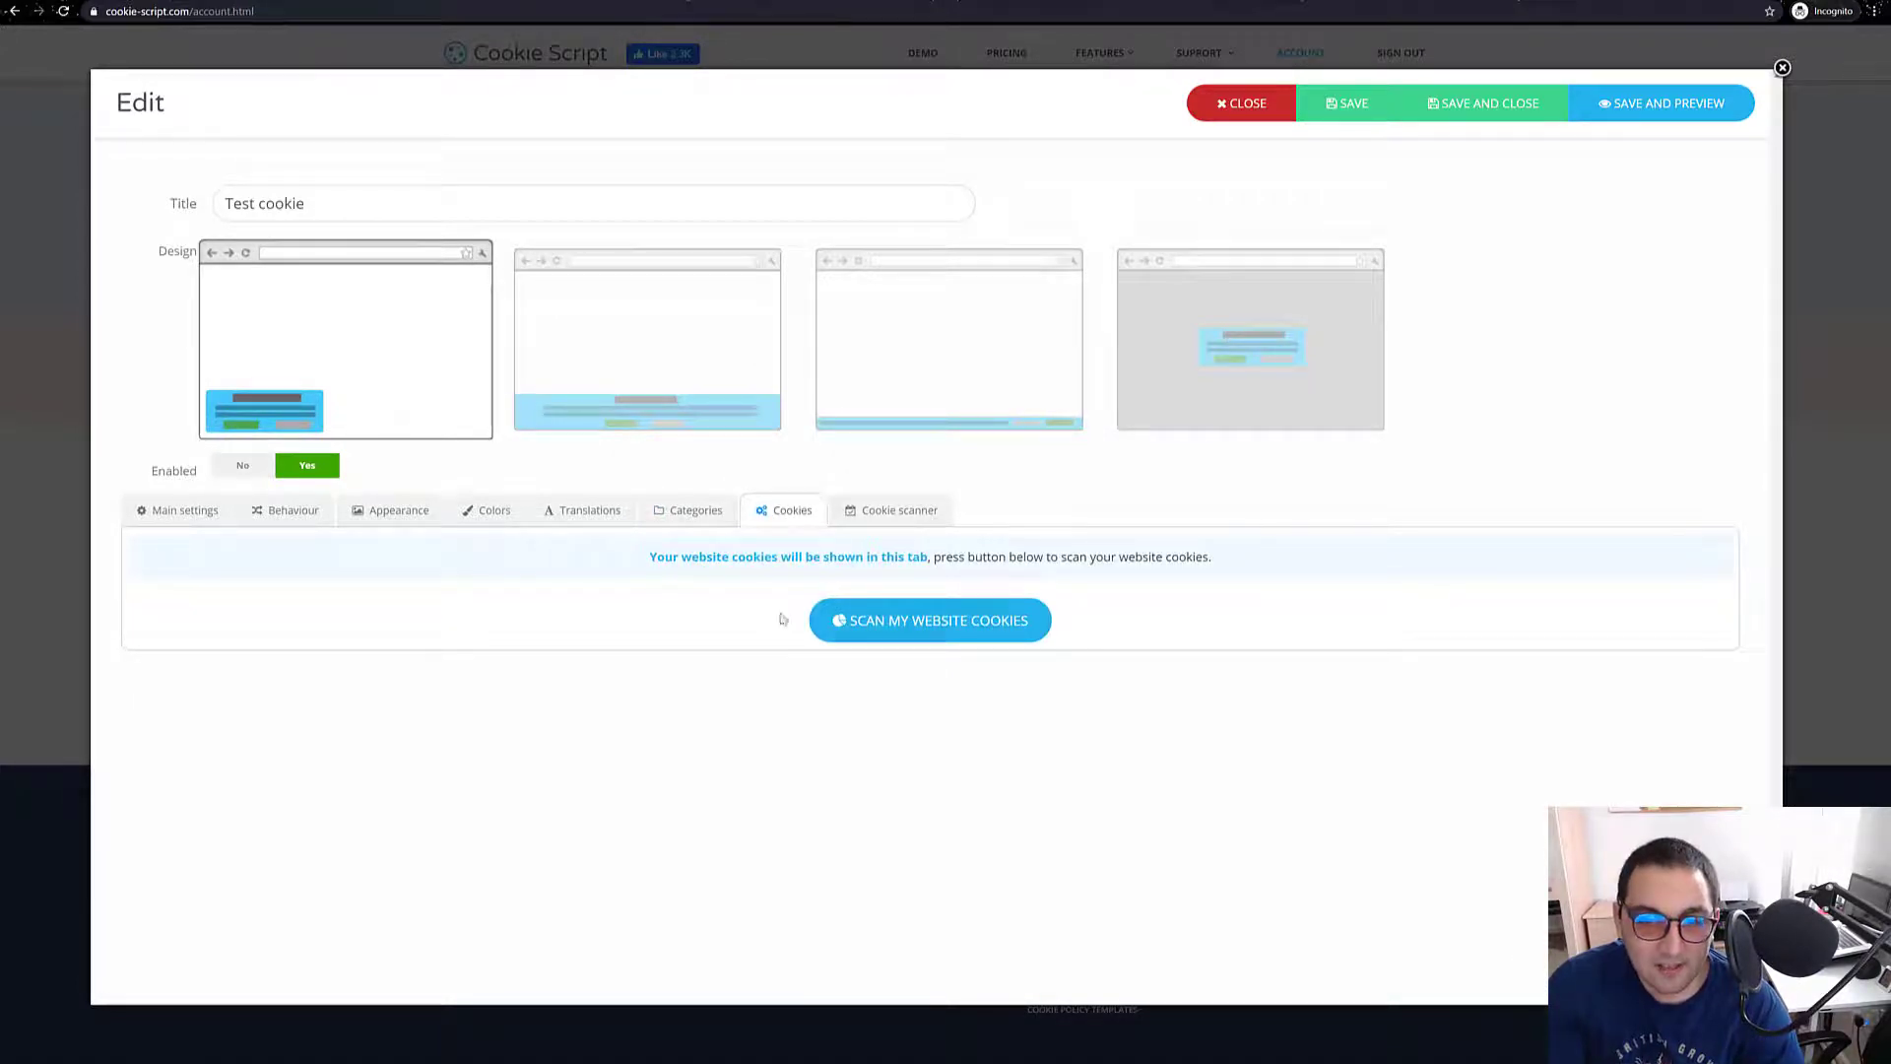
mouse_move(1023, 637)
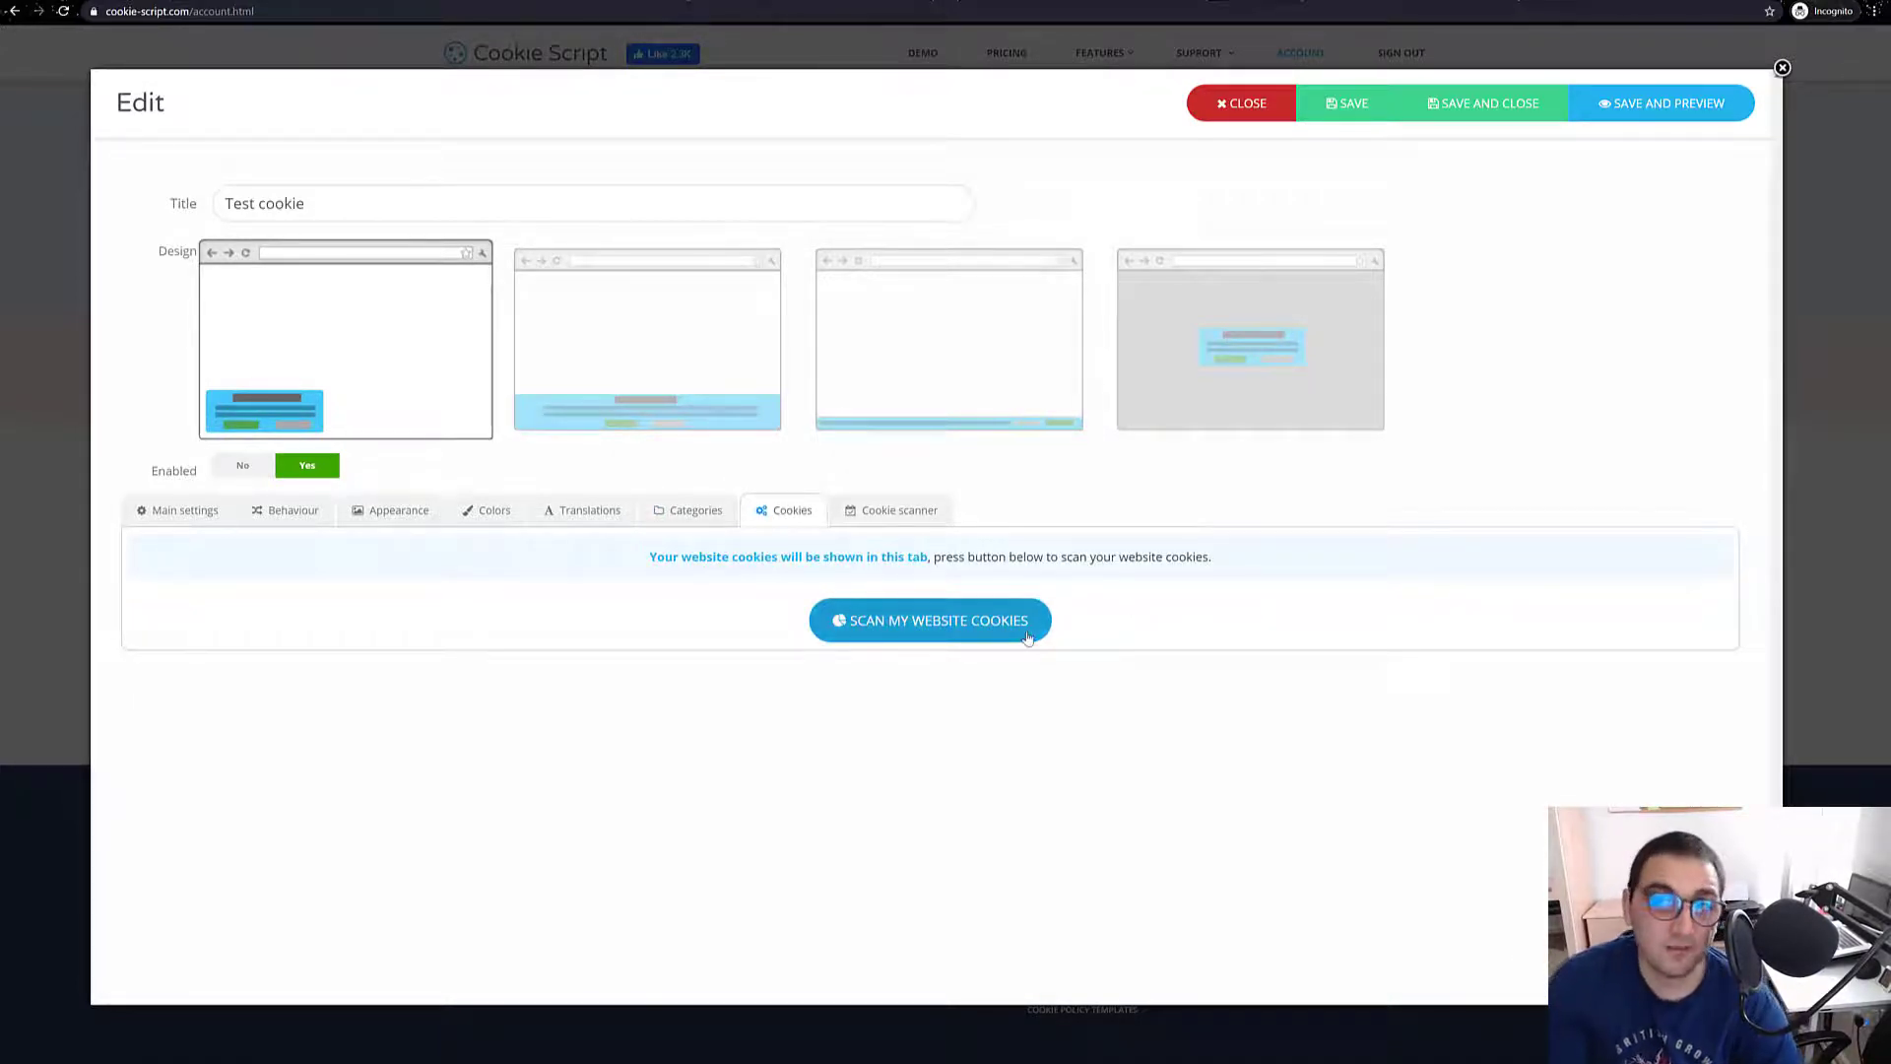
mouse_move(855, 681)
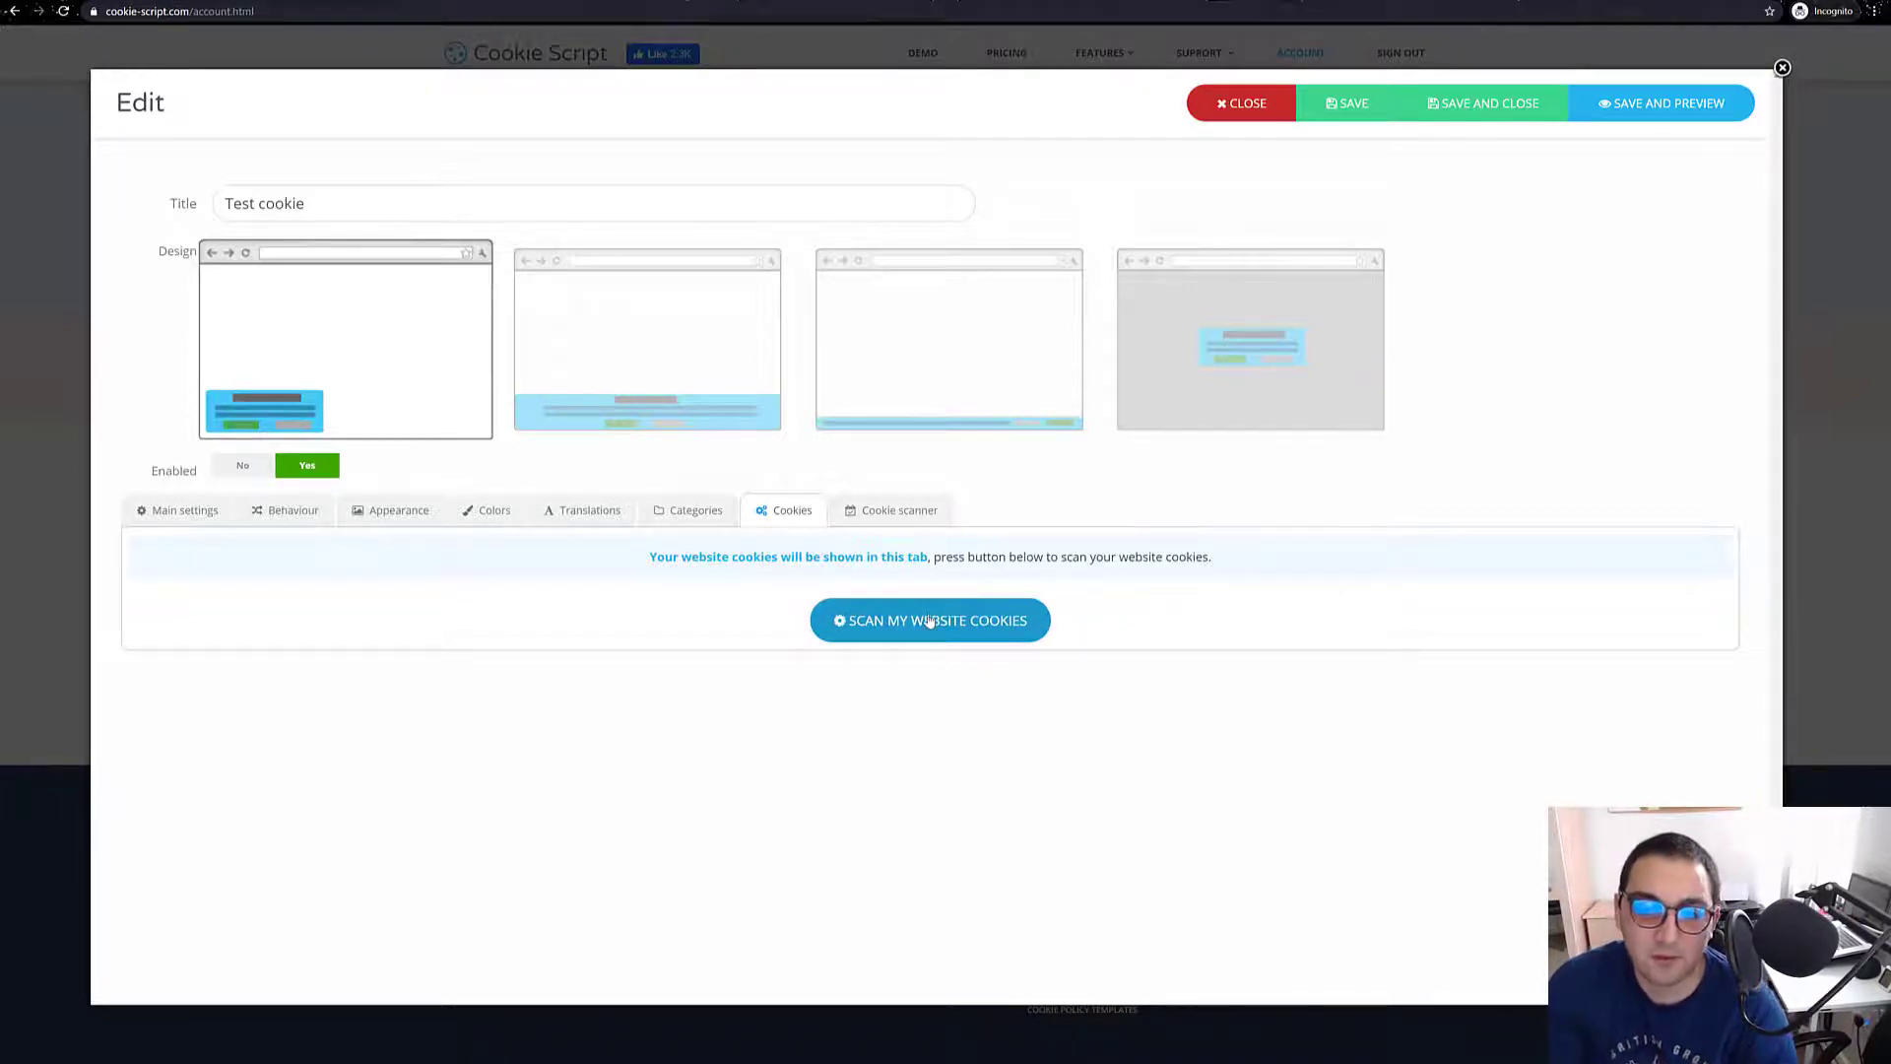
Start the website cookie scan for the Test cookie banner.
left_click(928, 620)
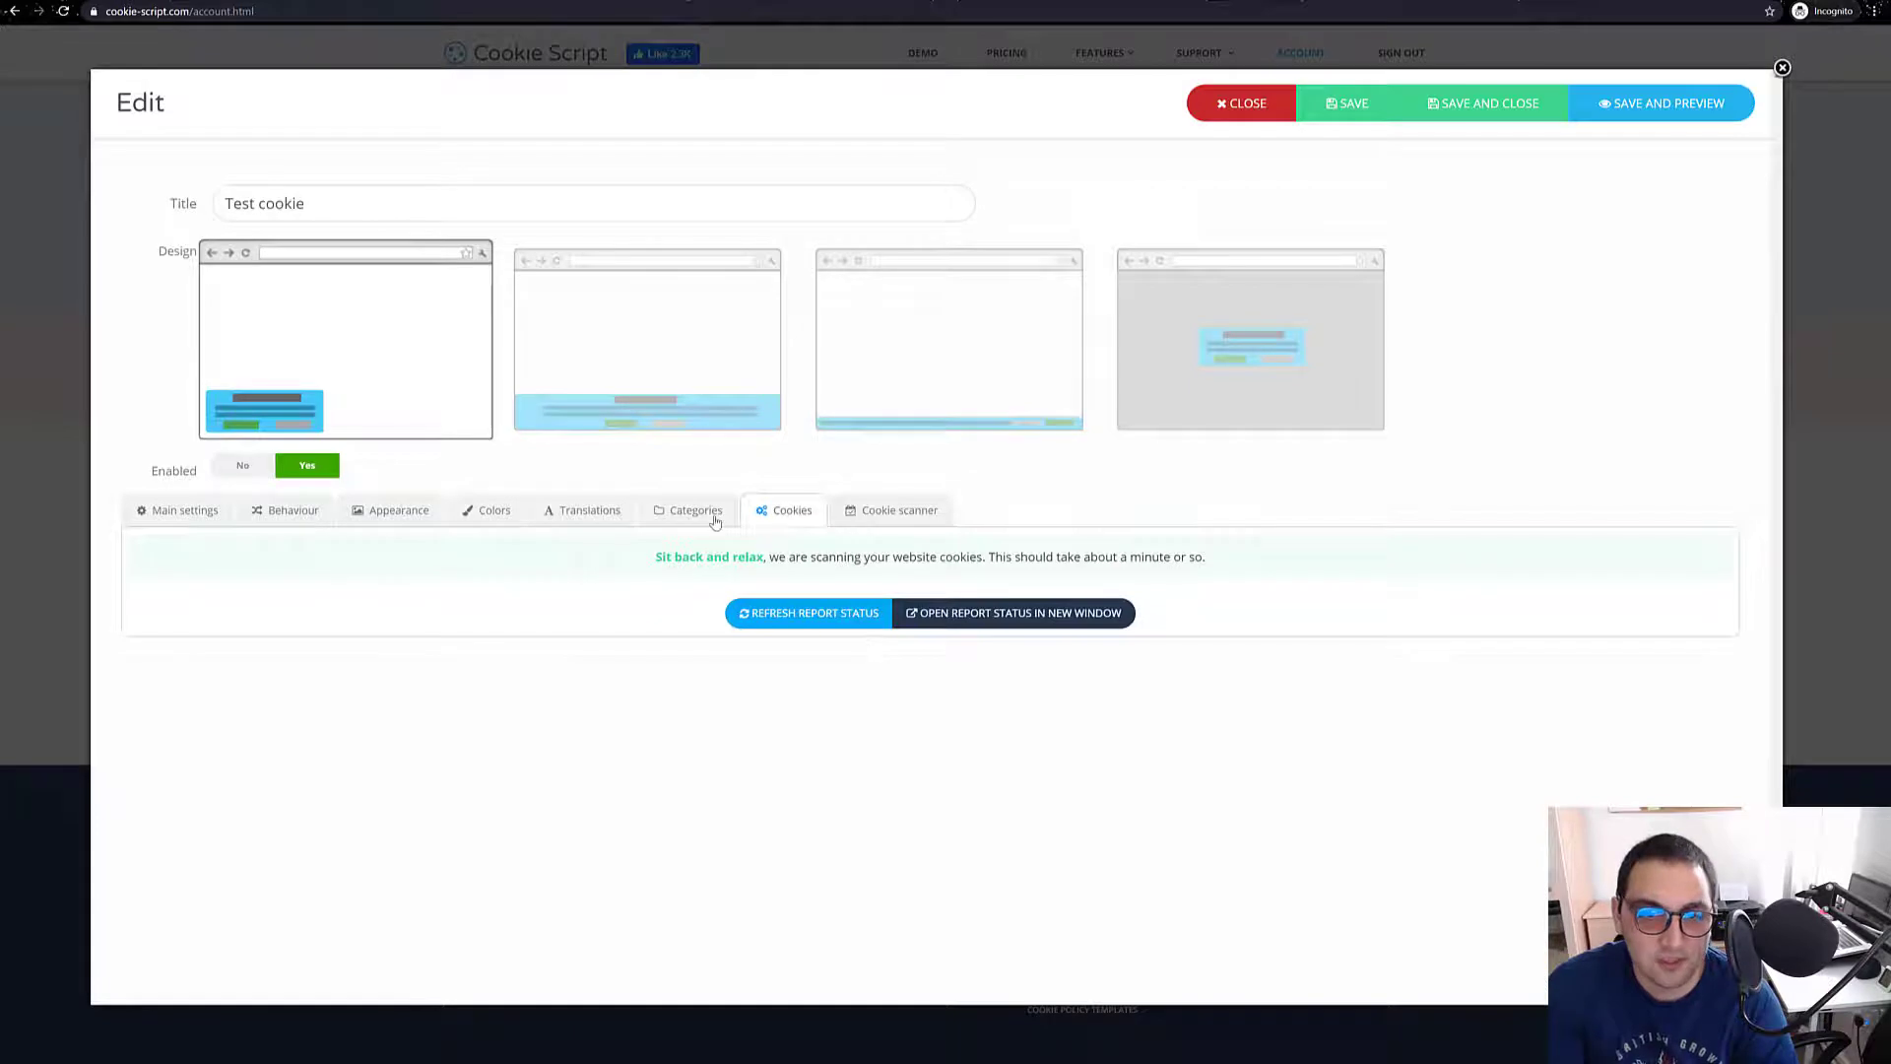
mouse_move(989, 553)
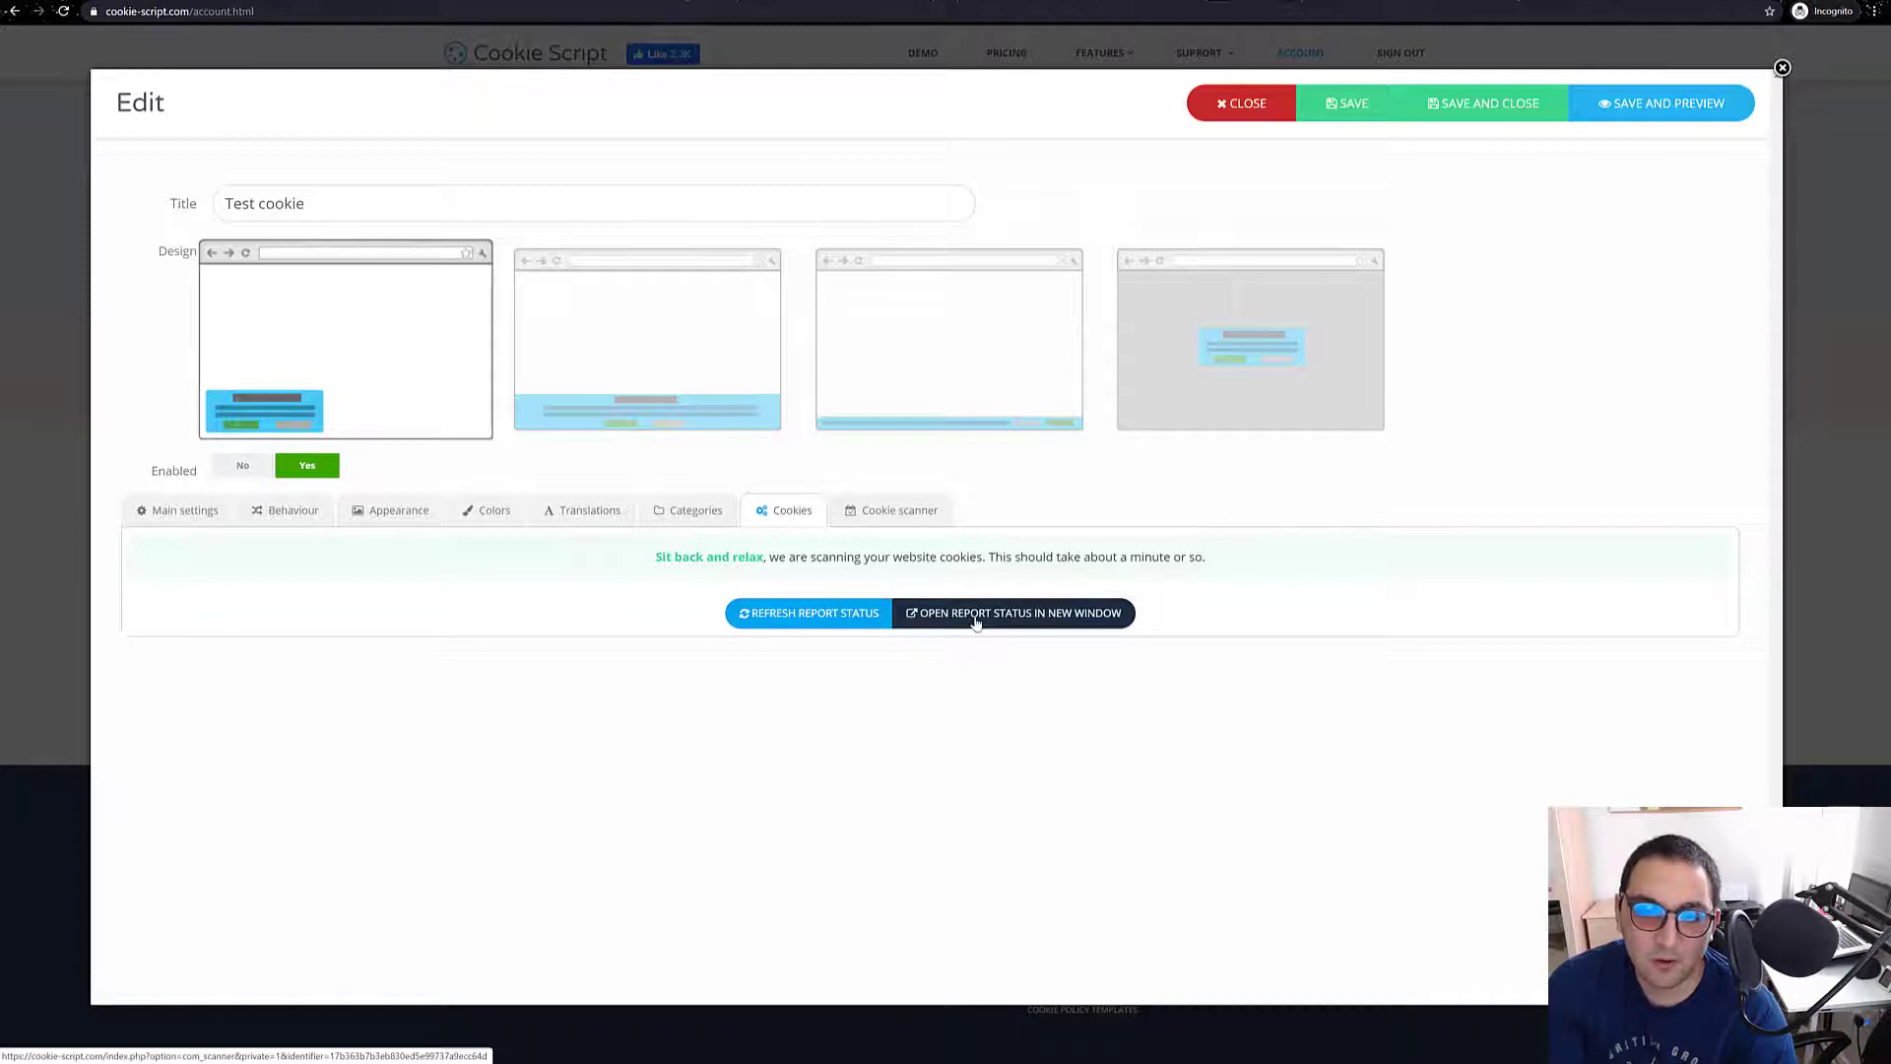
left_click(1020, 611)
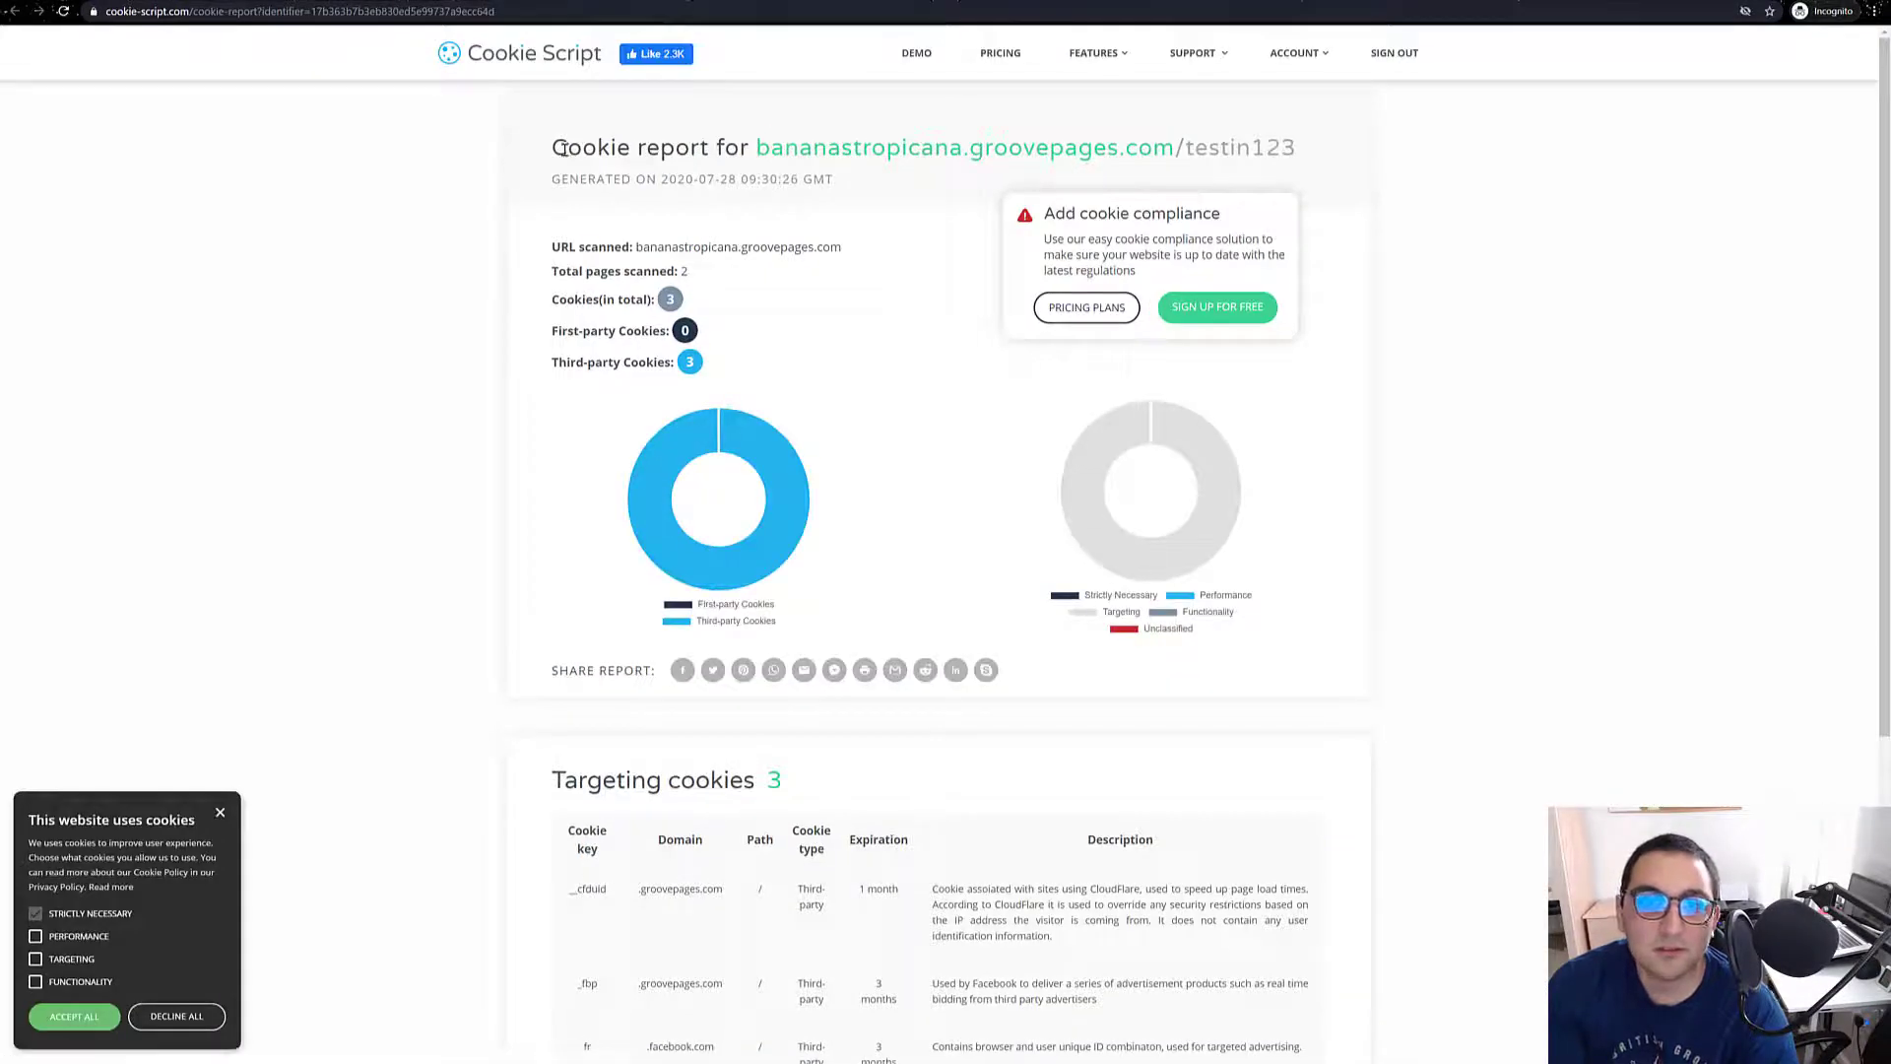
scroll("down", 3)
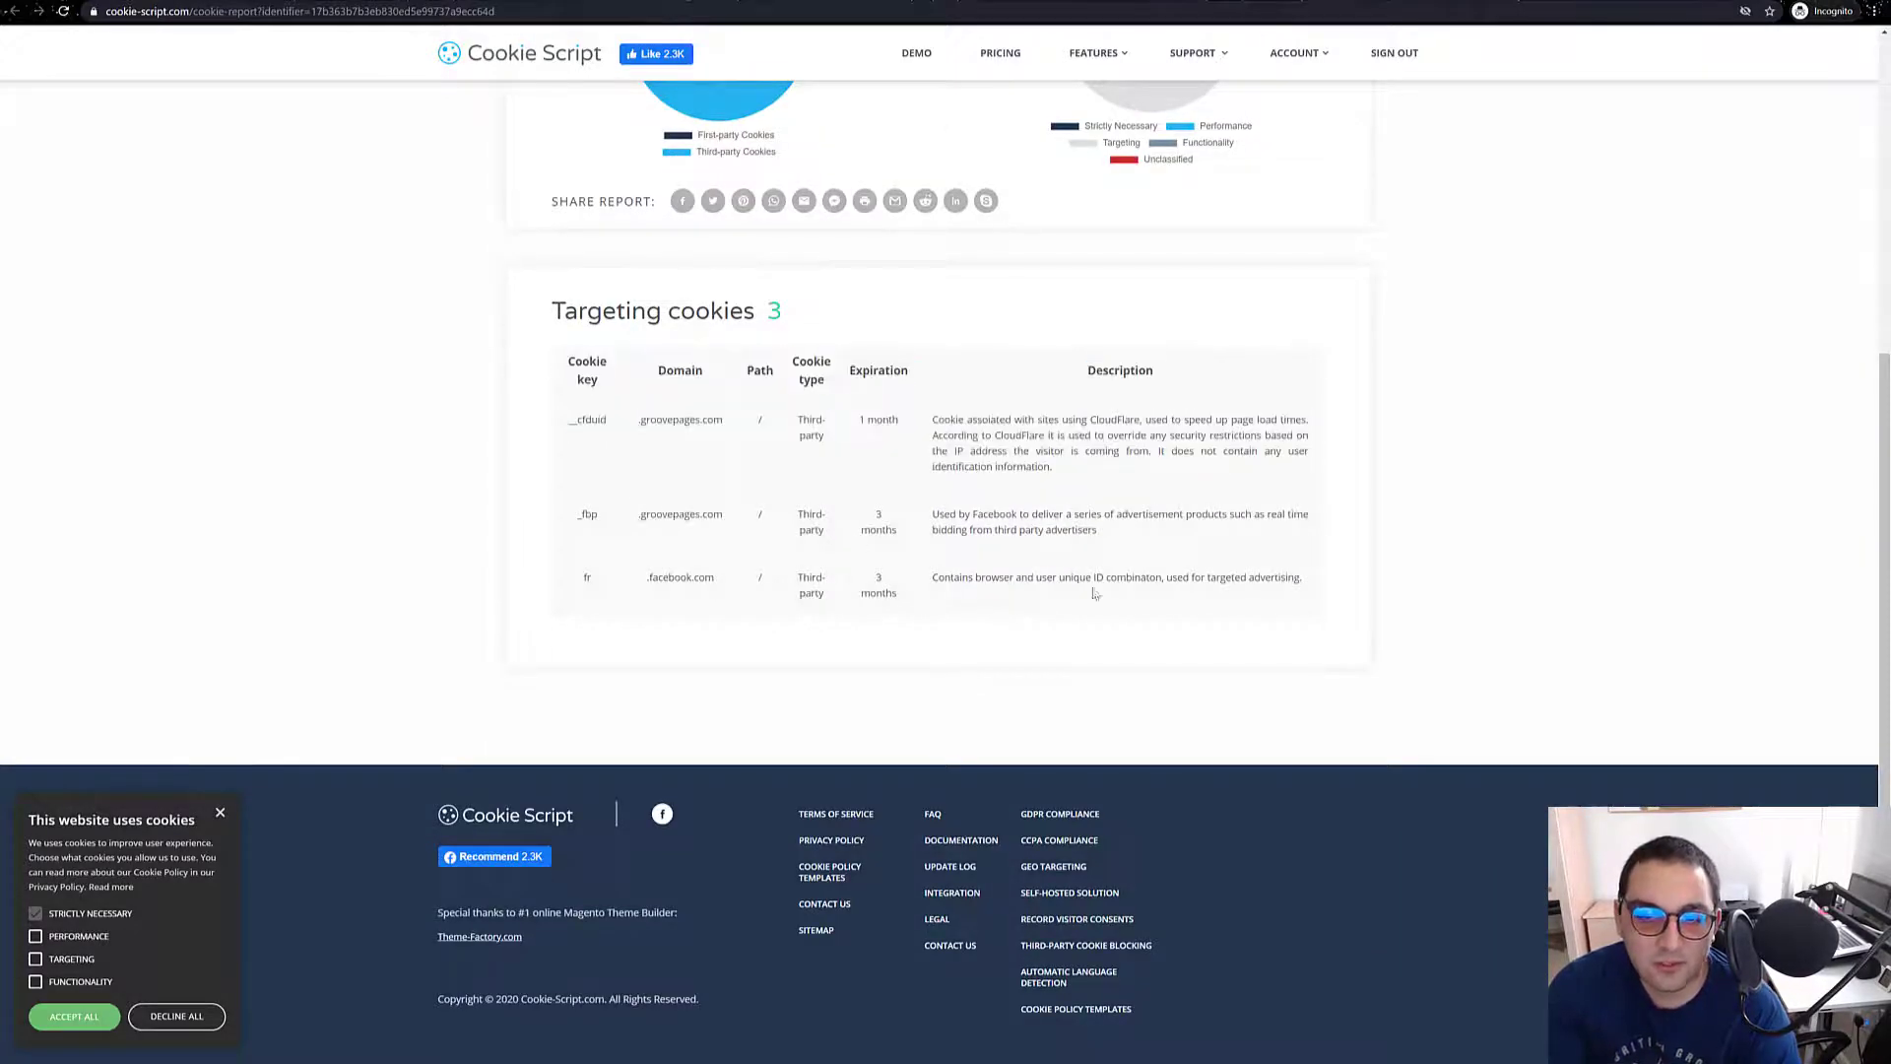
mouse_move(898, 586)
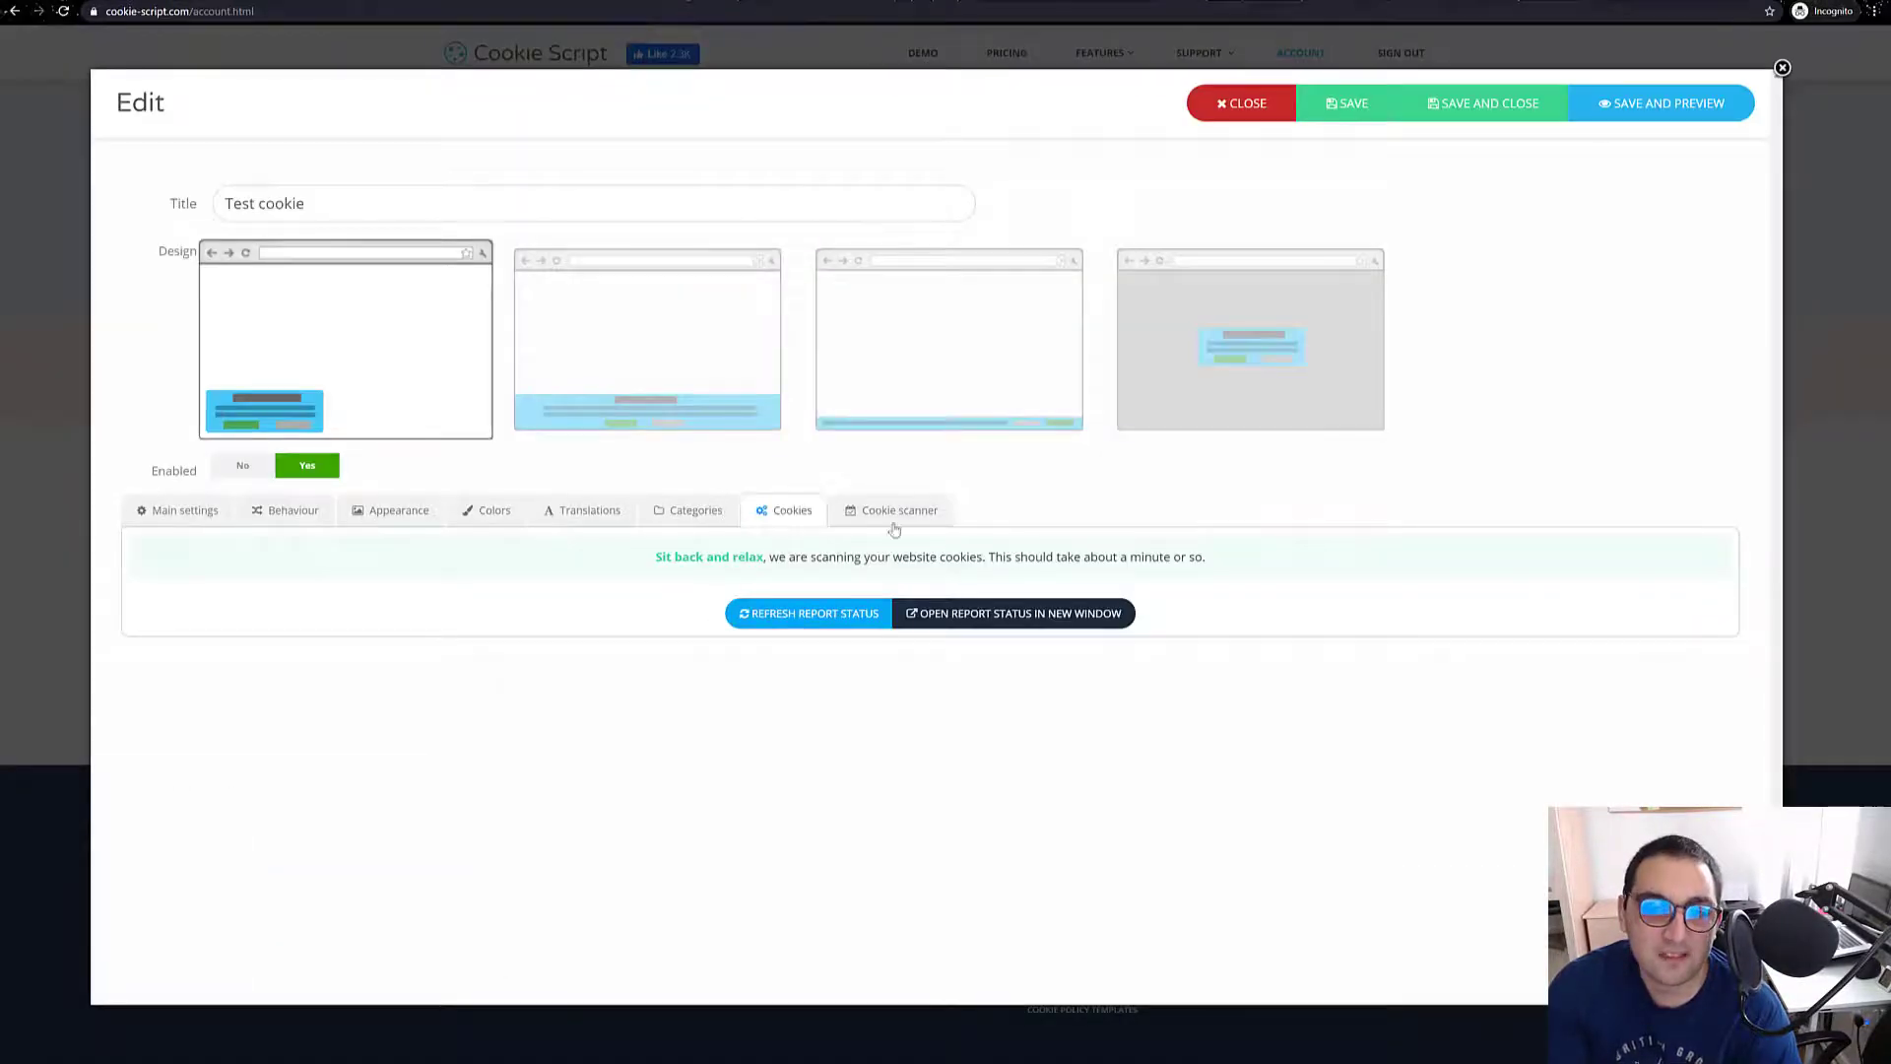
Copy the Test cookie banner's popup embed code and switch to the GroovePages builder.
left_click(899, 509)
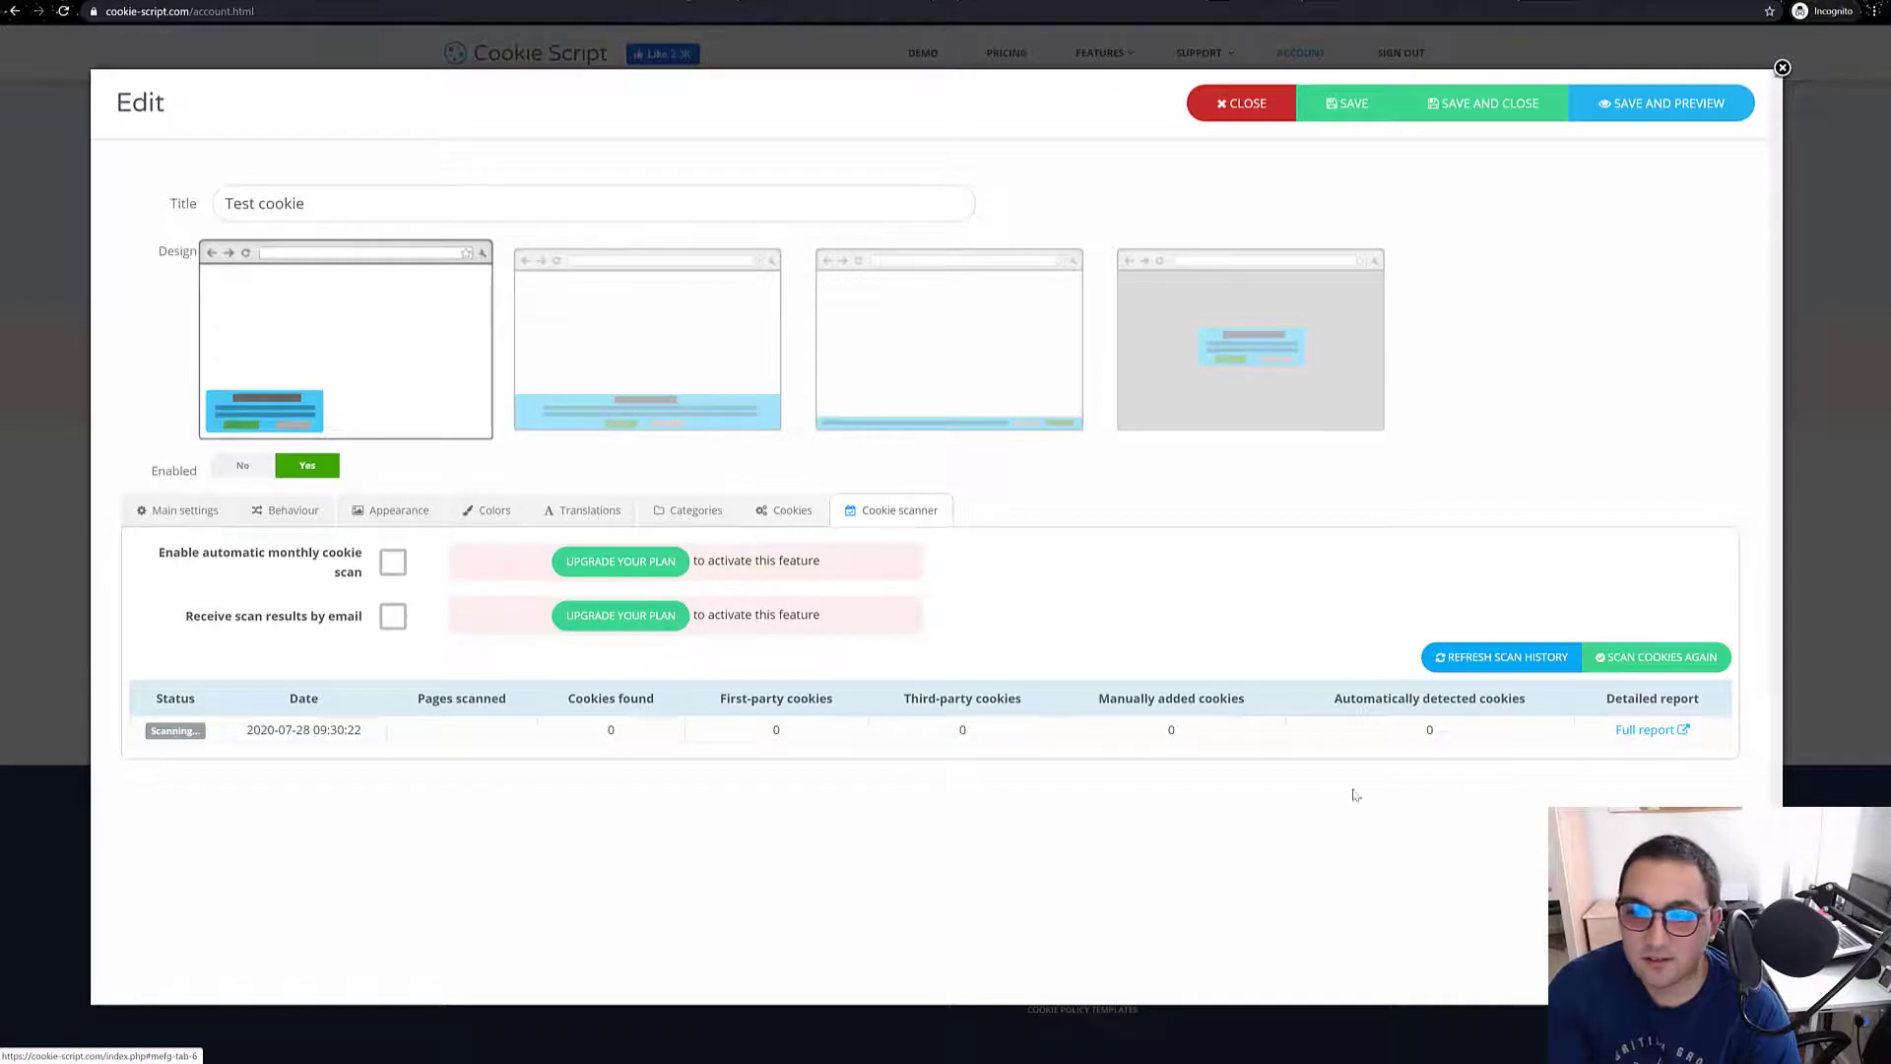
mouse_move(791, 538)
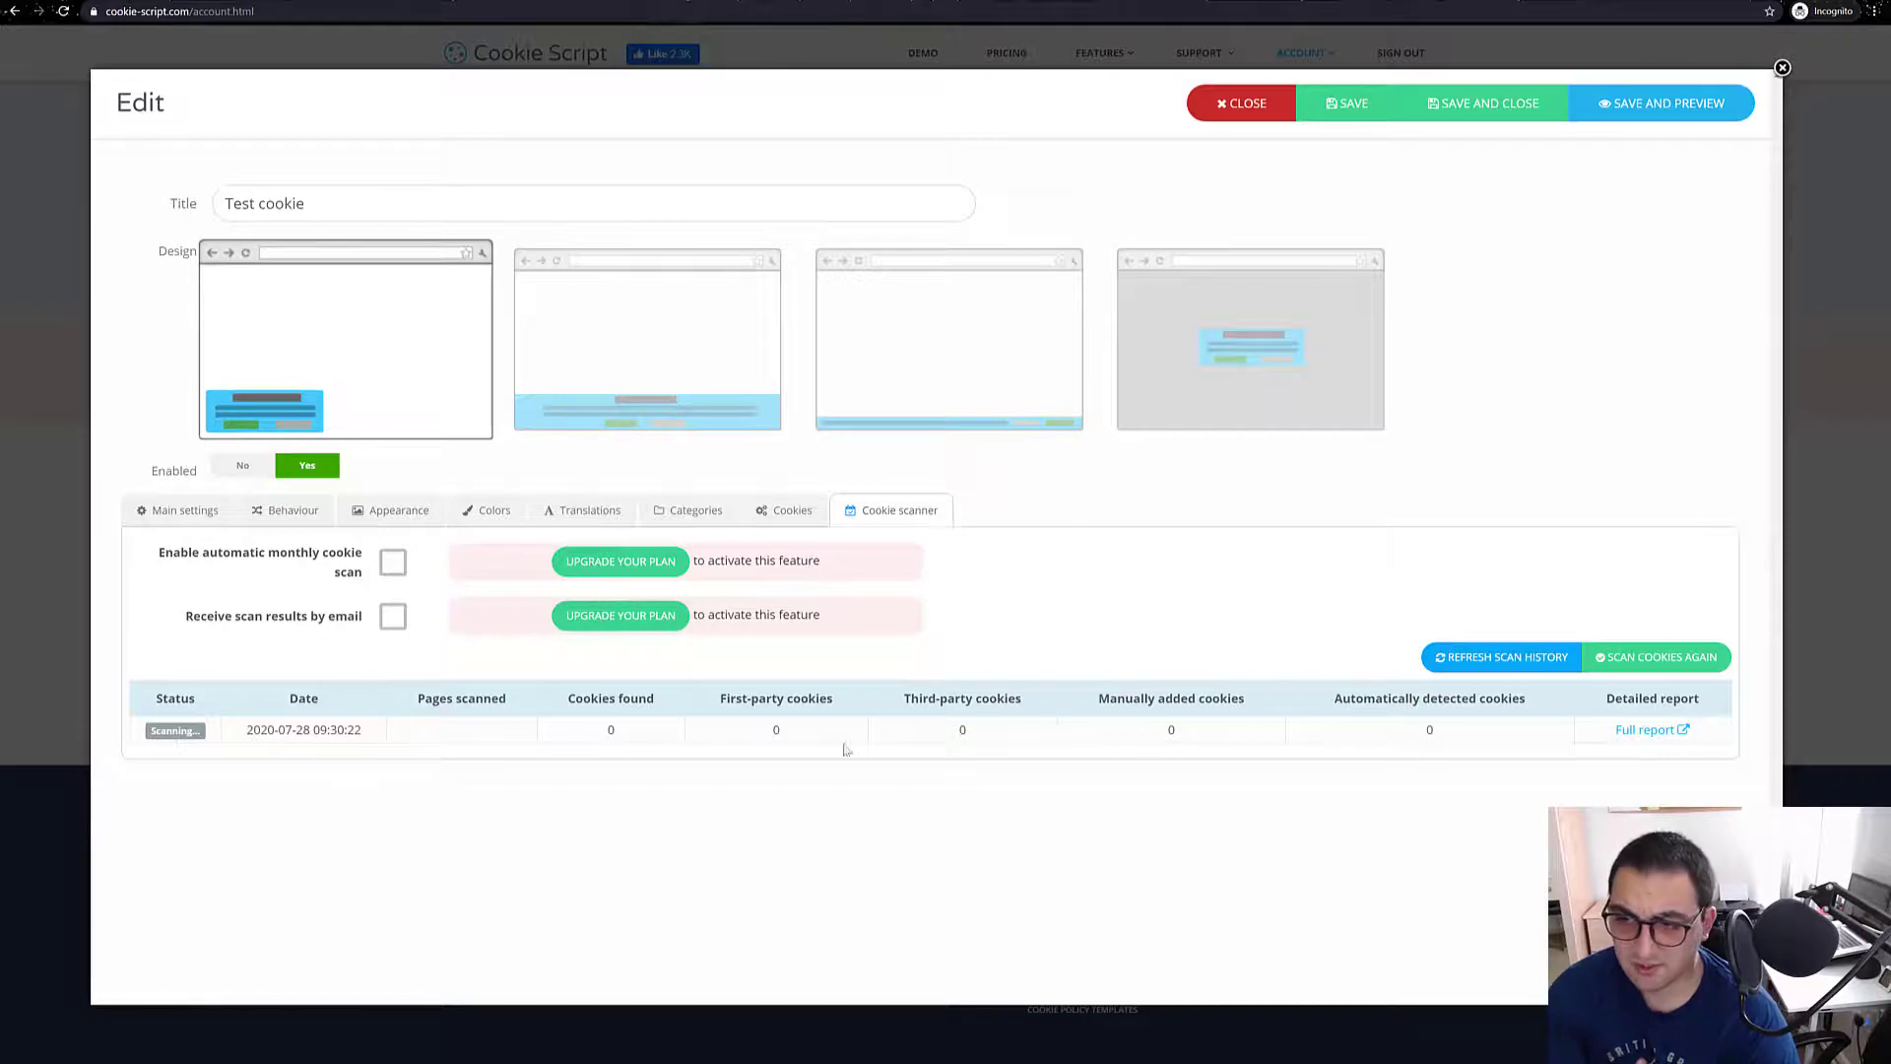
mouse_move(1490, 102)
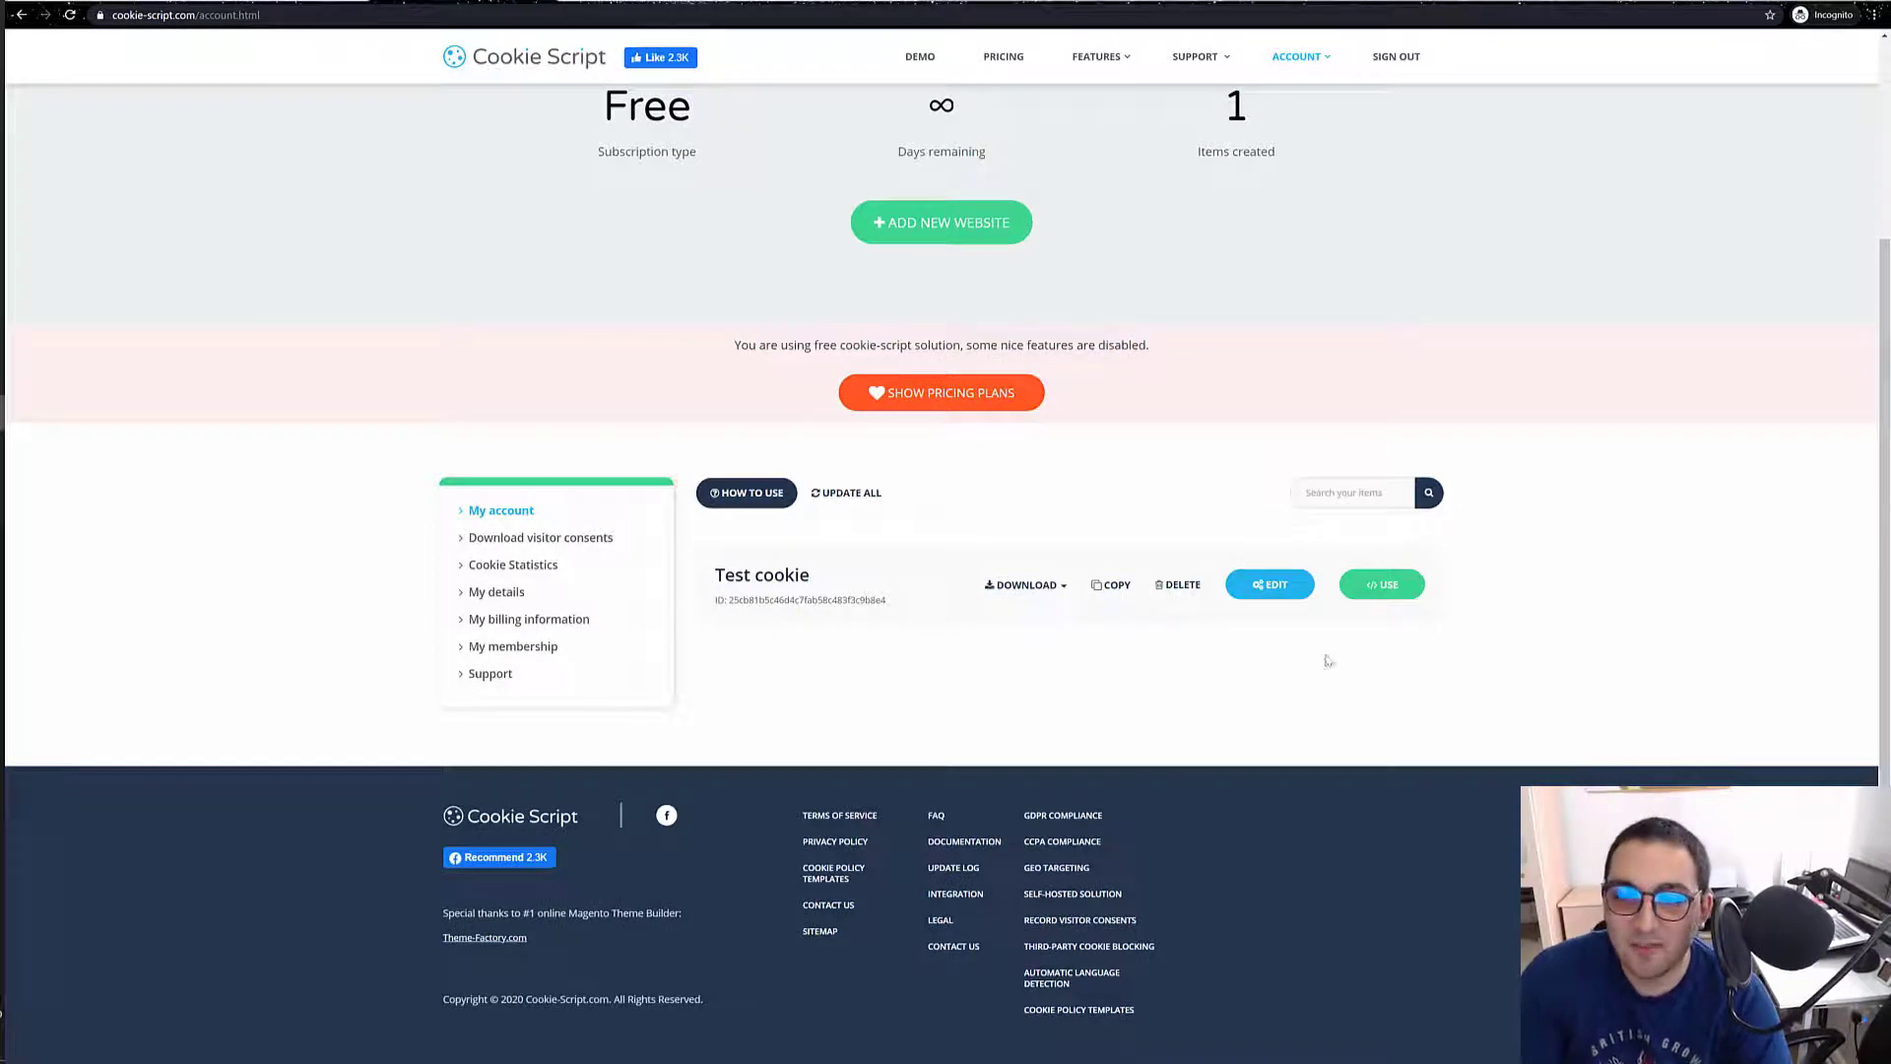
left_click(1381, 584)
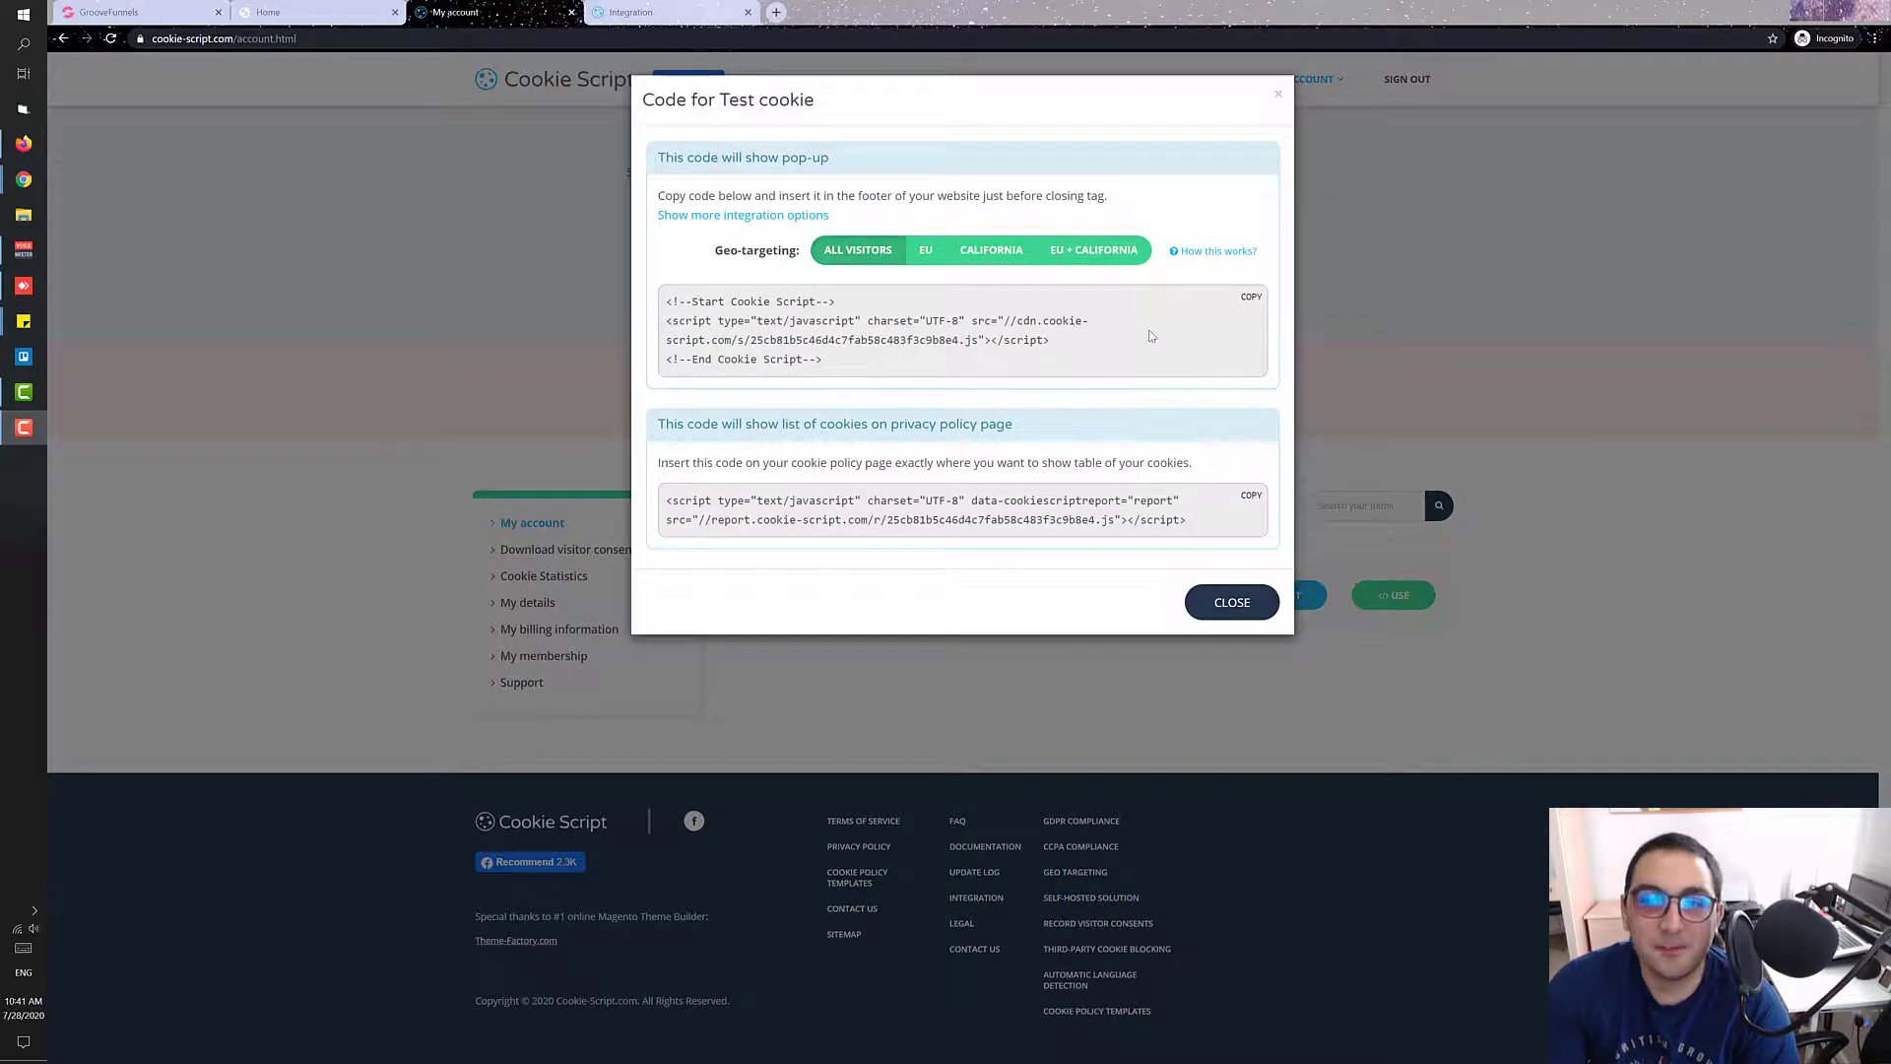
left_click(1251, 295)
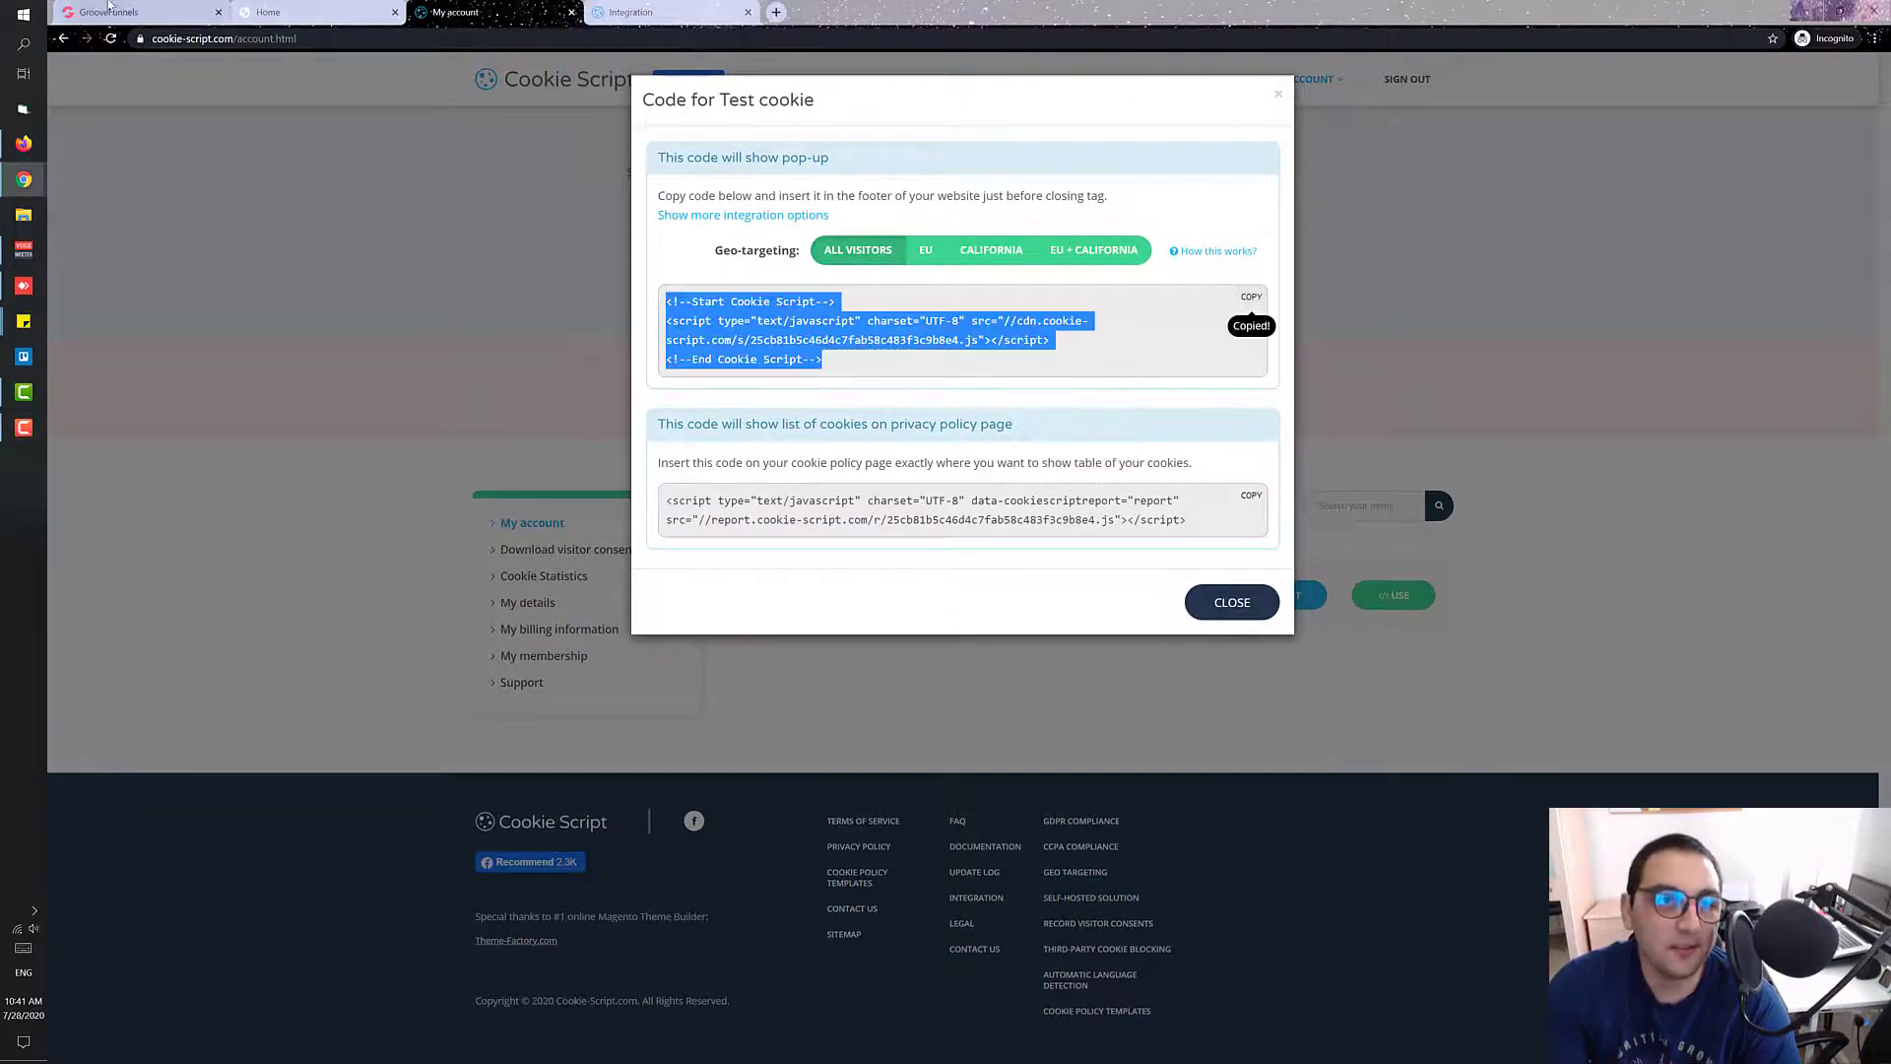
left_click(139, 11)
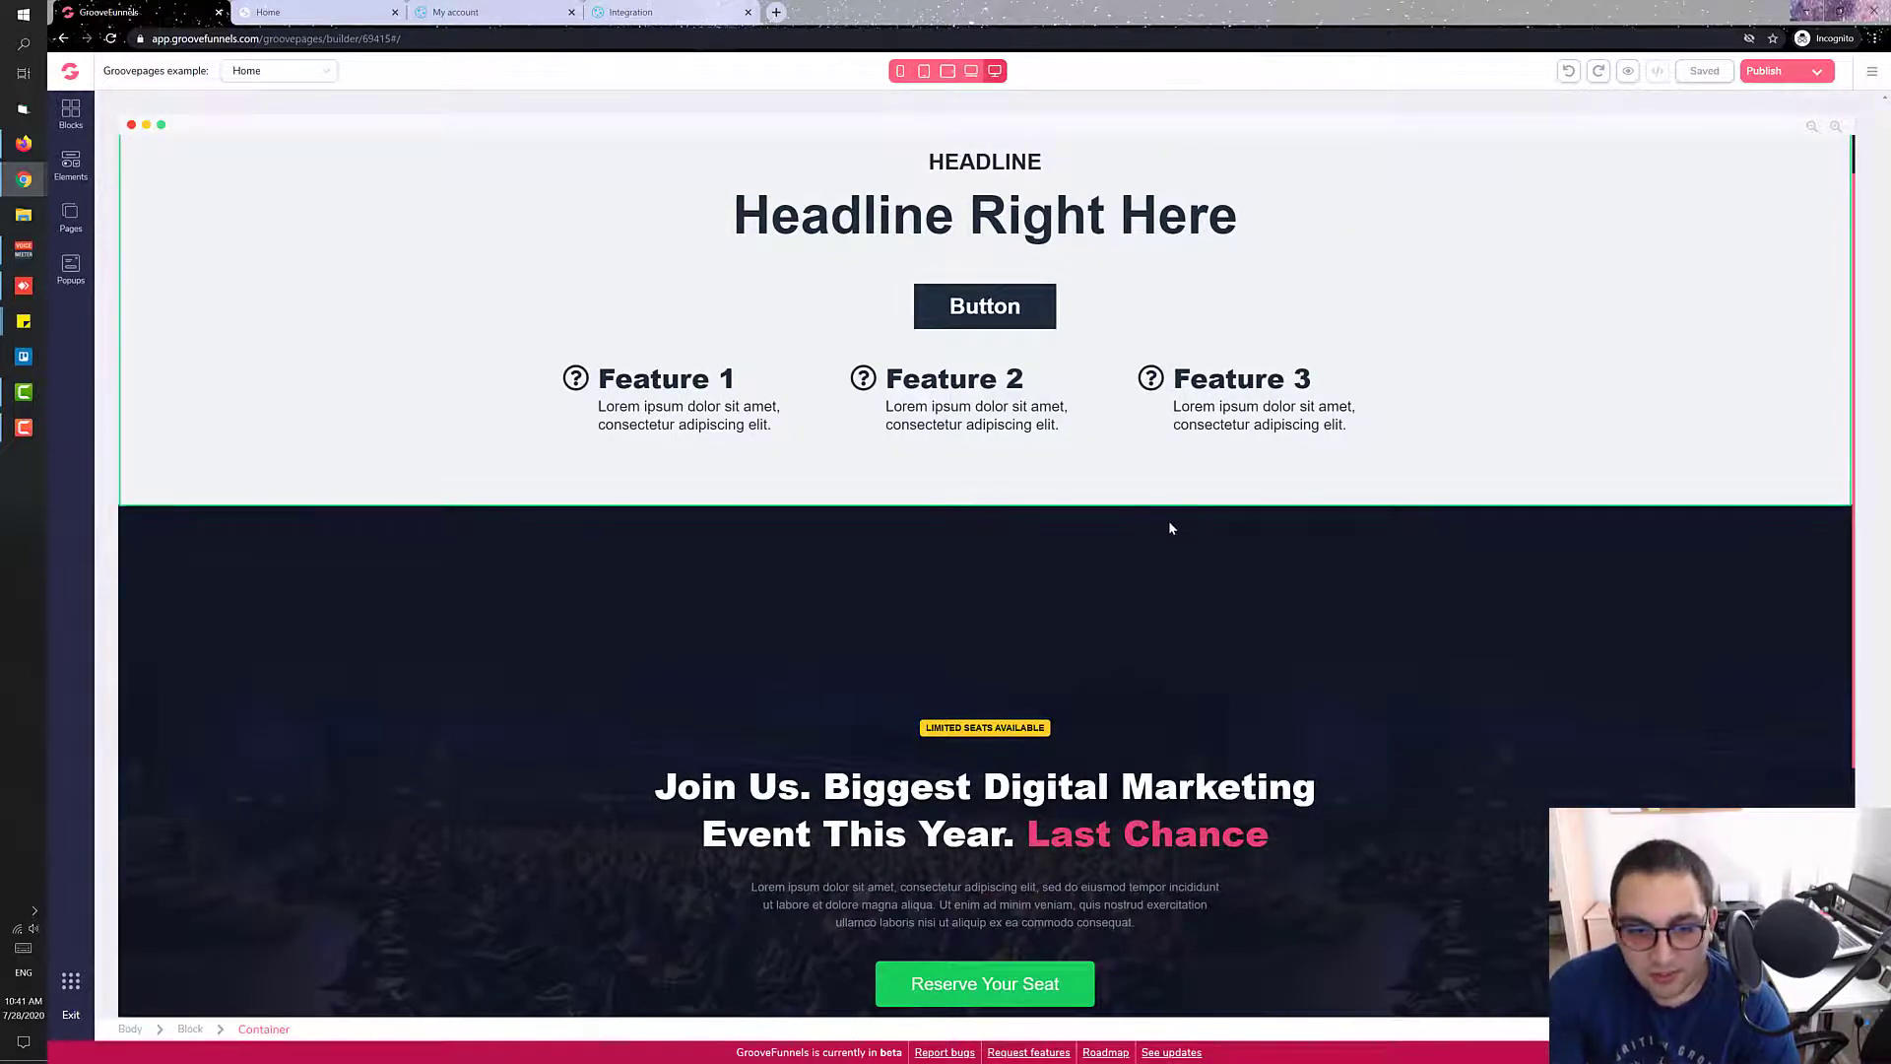
Check the site-wide Site settings panel and its code include fields.
scroll("down", 3)
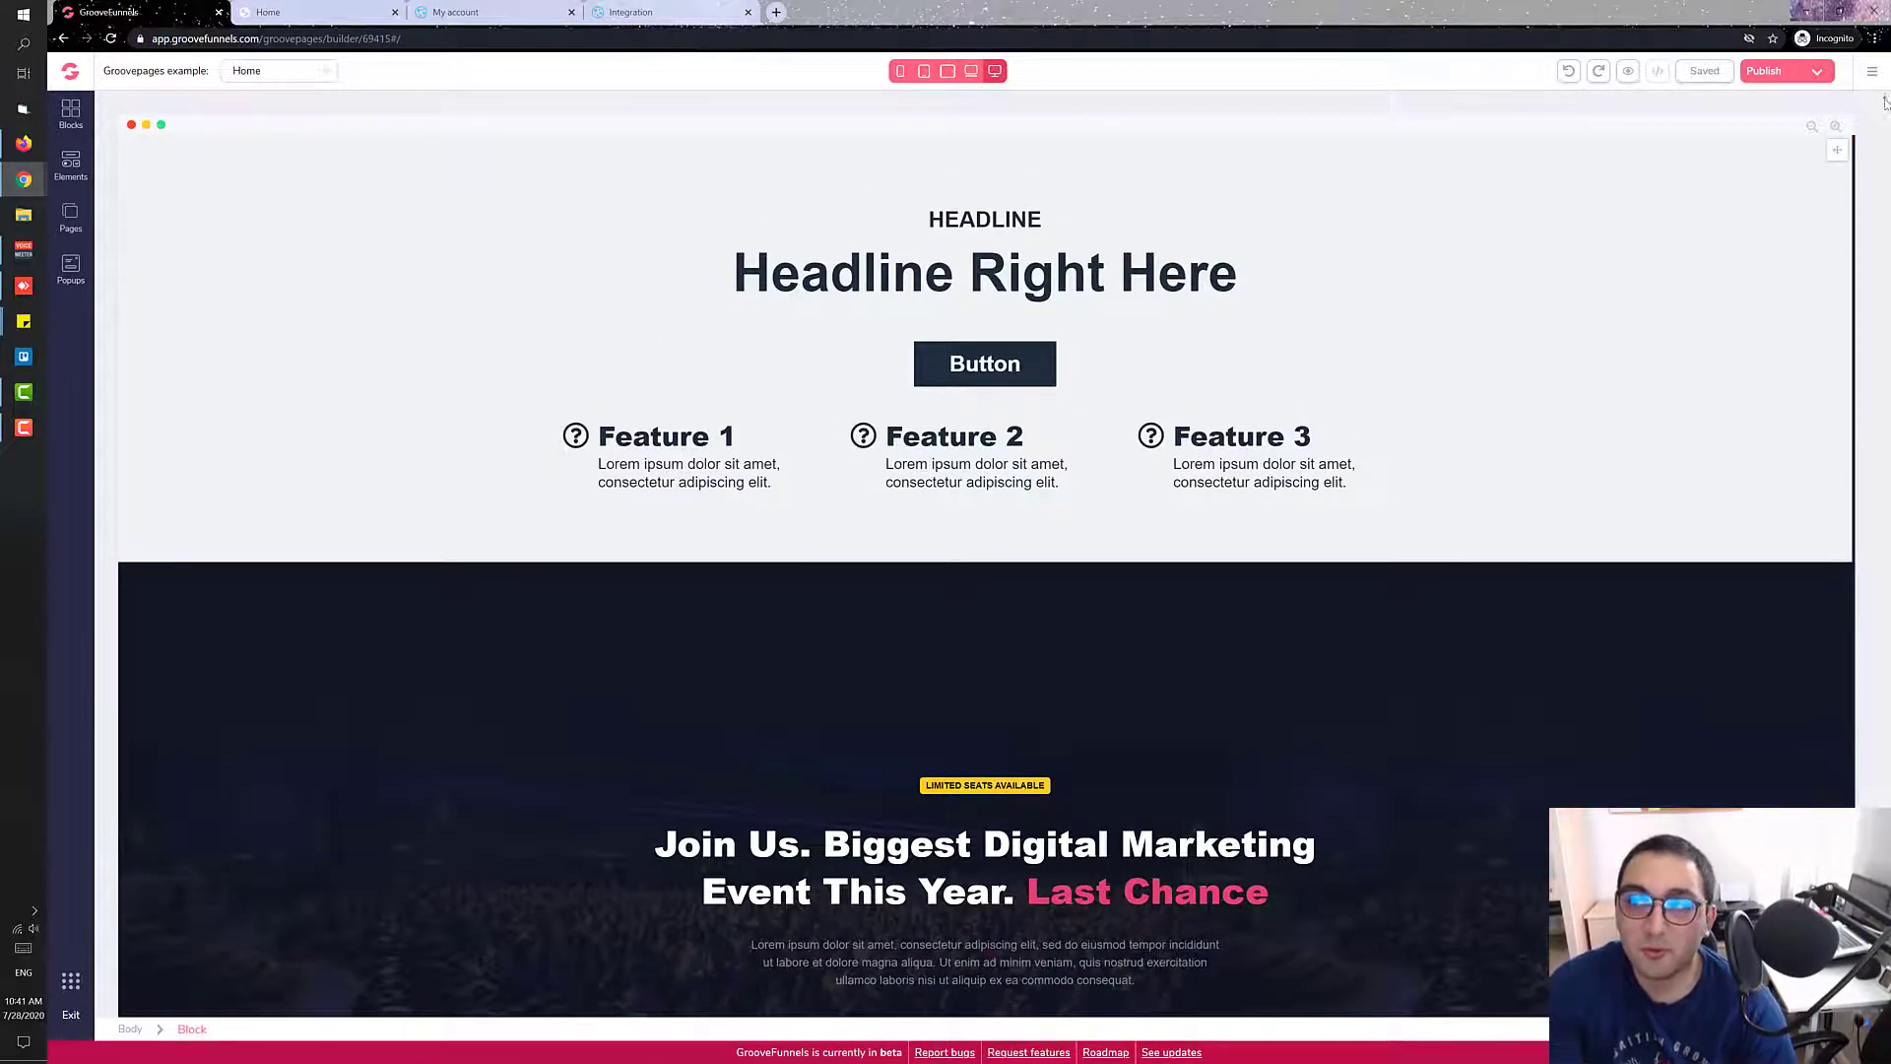
left_click(1868, 69)
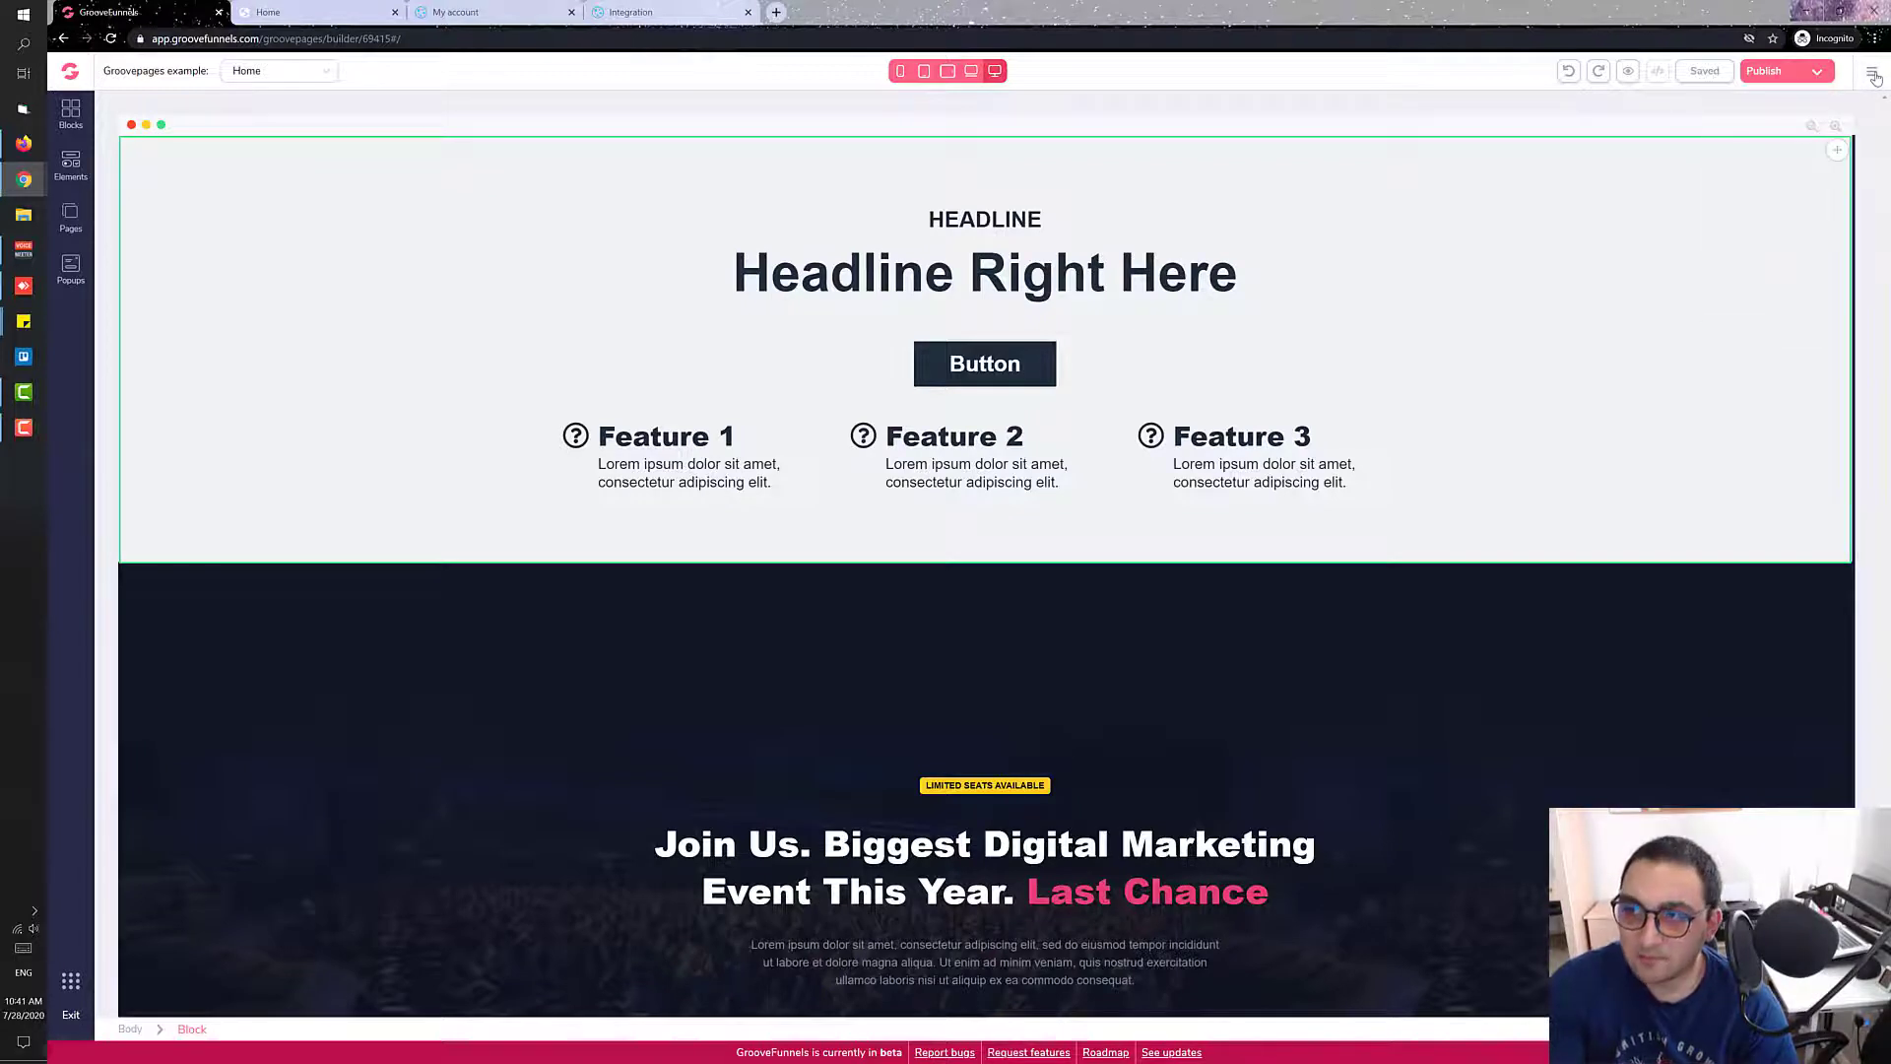
left_click(1869, 75)
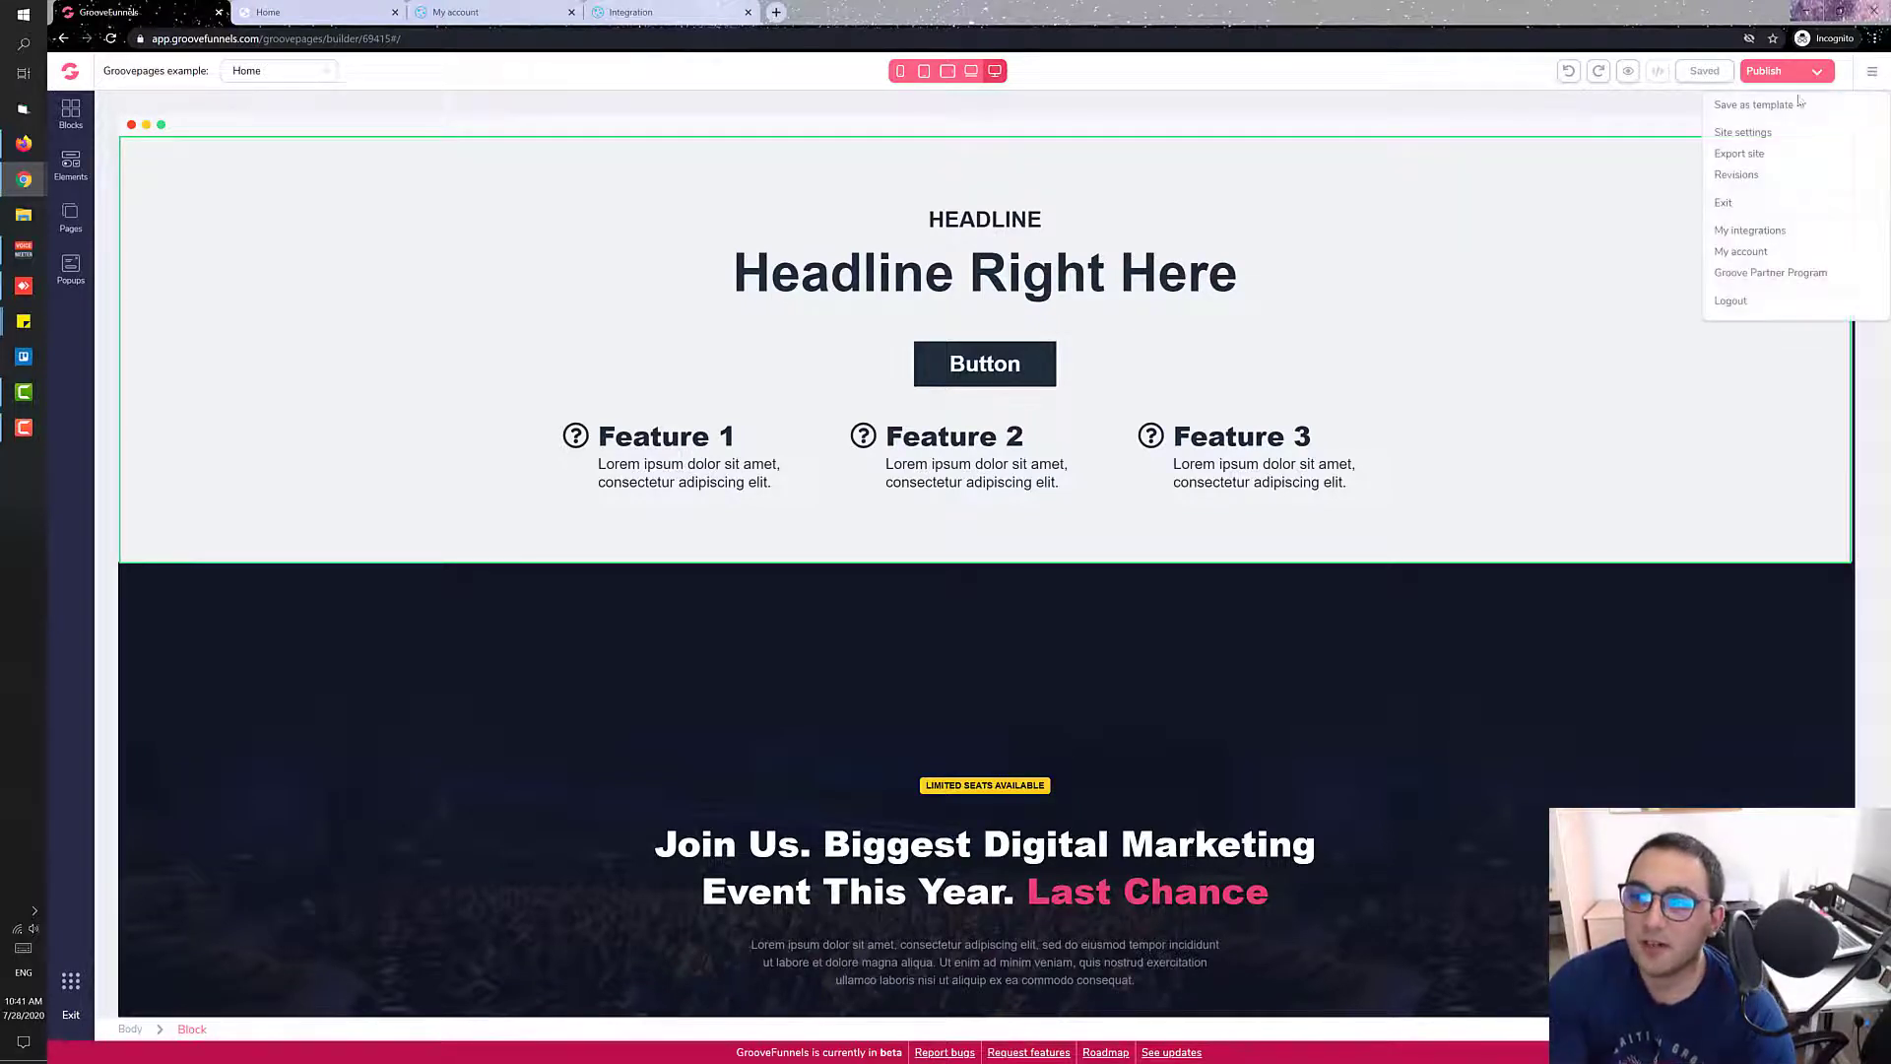
left_click(1742, 131)
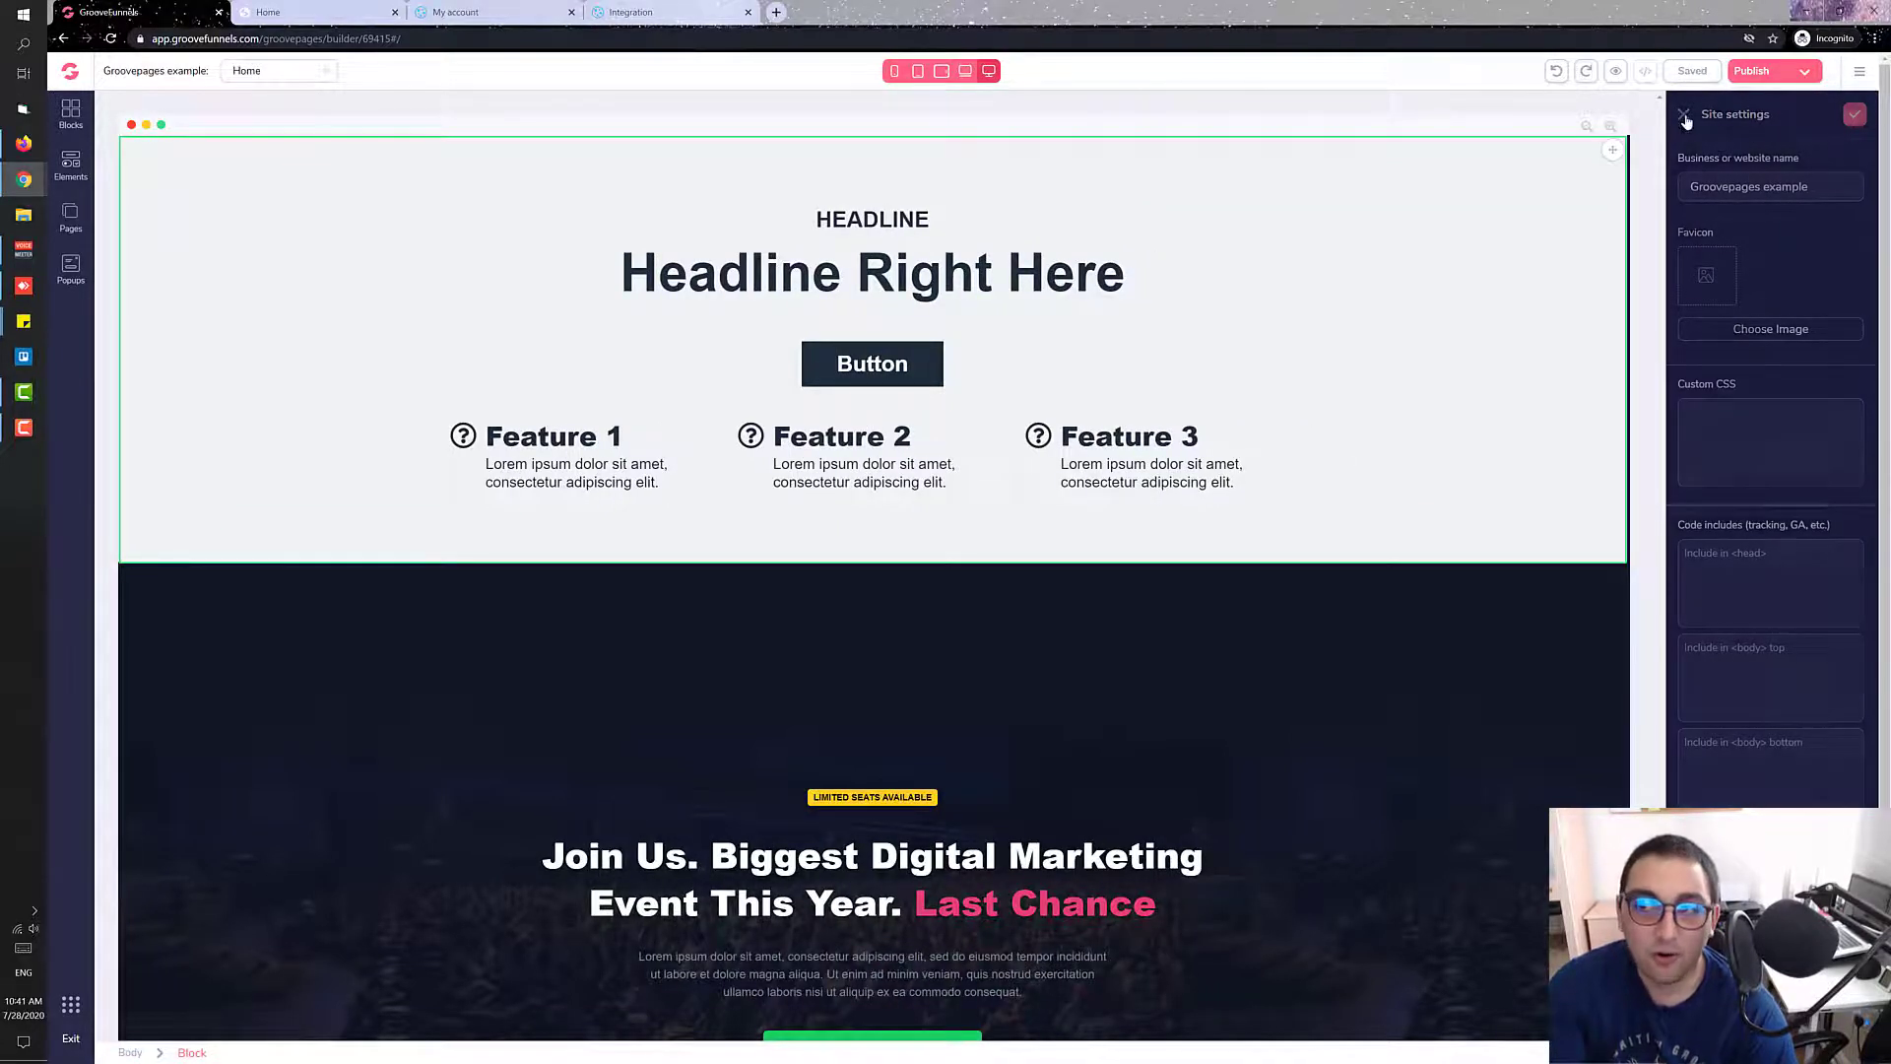
left_click(70, 217)
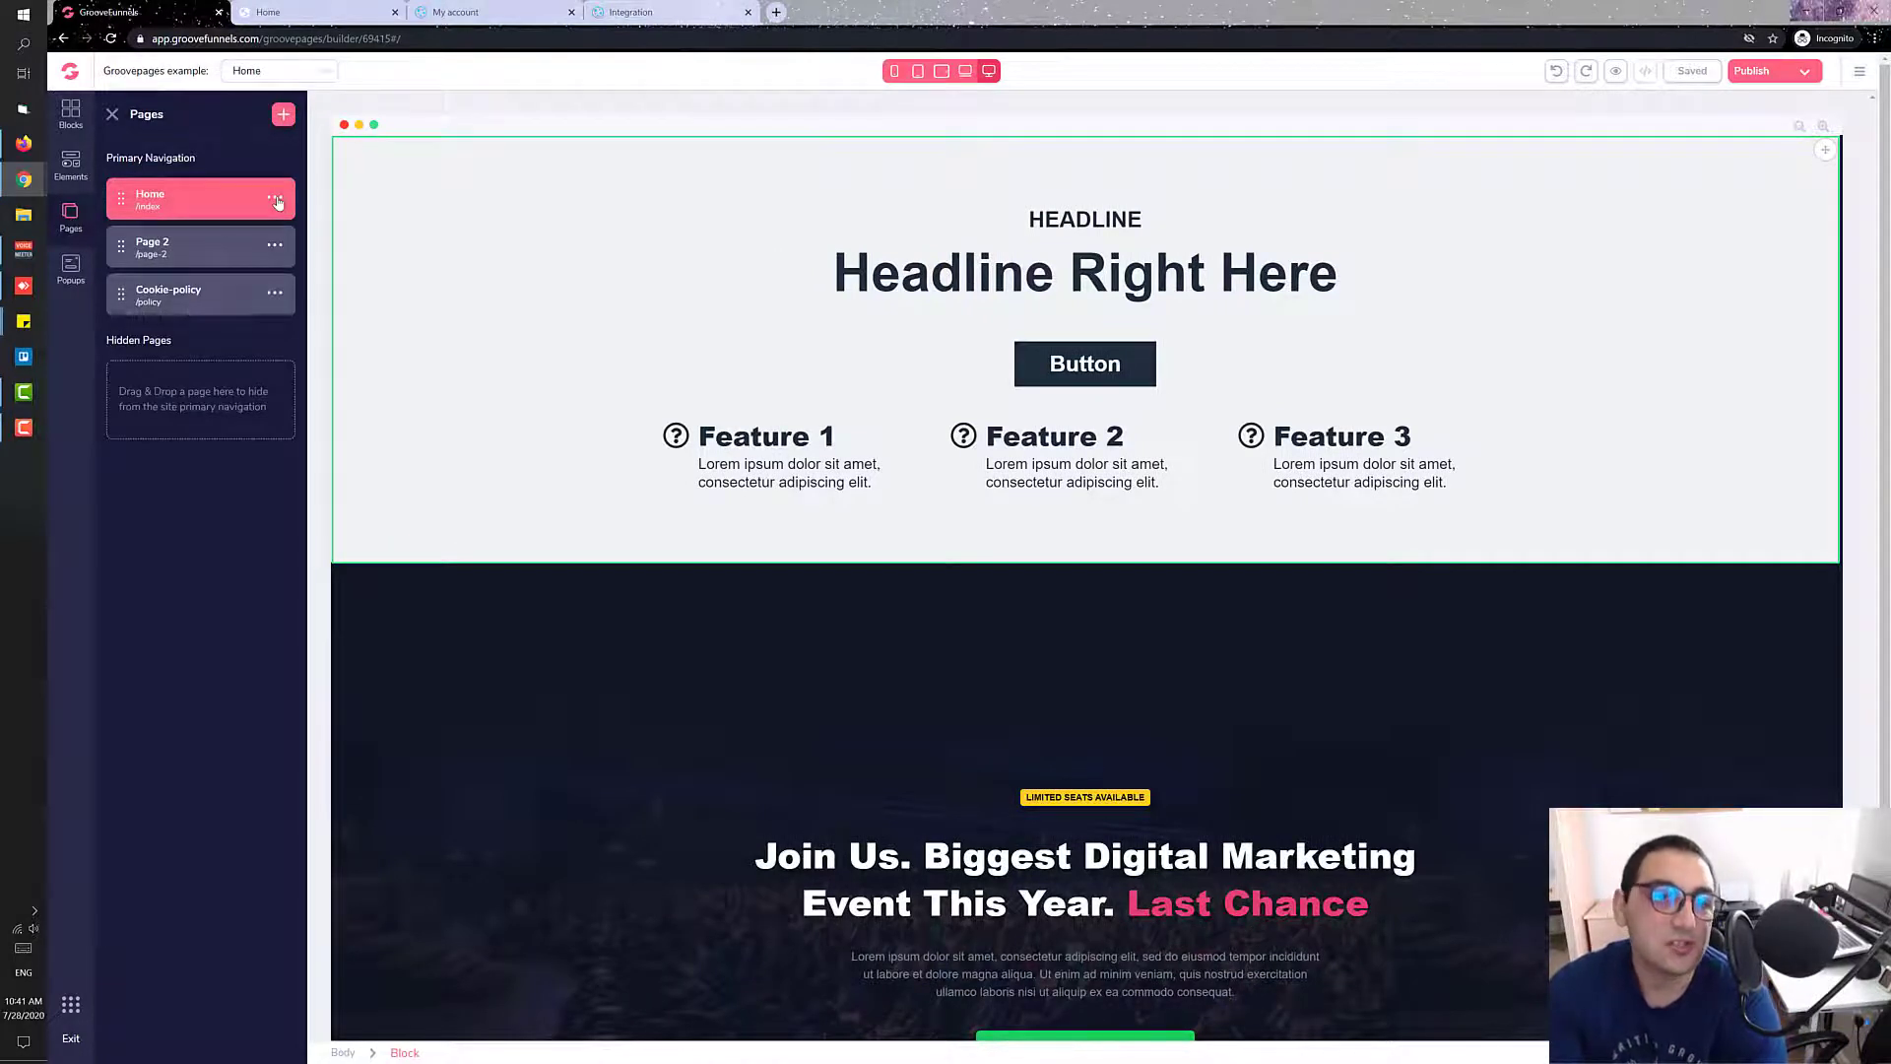
Check the Home page's own settings, then return to the site-wide menu.
left_click(276, 201)
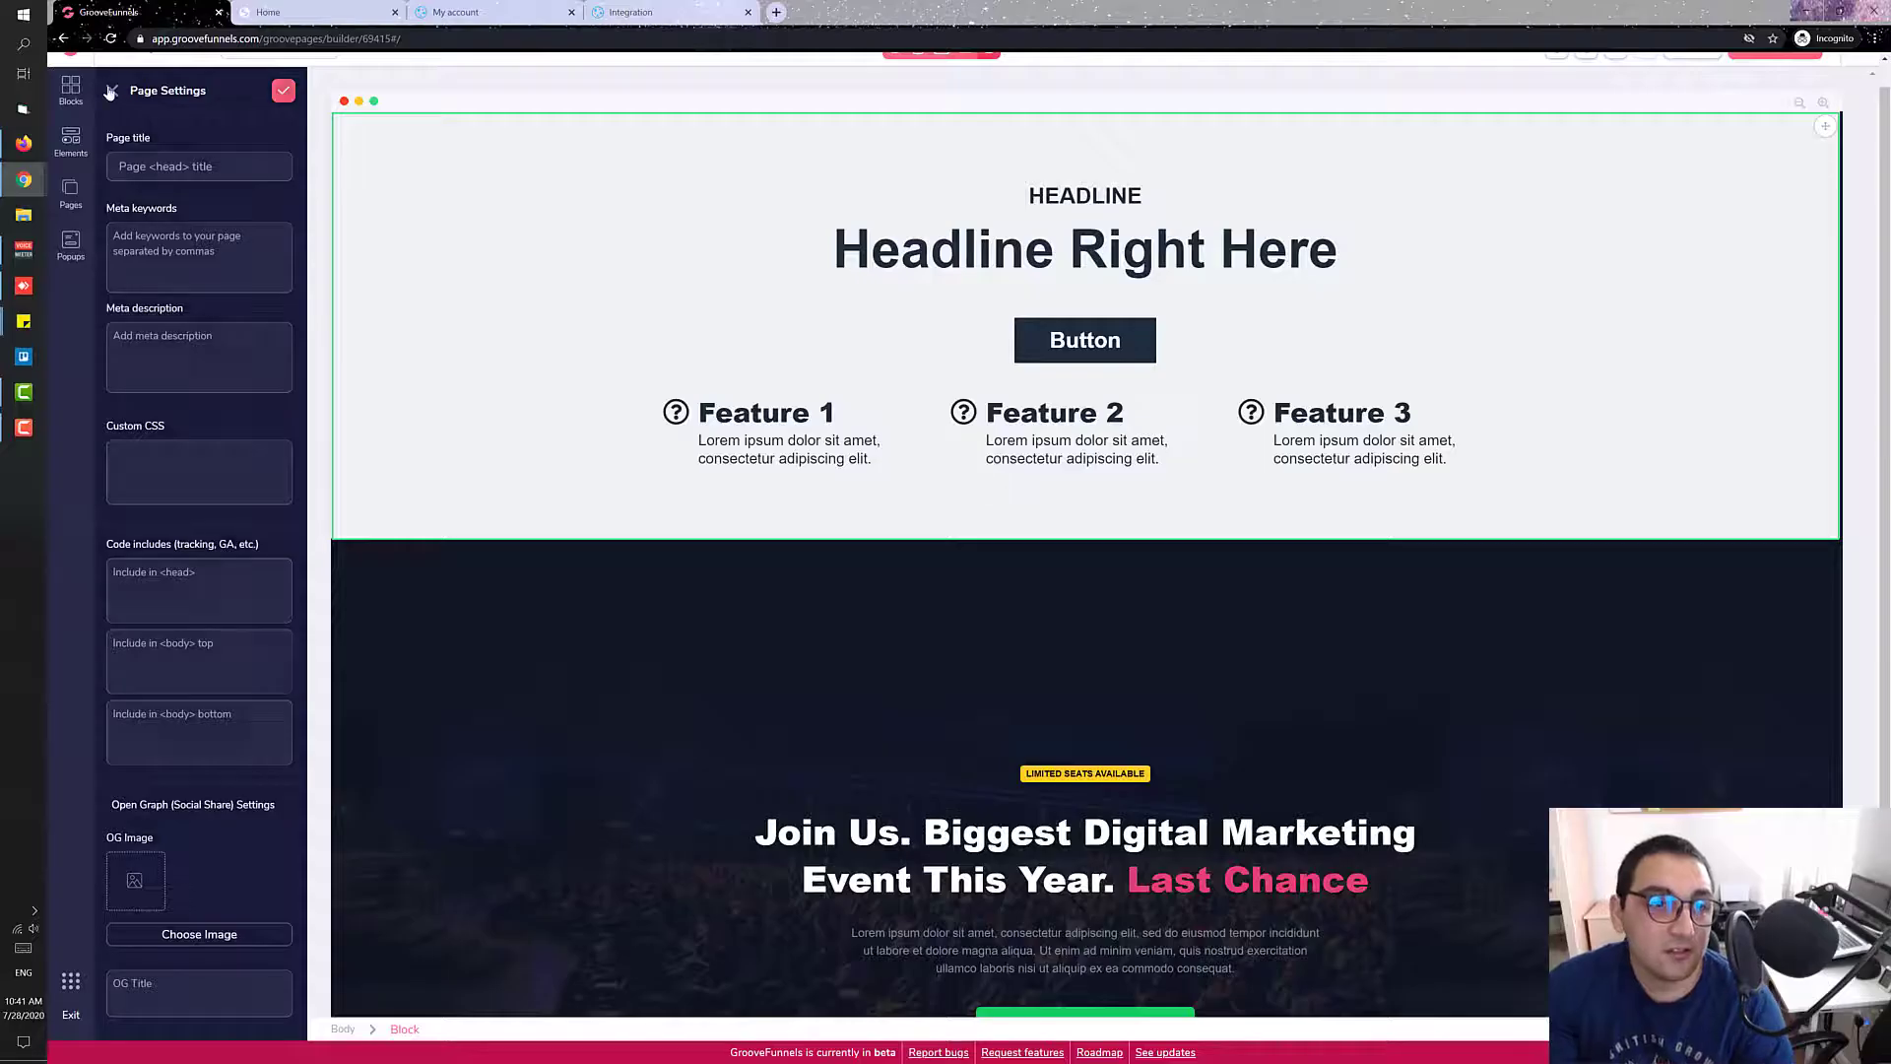
left_click(70, 218)
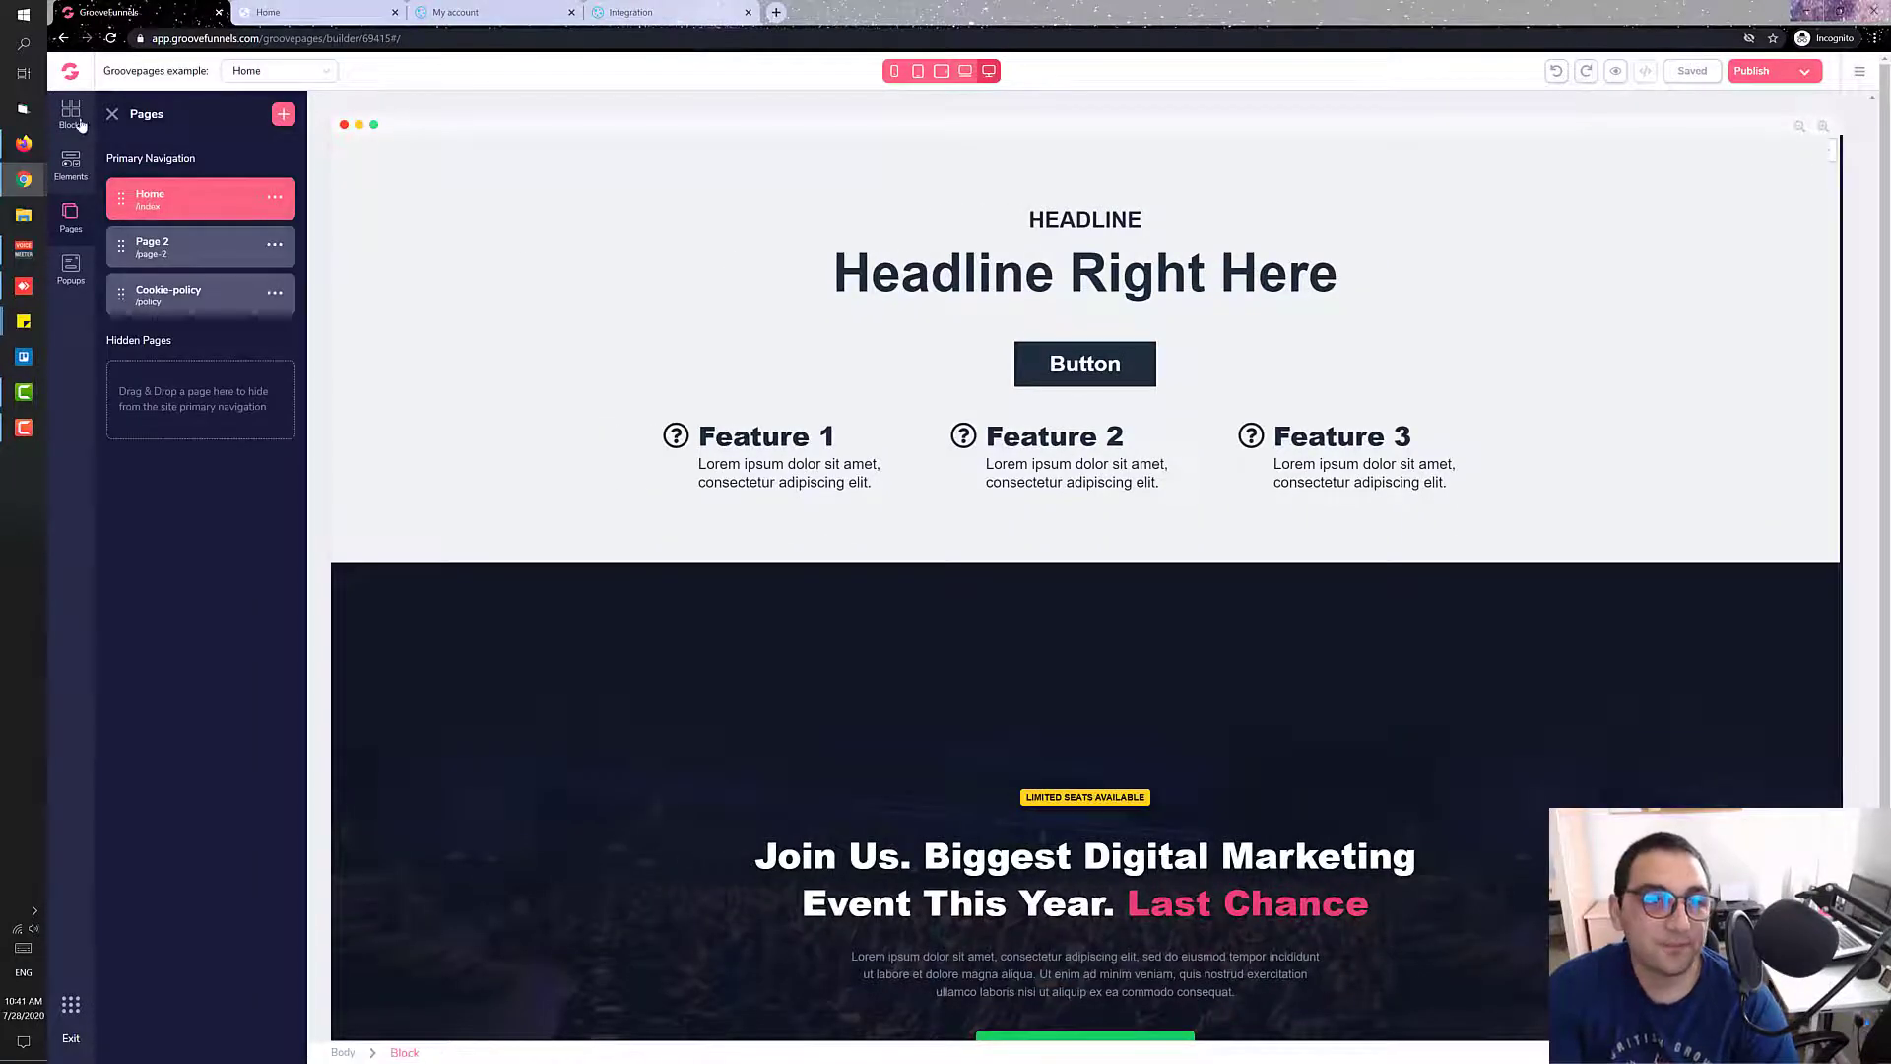
left_click(1864, 70)
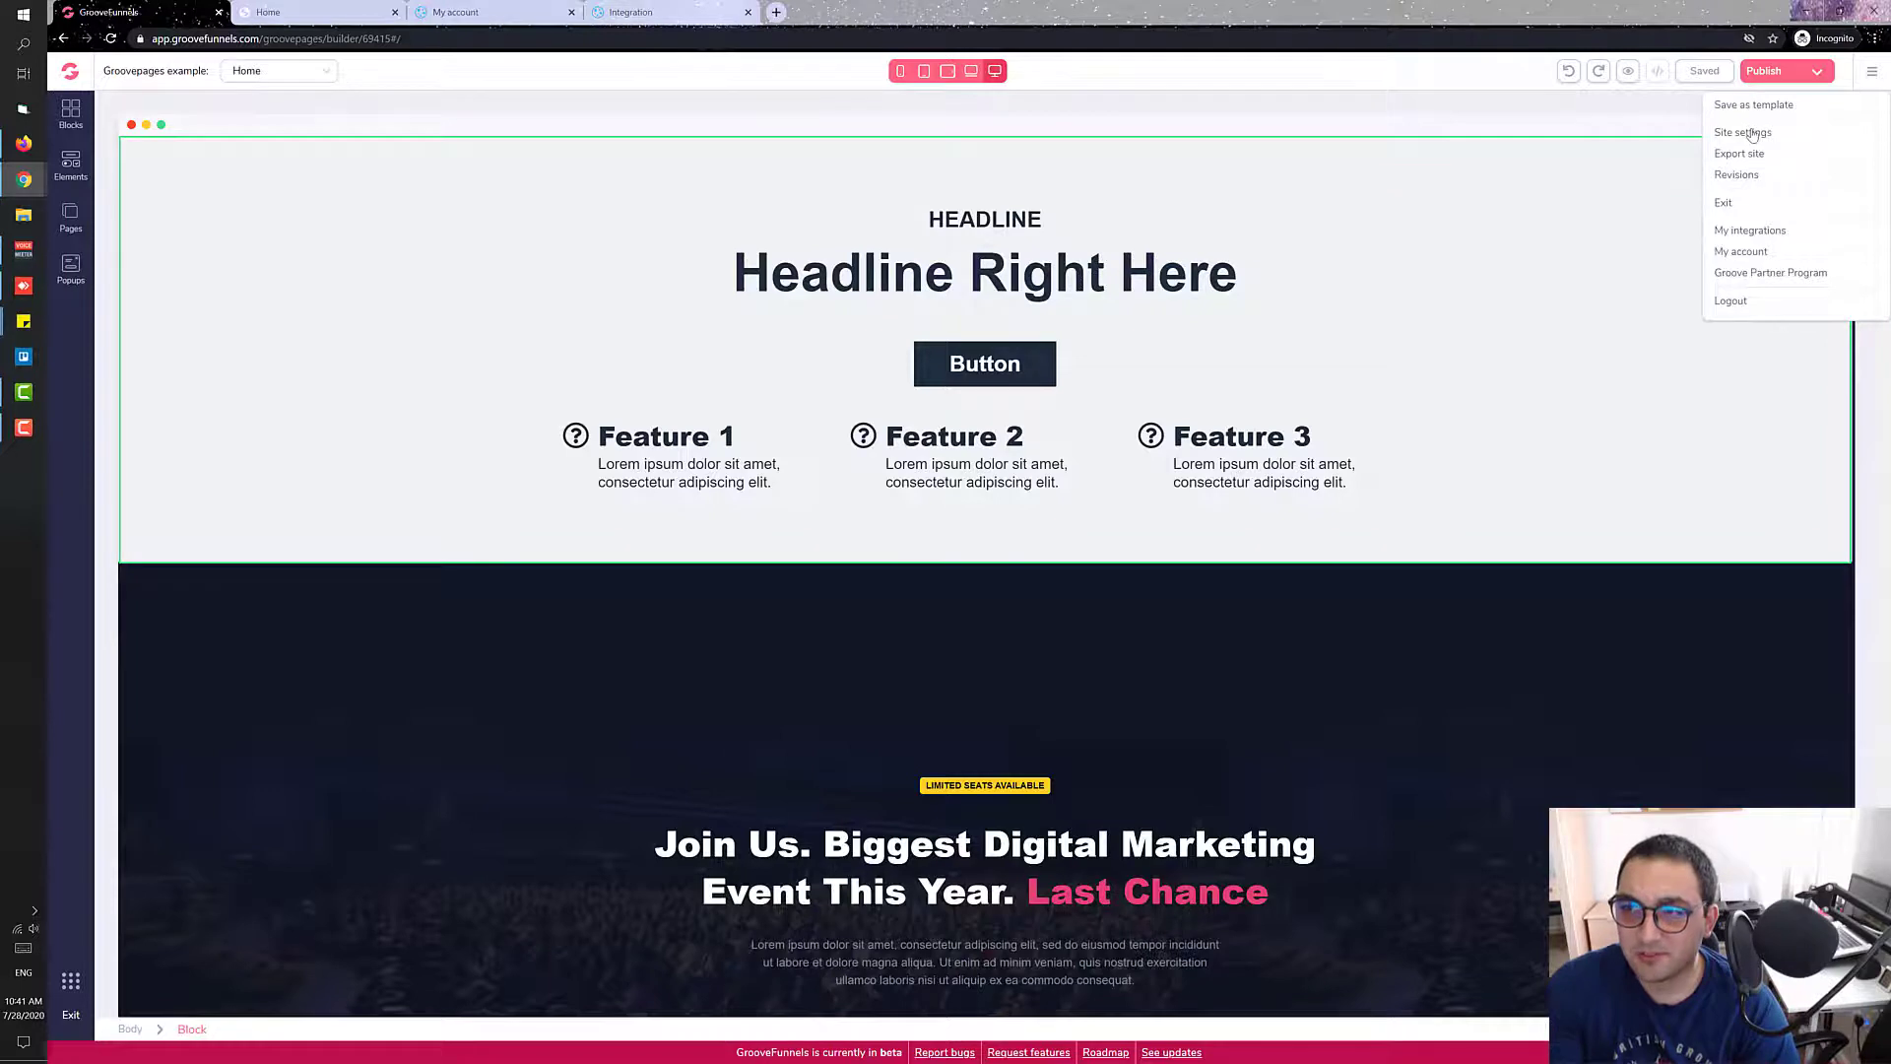
Paste the Cookie-Script code into 'Include in <body> top' in Site settings and save the site.
left_click(1741, 131)
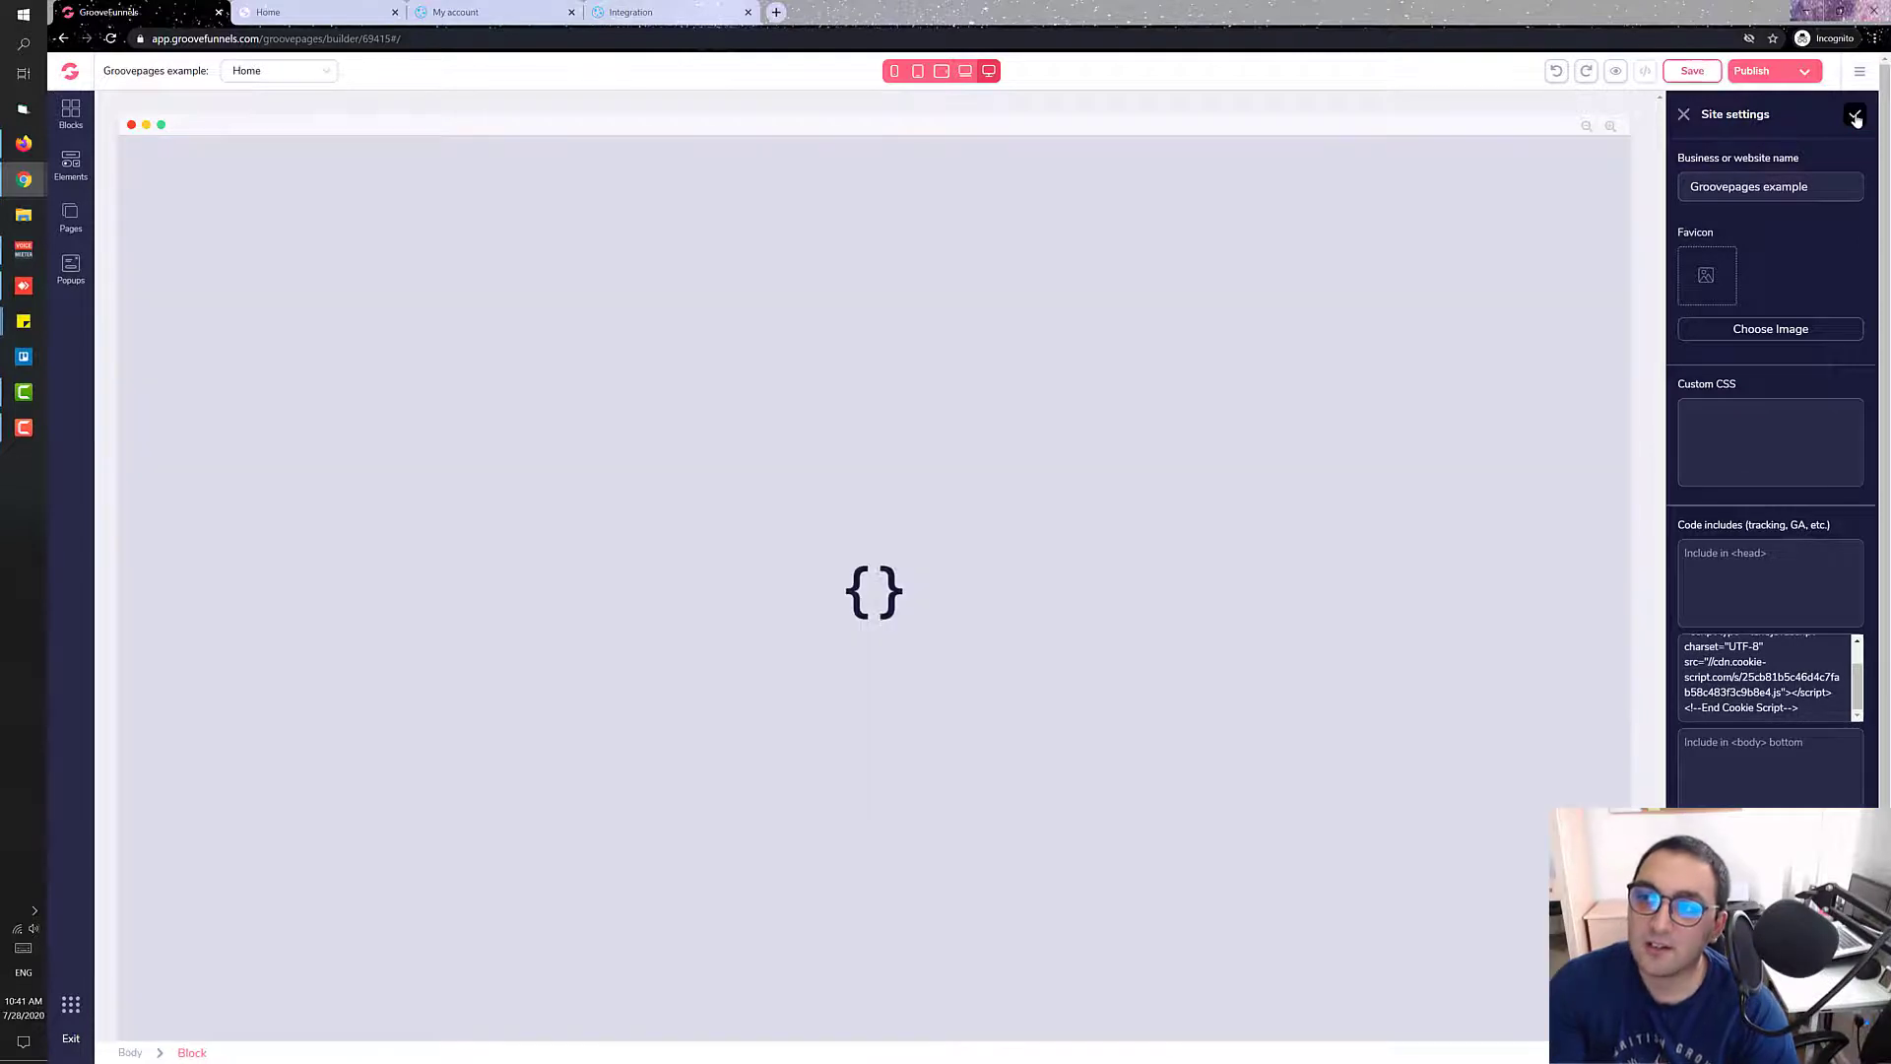
left_click(1692, 70)
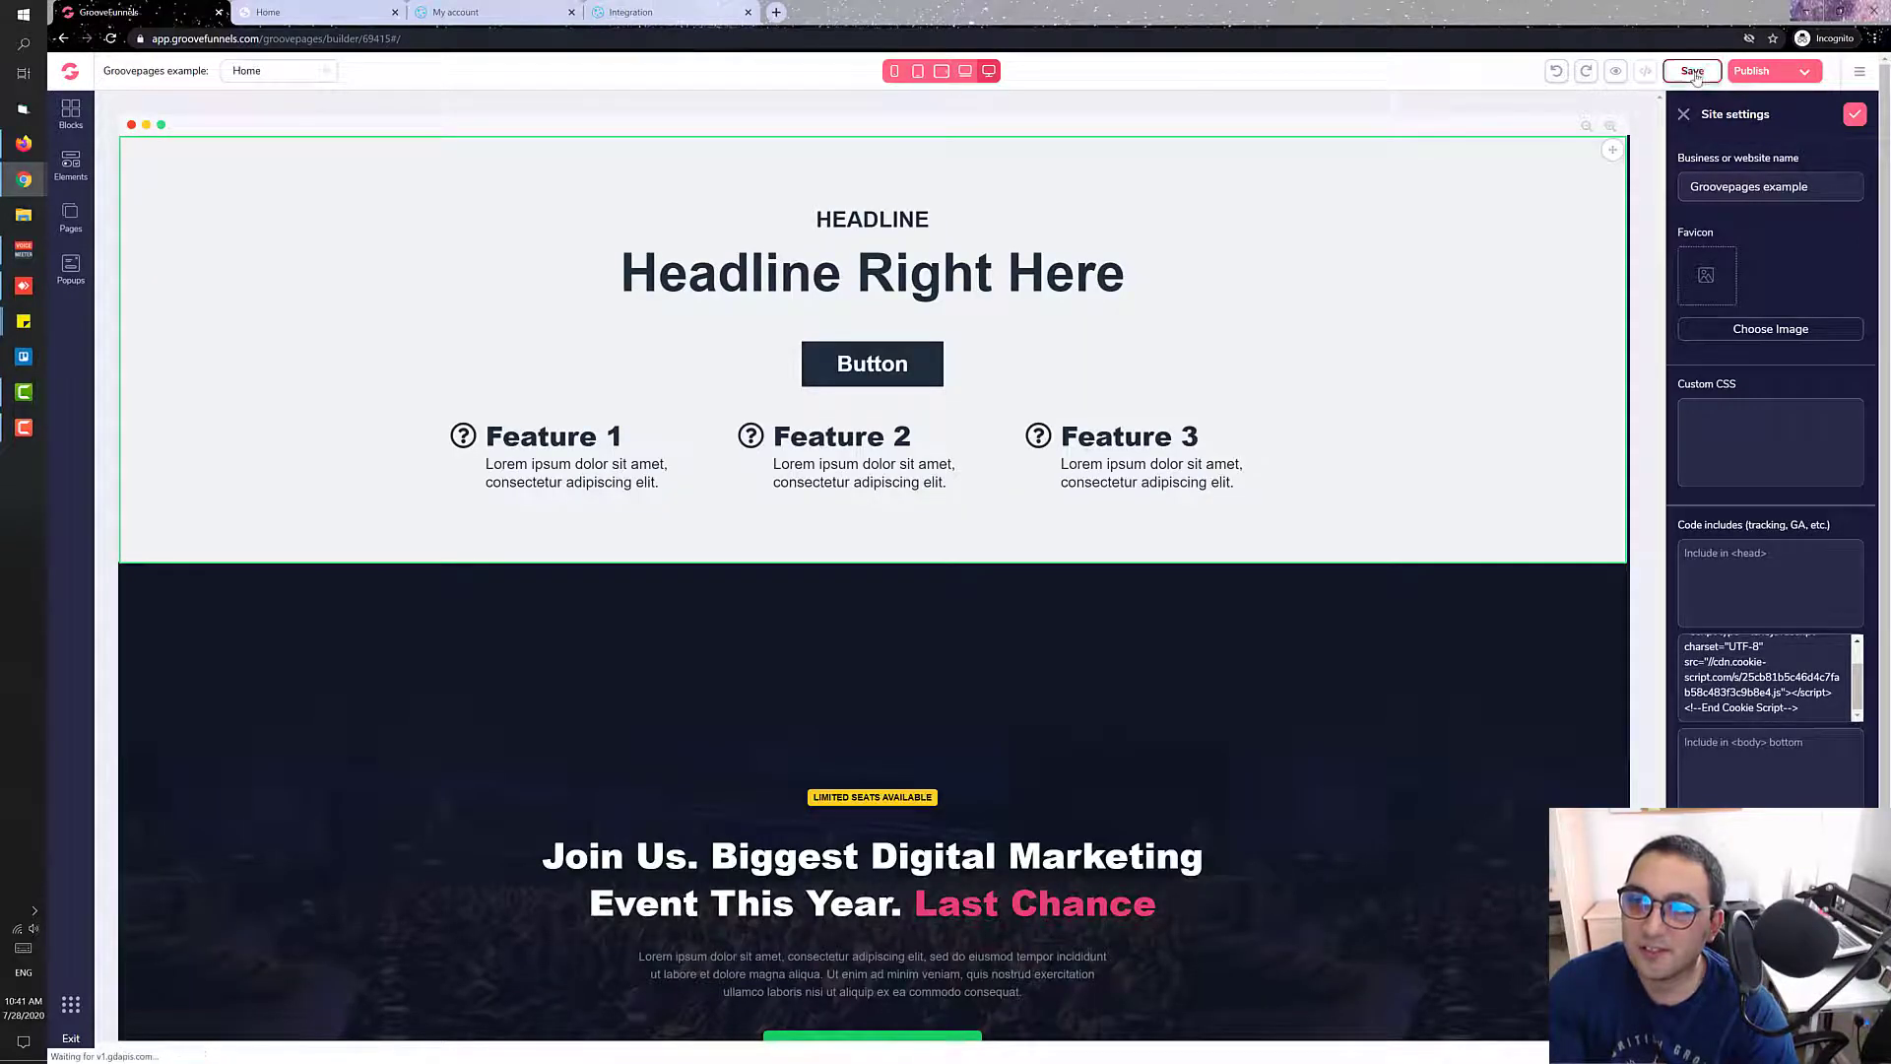
left_click(1691, 70)
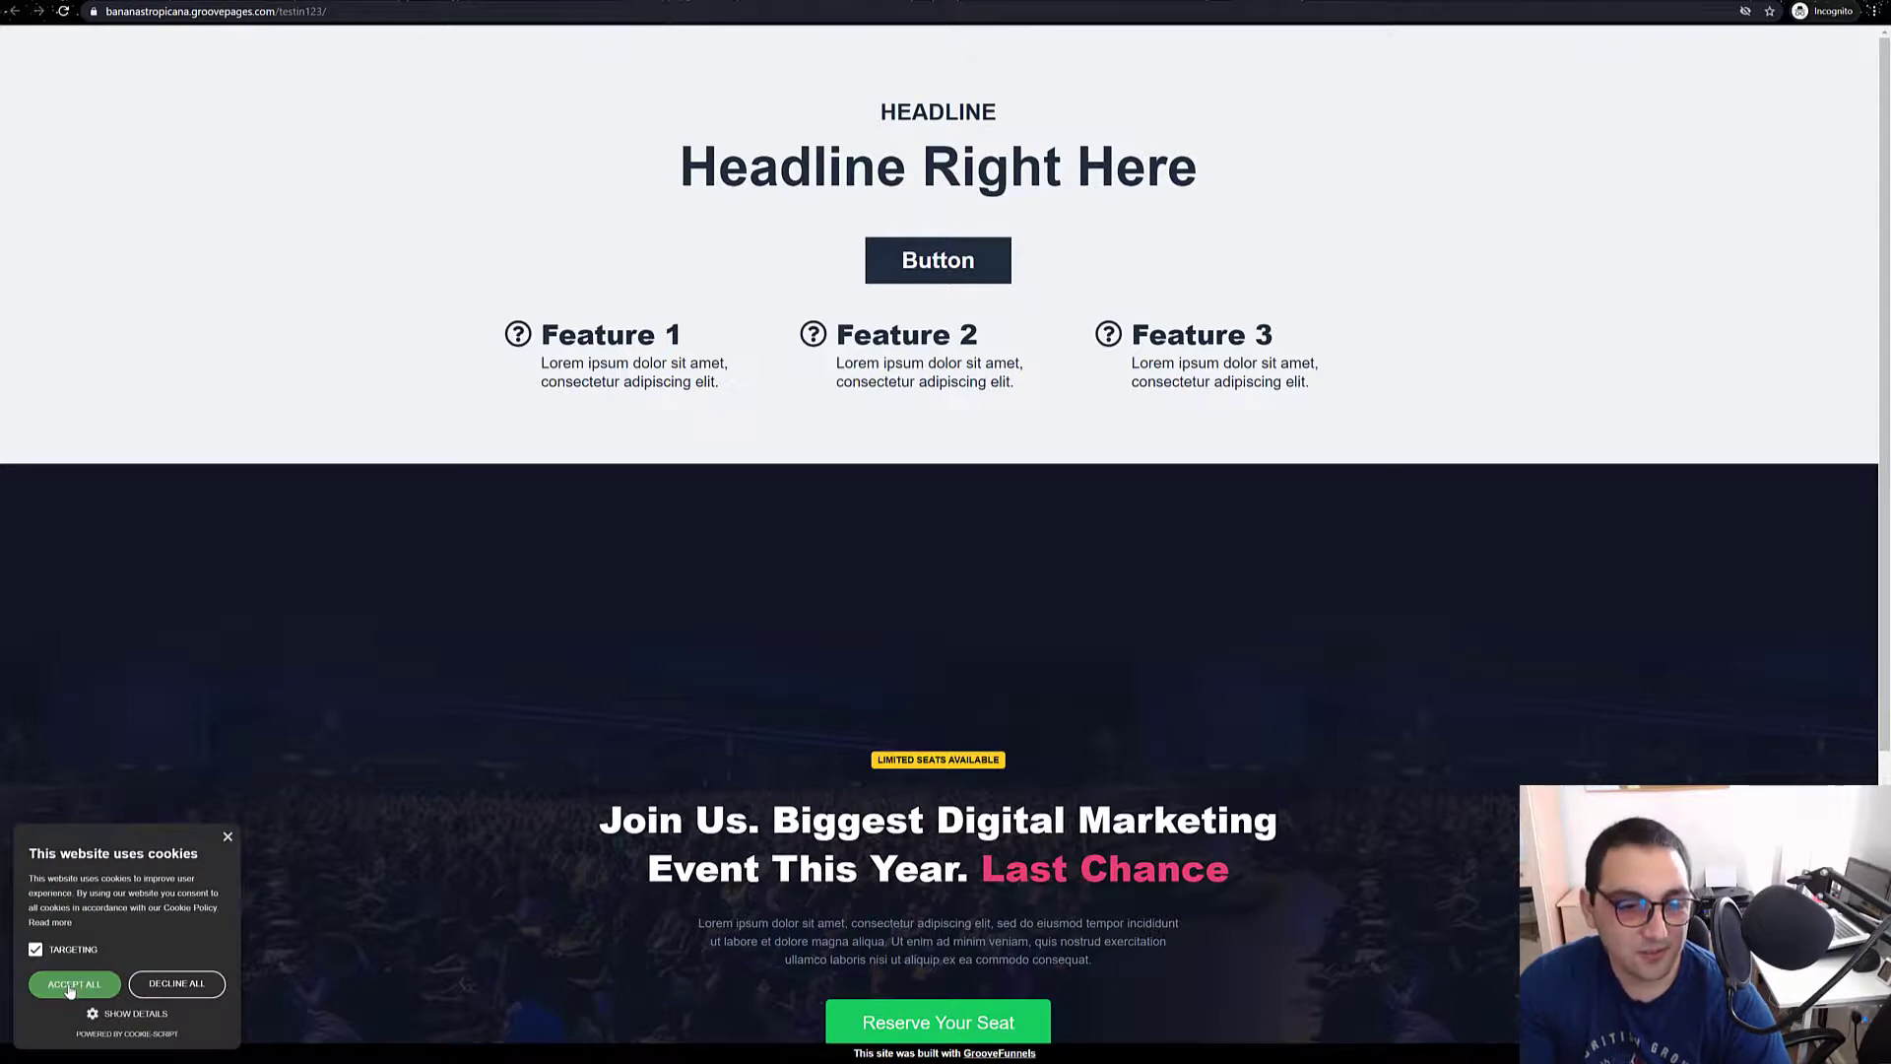
Accept all cookies on the live site's consent banner and scroll the page.
left_click(72, 983)
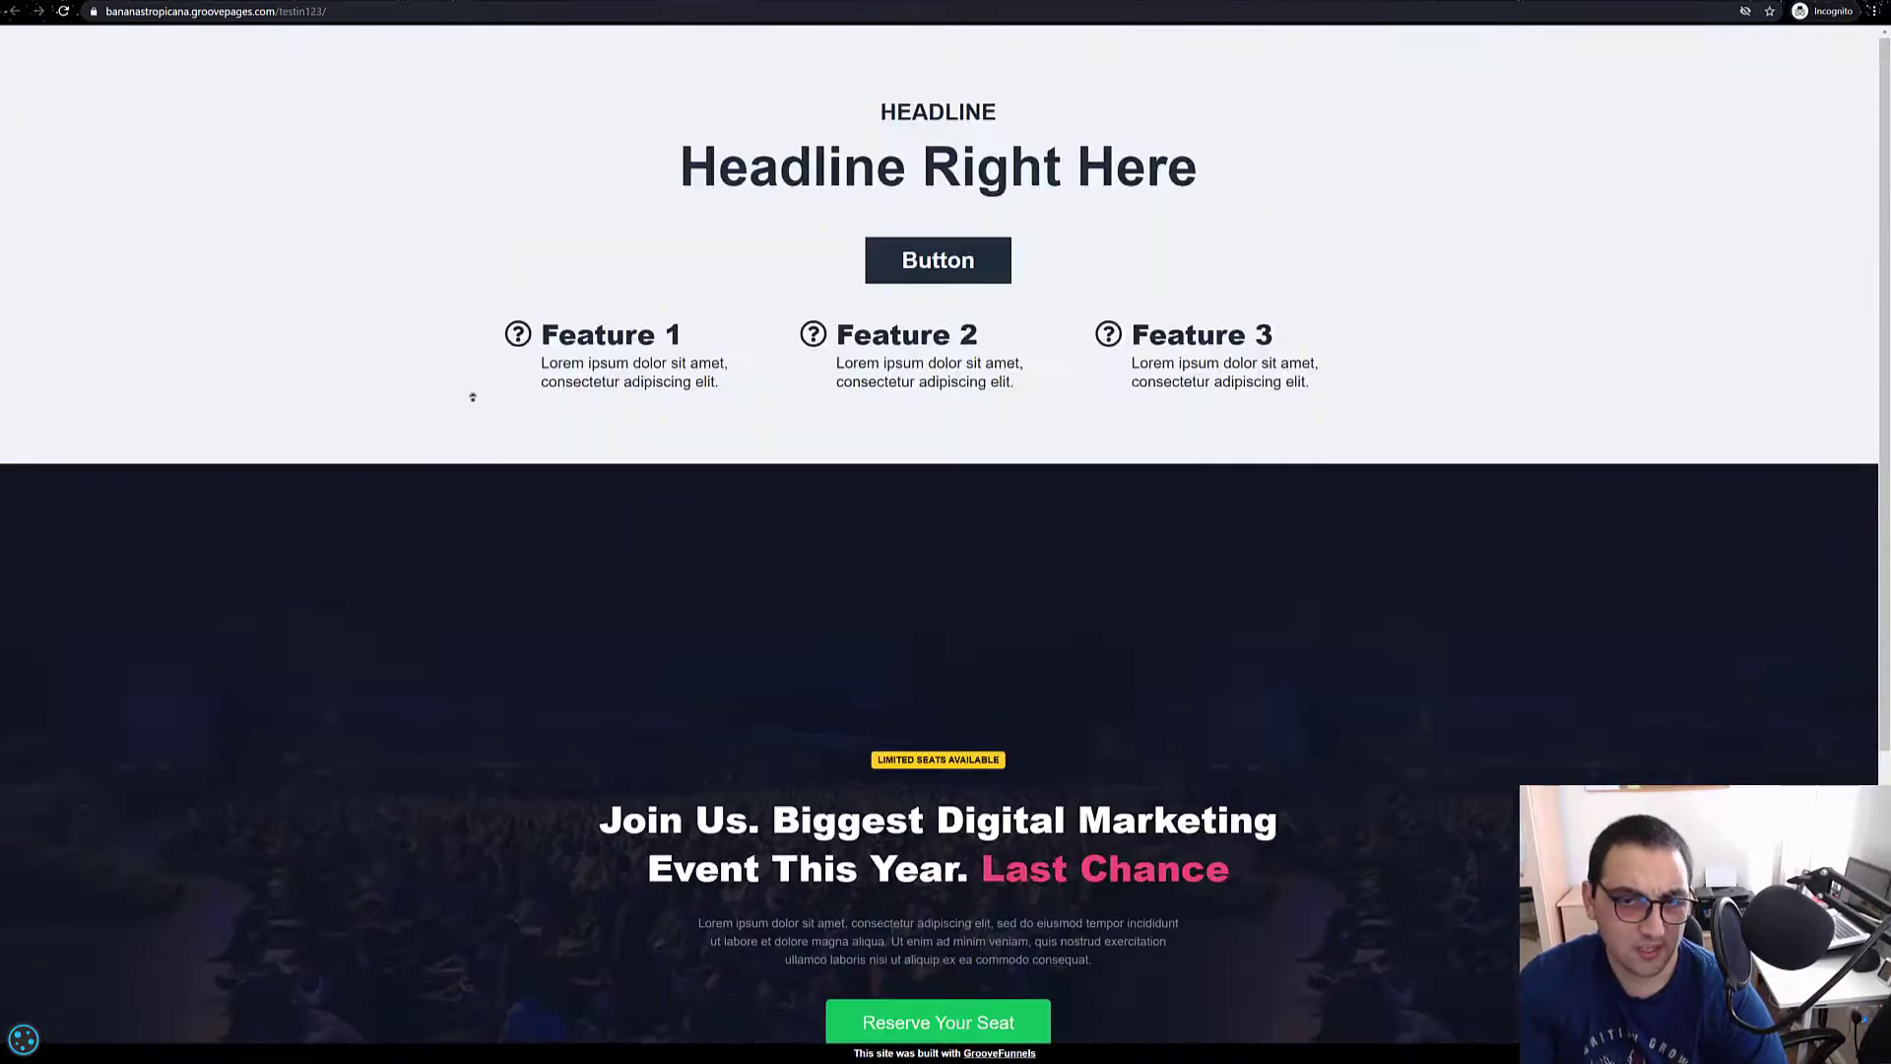
scroll("down", 3)
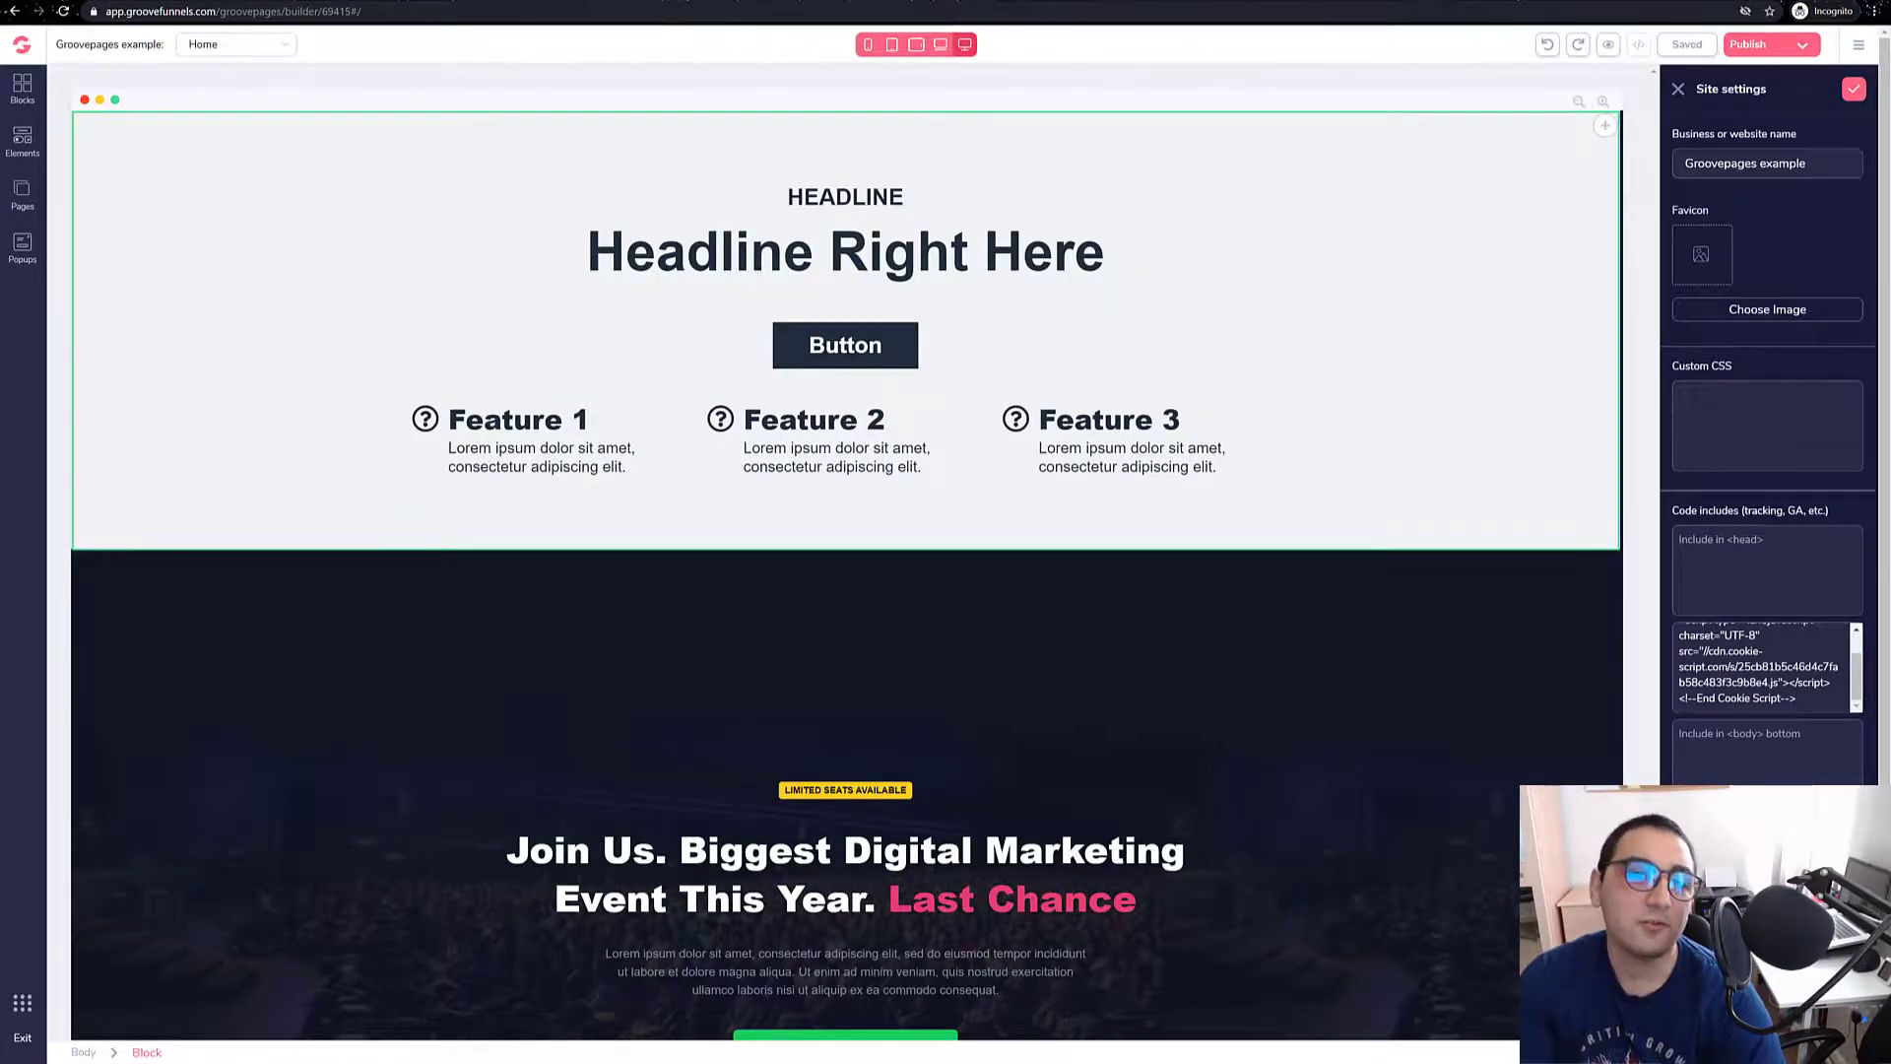
Close Site settings, leaving the pages list Home, Page 2 and Cookie-policy.
left_click(22, 193)
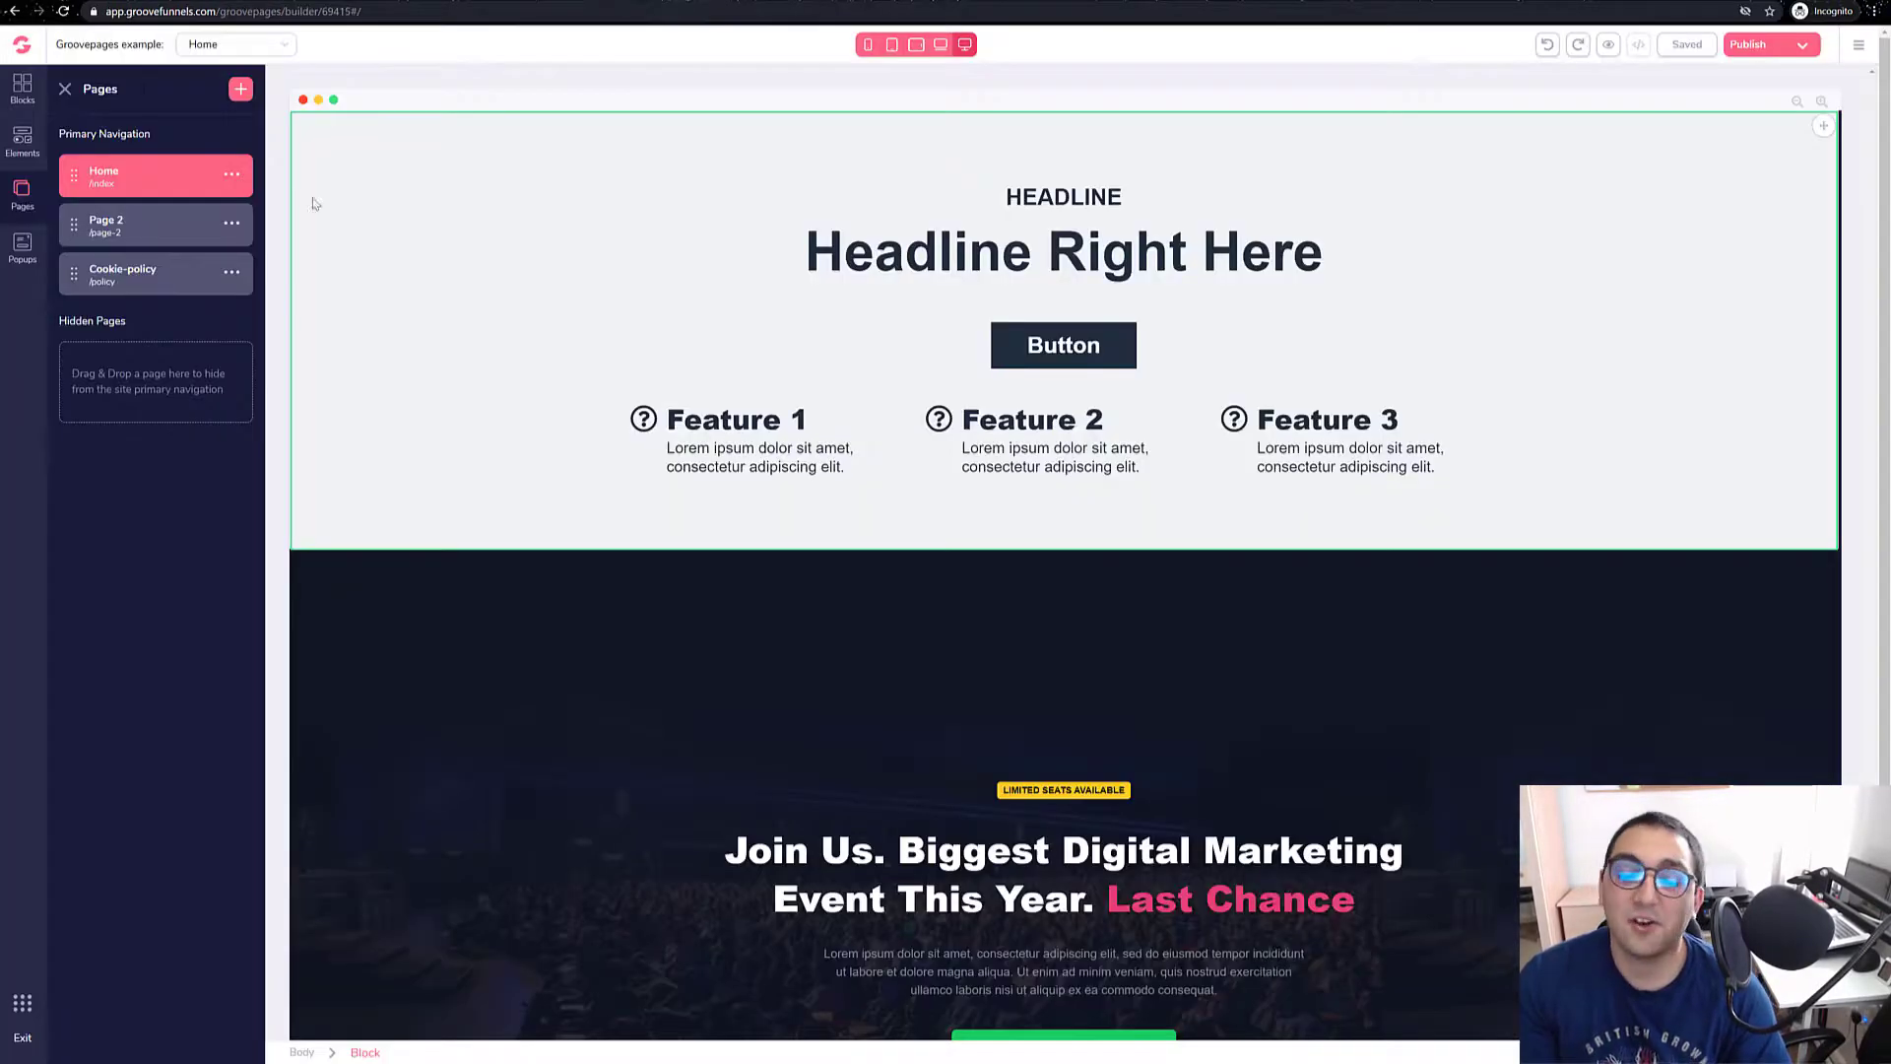
mouse_move(501, 310)
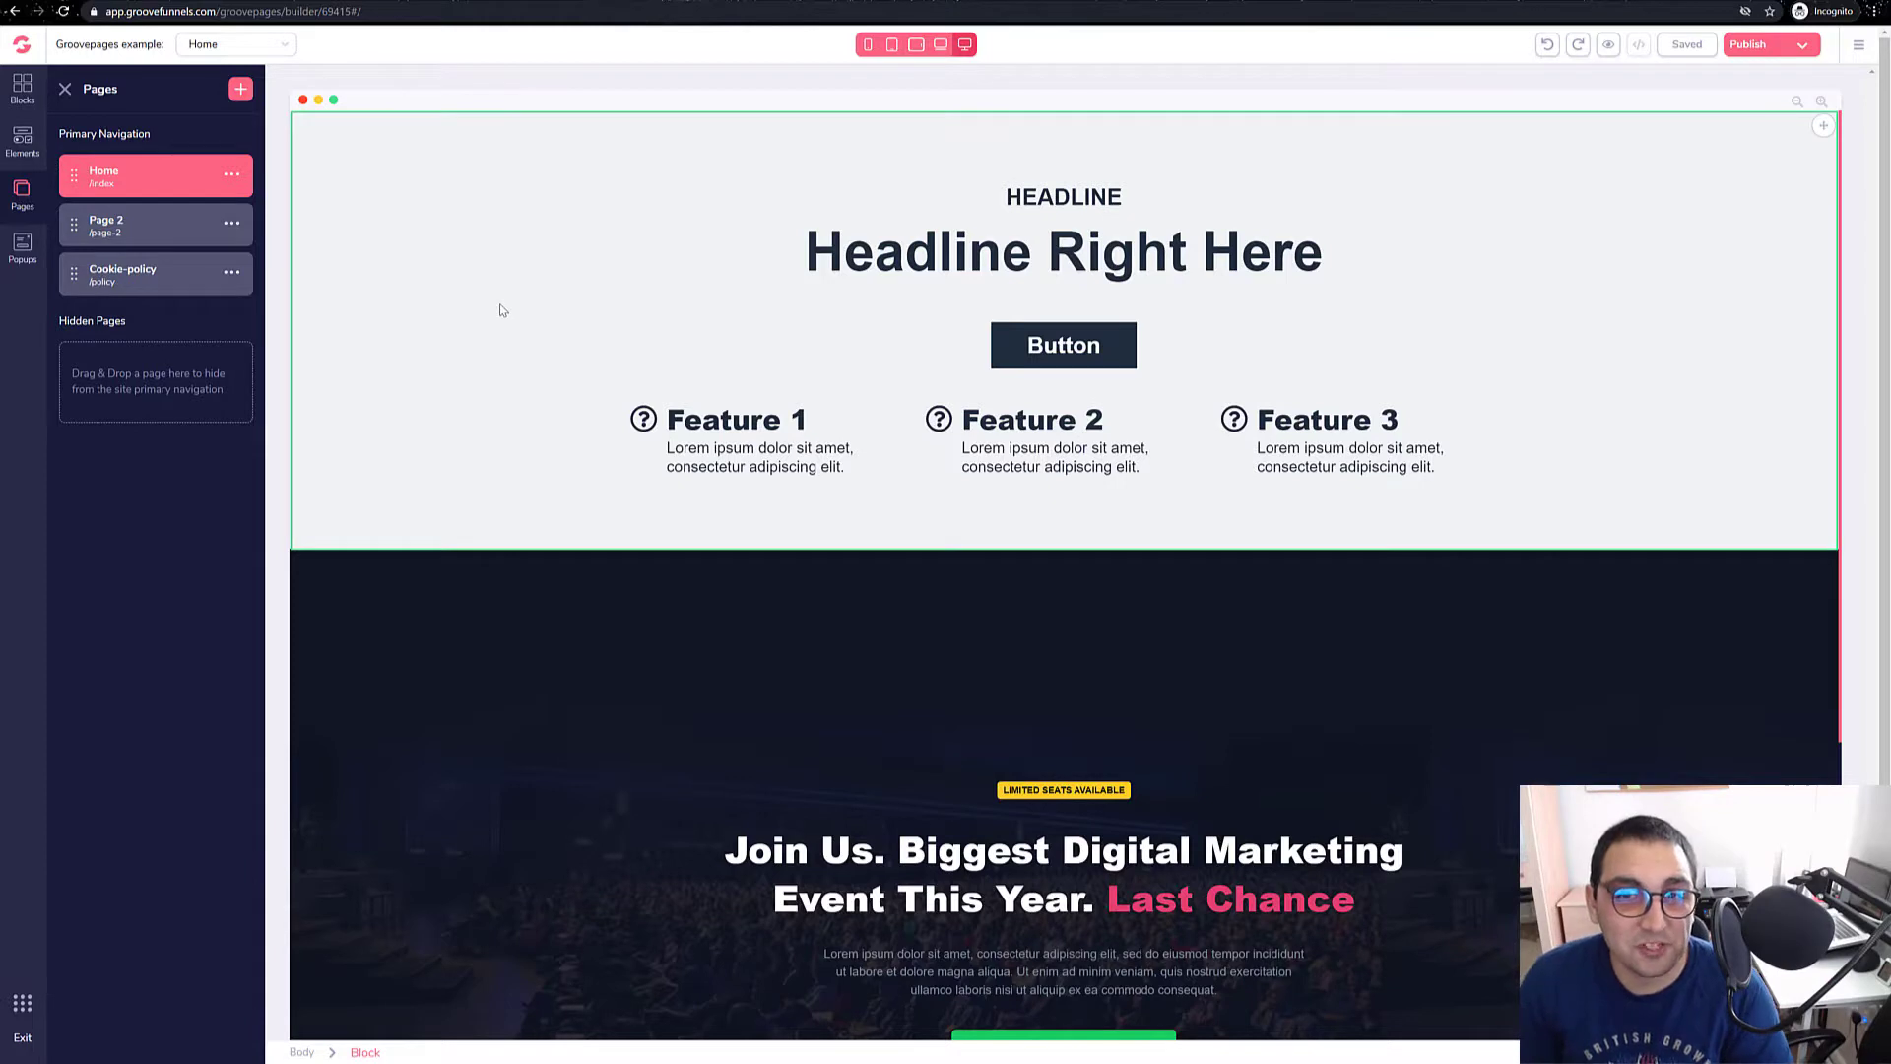